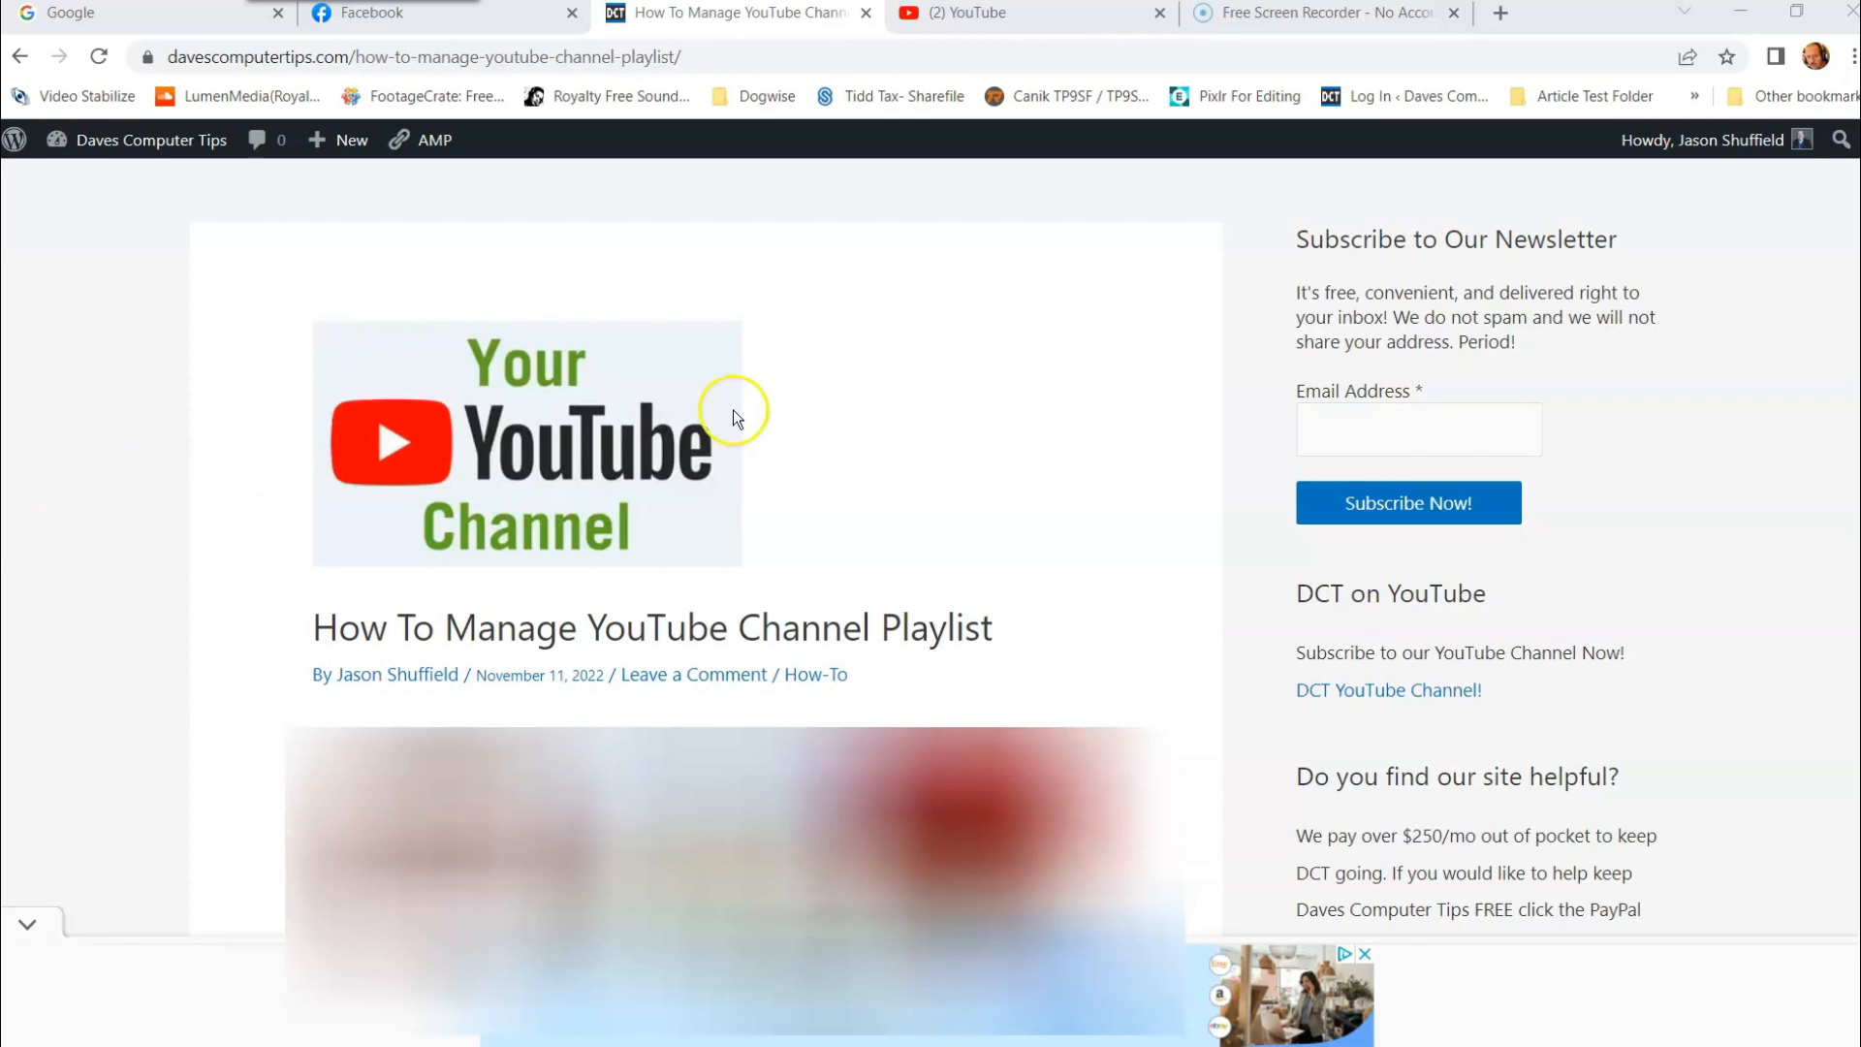
Bring up the signed-in YouTube home page and show the account menu from the profile avatar
left_click(973, 13)
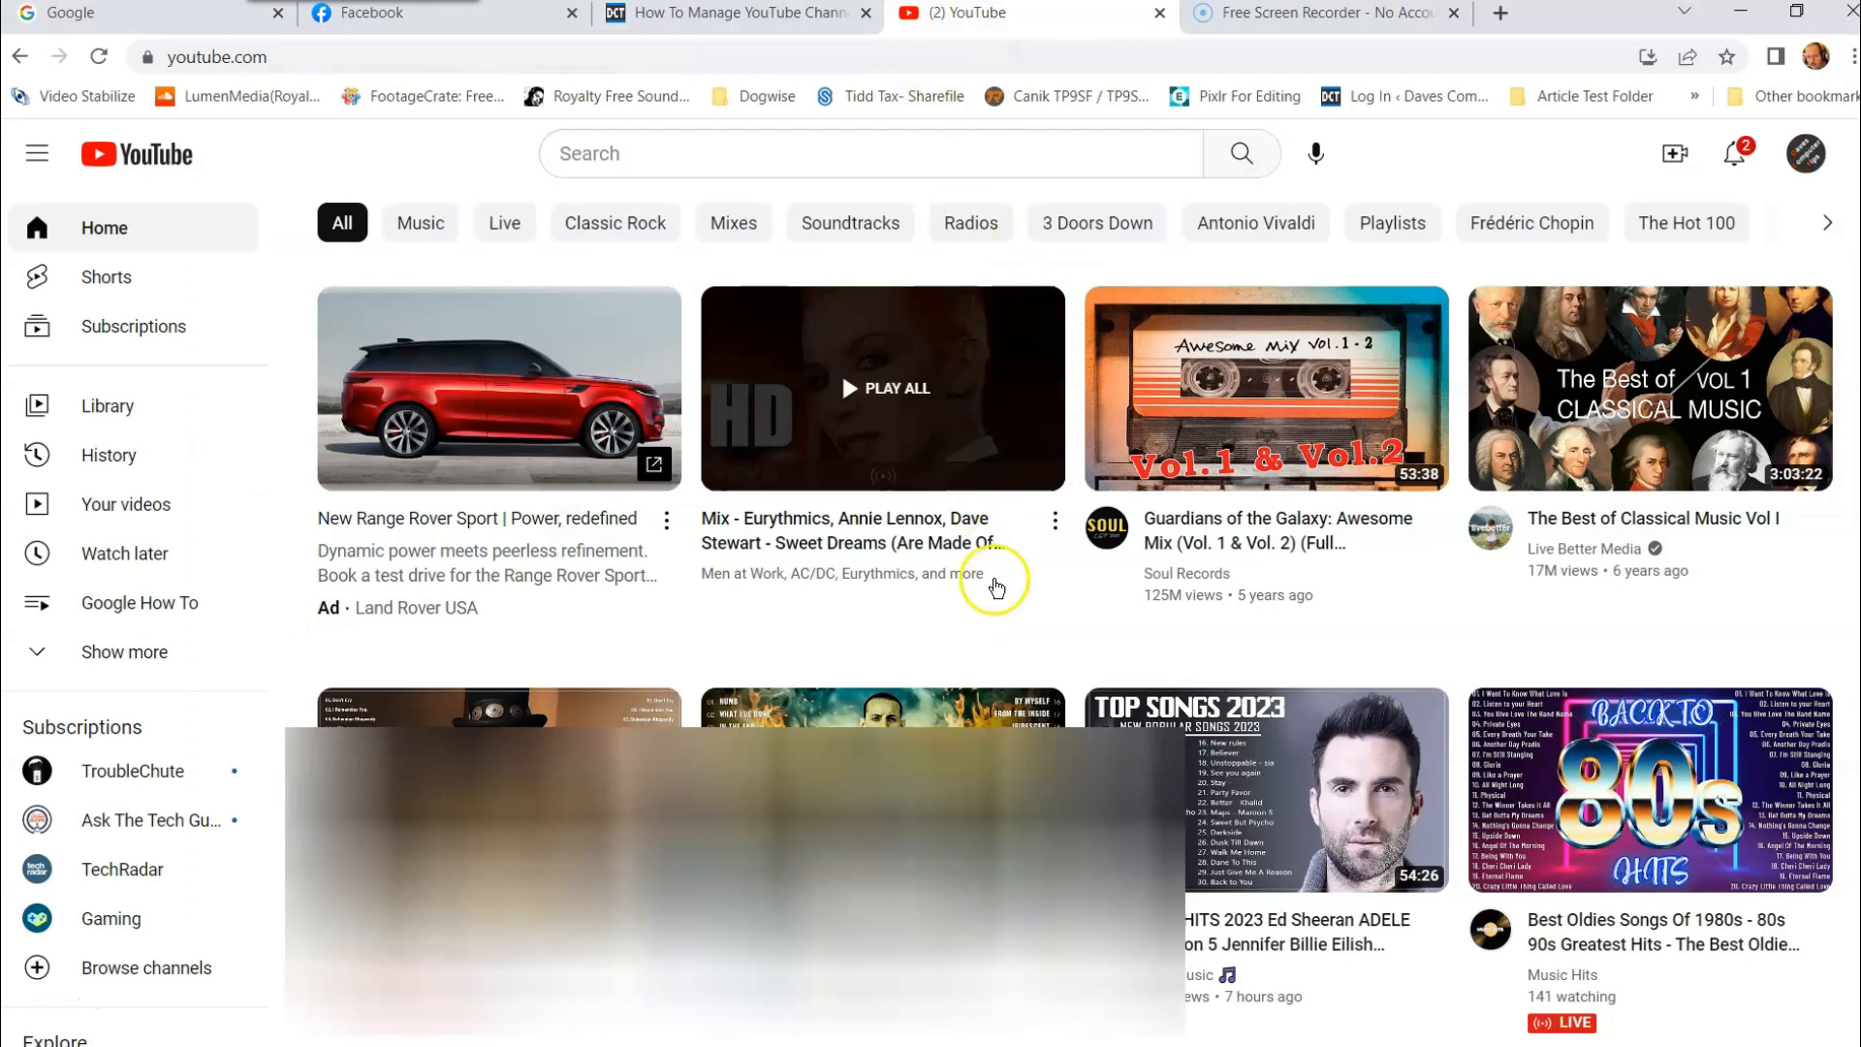
mouse_move(1486, 622)
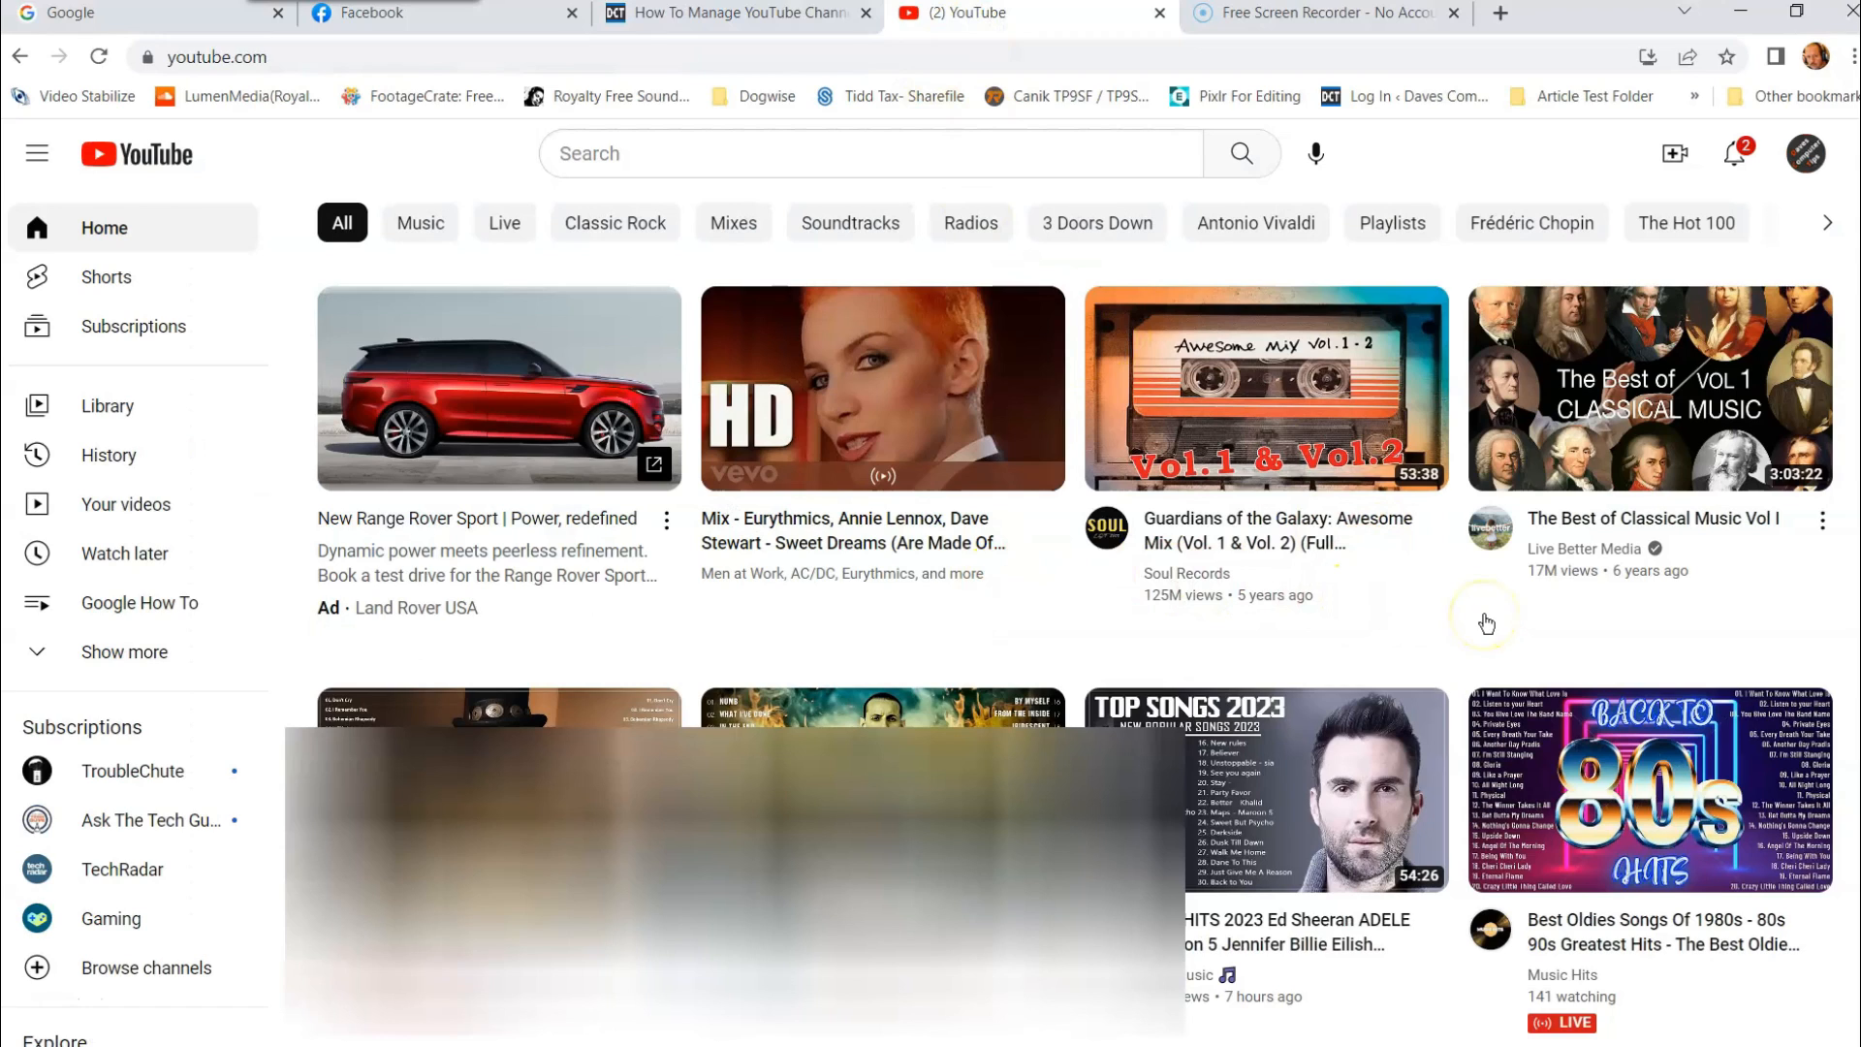
mouse_move(1564, 157)
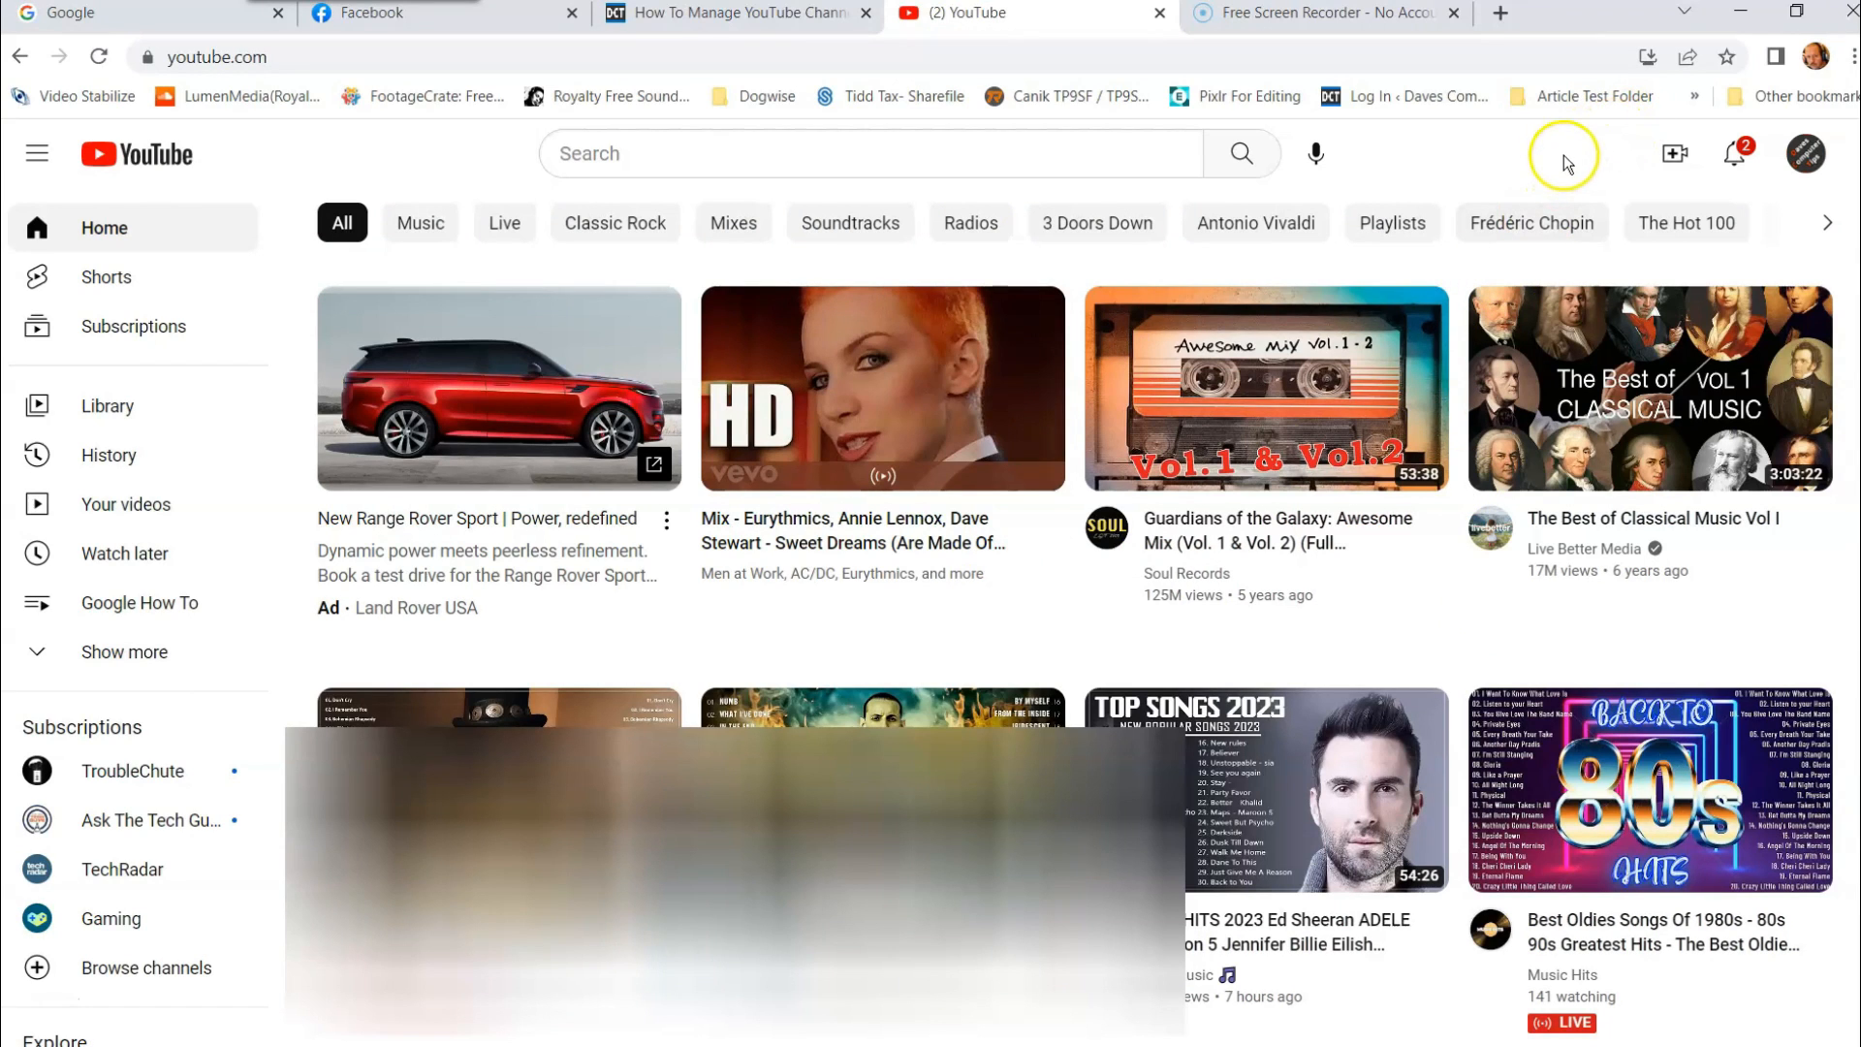
mouse_move(1804, 155)
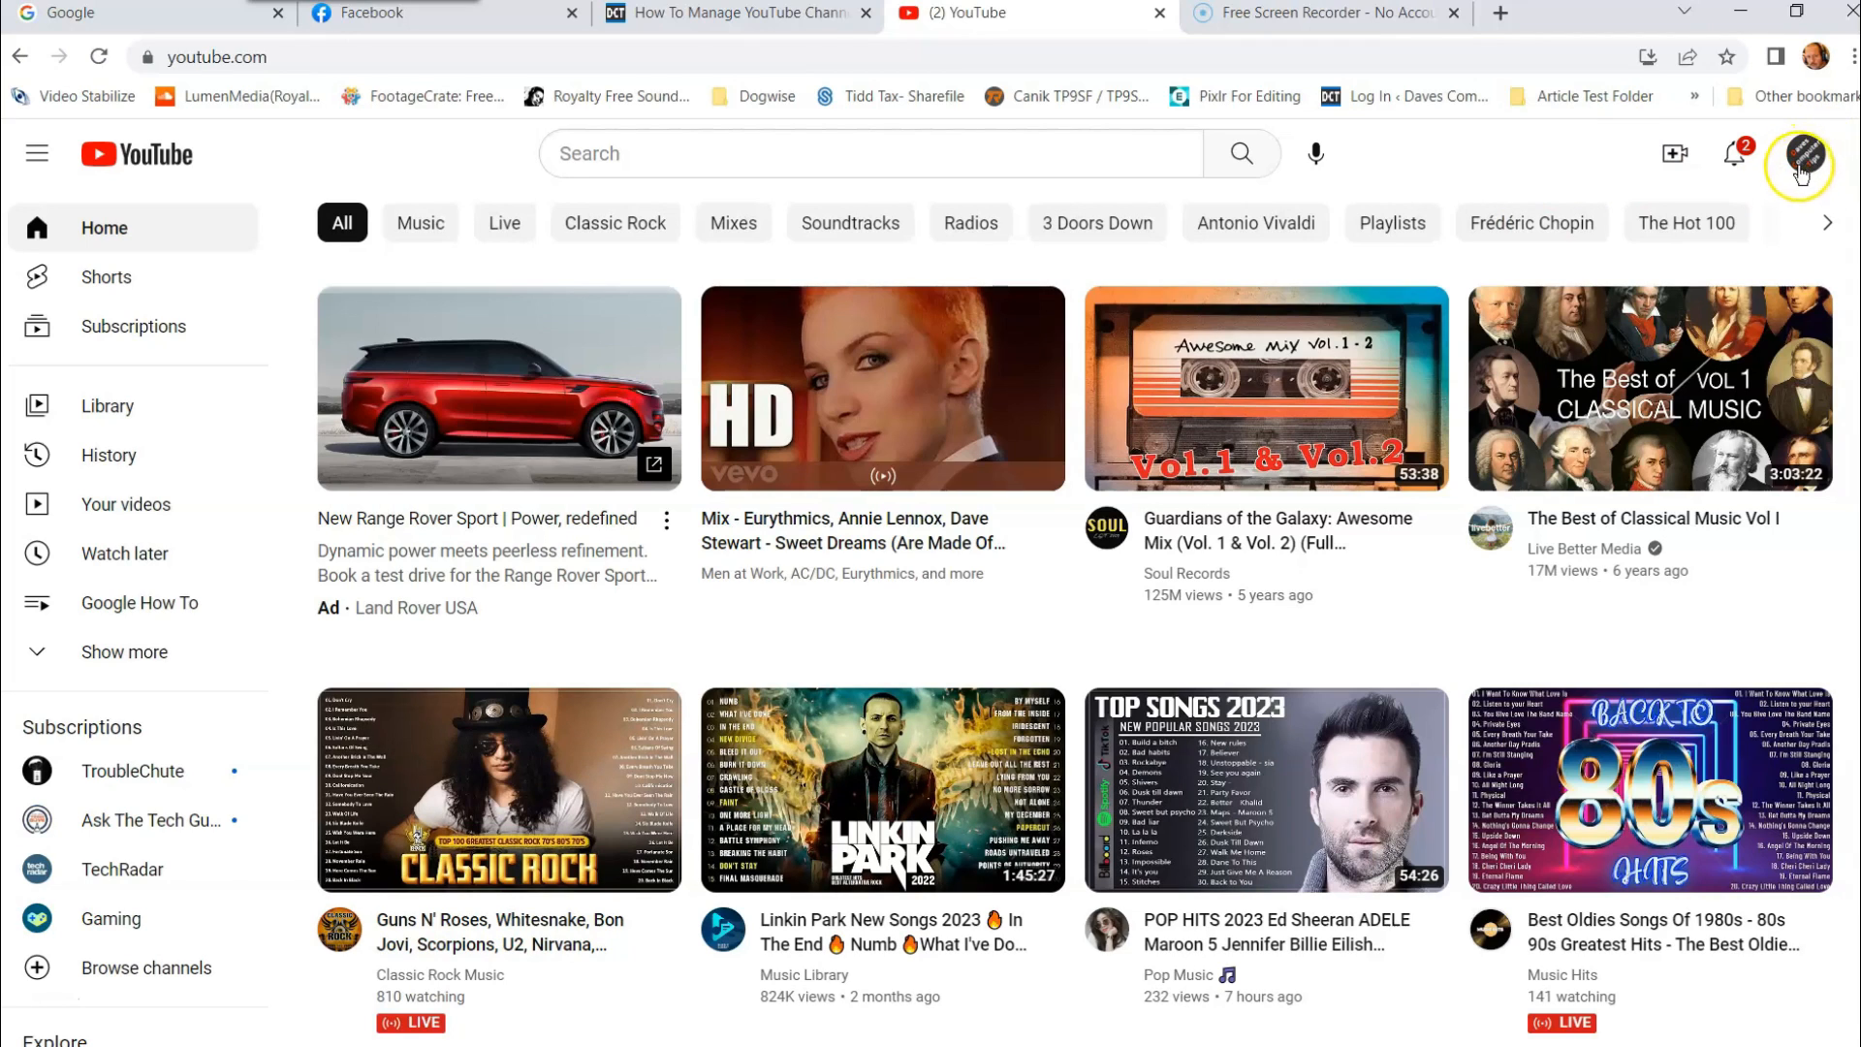
left_click(1799, 155)
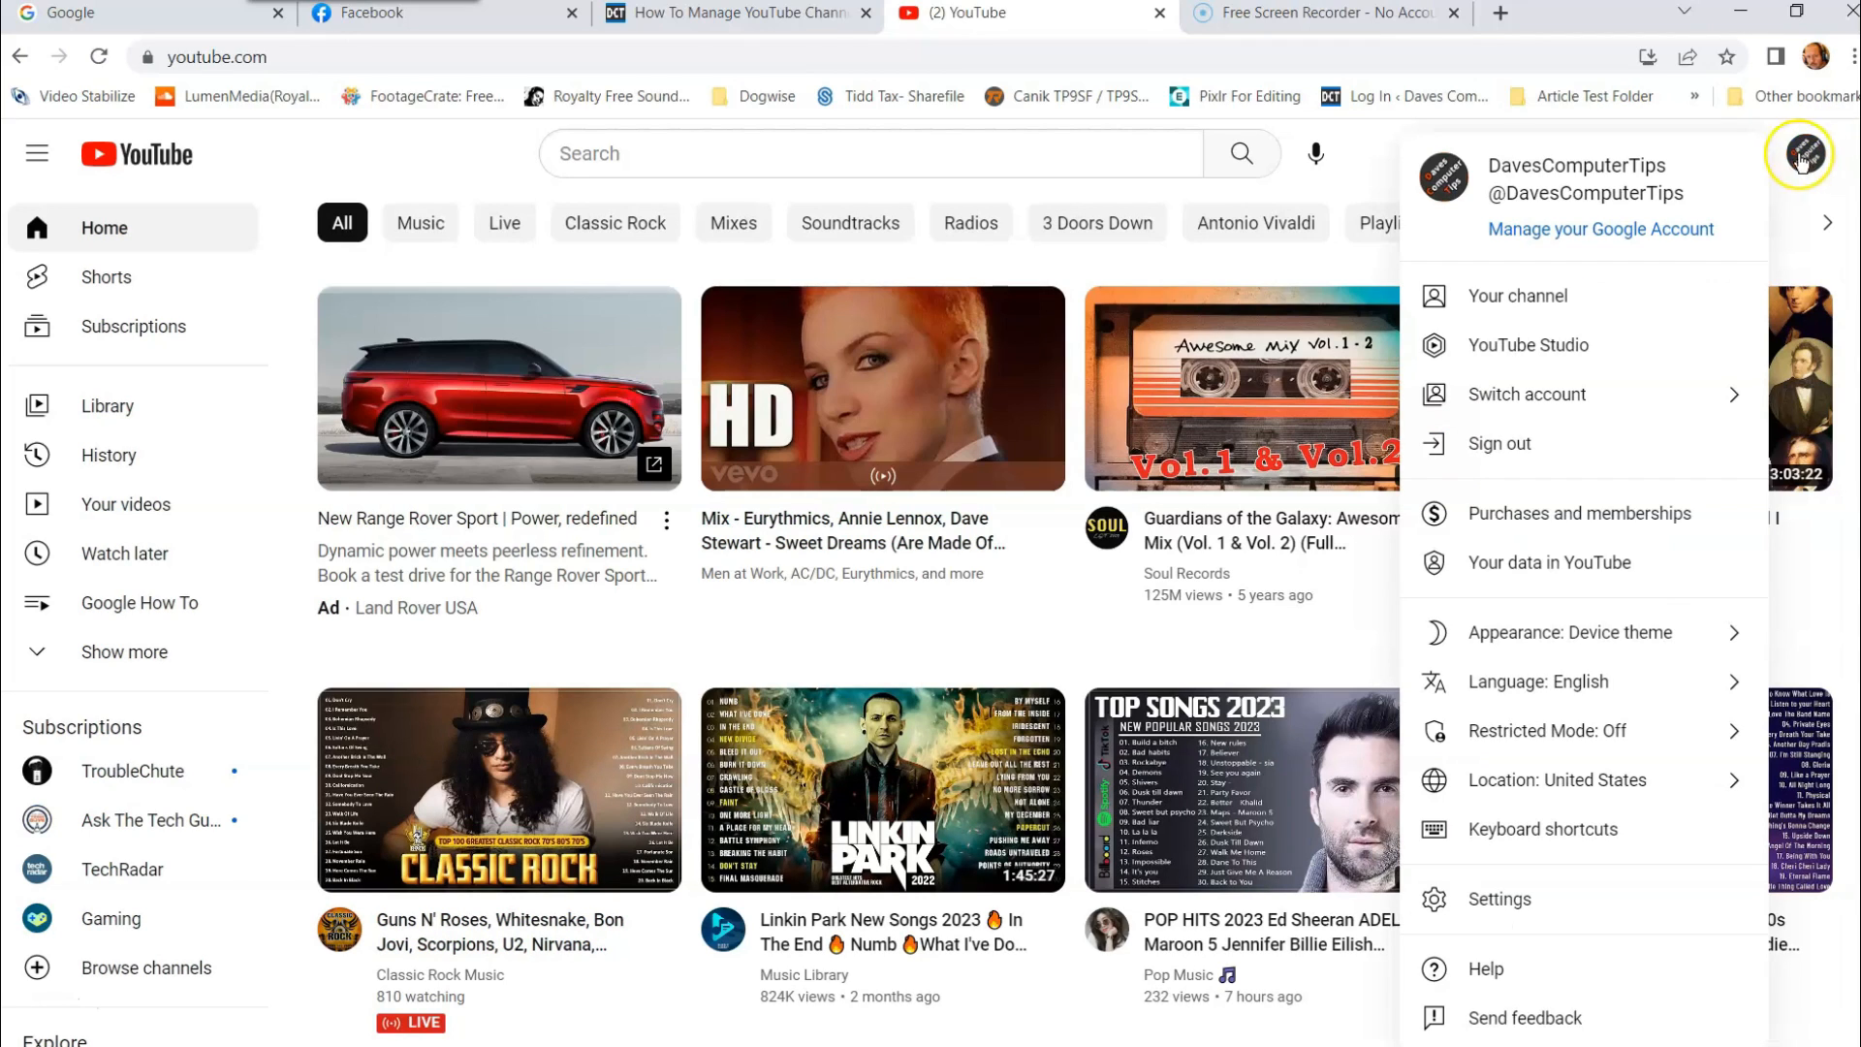
mouse_move(1636, 401)
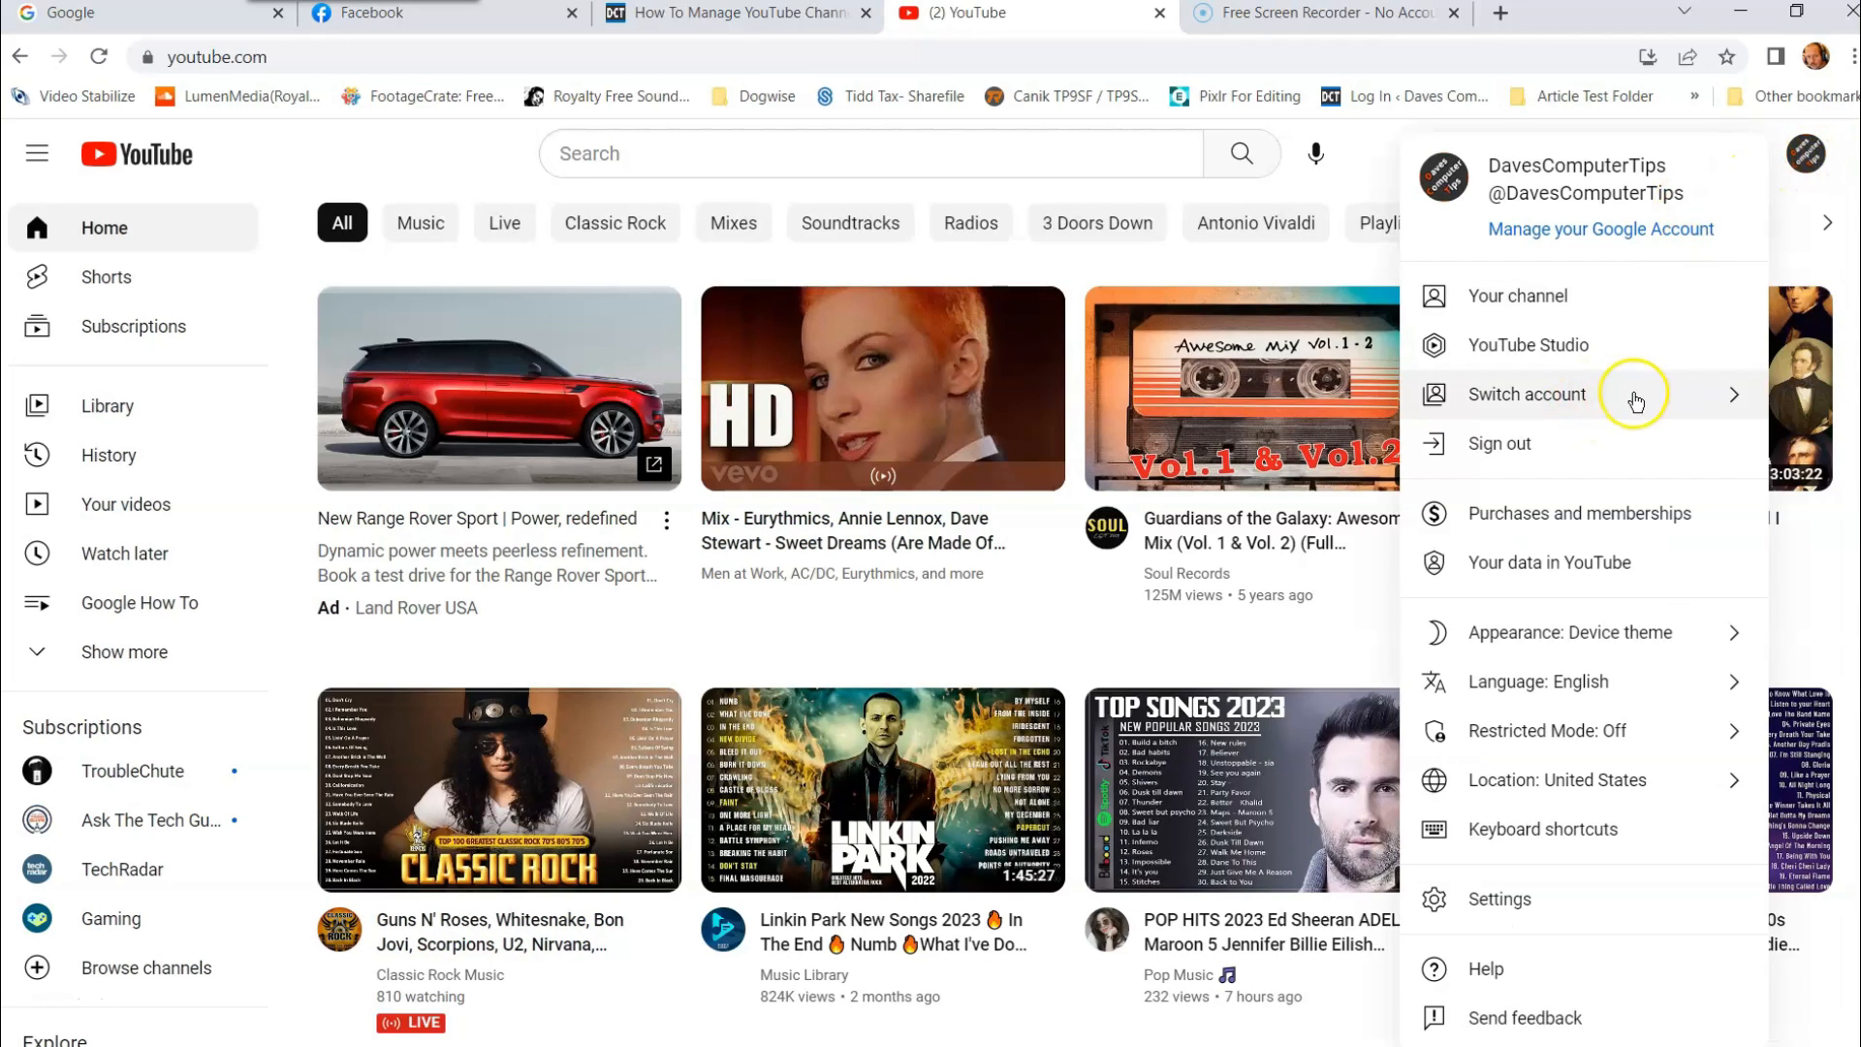
mouse_move(1663, 393)
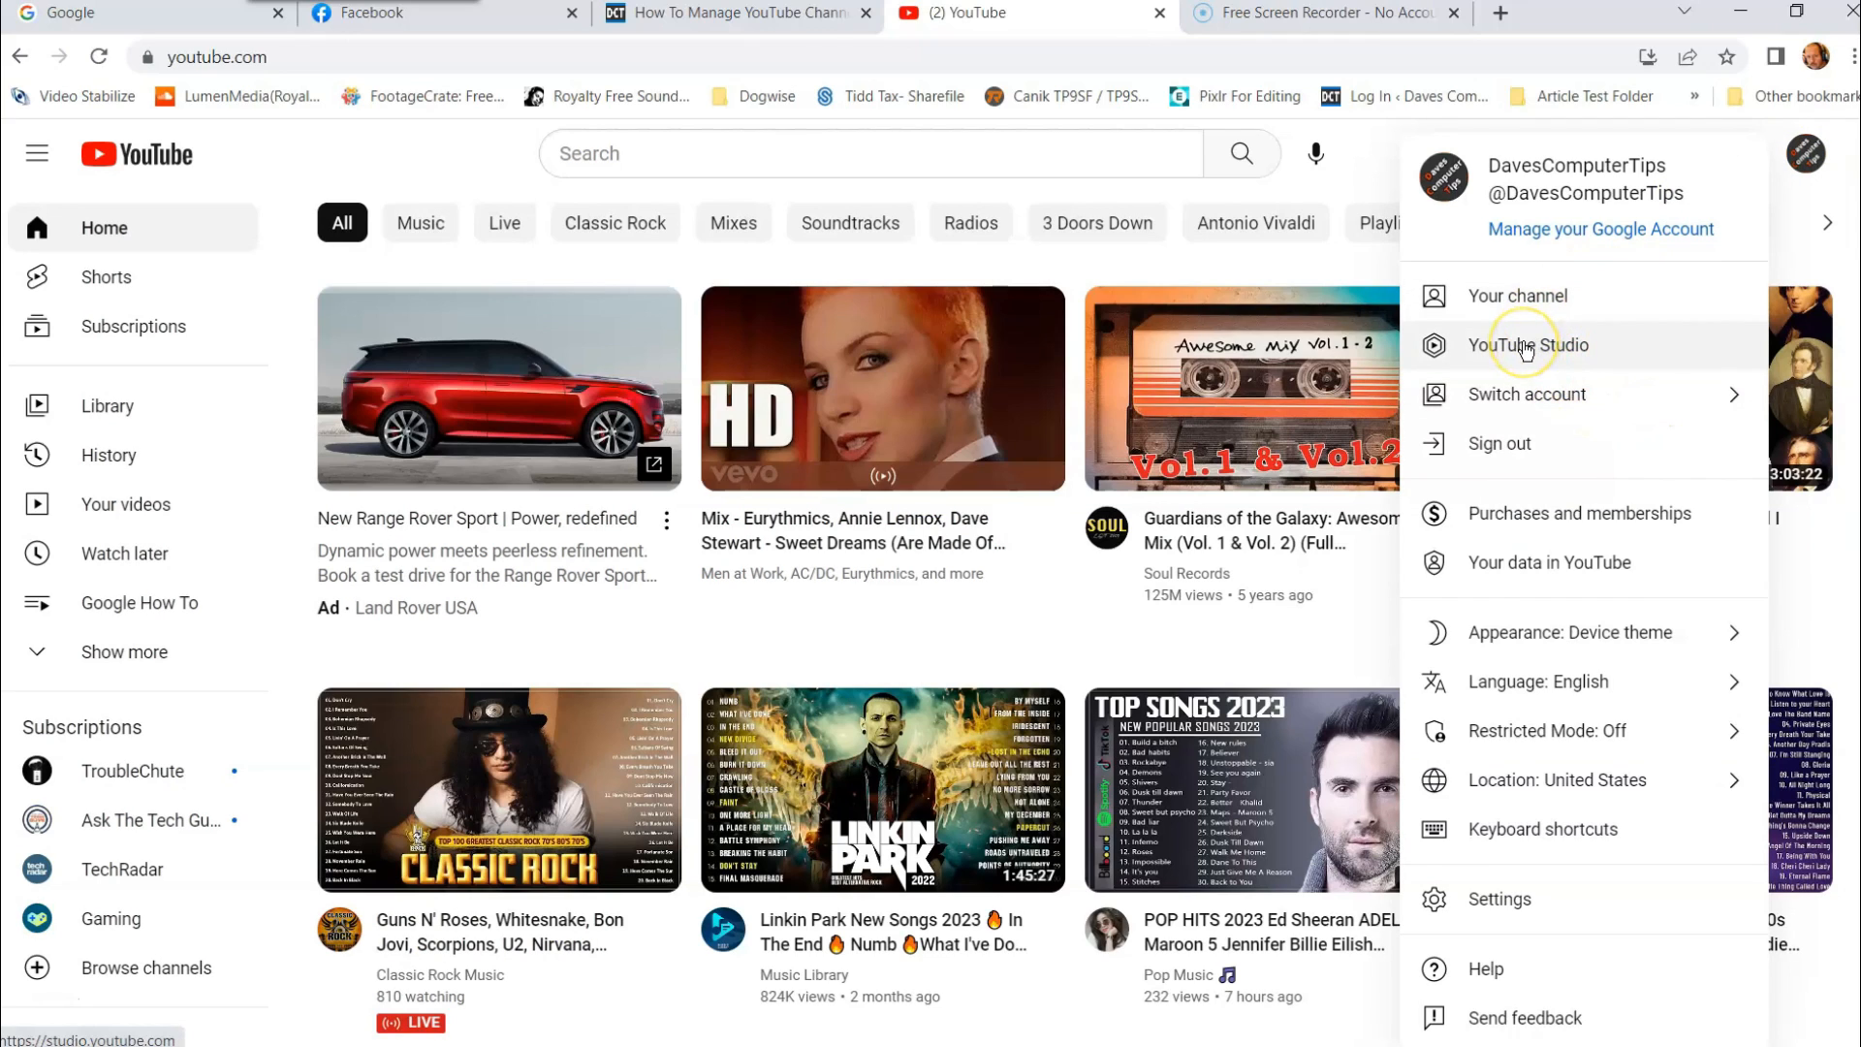
Go to YouTube Studio and land on the channel dashboard with video performance and analytics
left_click(1529, 345)
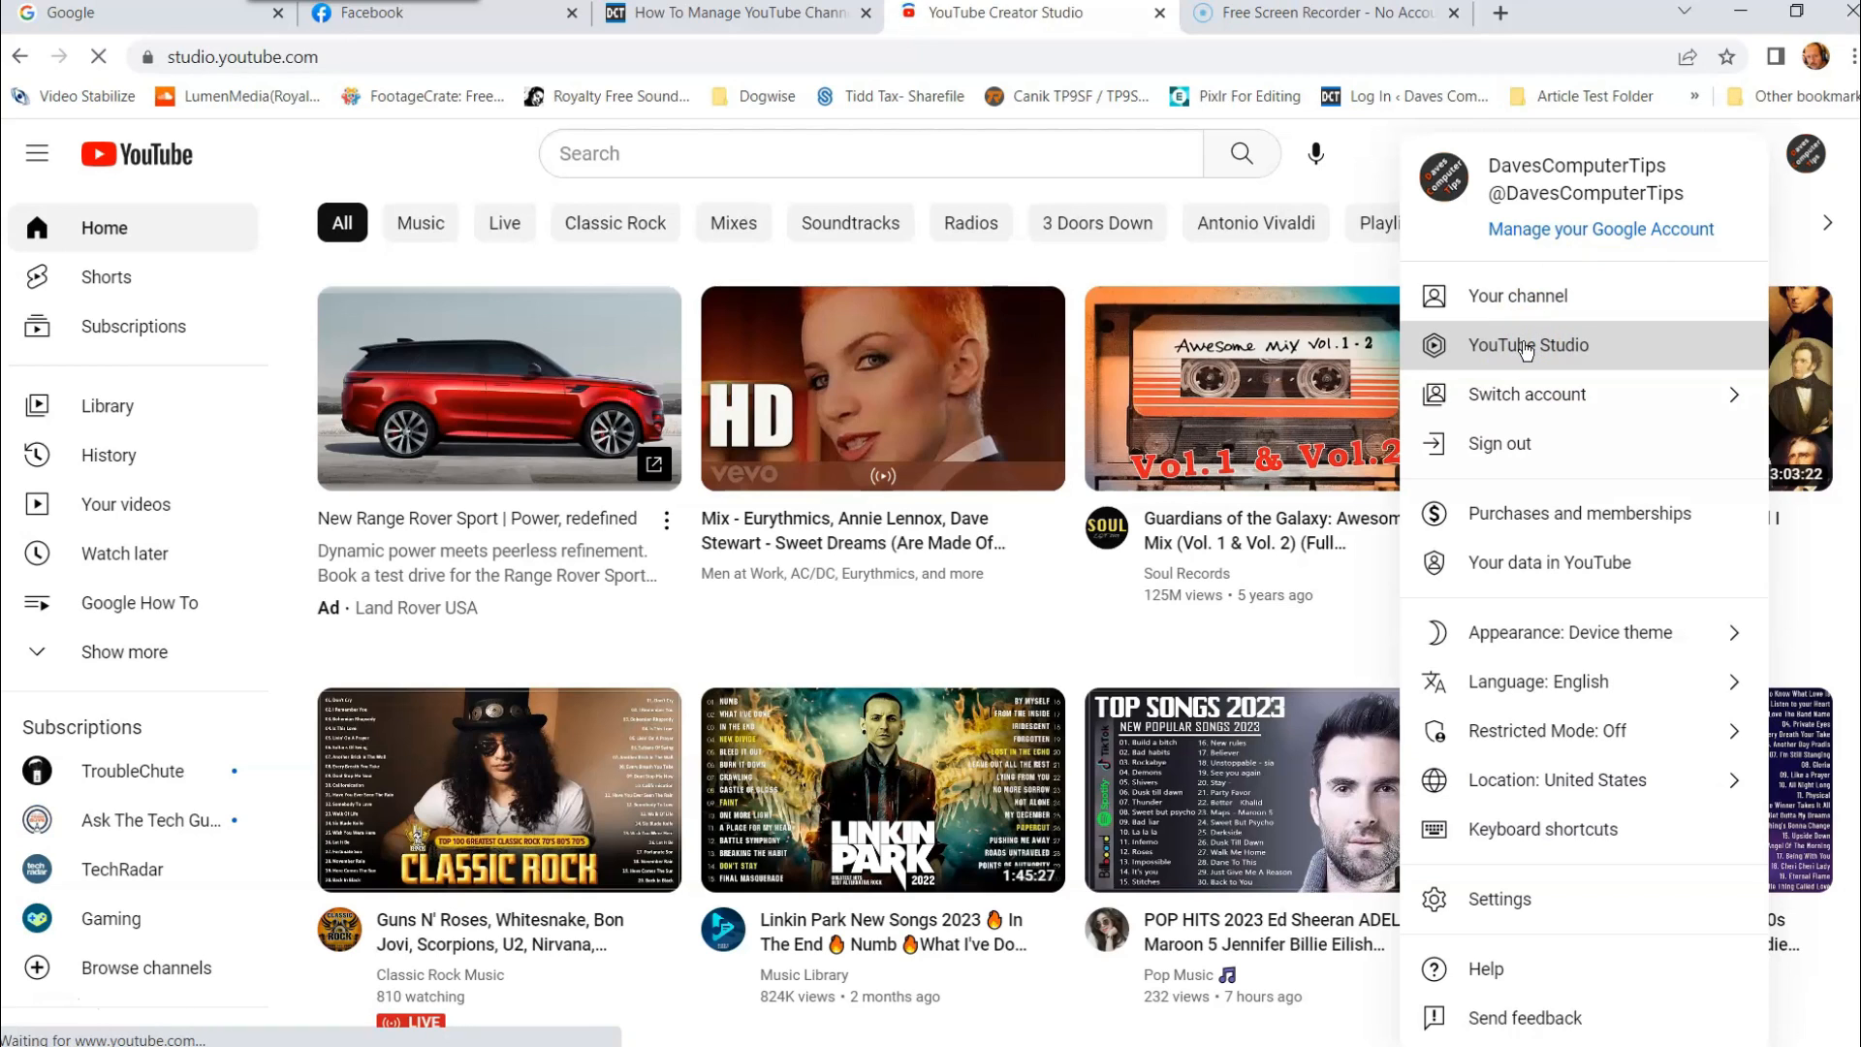
left_click(1529, 345)
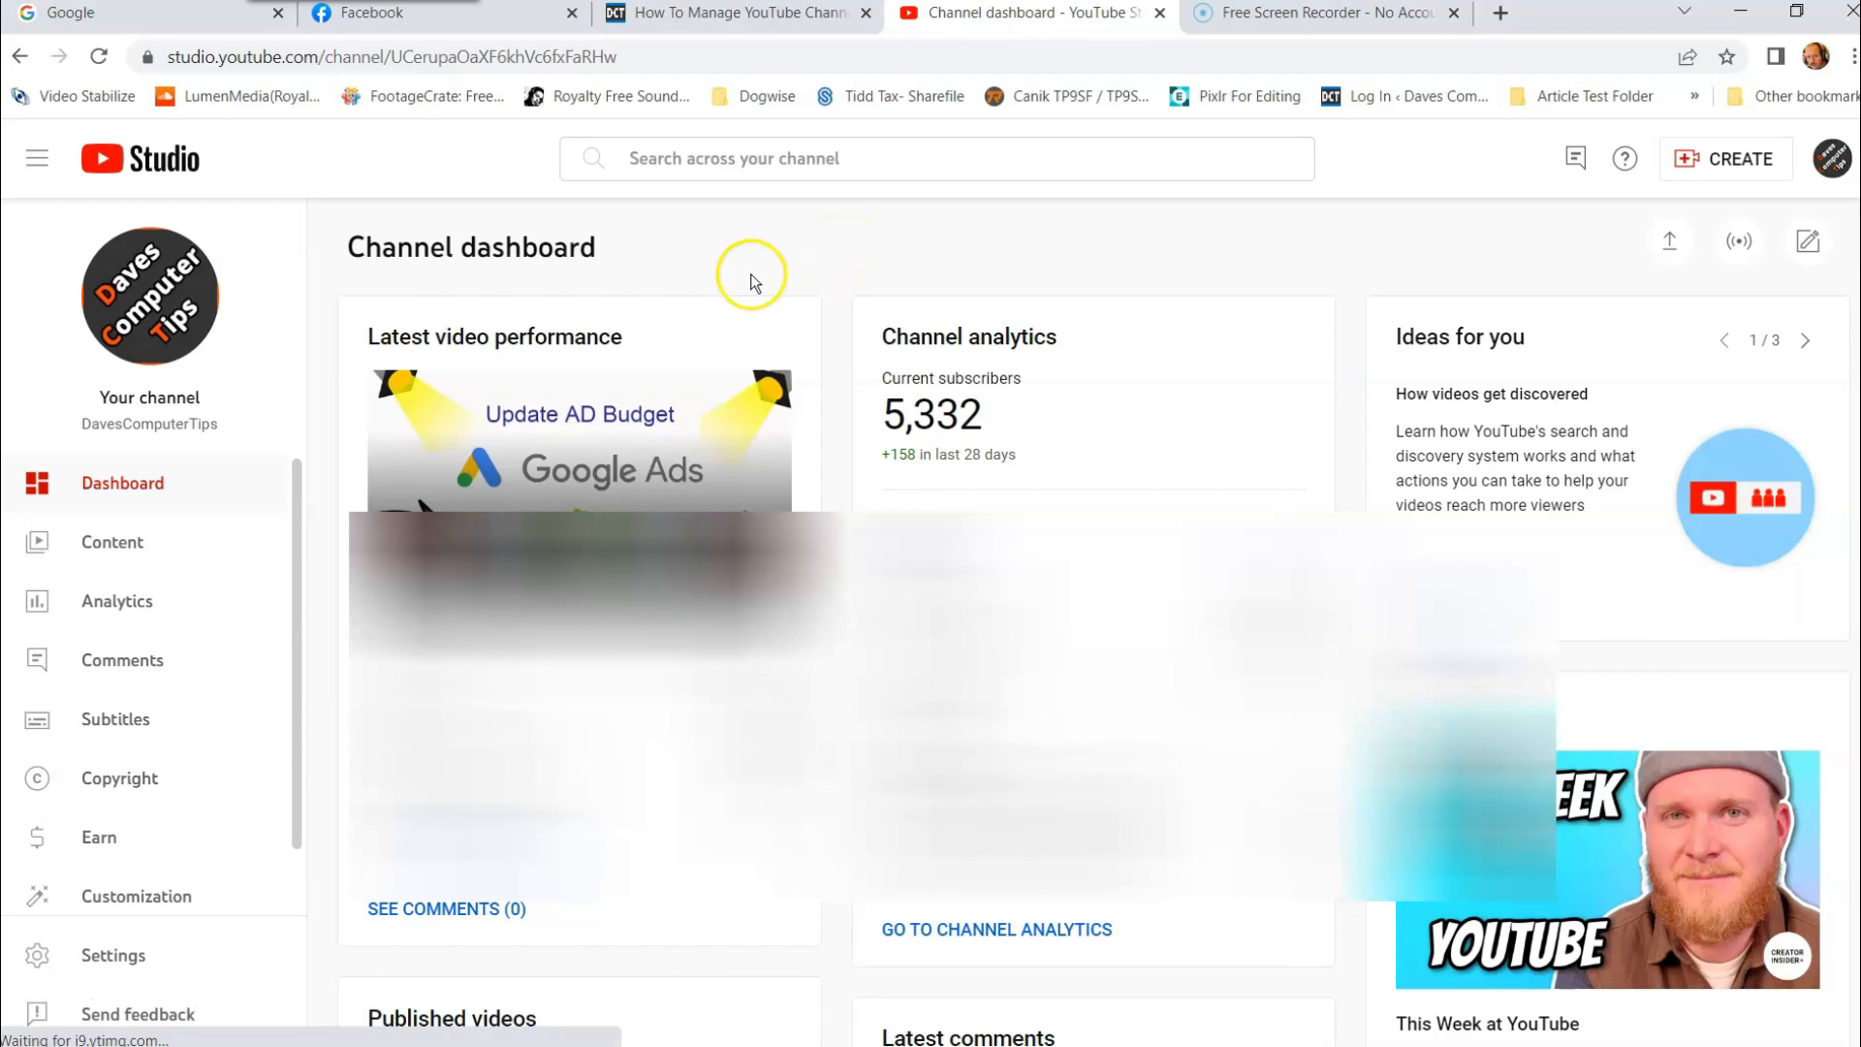
mouse_move(310, 283)
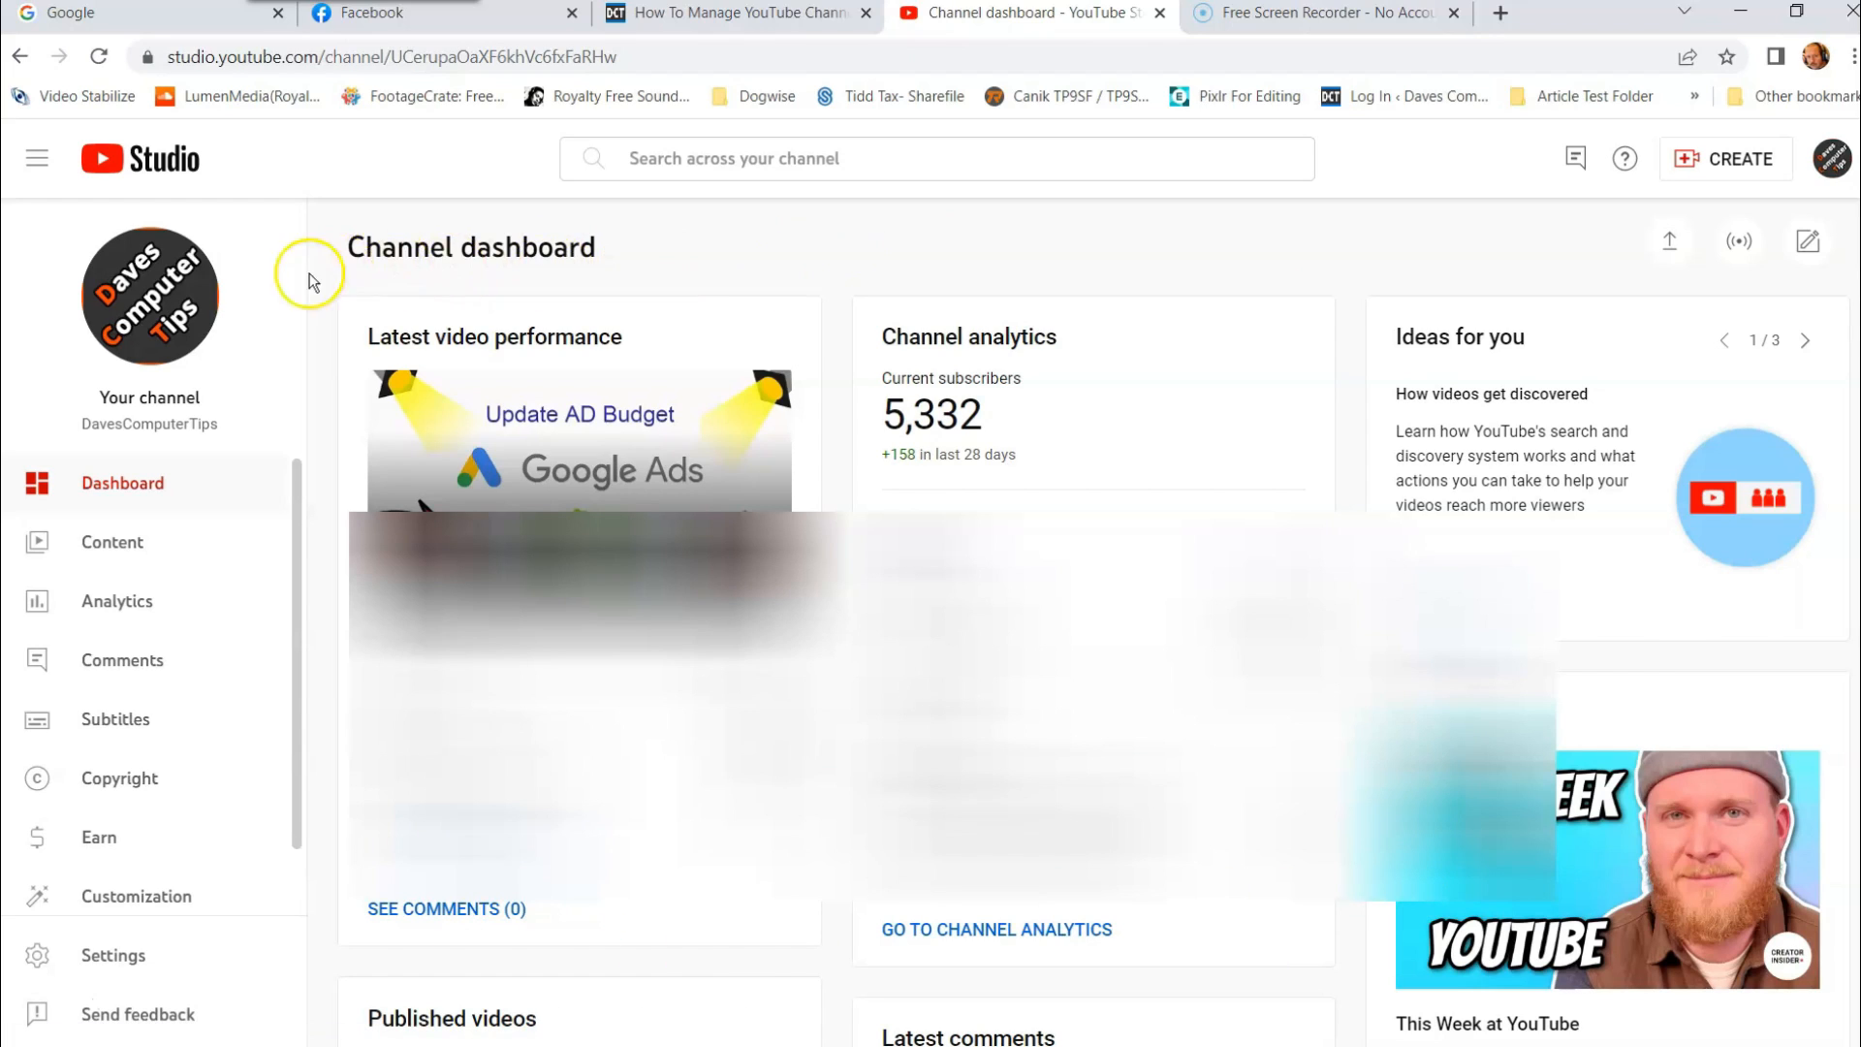
mouse_move(139, 592)
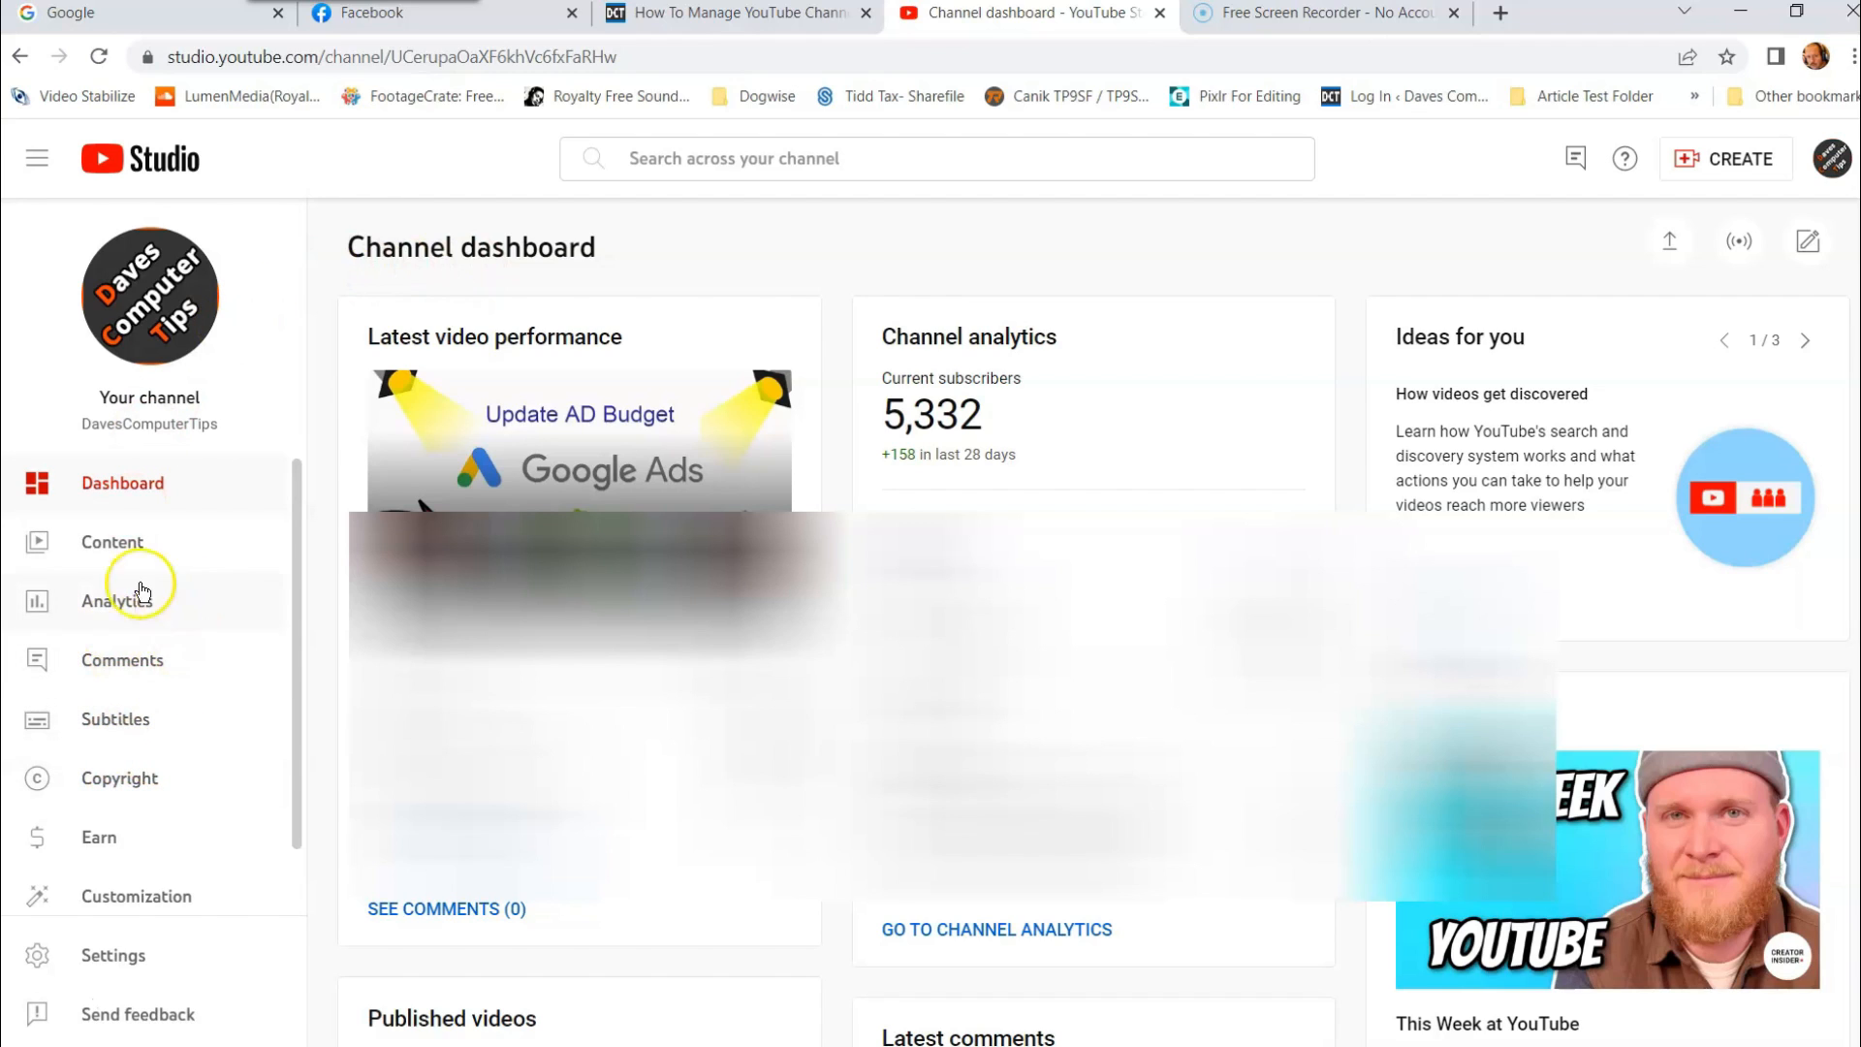
mouse_move(151, 626)
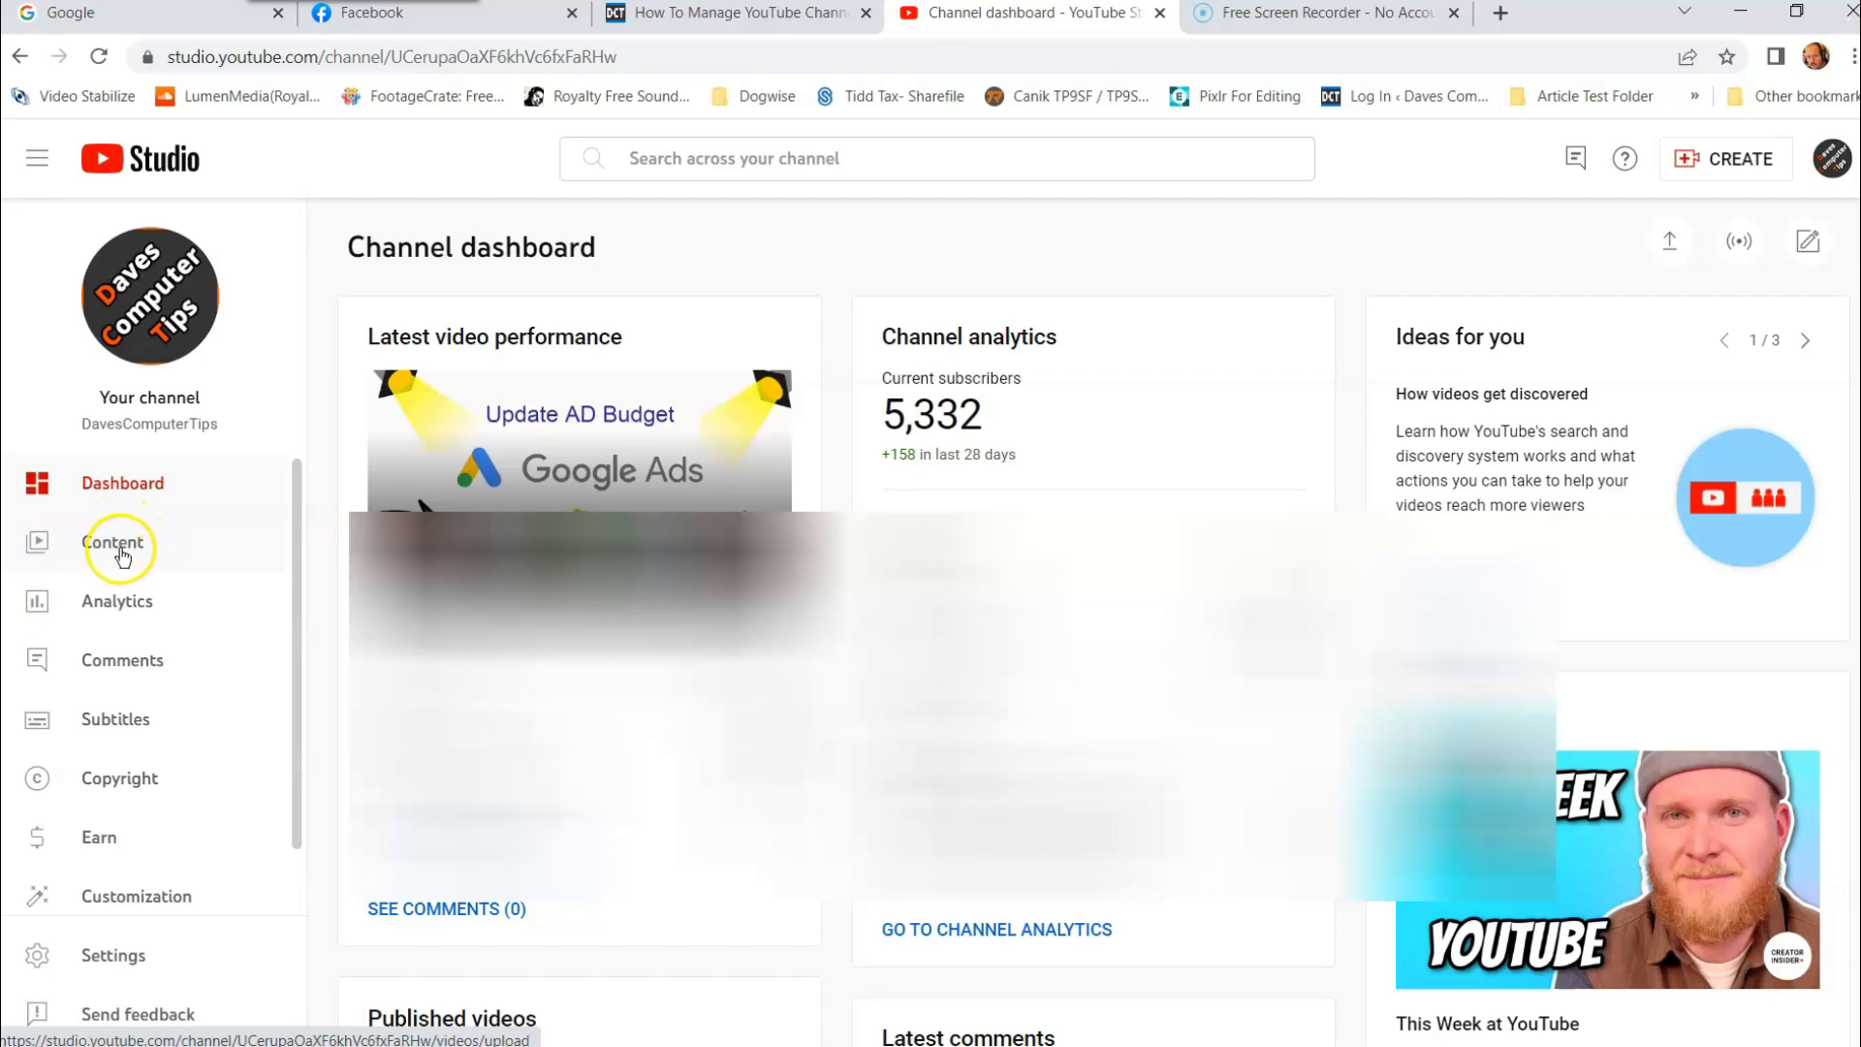
mouse_move(113, 548)
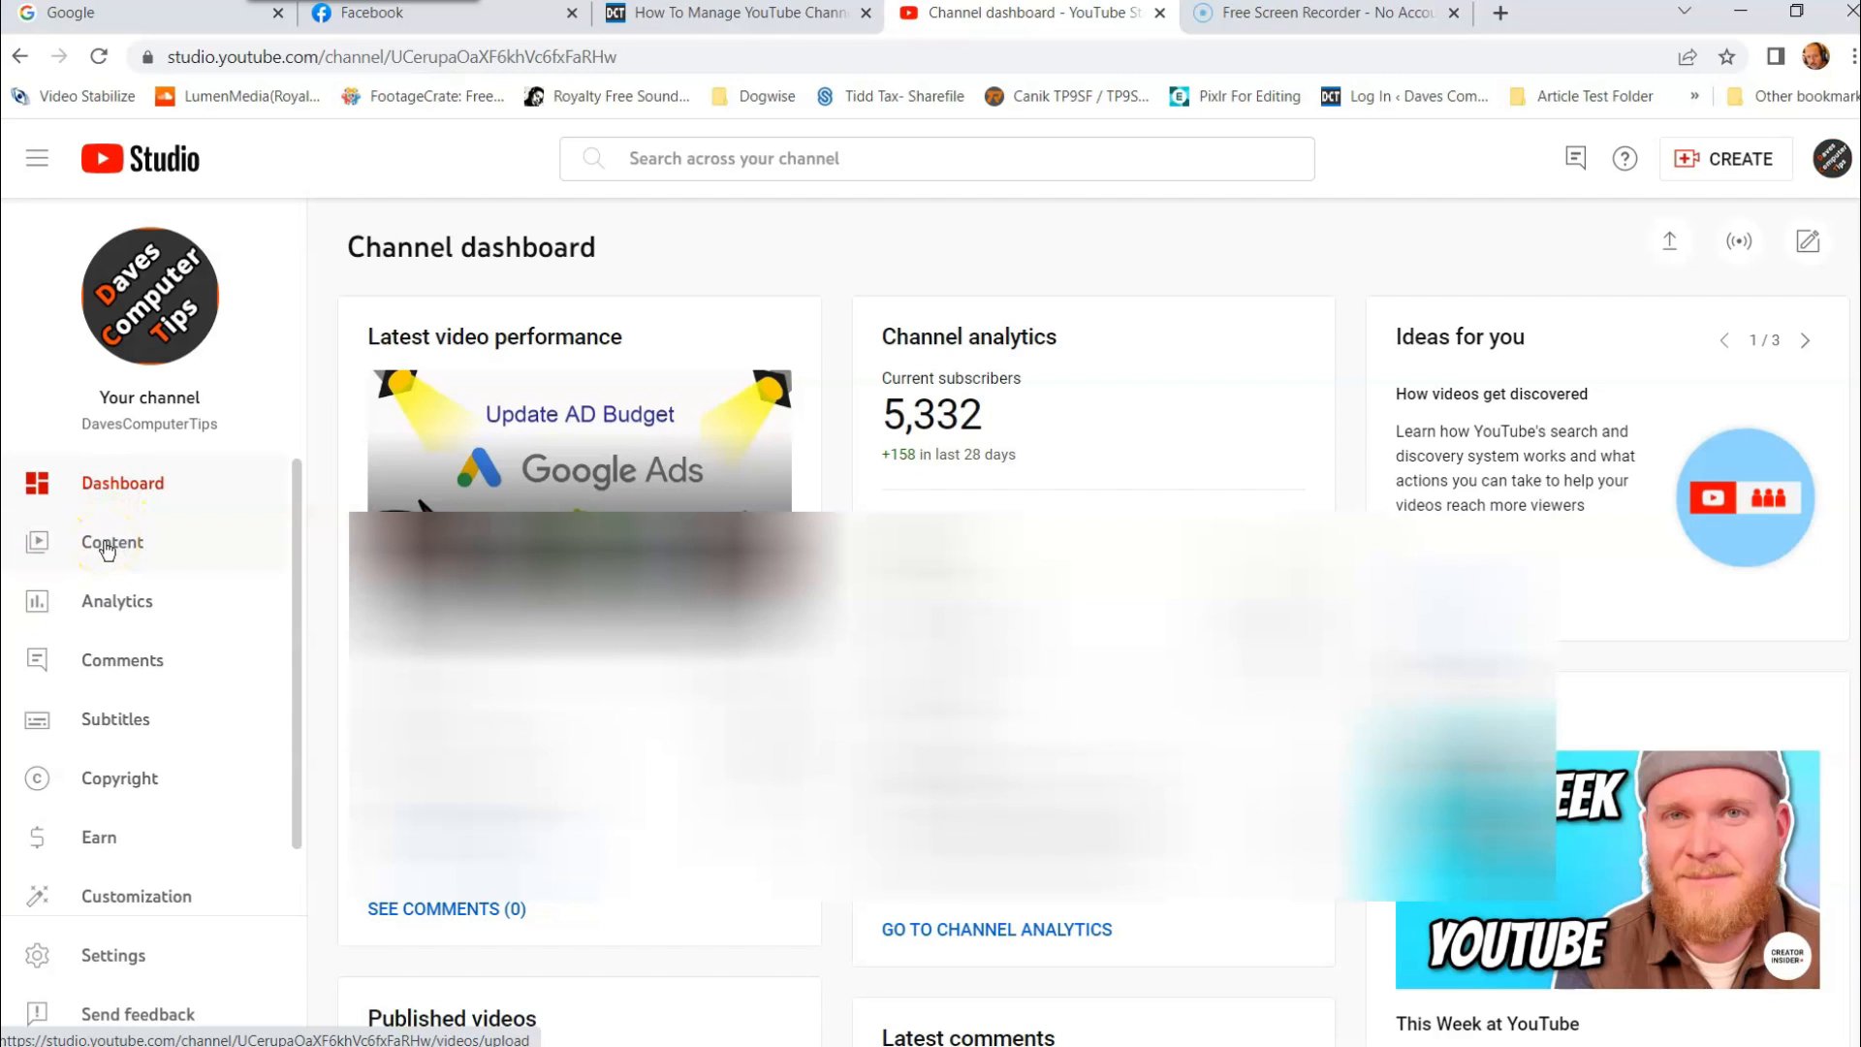
Show the channel's Content area on the Playlists list, with Google How To (14 videos) on top
left_click(113, 543)
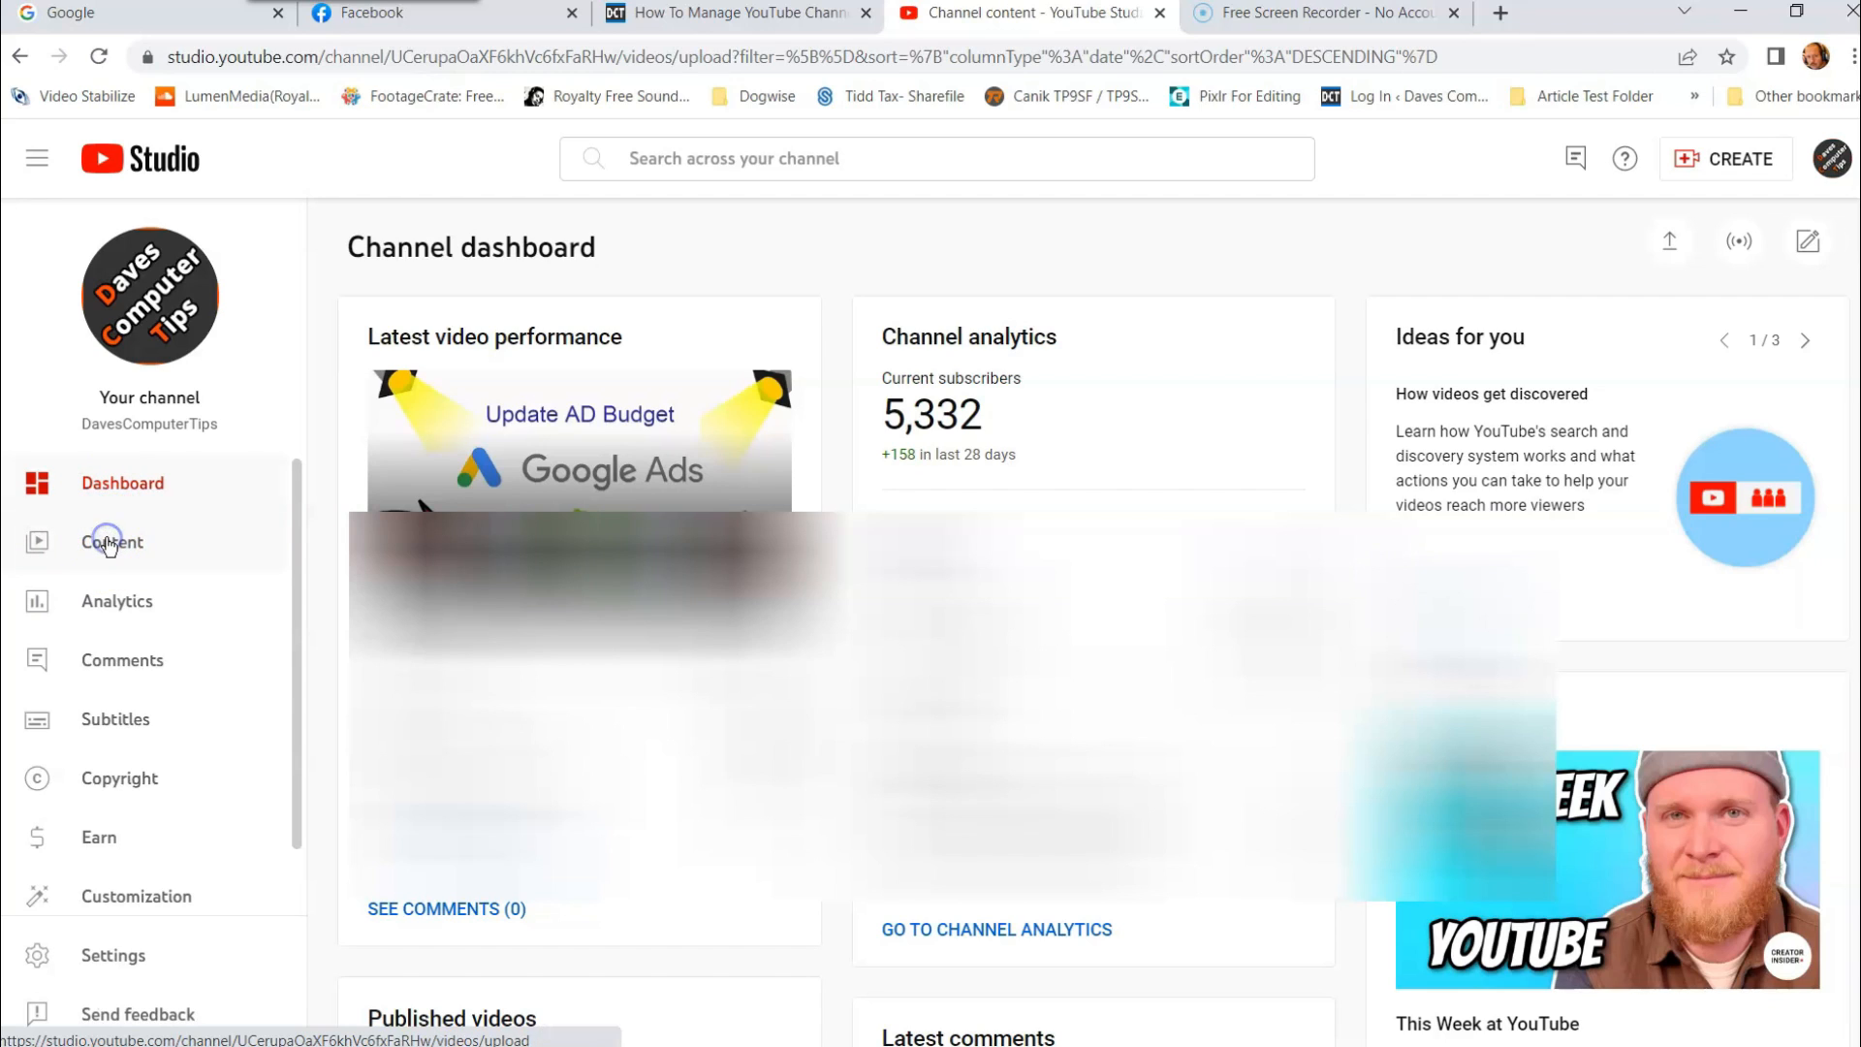
left_click(112, 541)
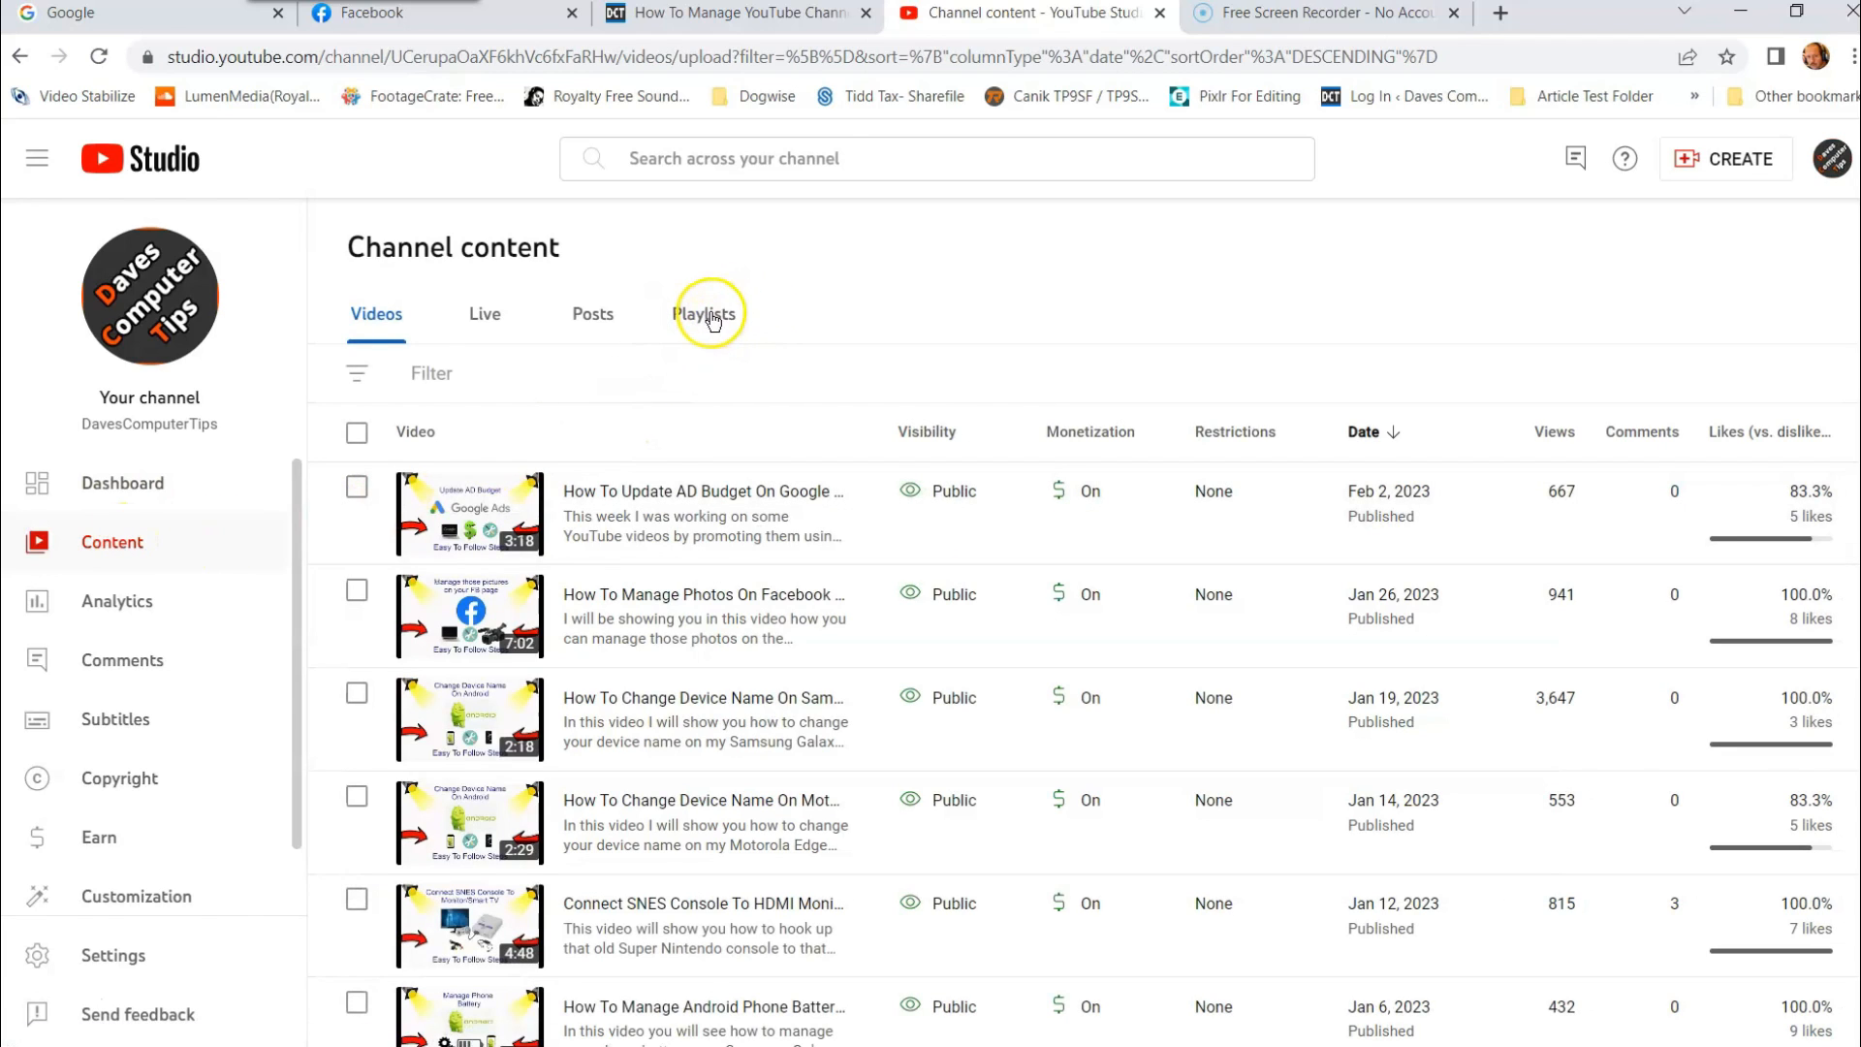
mouse_move(651, 335)
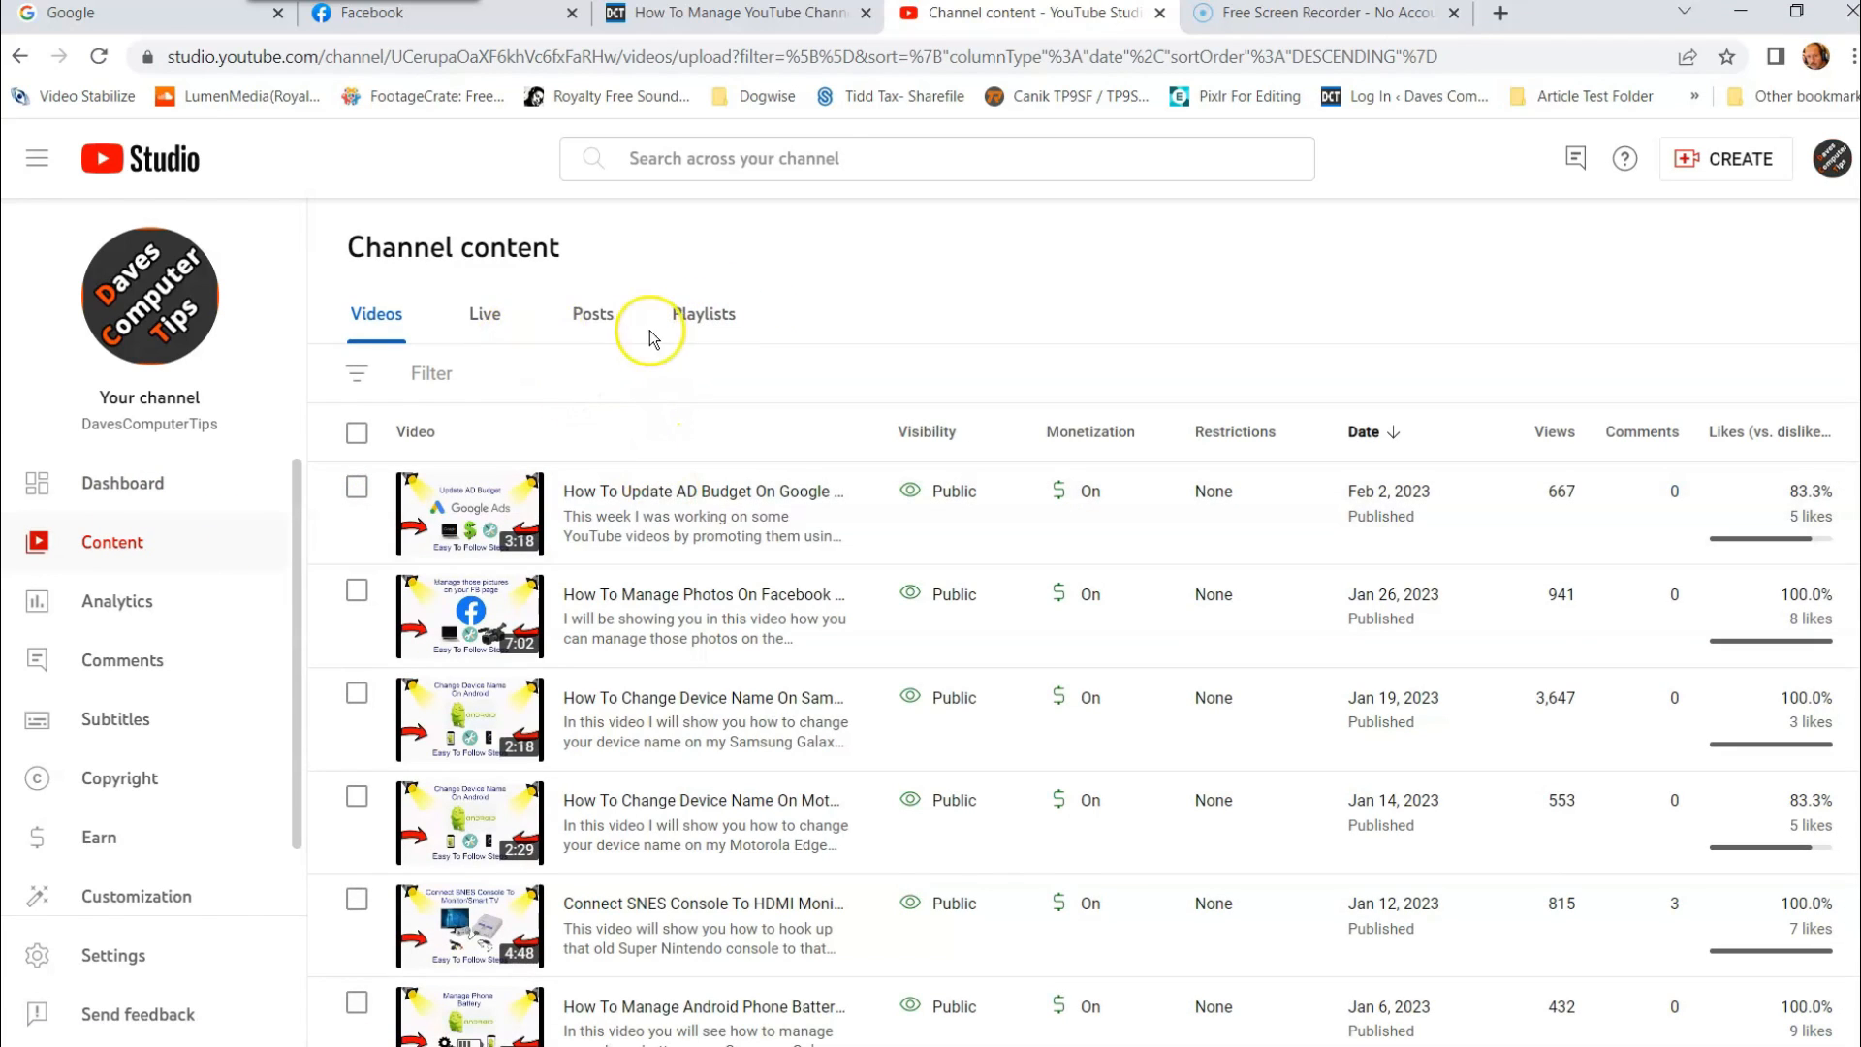
mouse_move(704, 314)
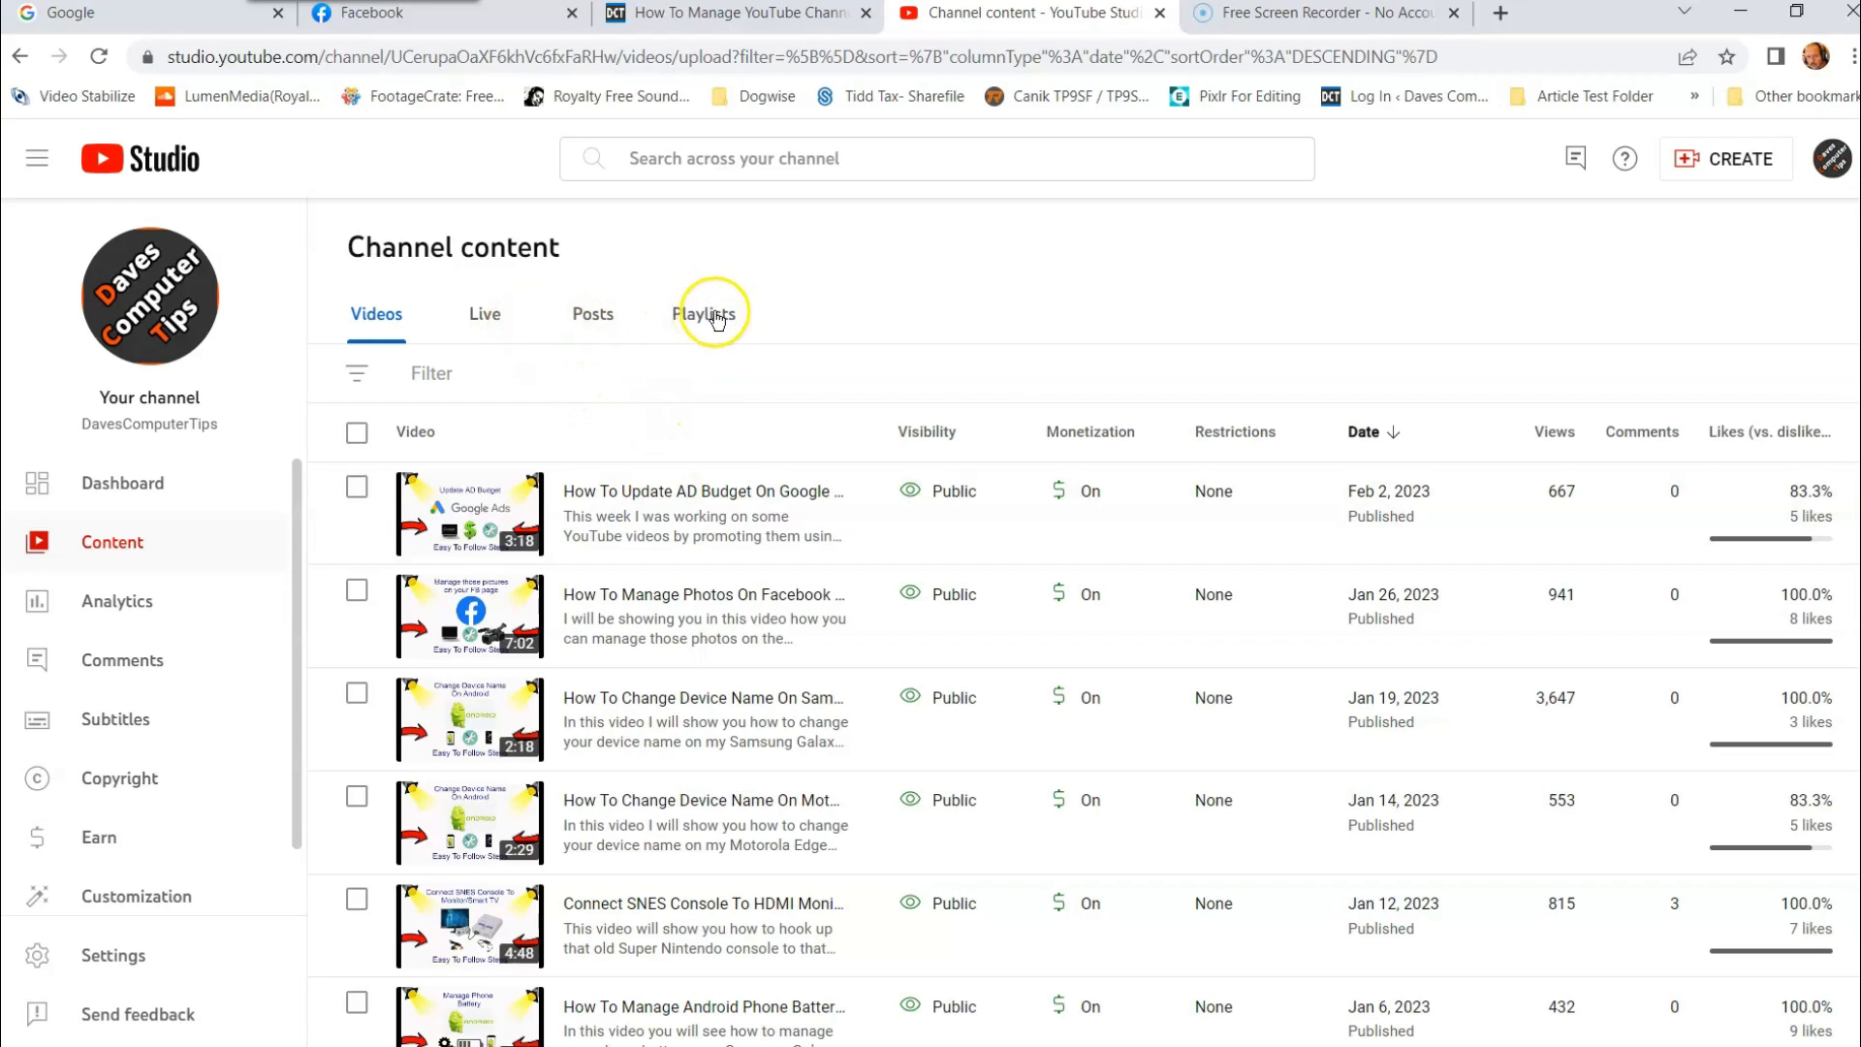
left_click(702, 314)
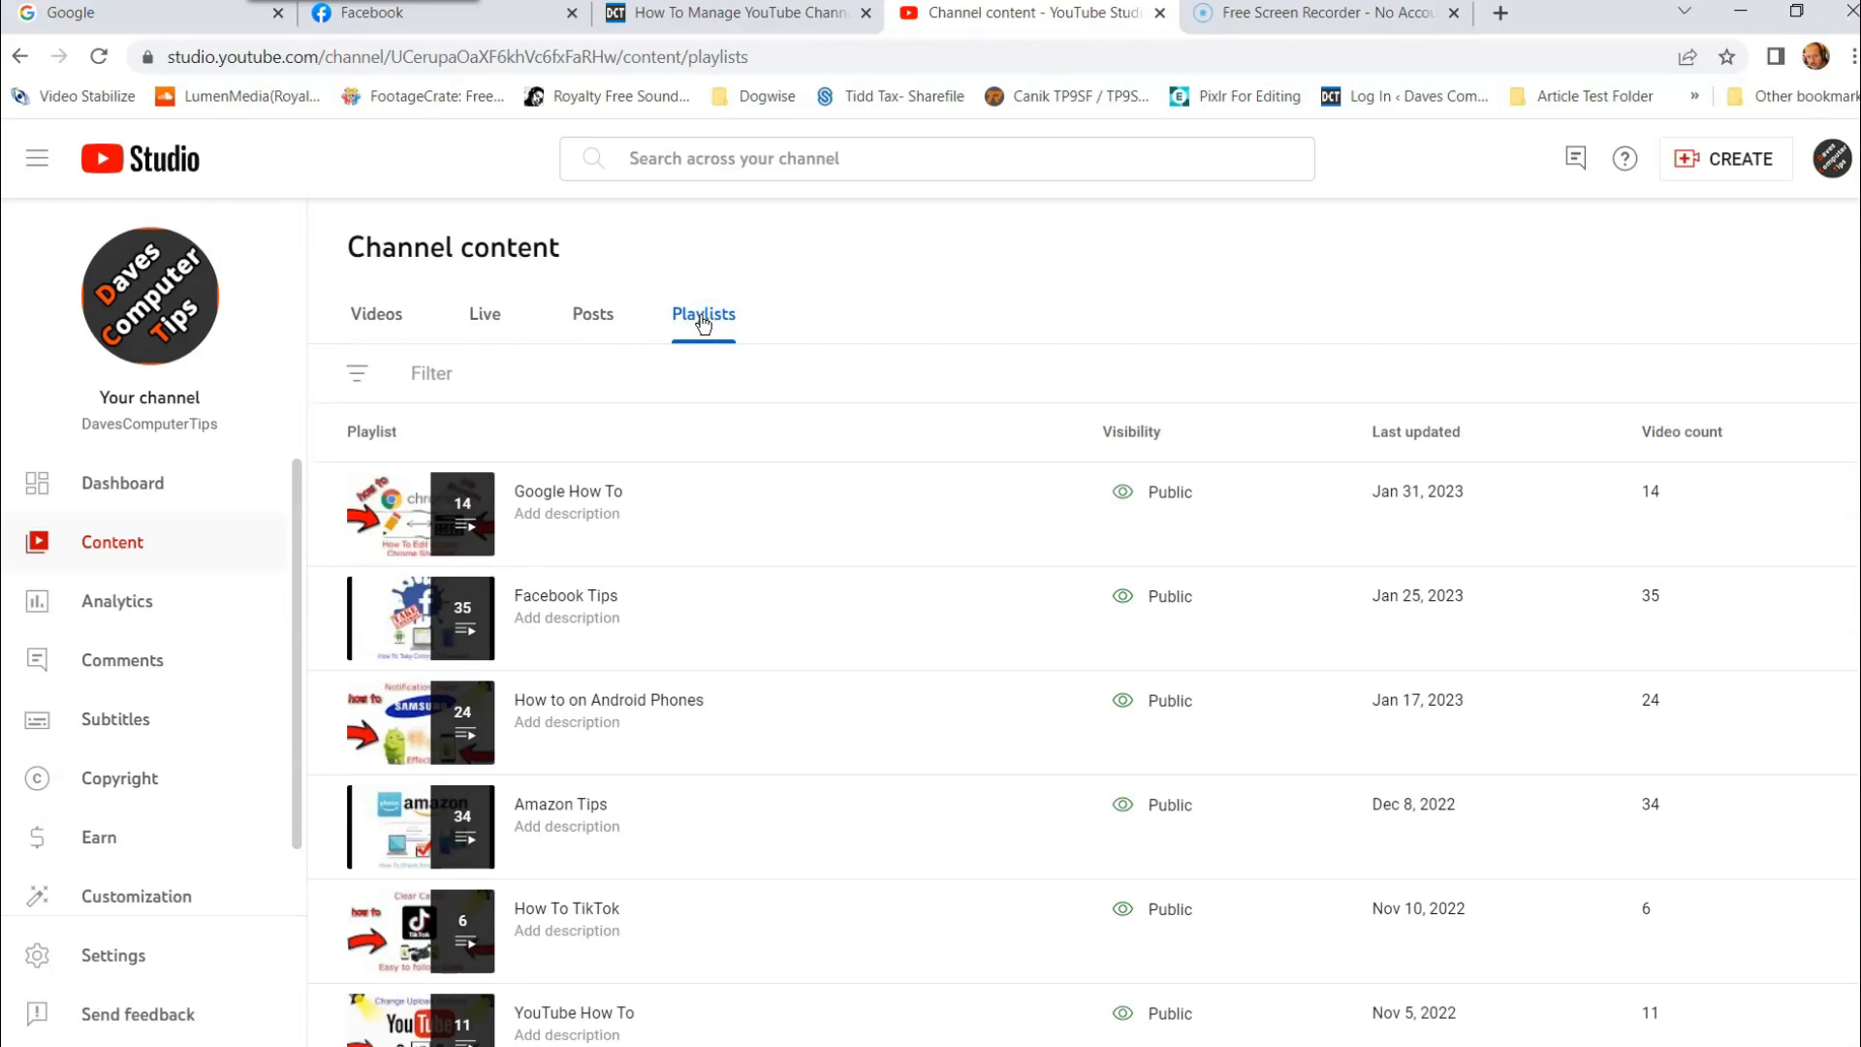
mouse_move(855, 320)
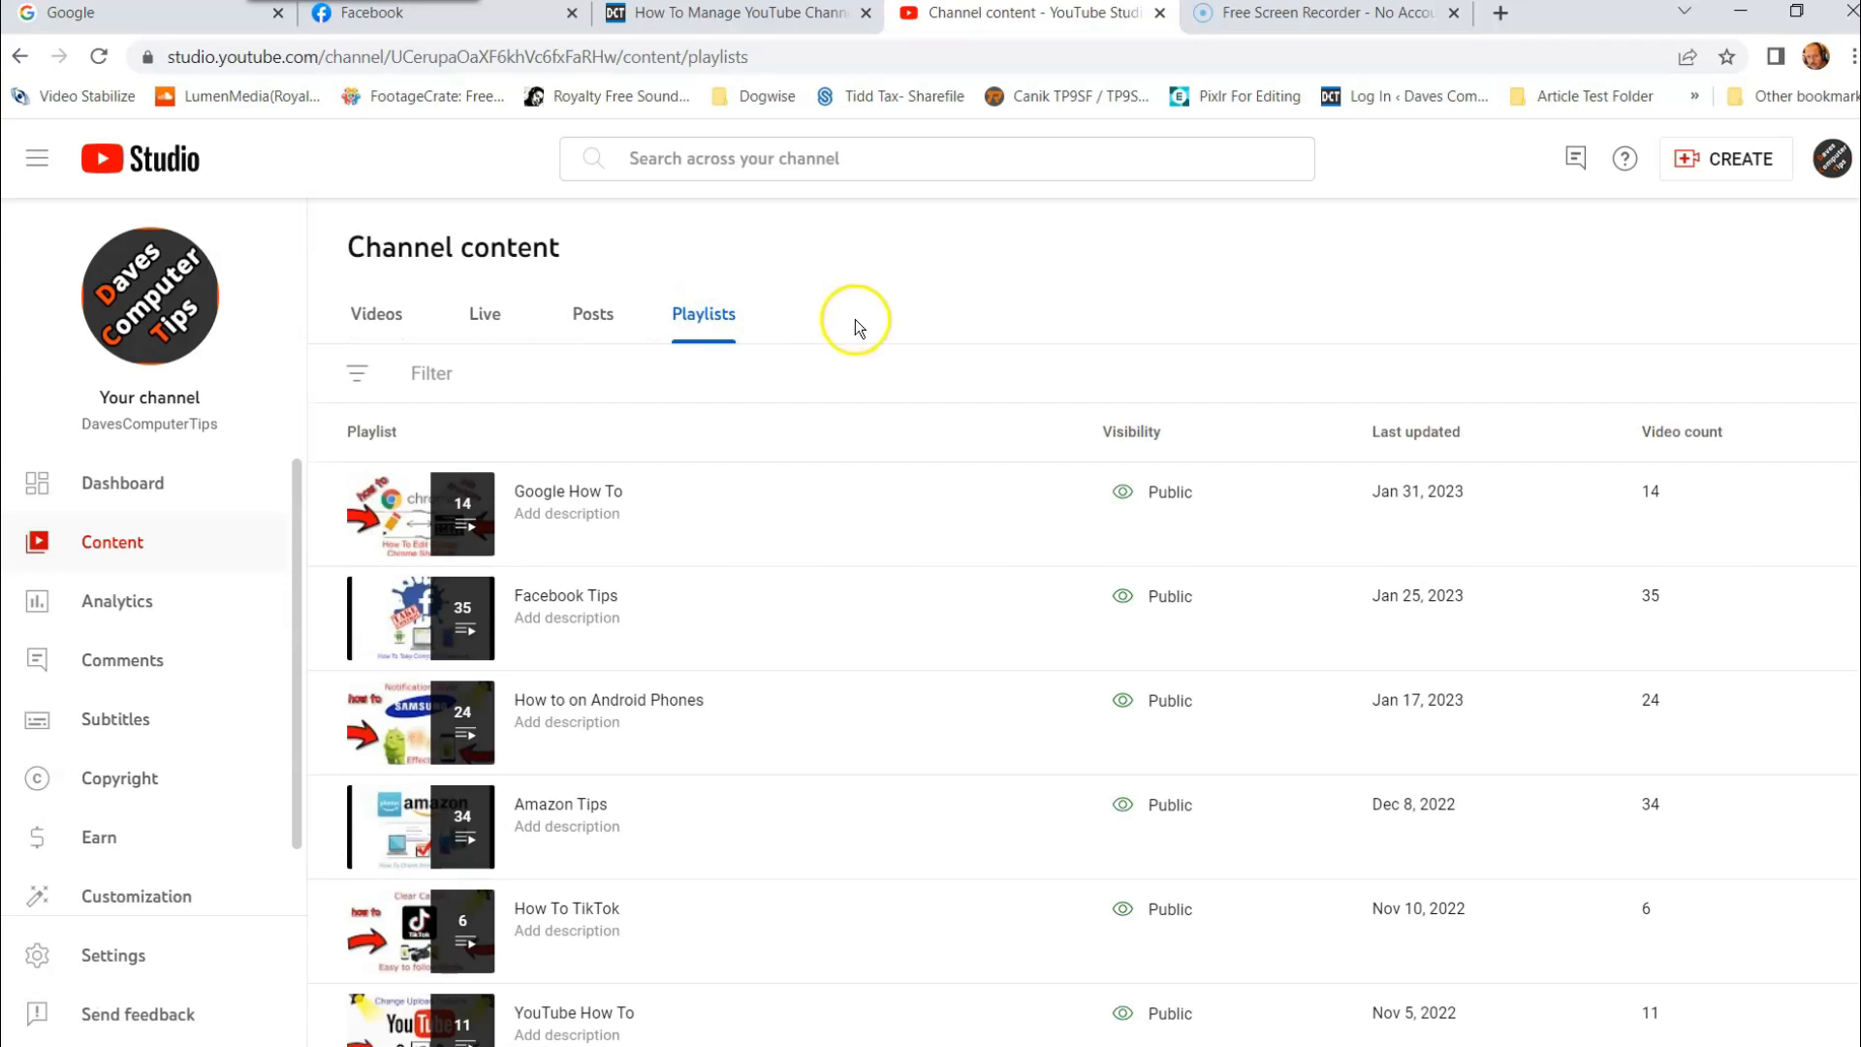
mouse_move(812, 436)
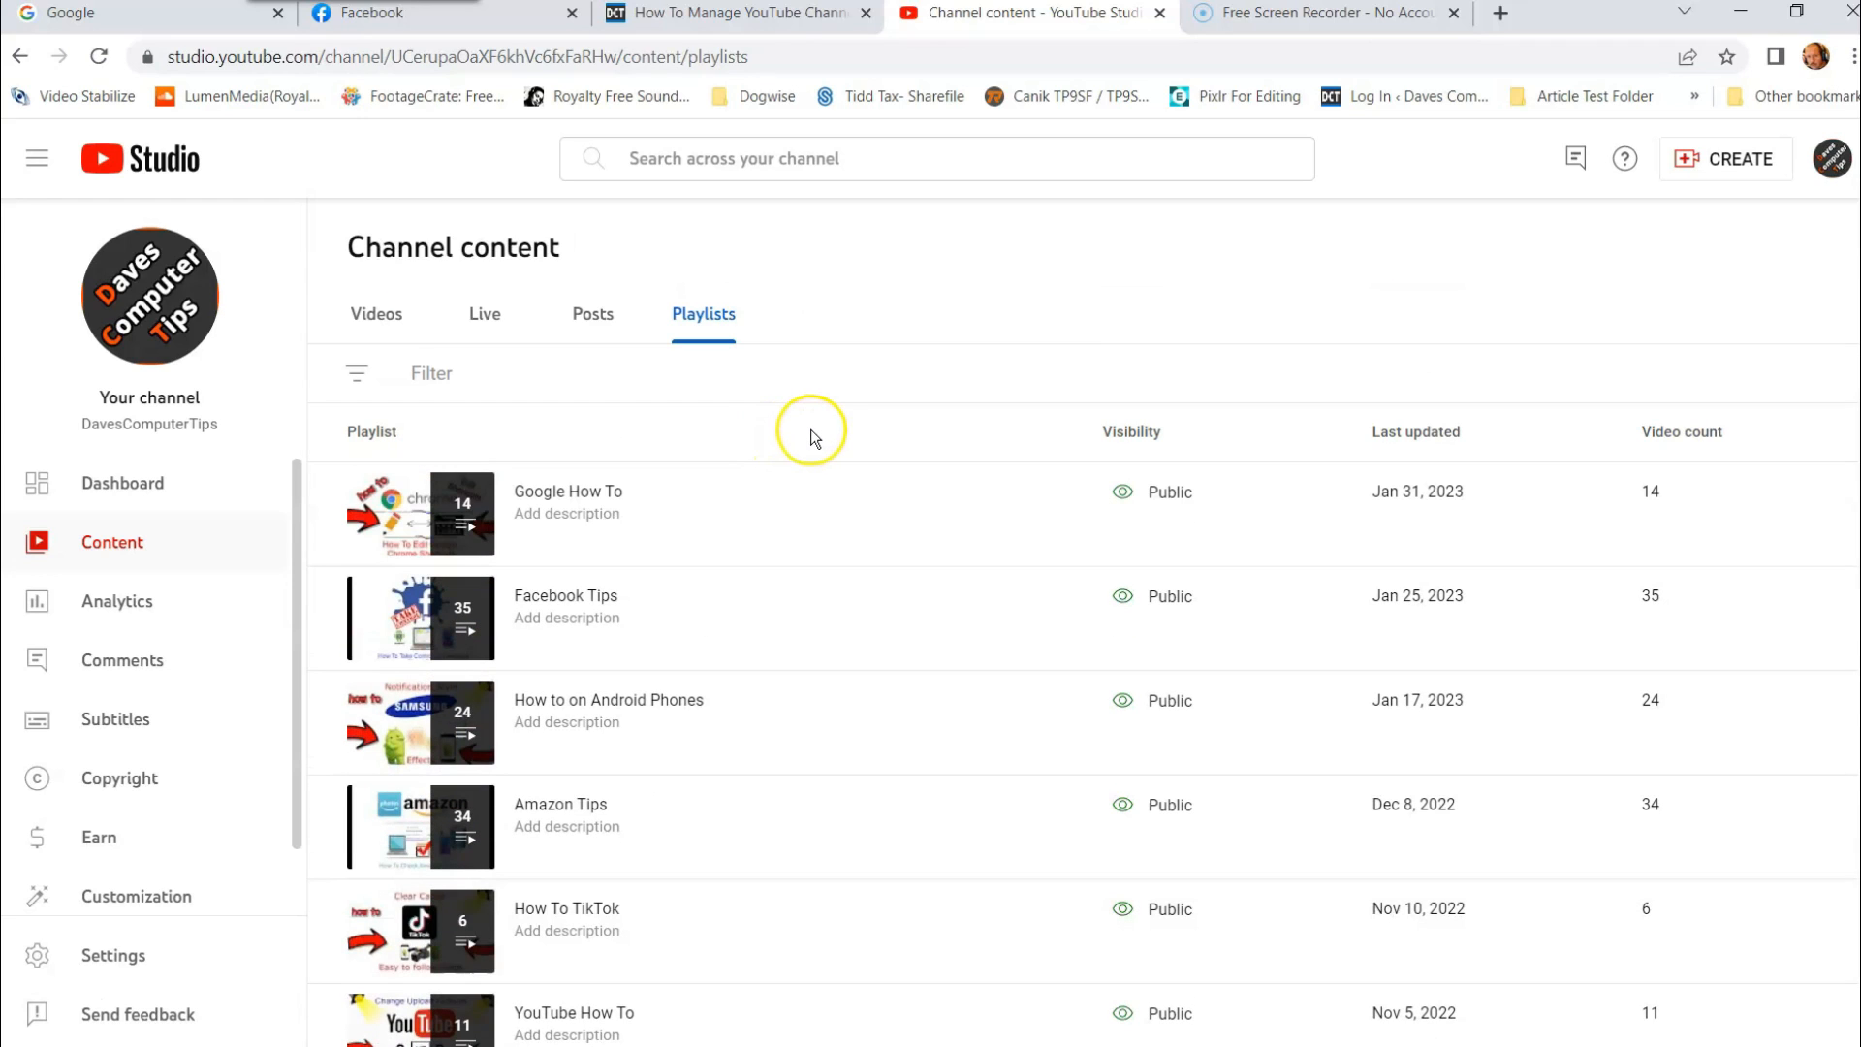
mouse_move(843, 442)
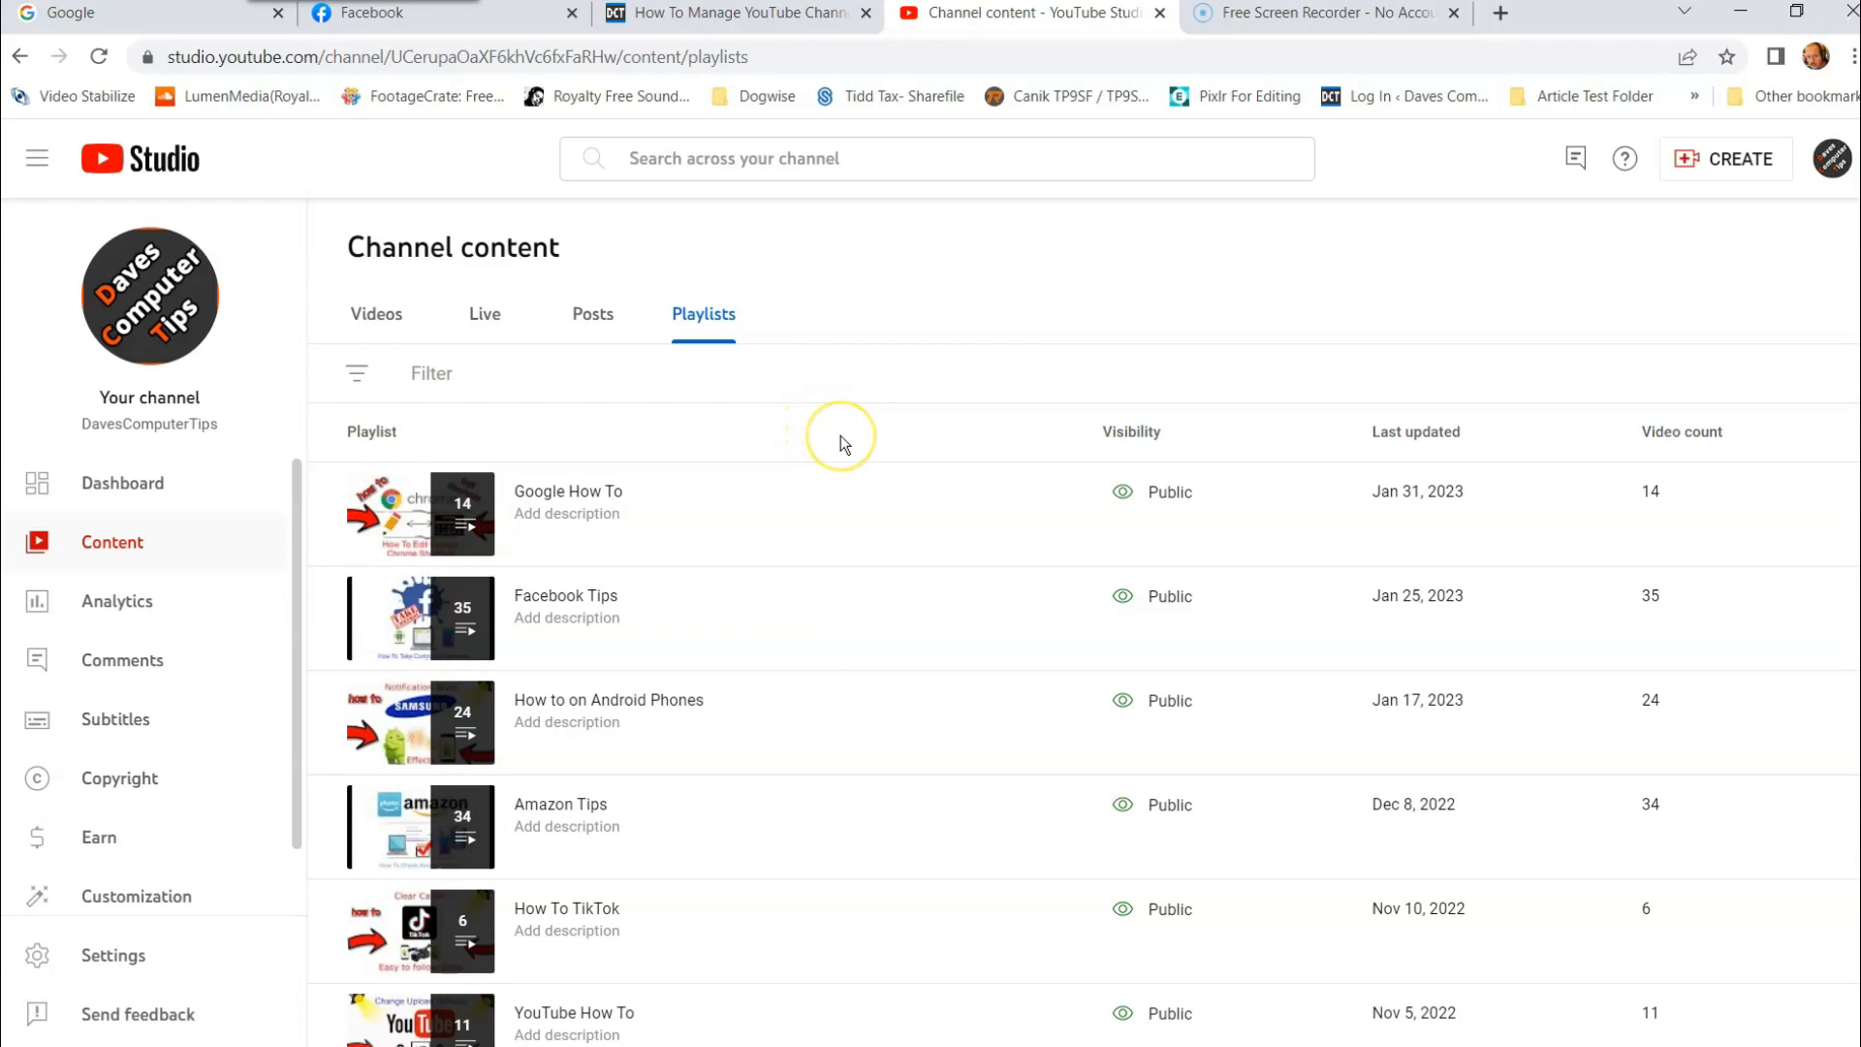
mouse_move(994, 329)
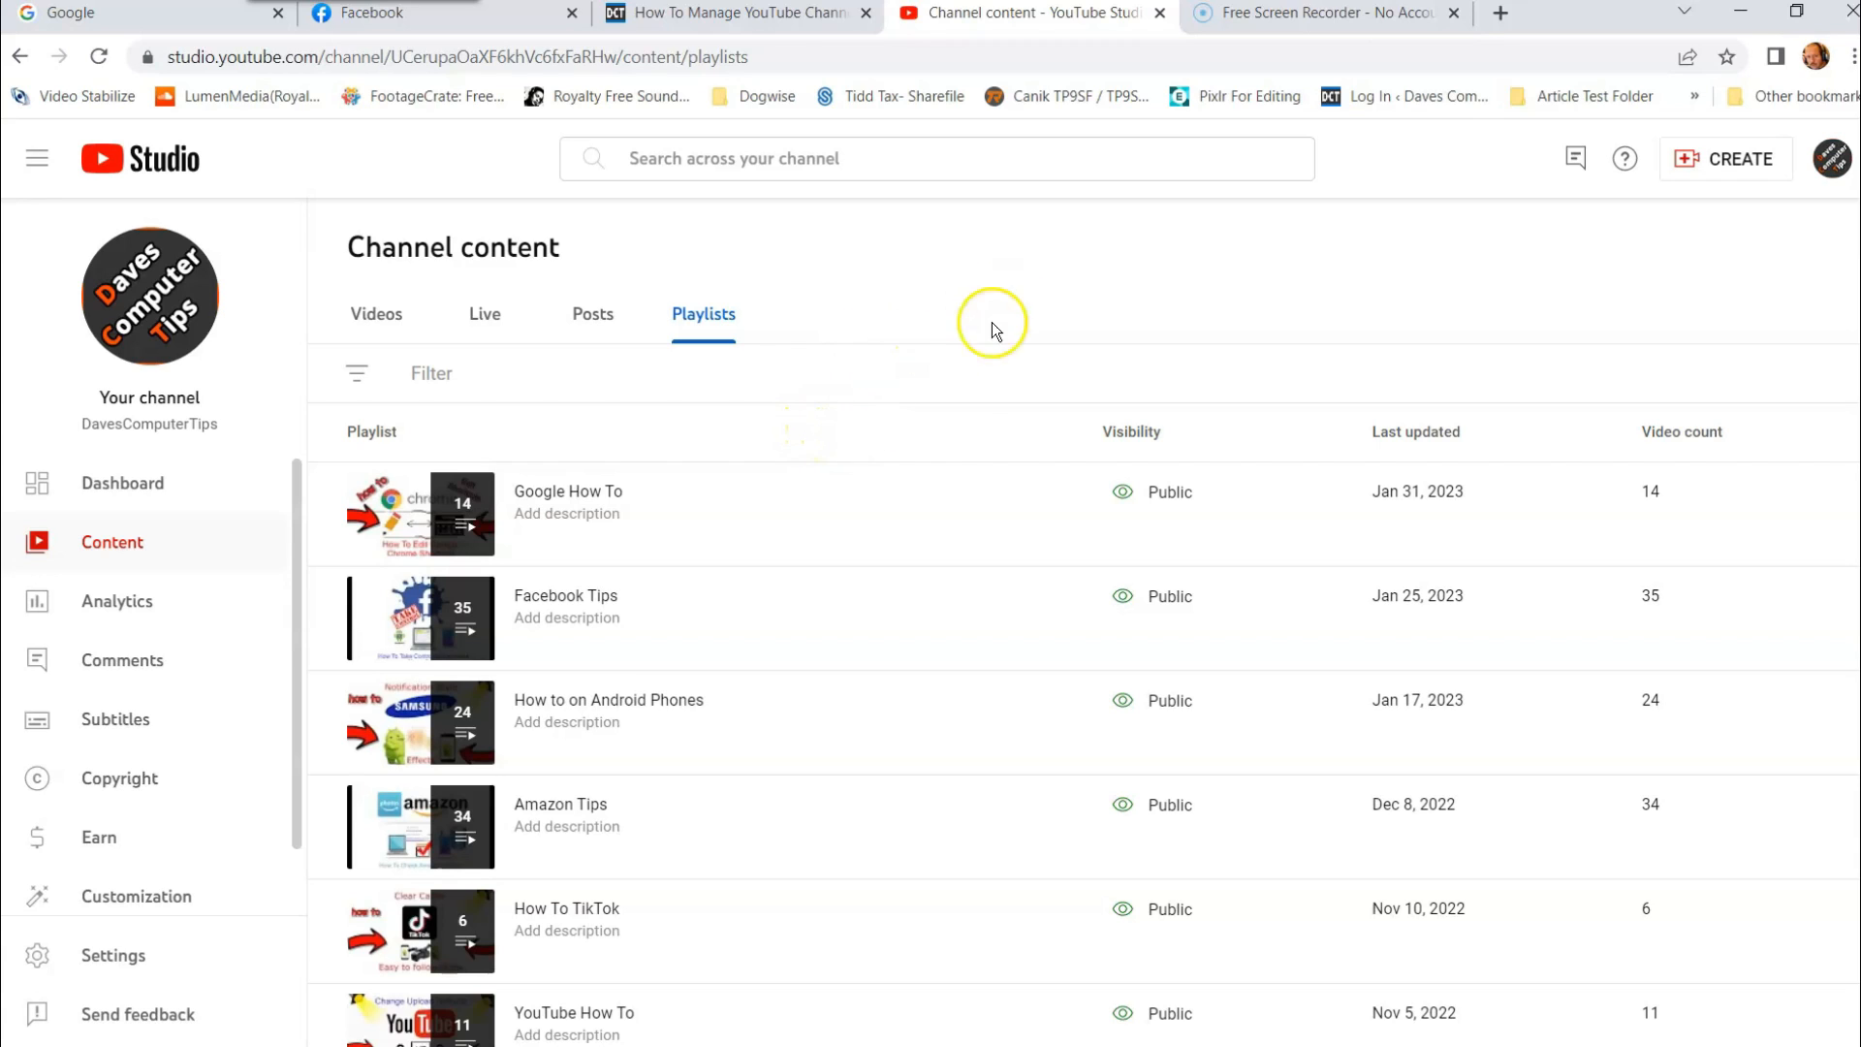
mouse_move(541, 481)
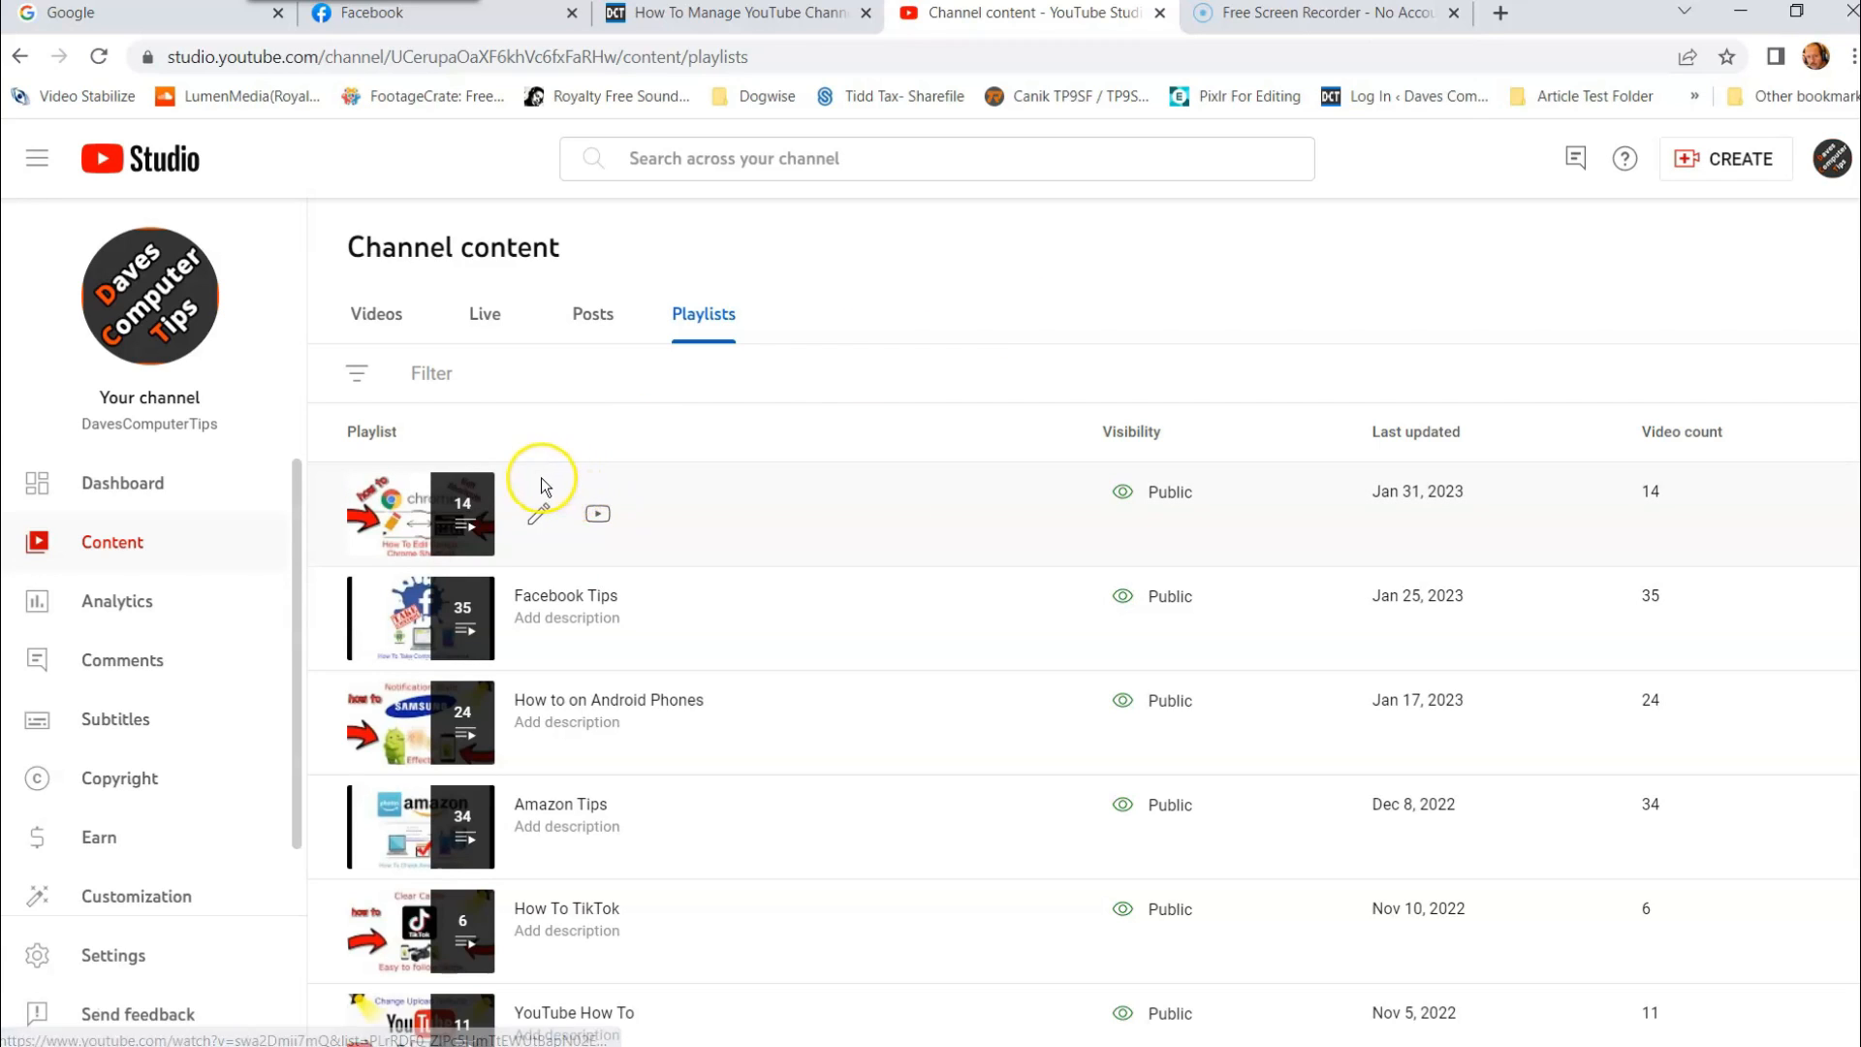
mouse_move(543, 519)
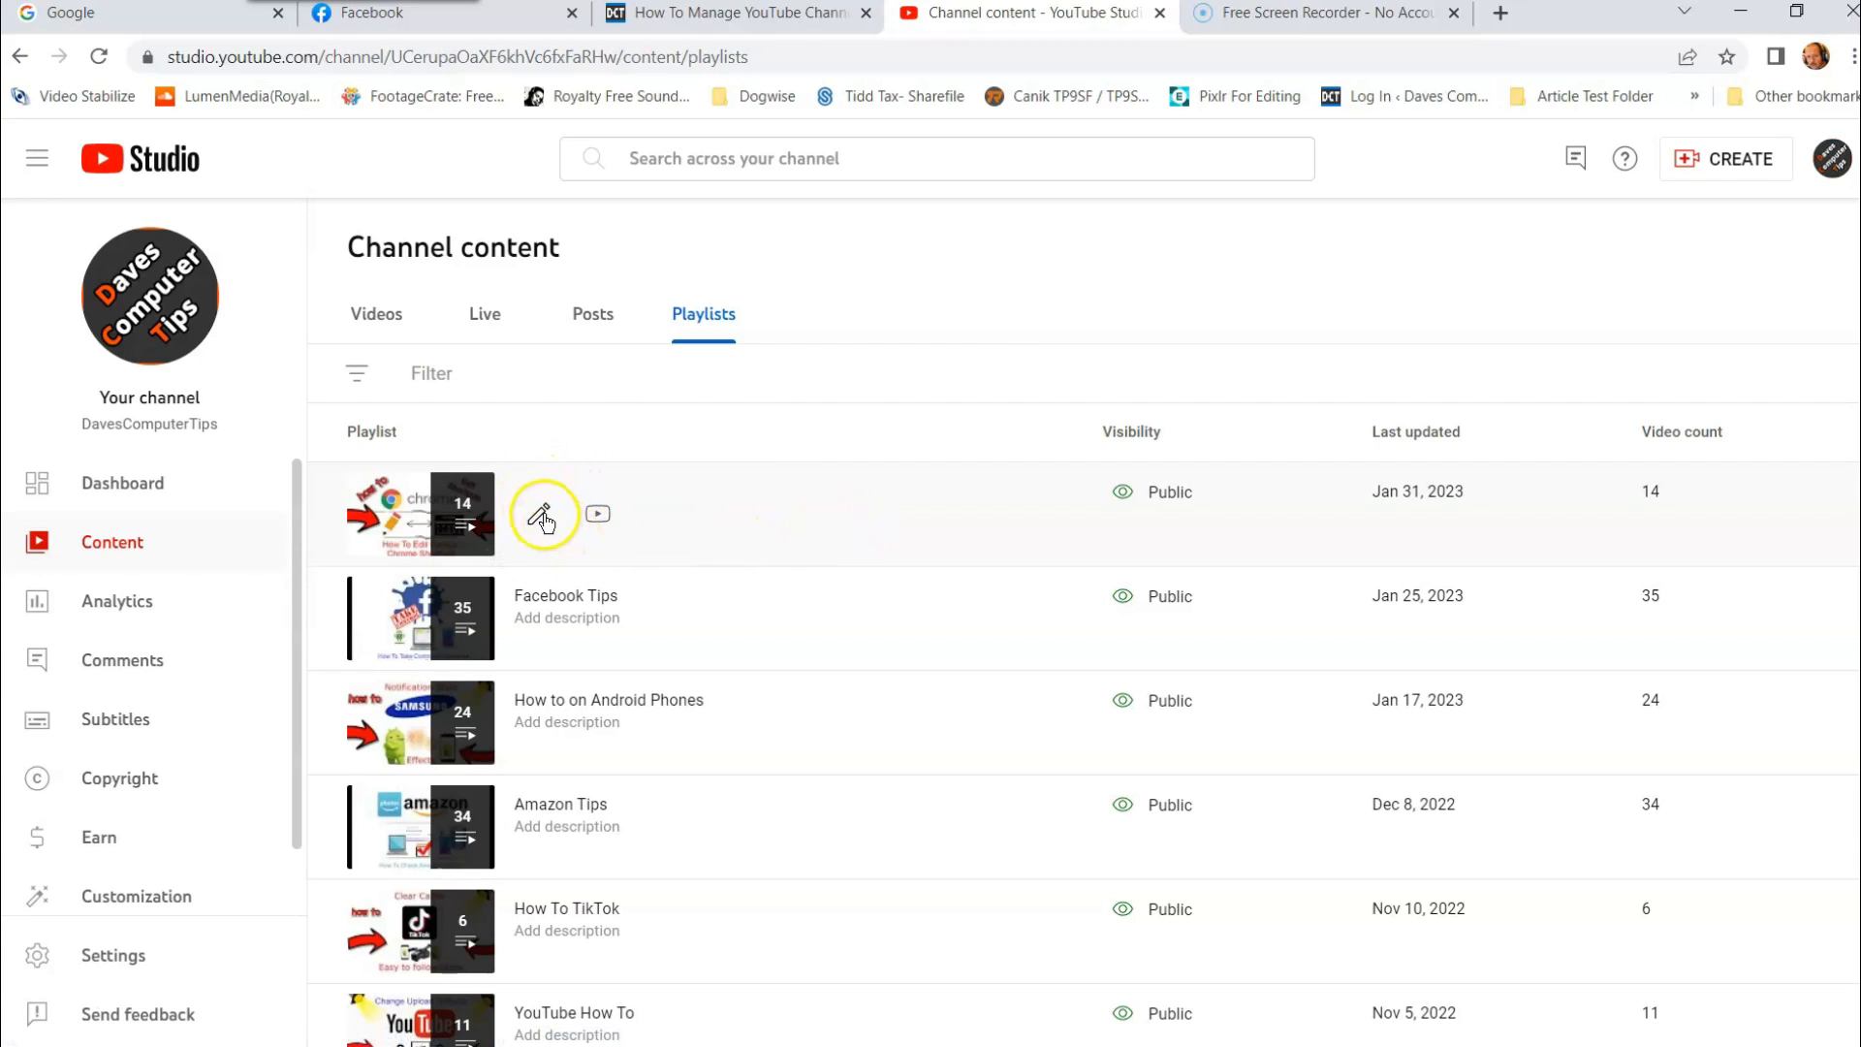
mouse_move(537, 514)
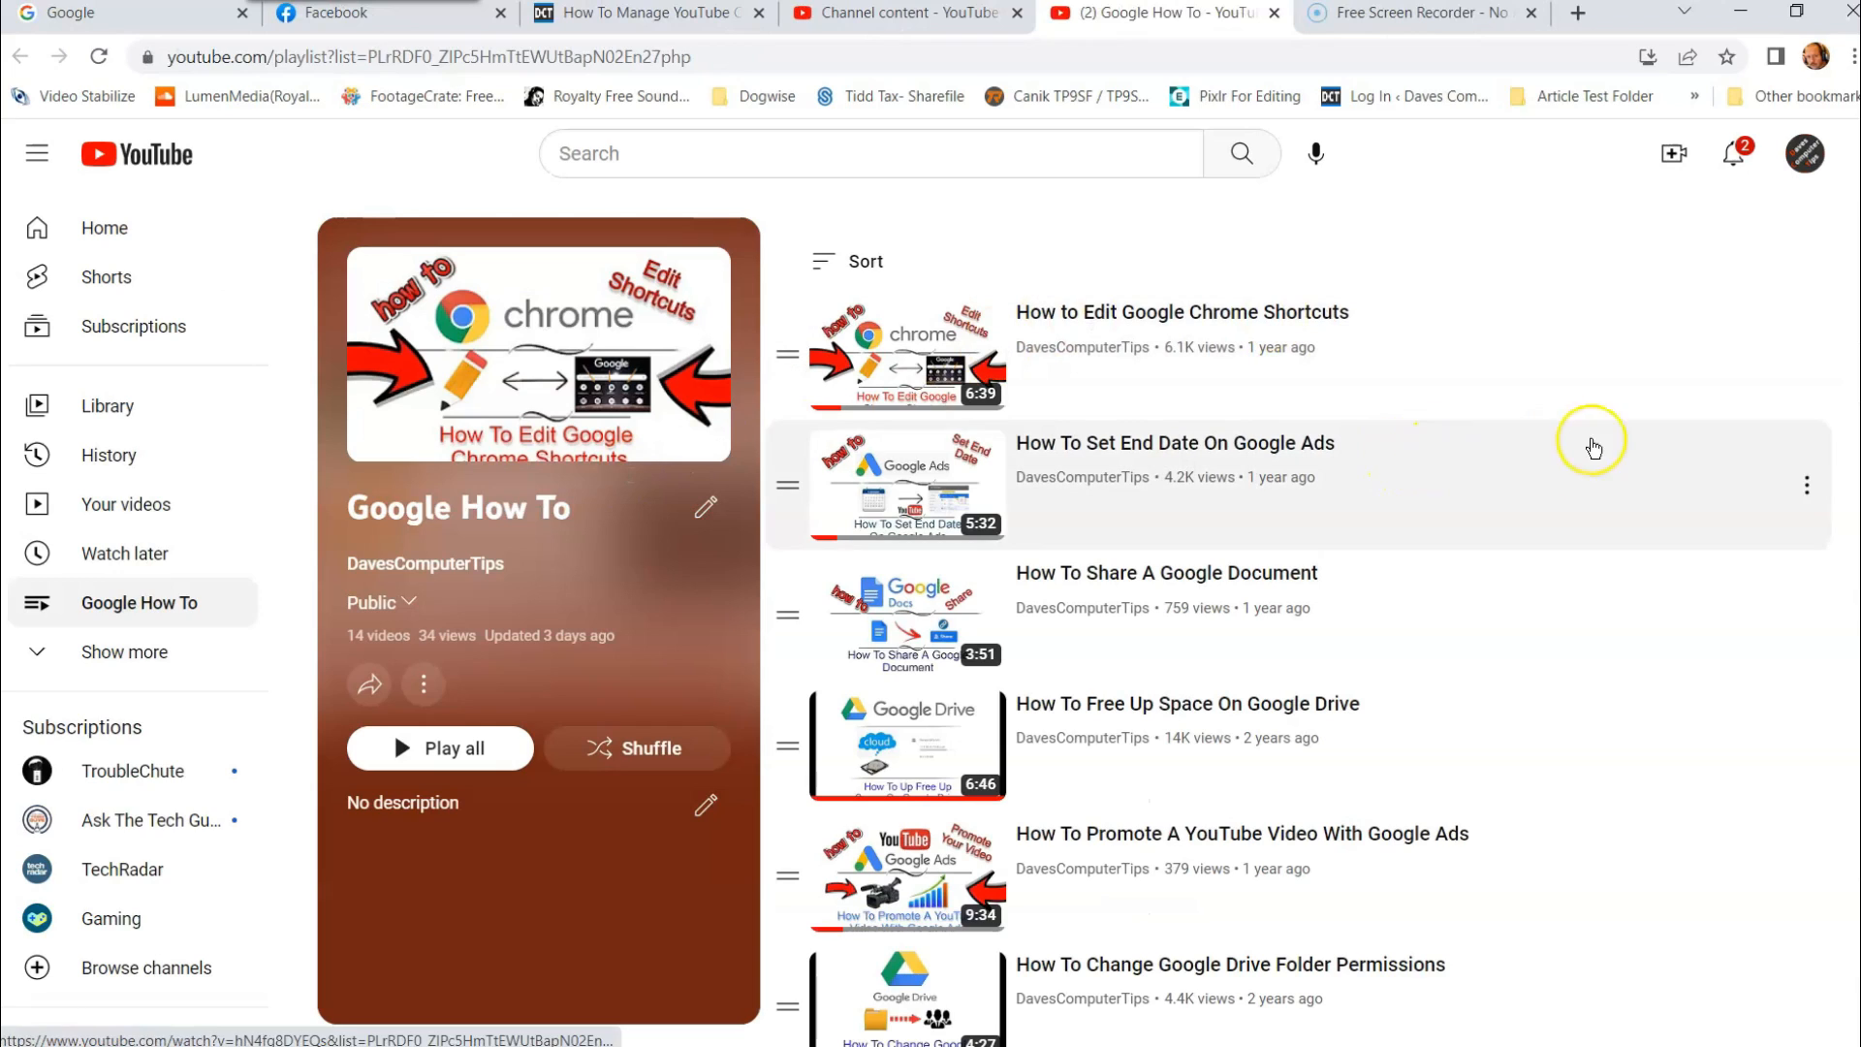
mouse_move(1487, 508)
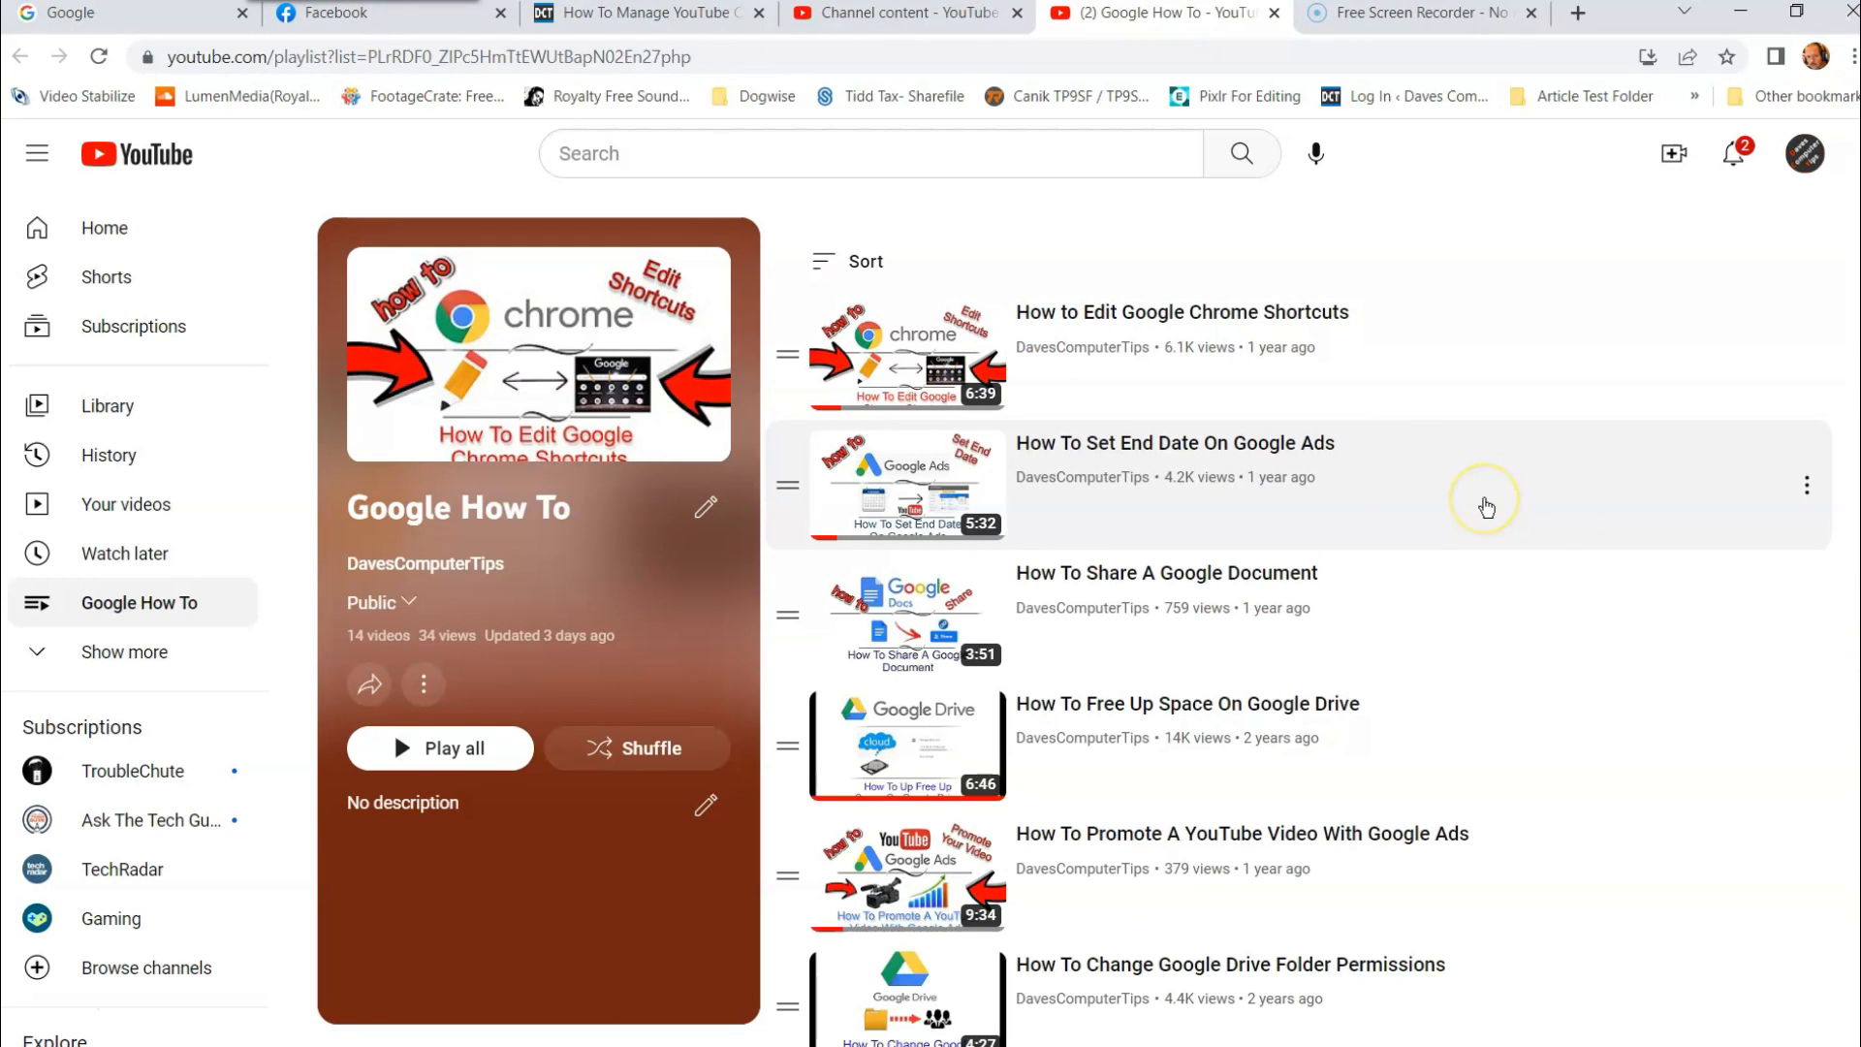
mouse_move(708, 508)
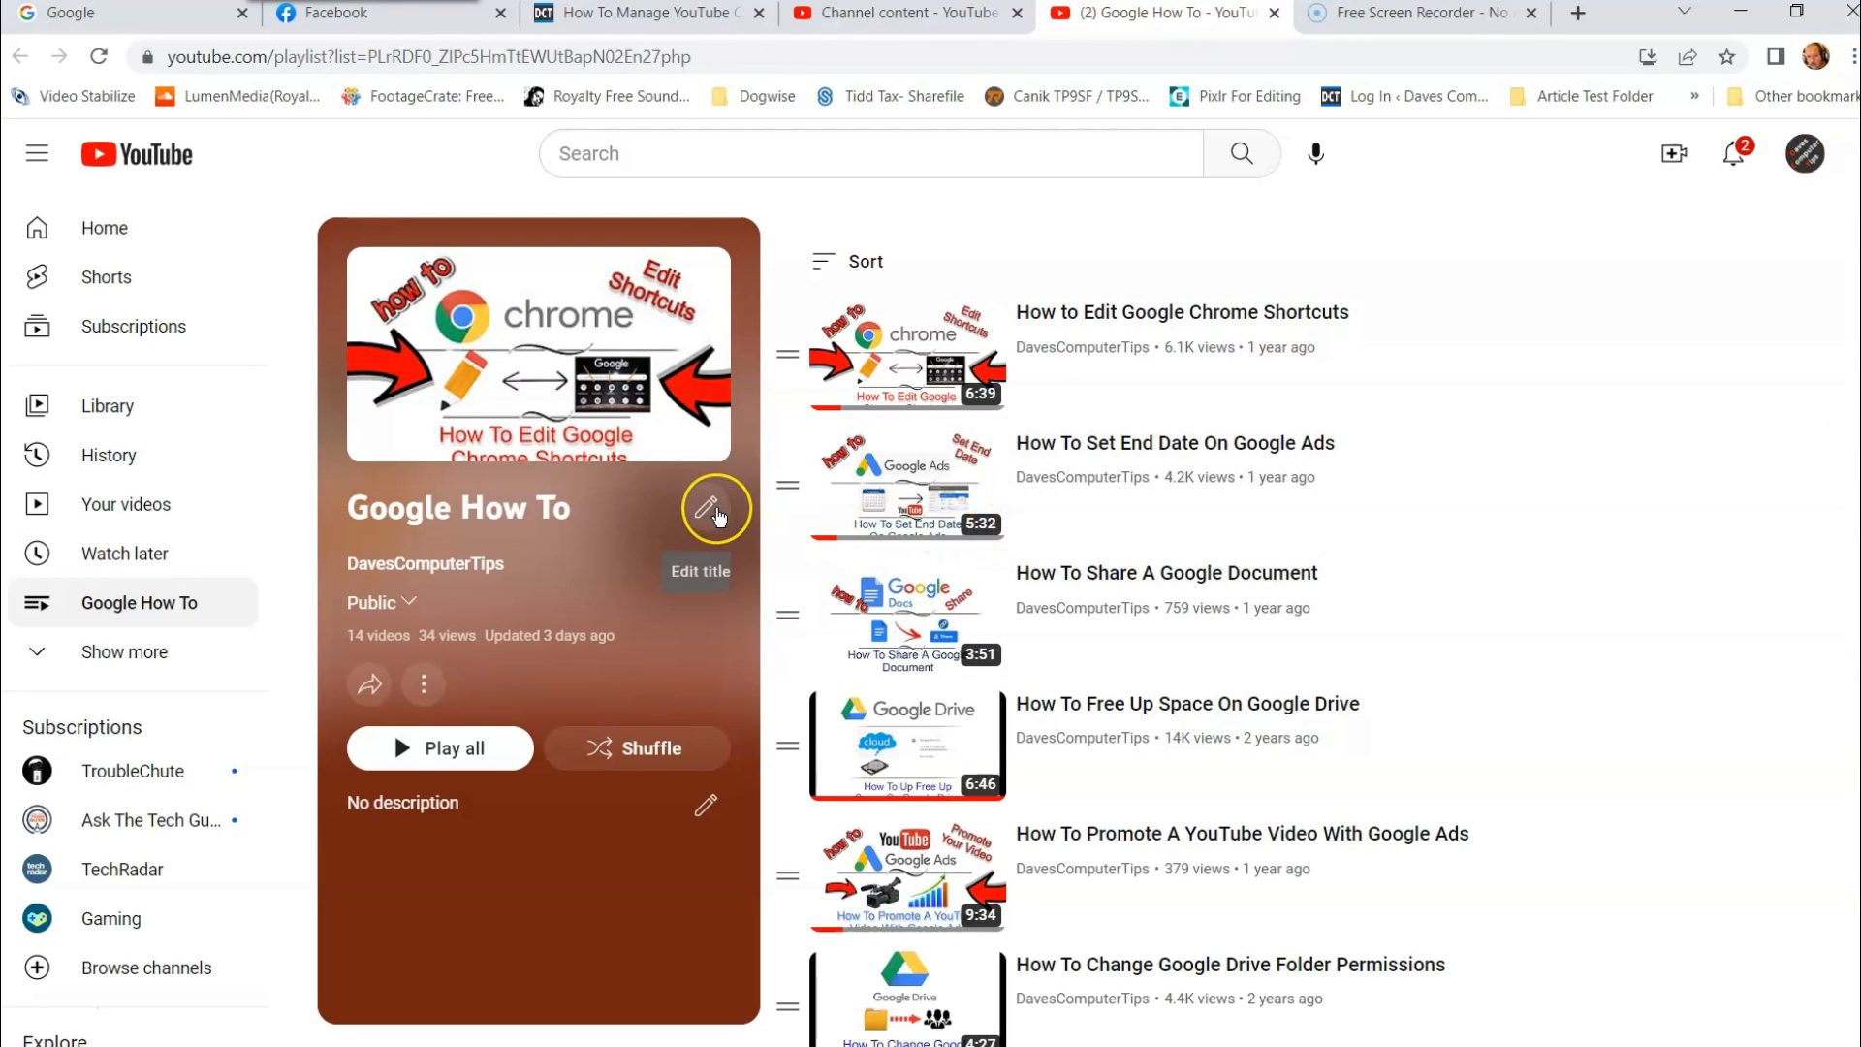
left_click(716, 507)
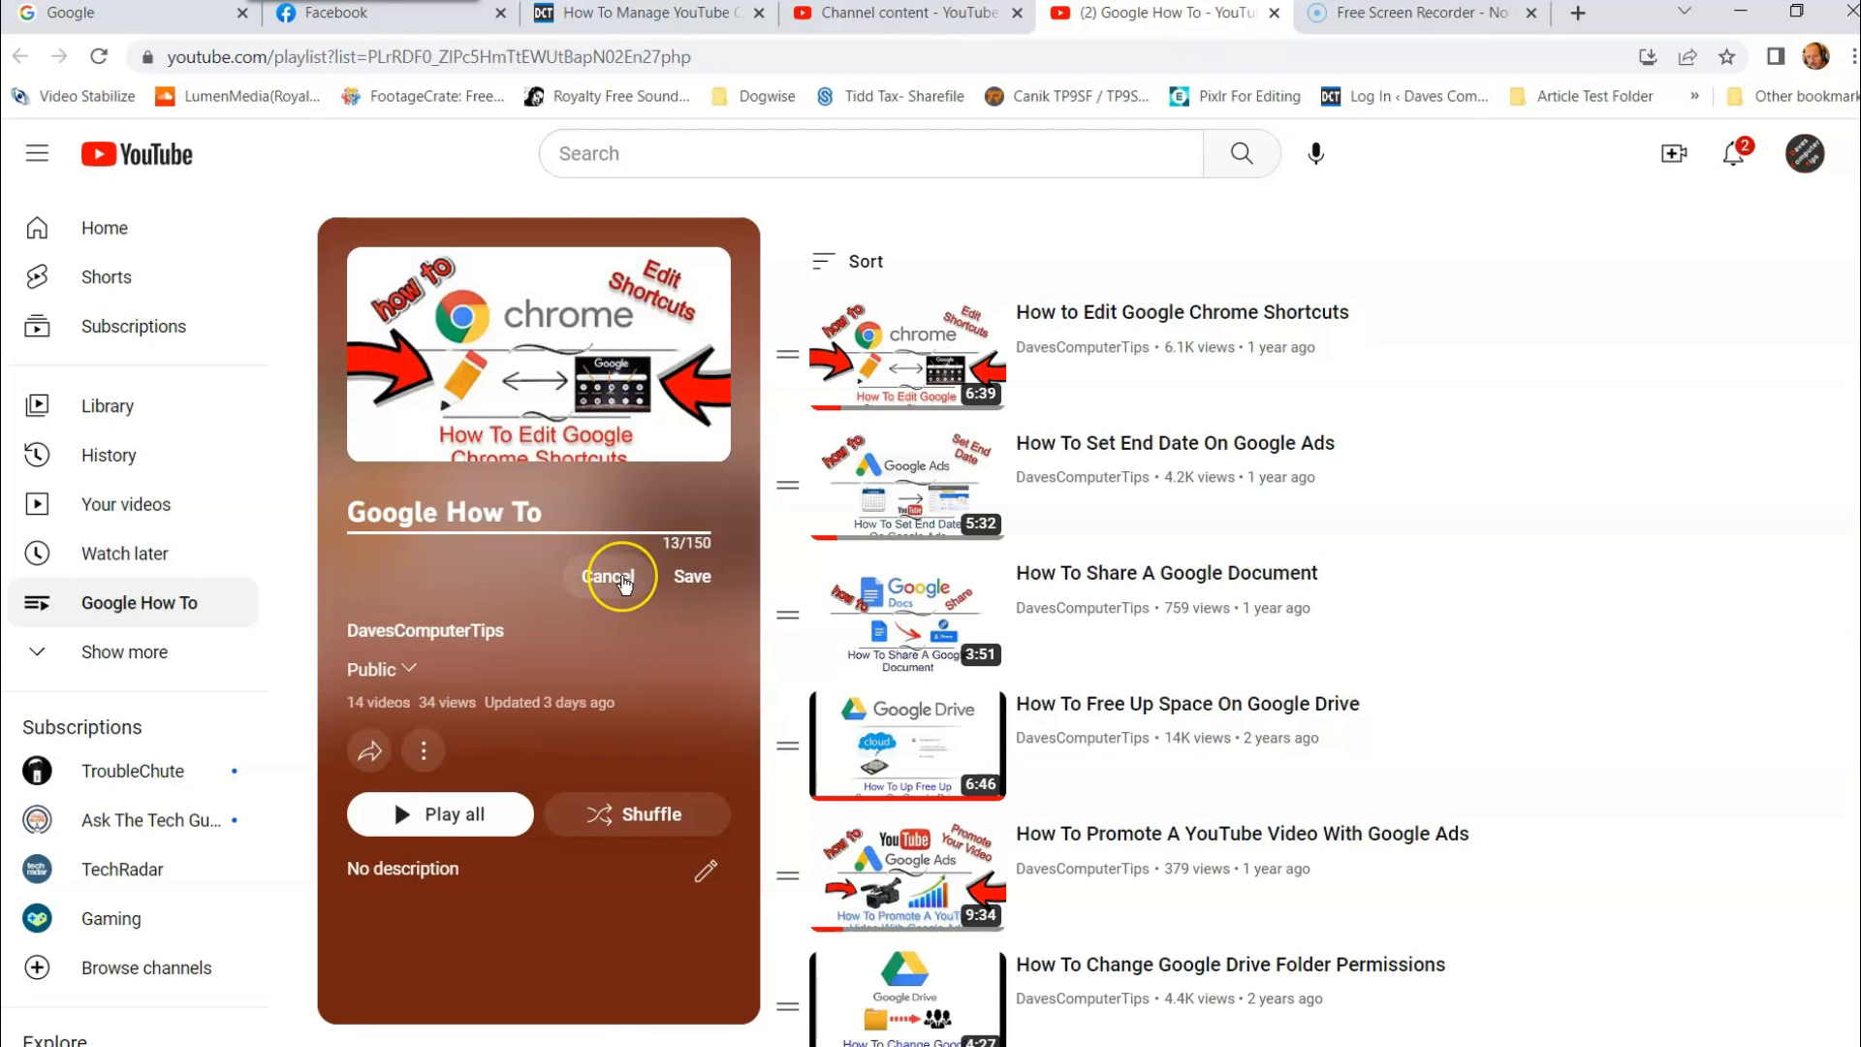
left_click(607, 577)
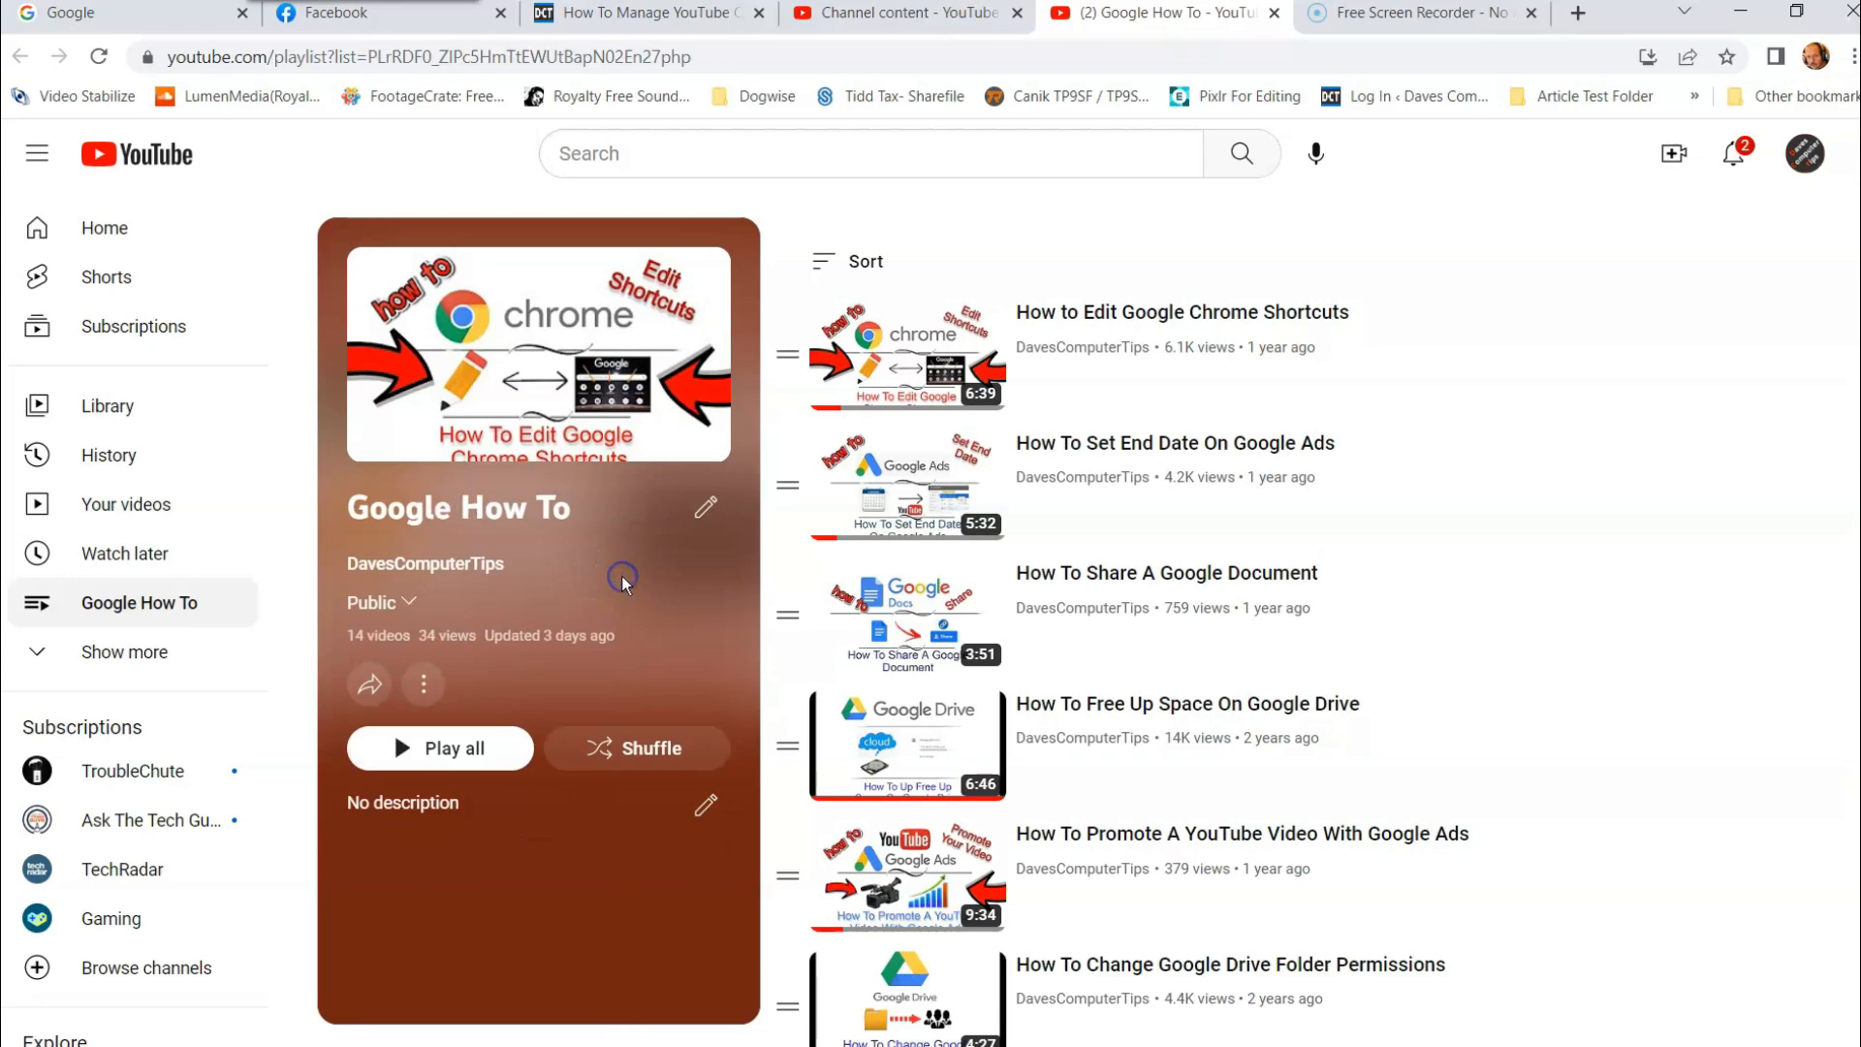
mouse_move(484, 587)
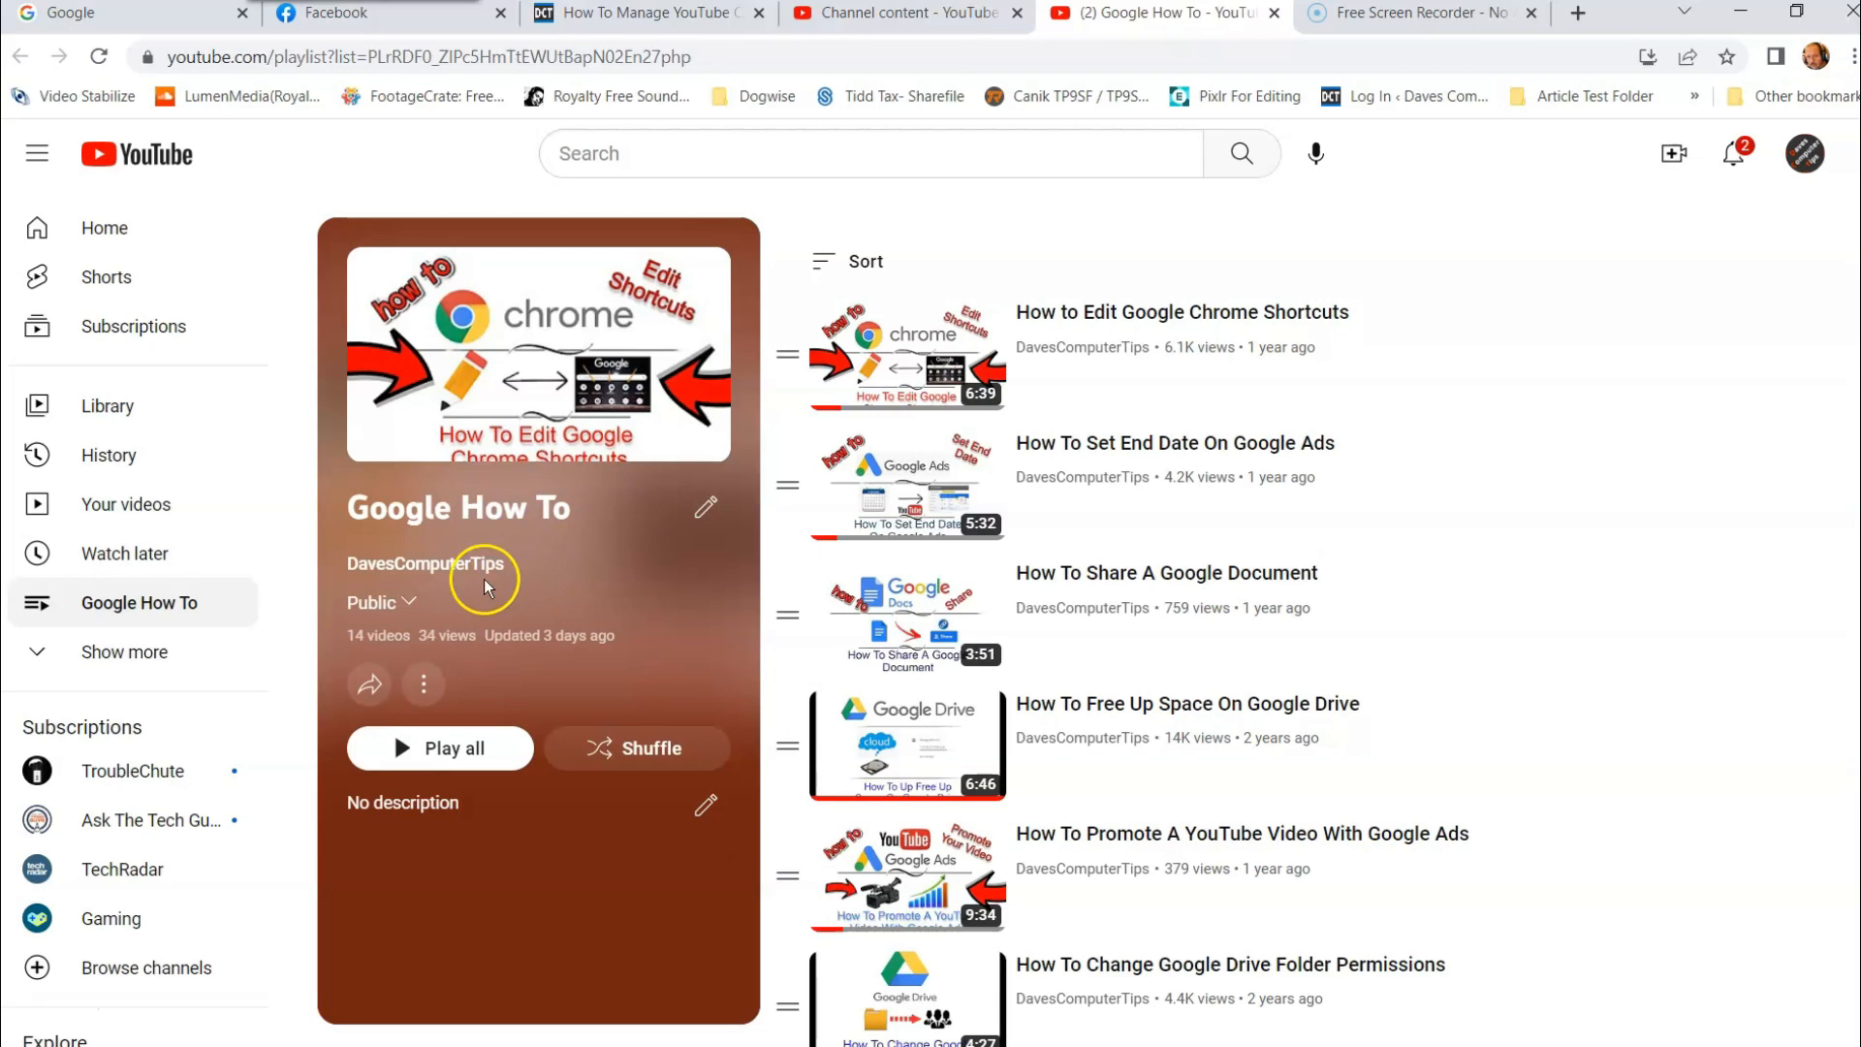
mouse_move(424, 564)
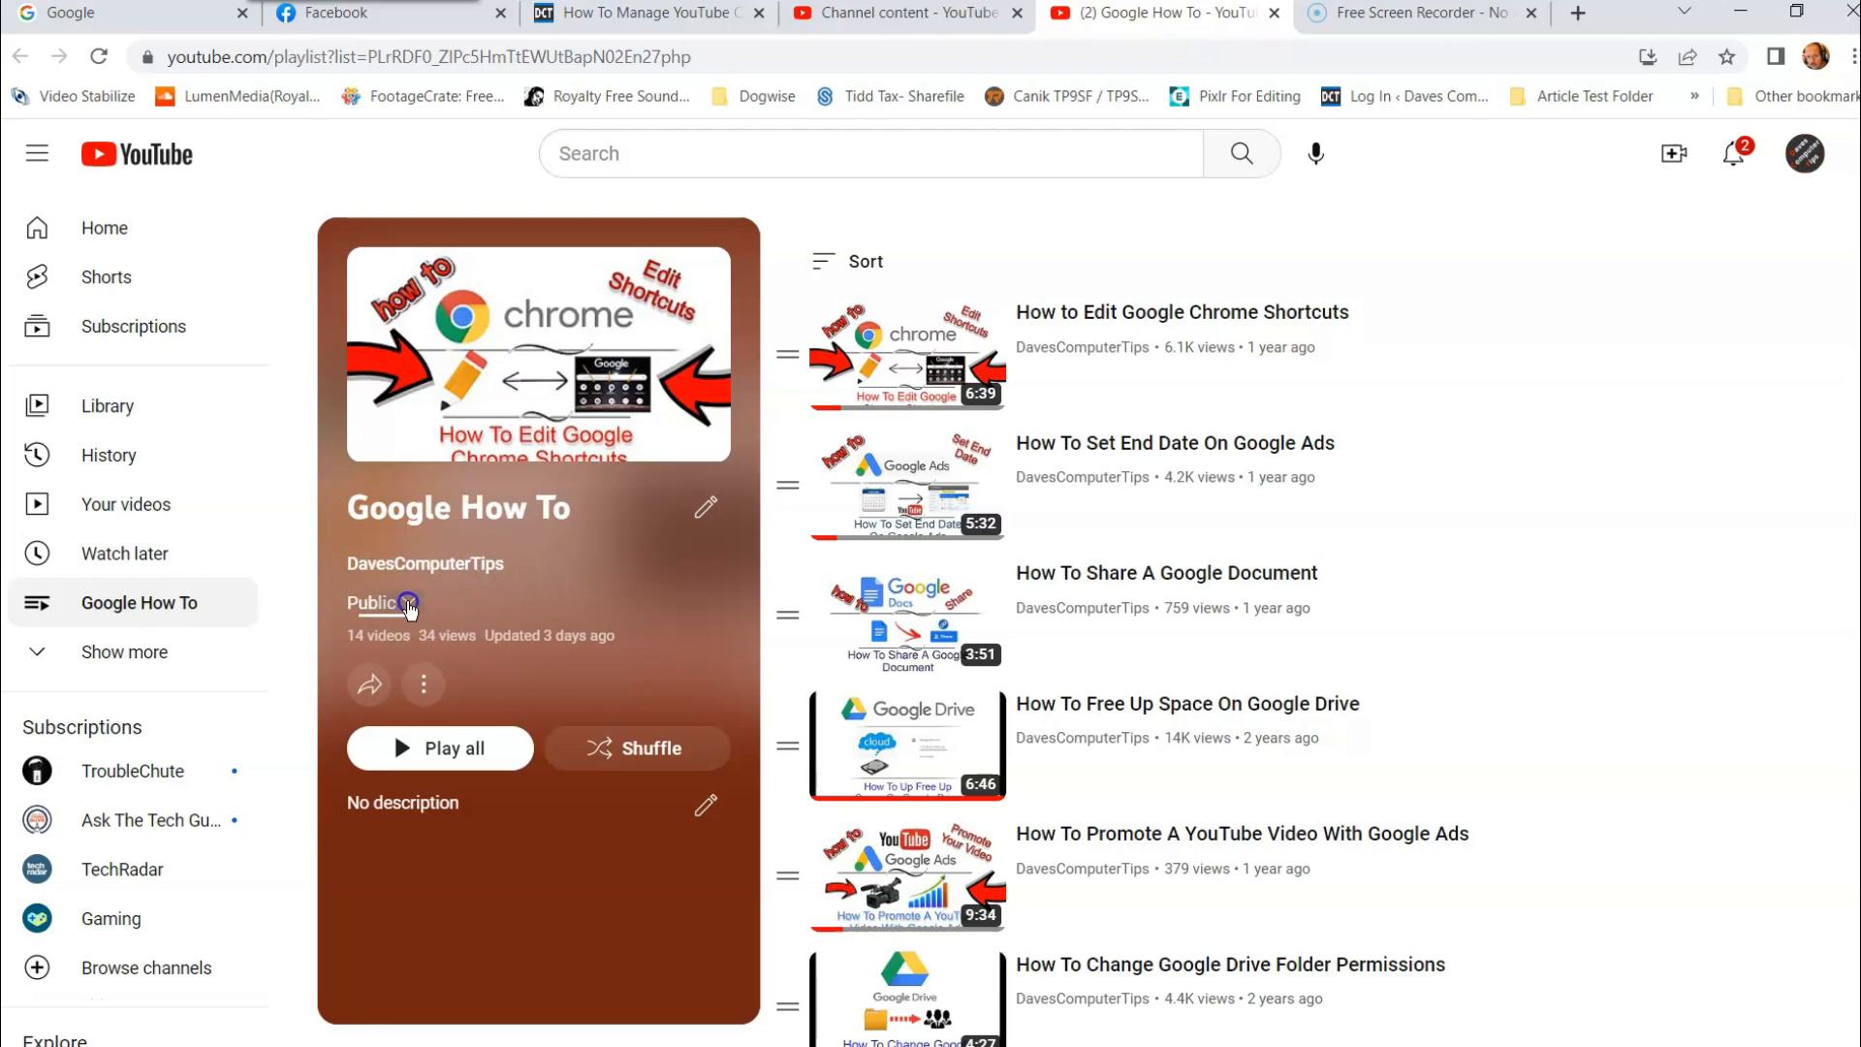
left_click(409, 605)
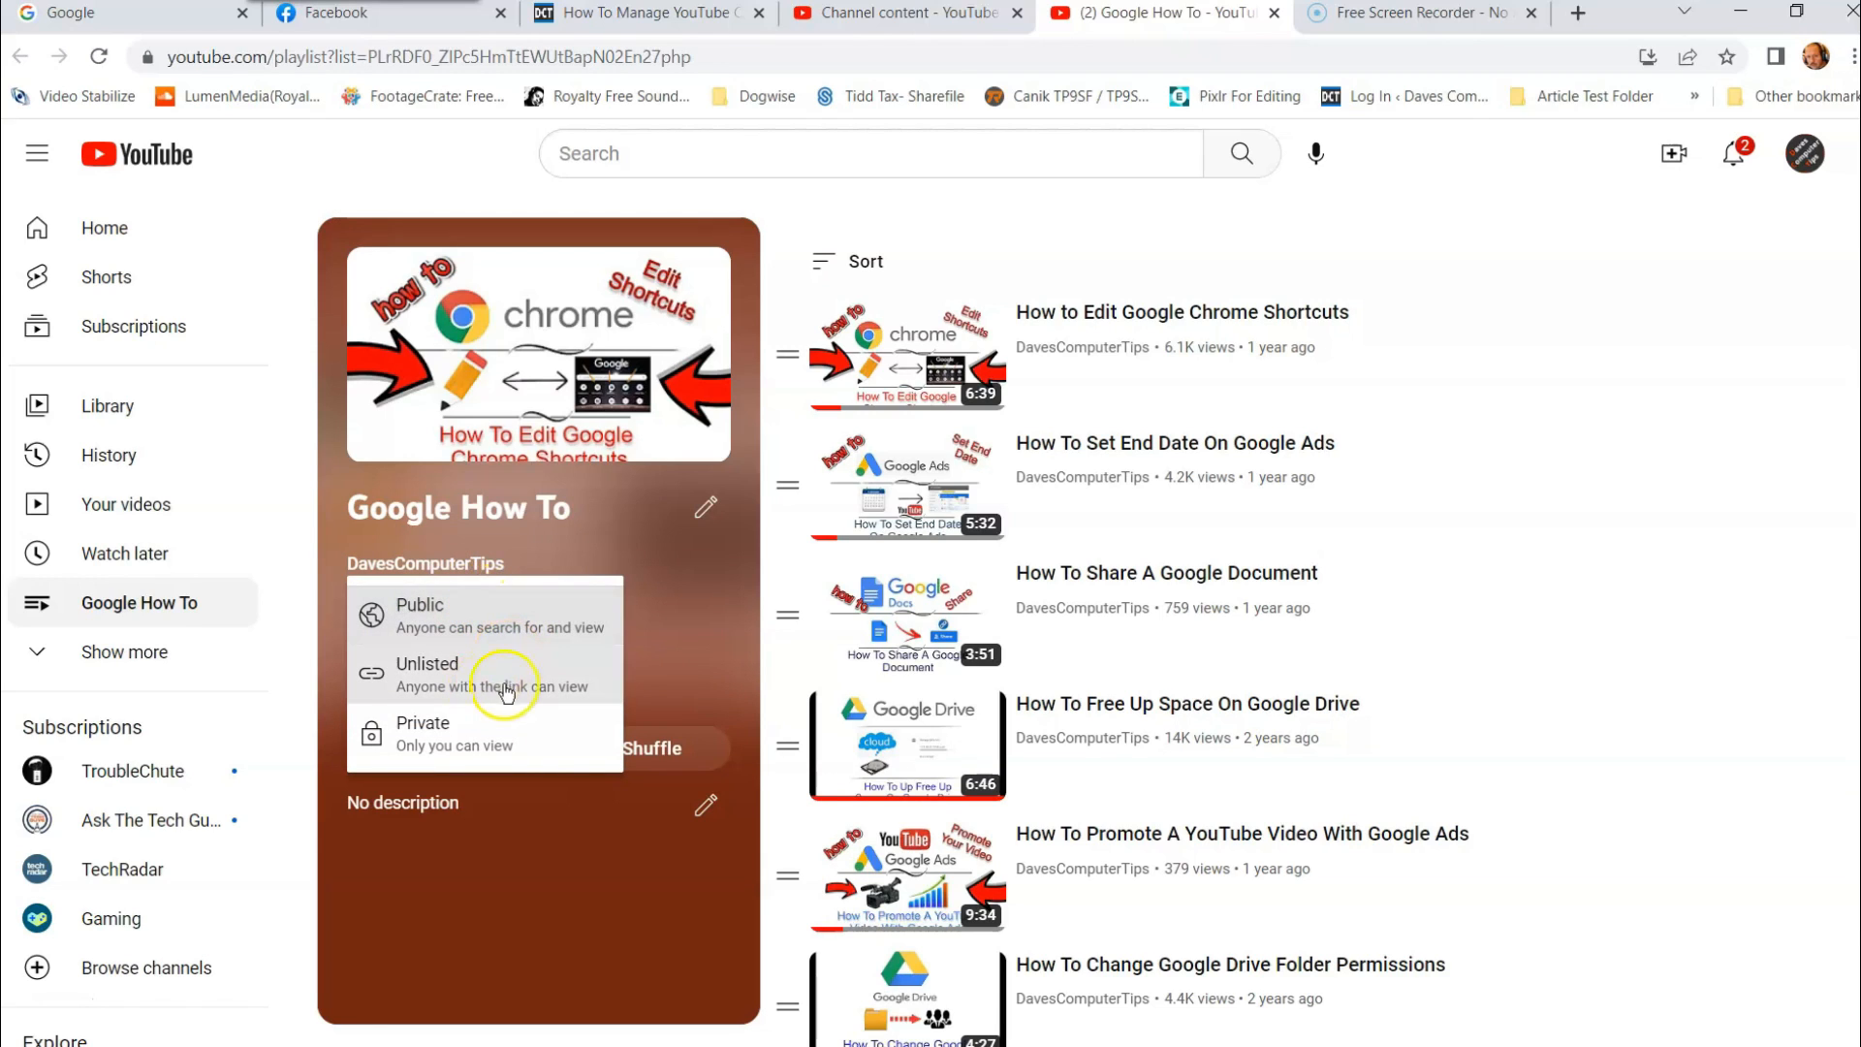
mouse_move(739, 557)
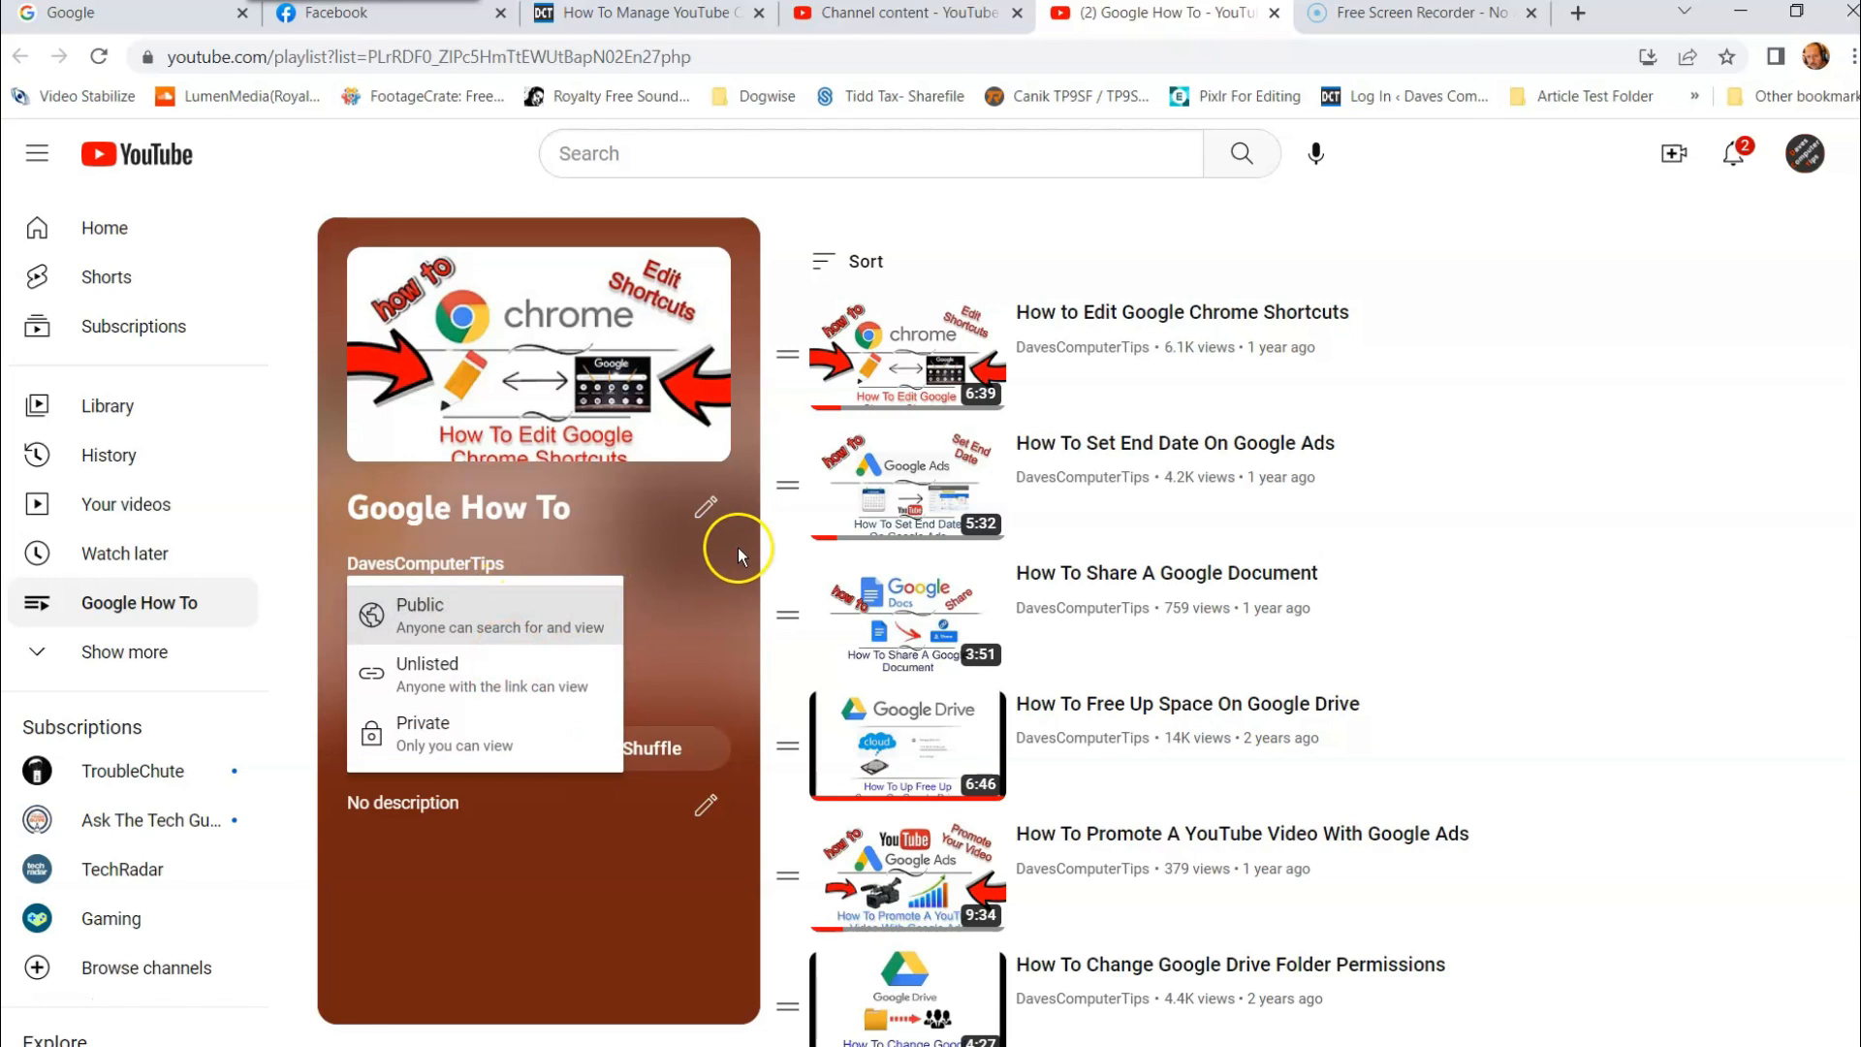
left_click(421, 604)
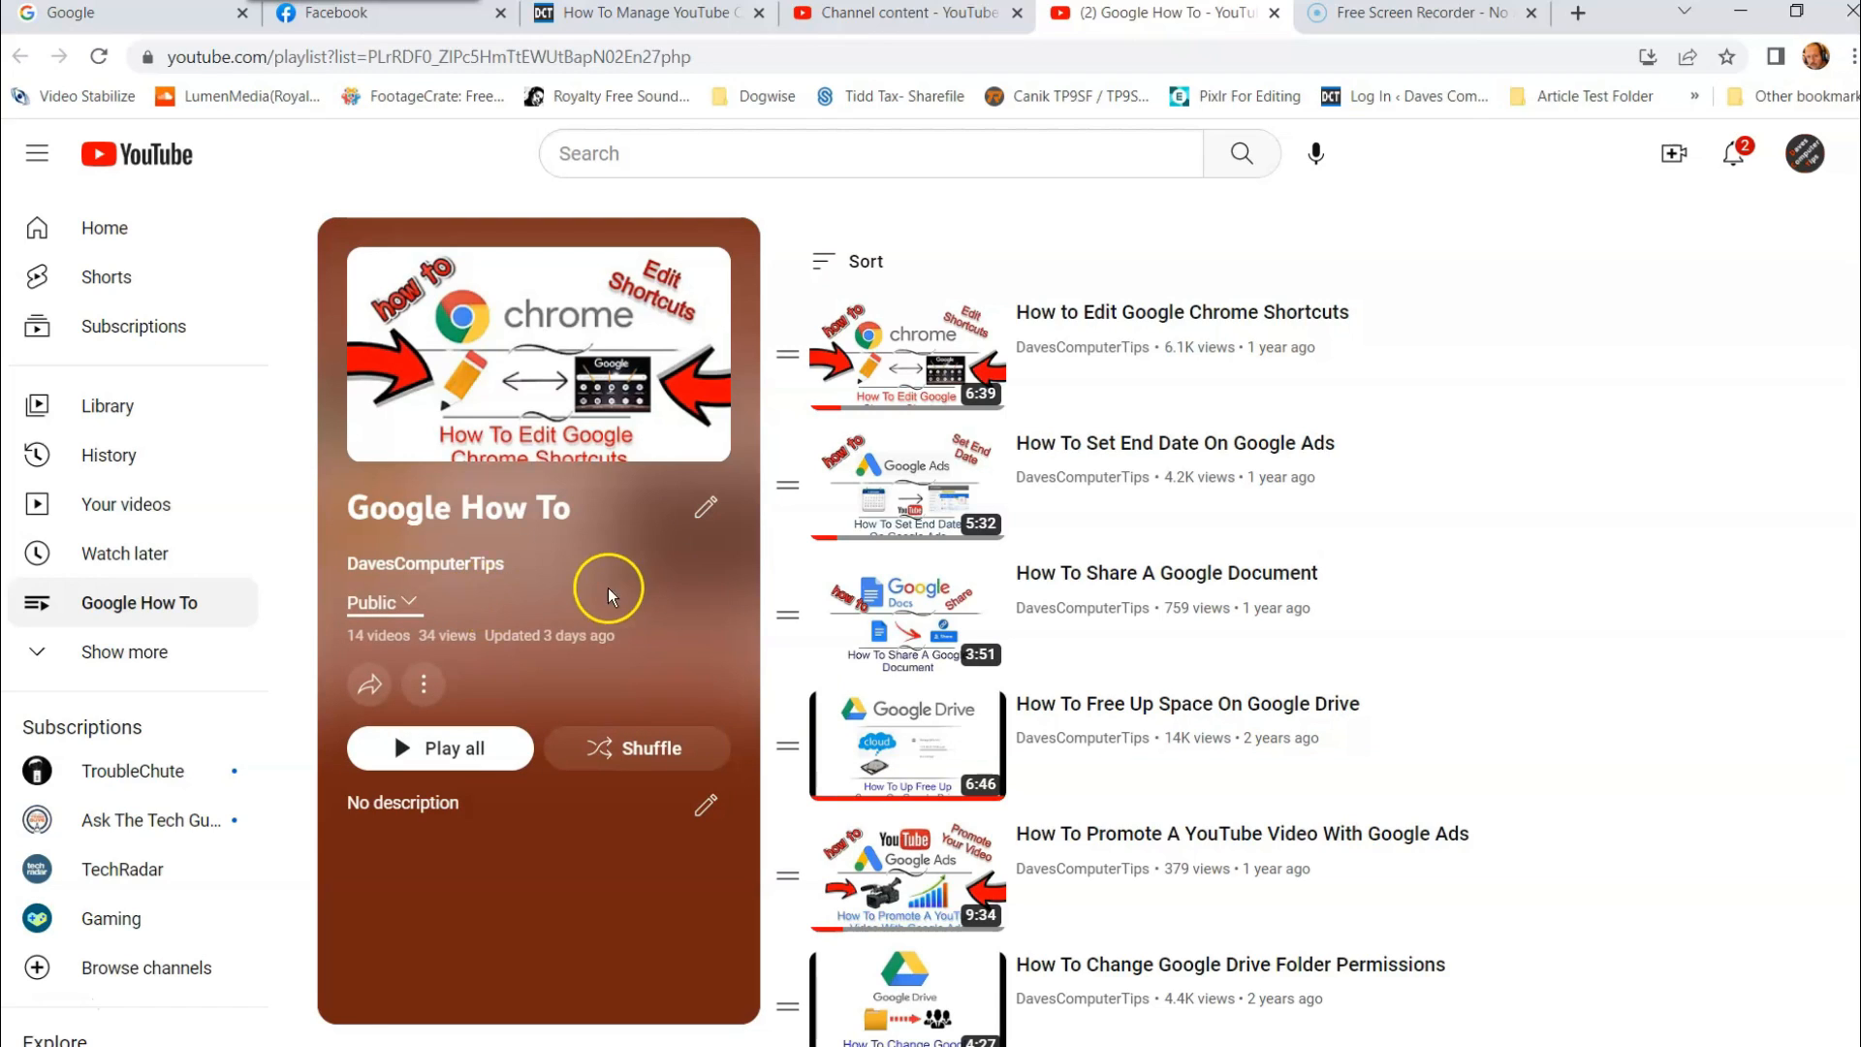
mouse_move(646, 626)
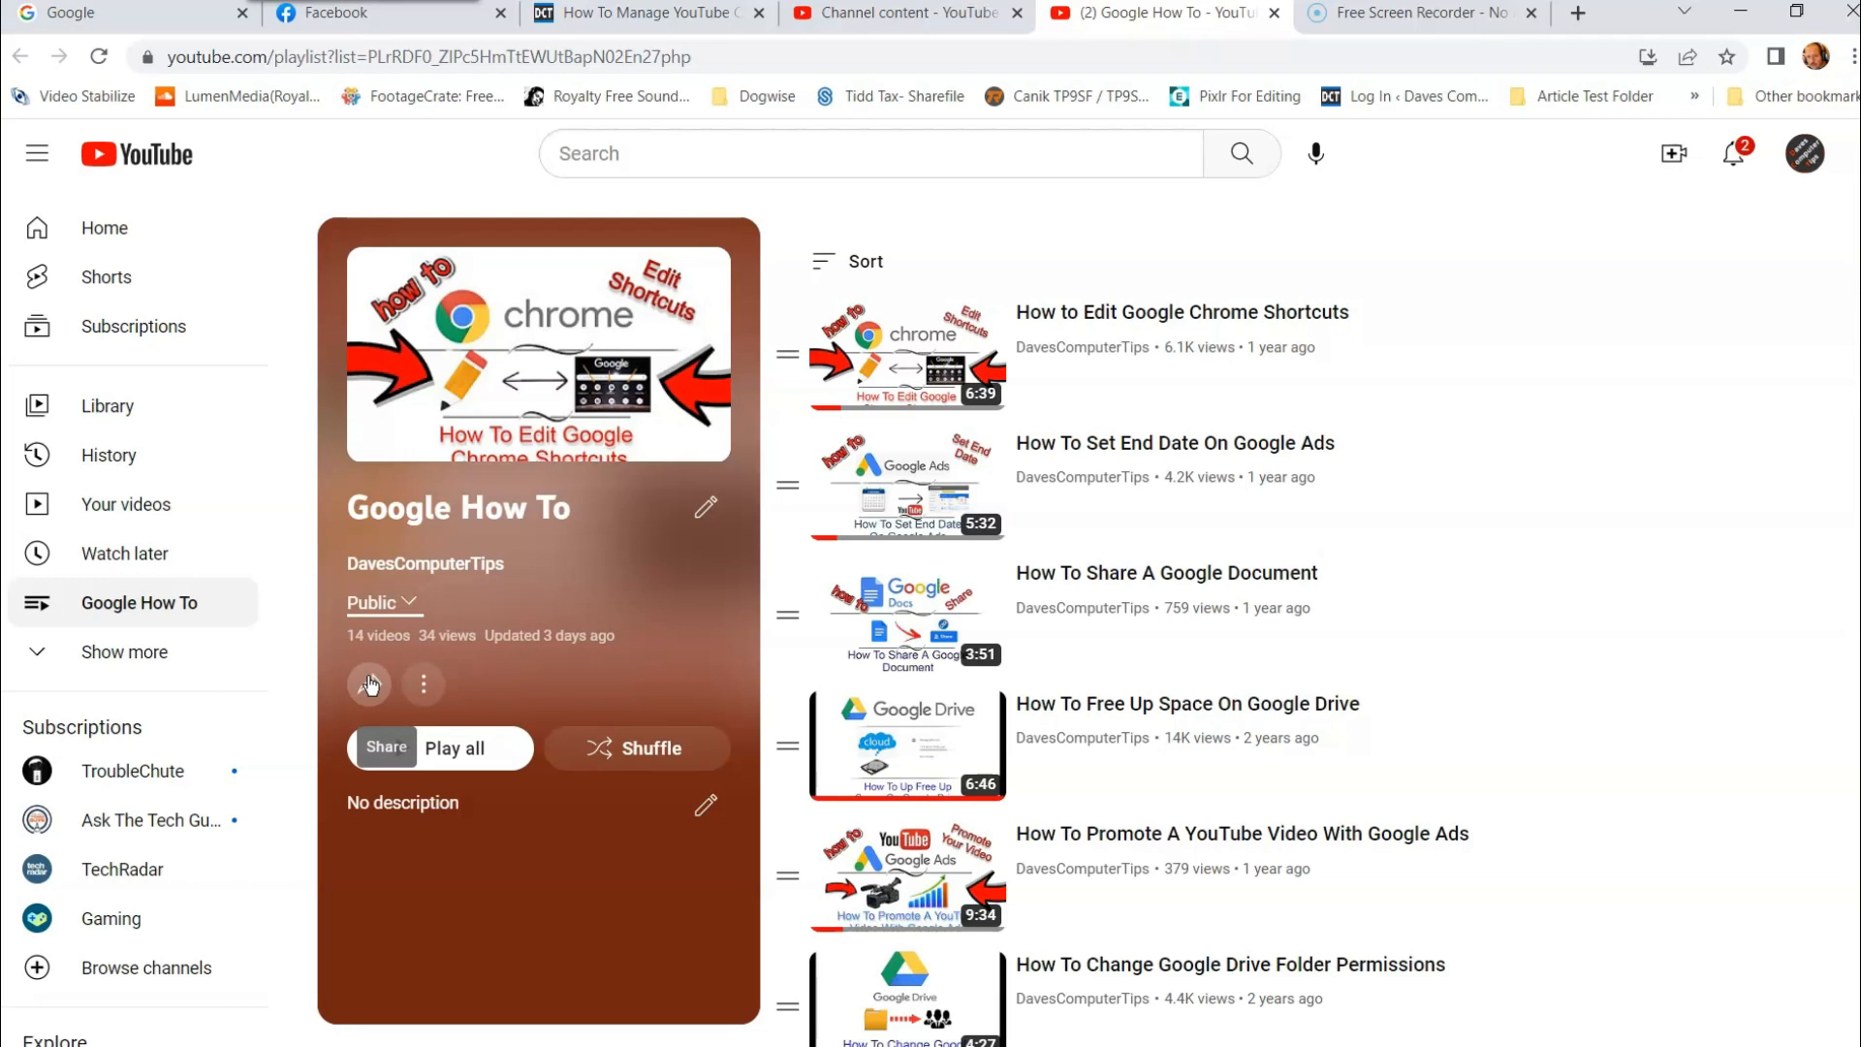
left_click(370, 684)
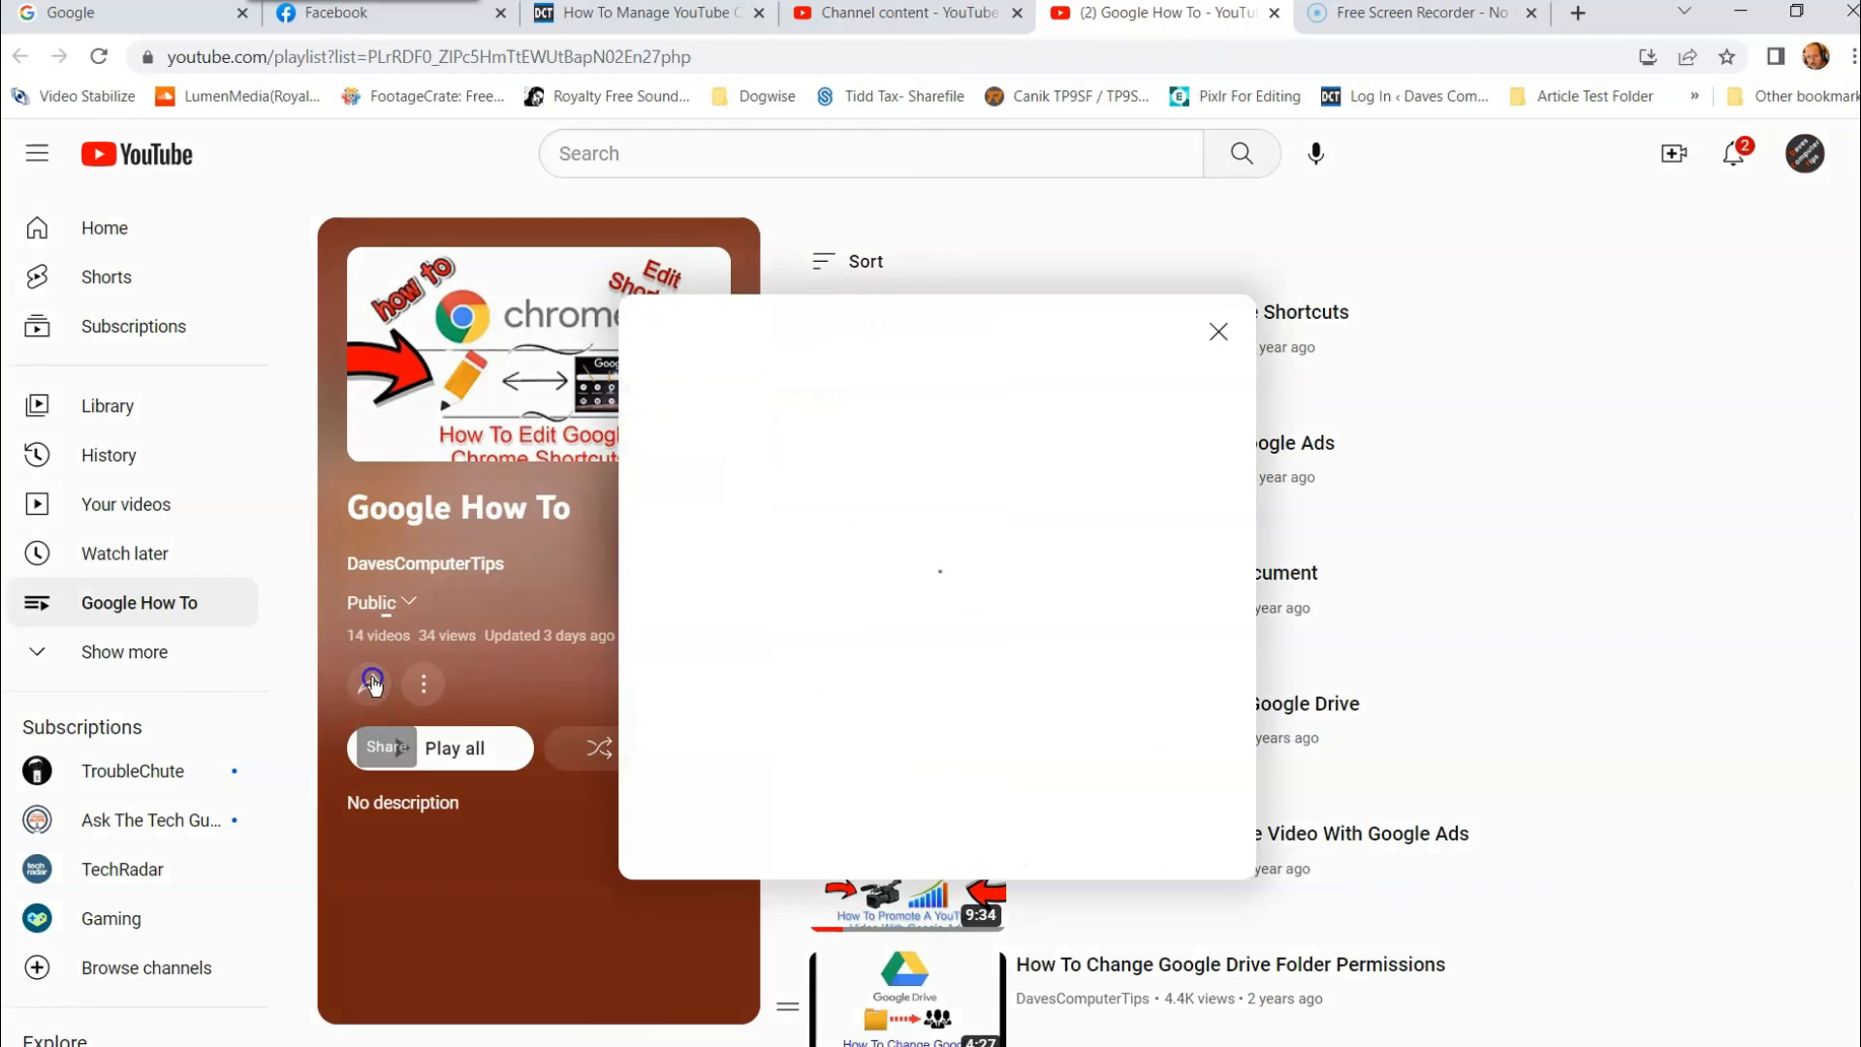
left_click(371, 684)
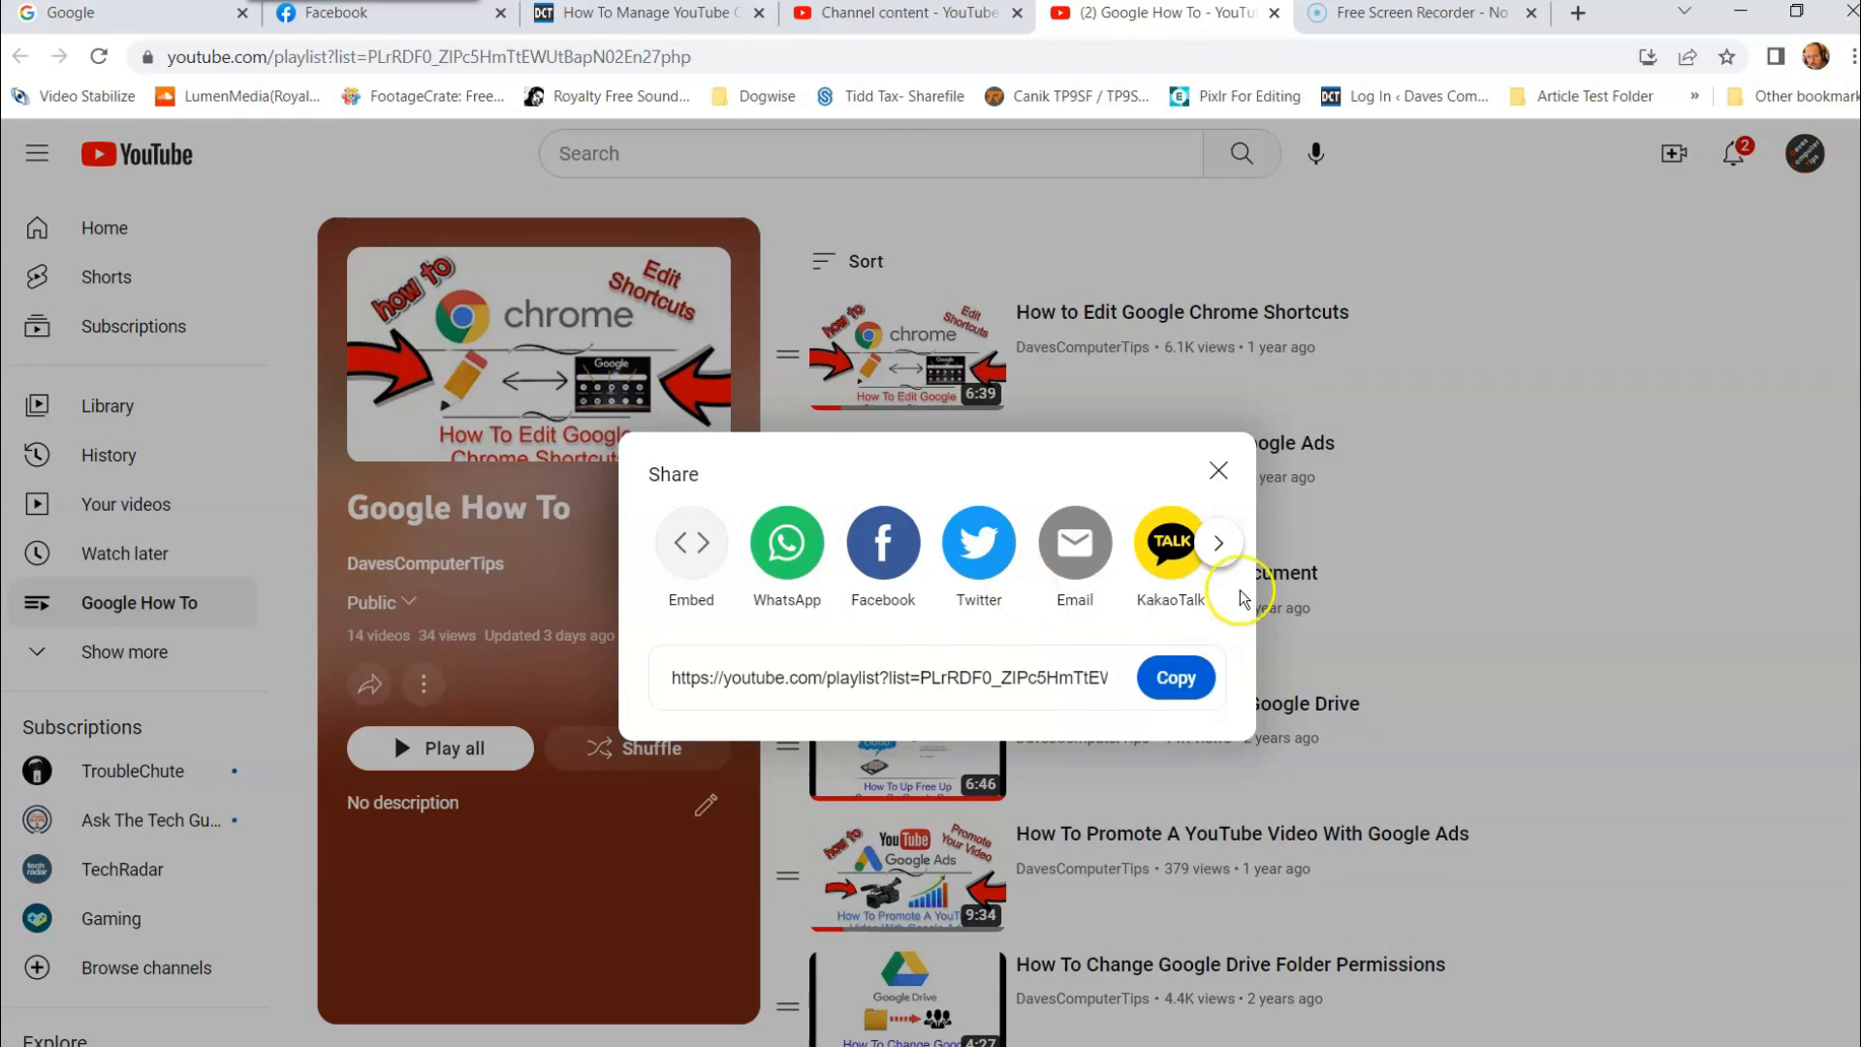
mouse_move(1008, 605)
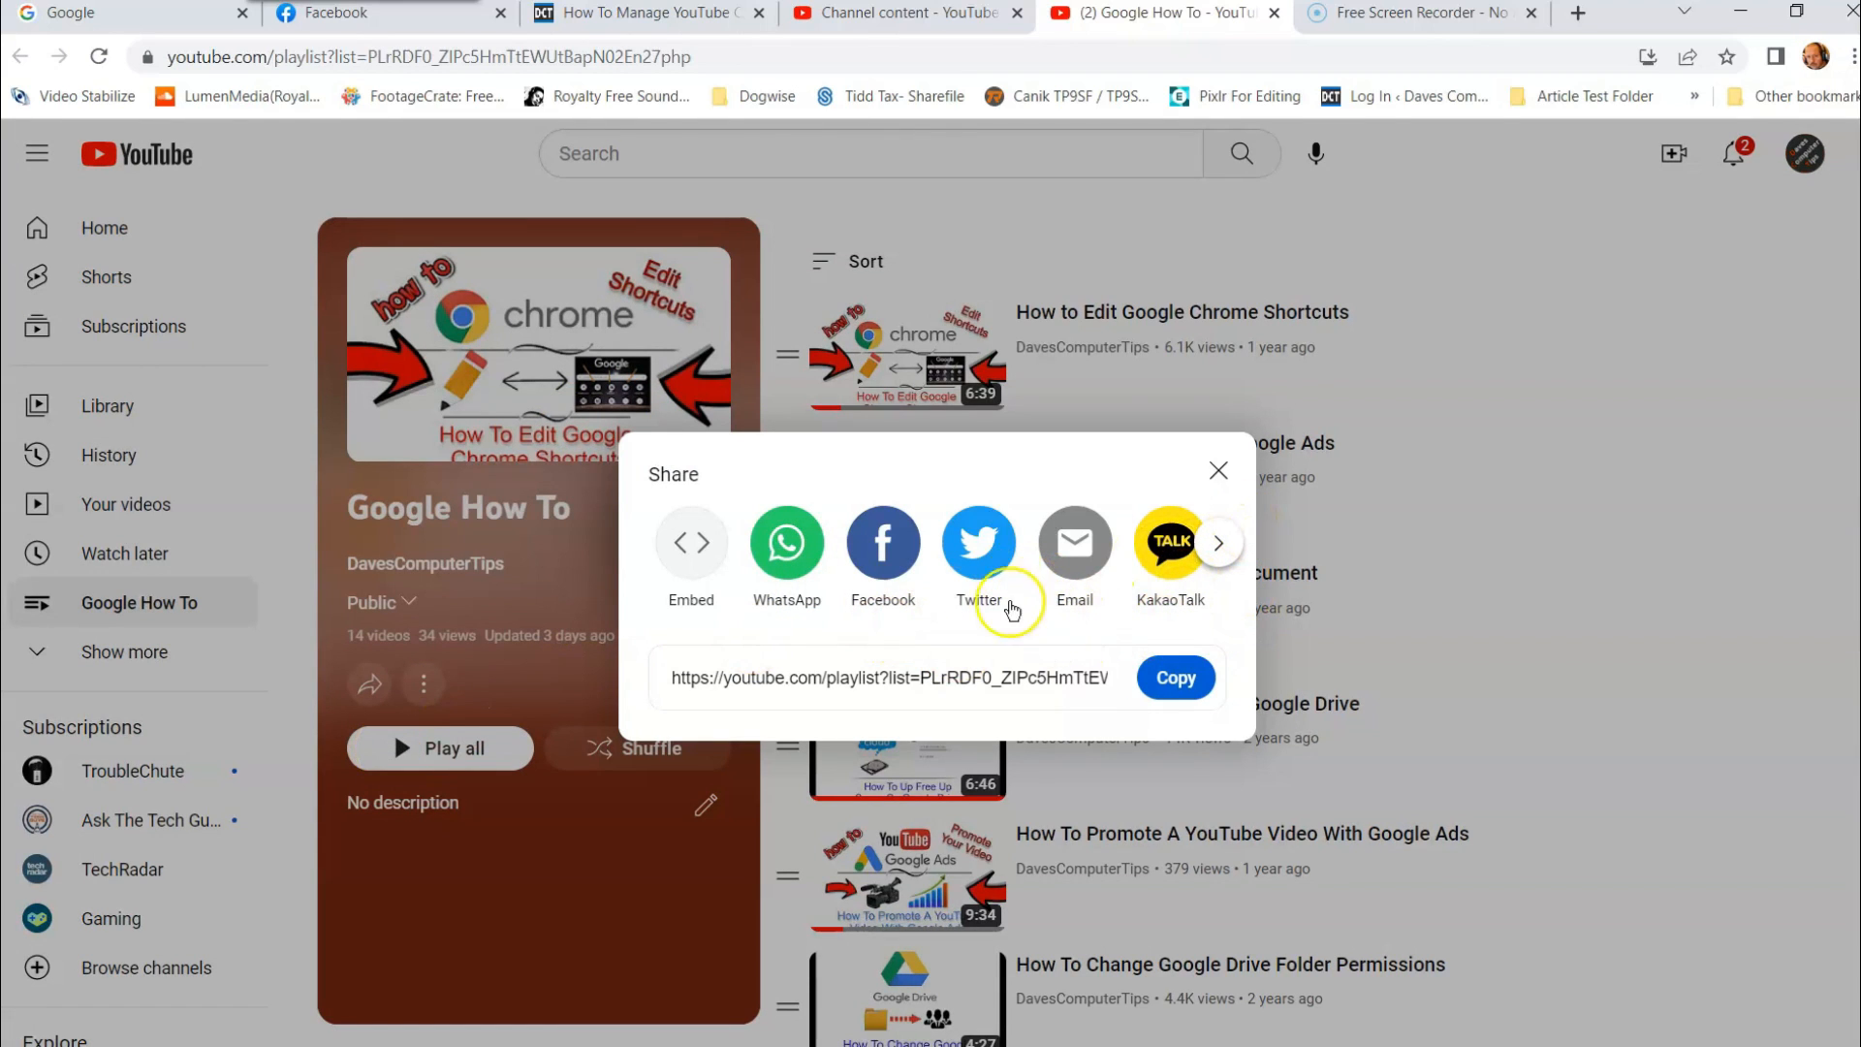
left_click(1218, 469)
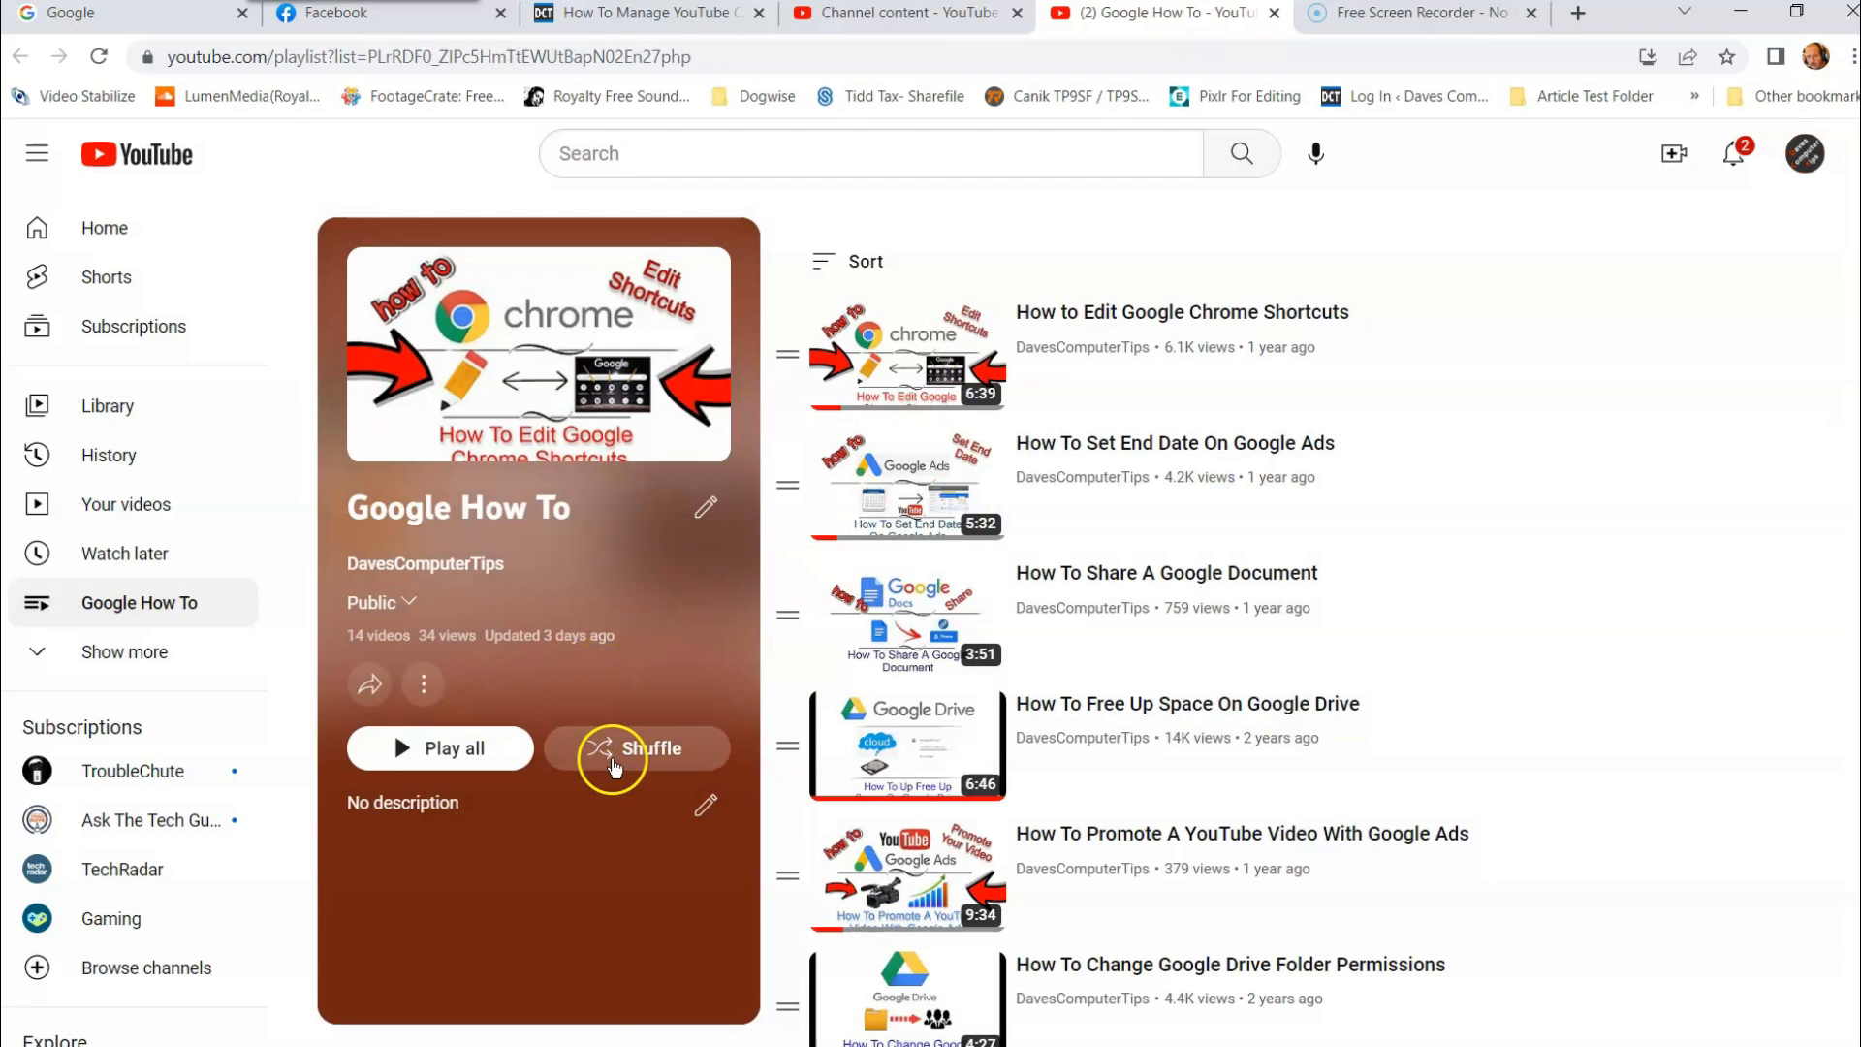
mouse_move(706, 807)
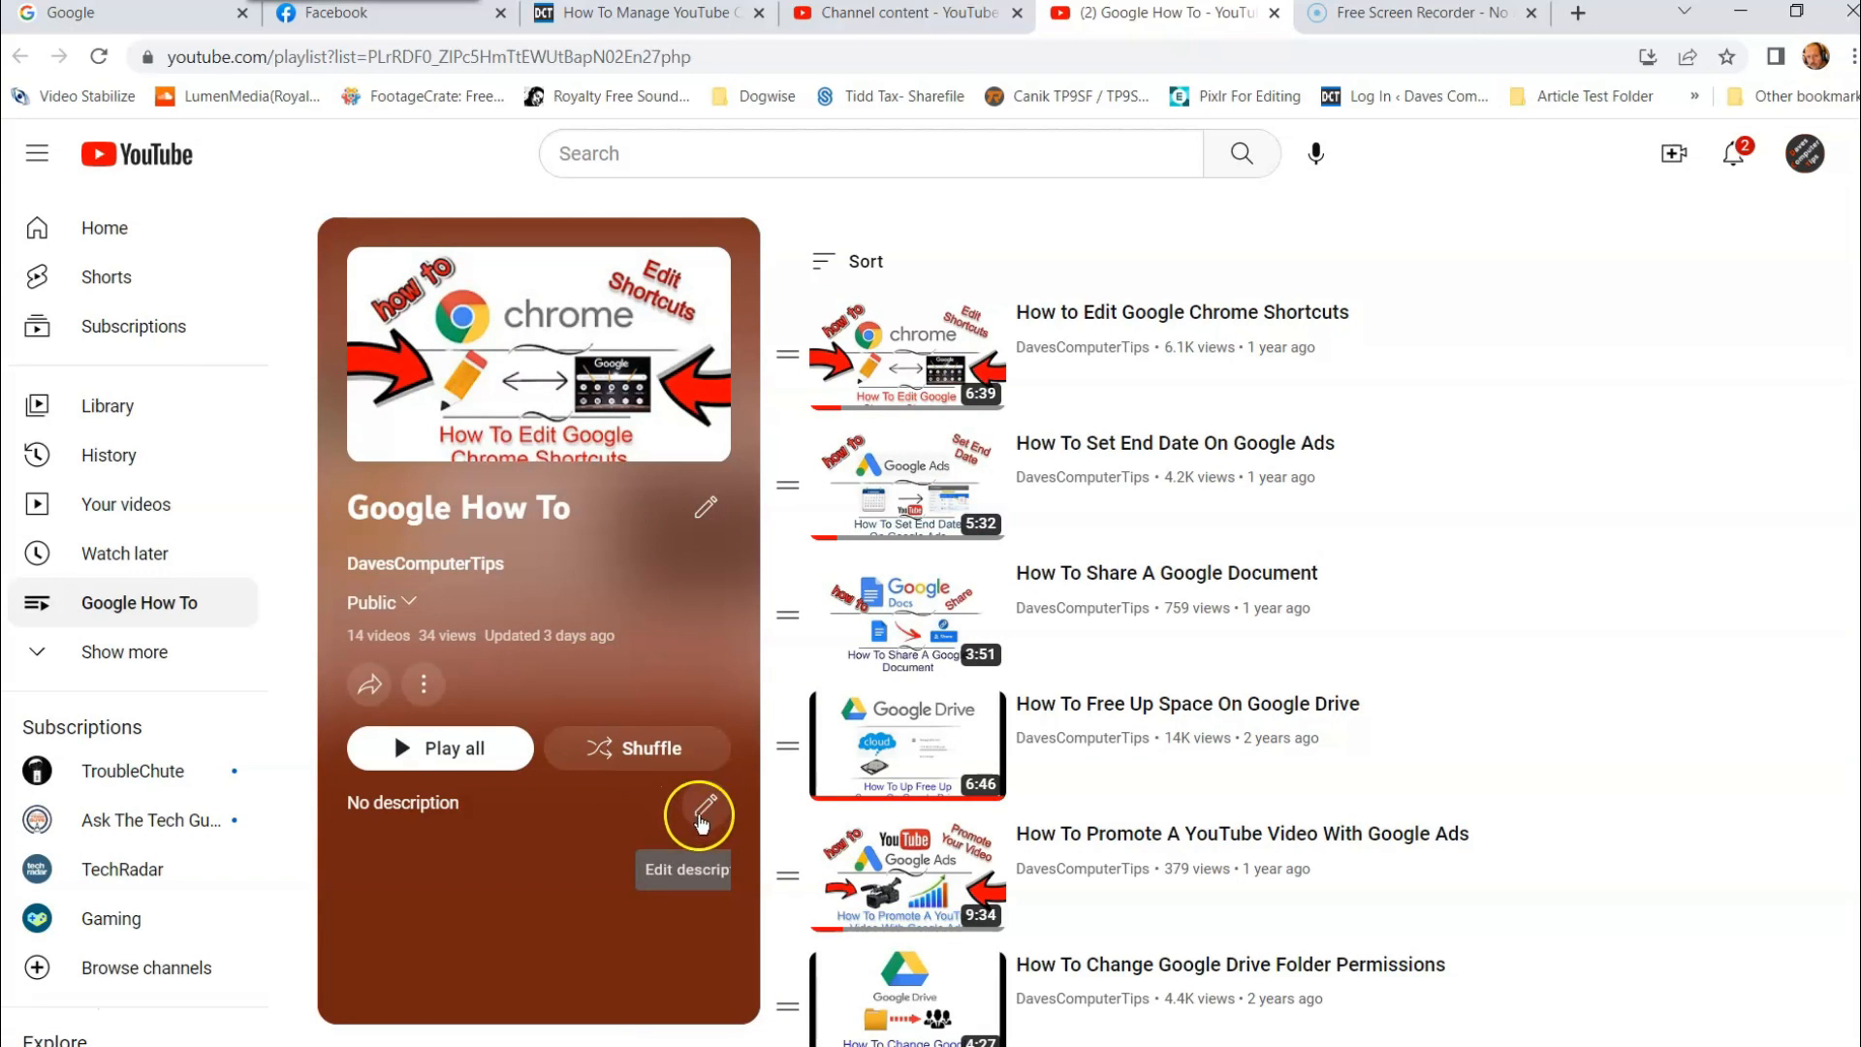
left_click(700, 814)
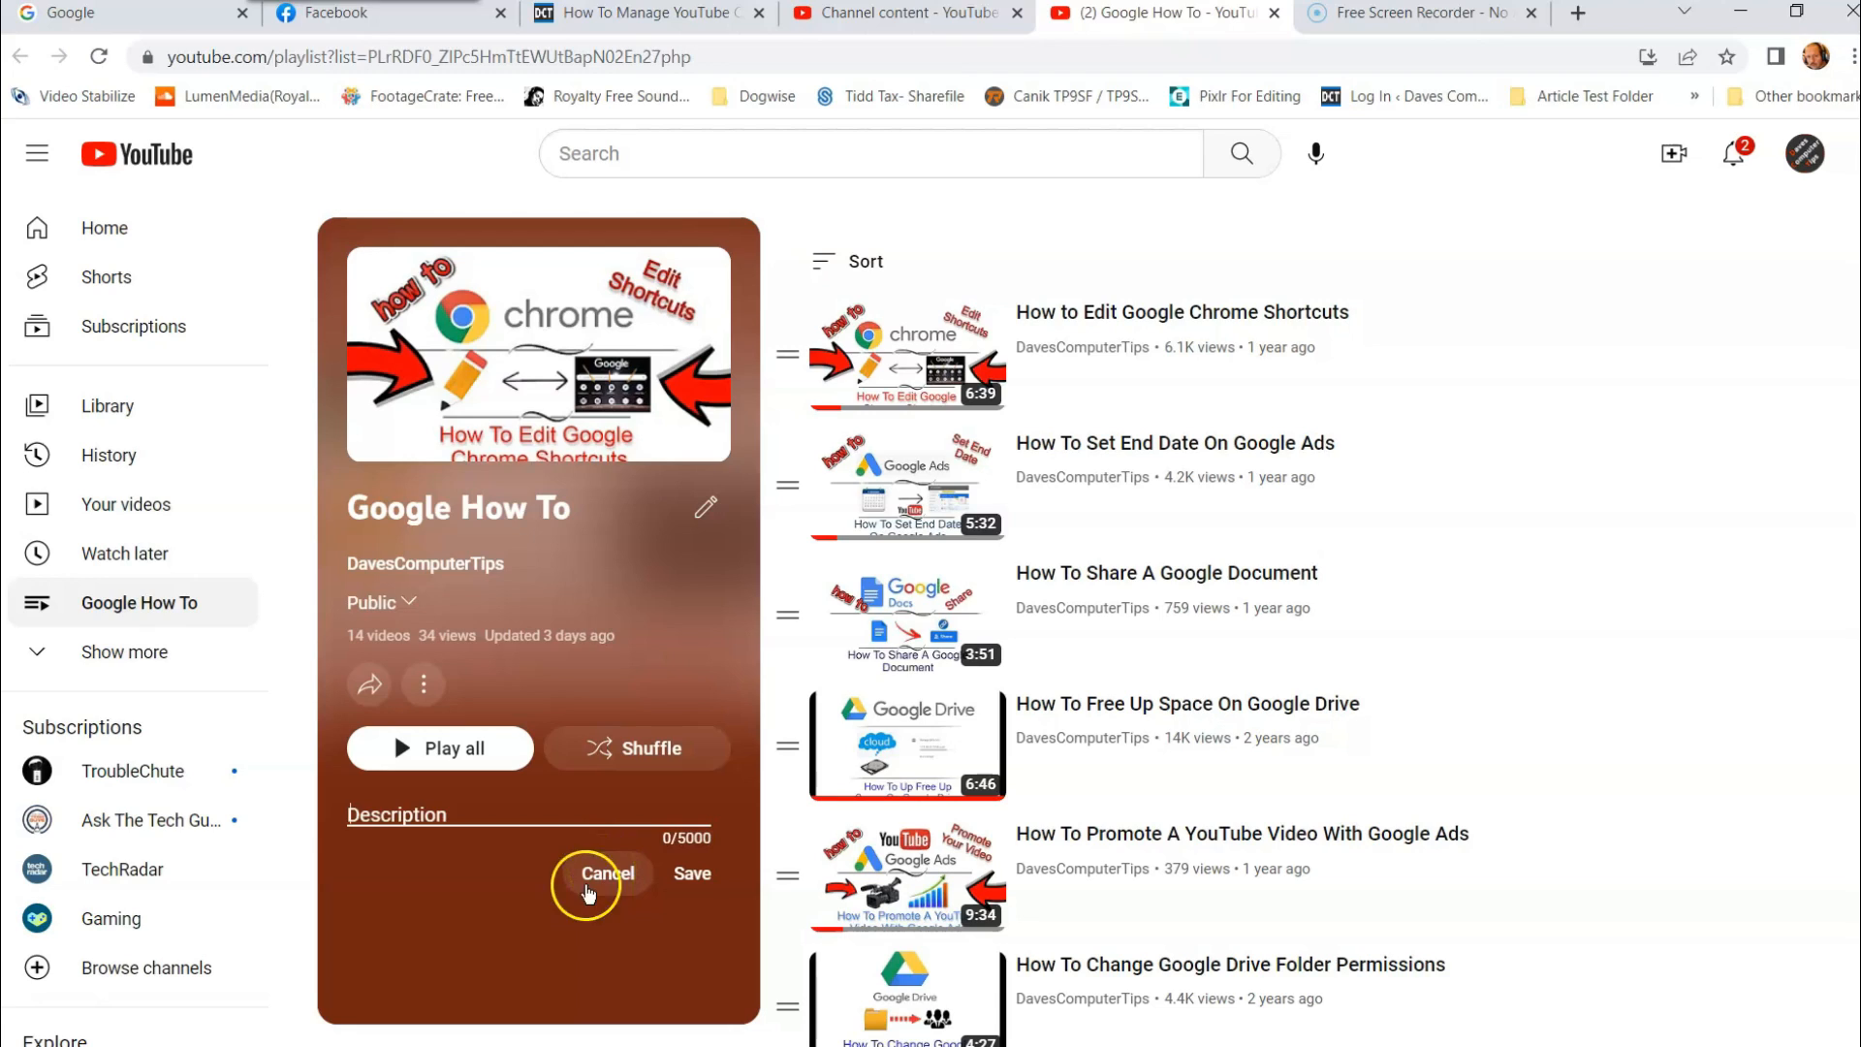
left_click(605, 874)
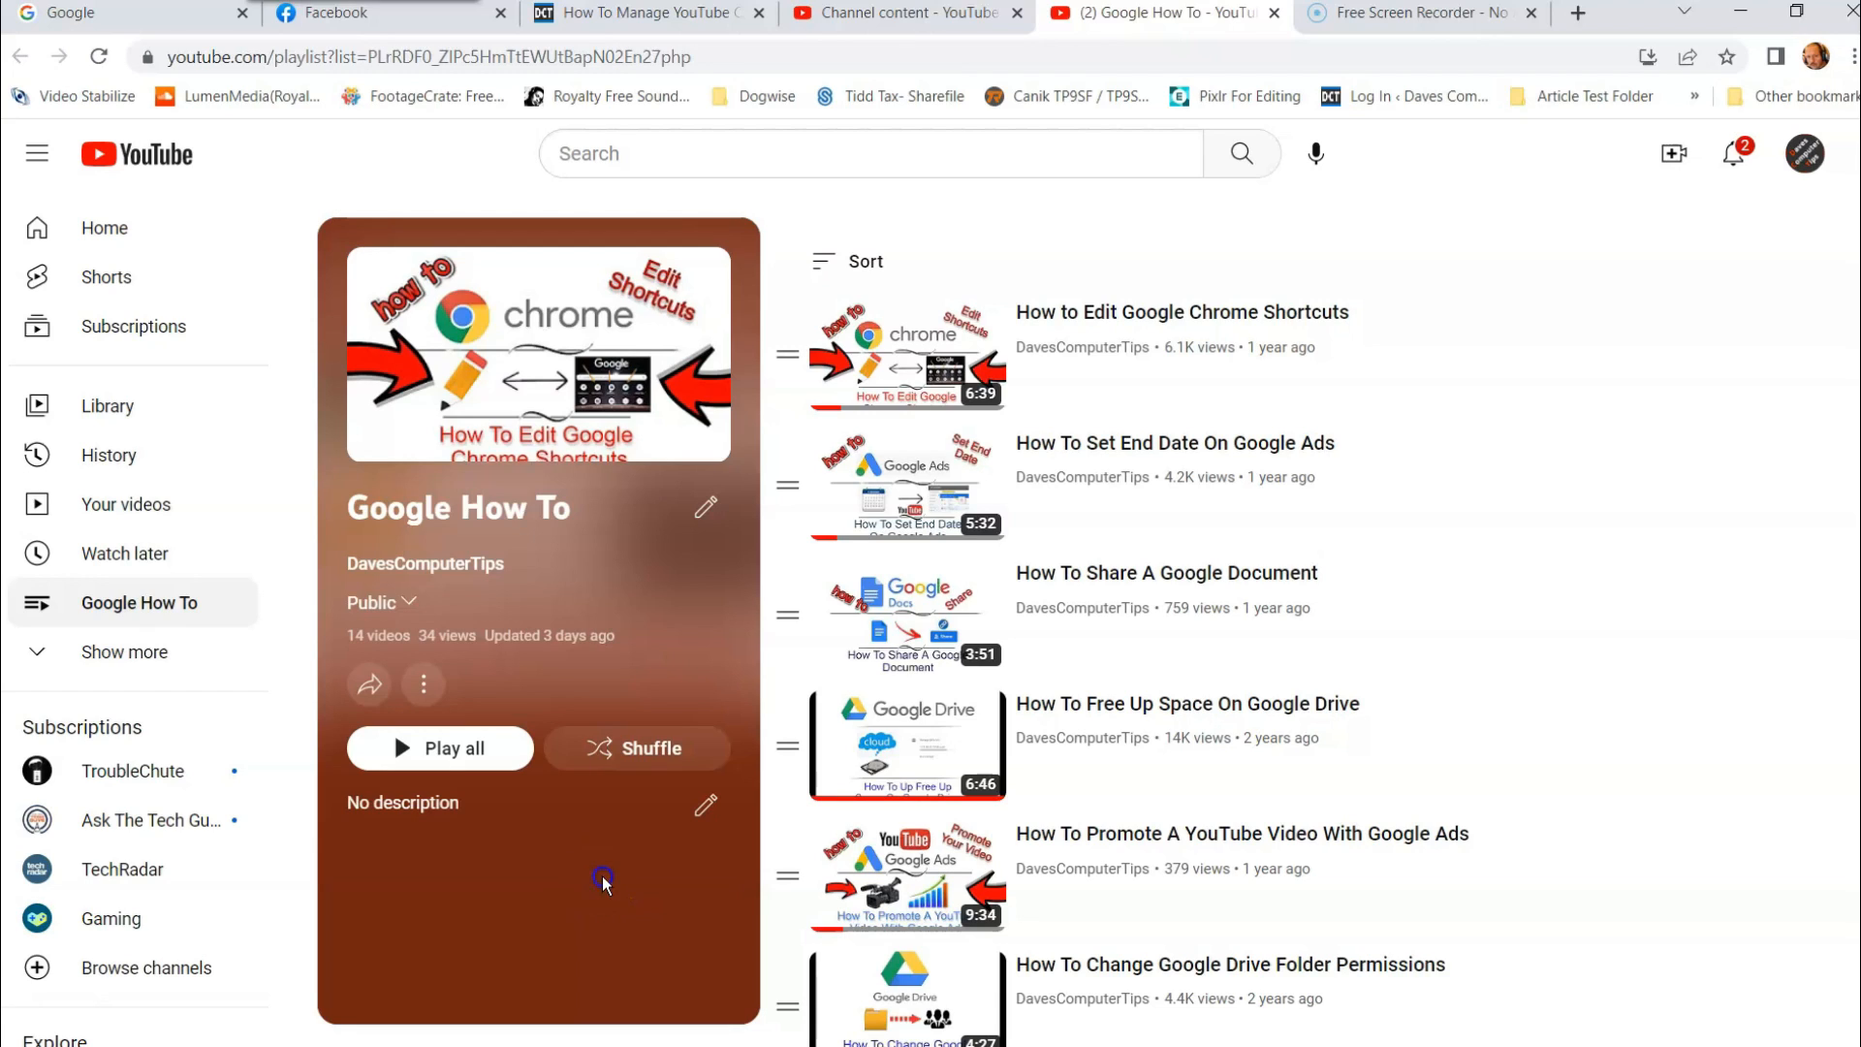
mouse_move(425, 682)
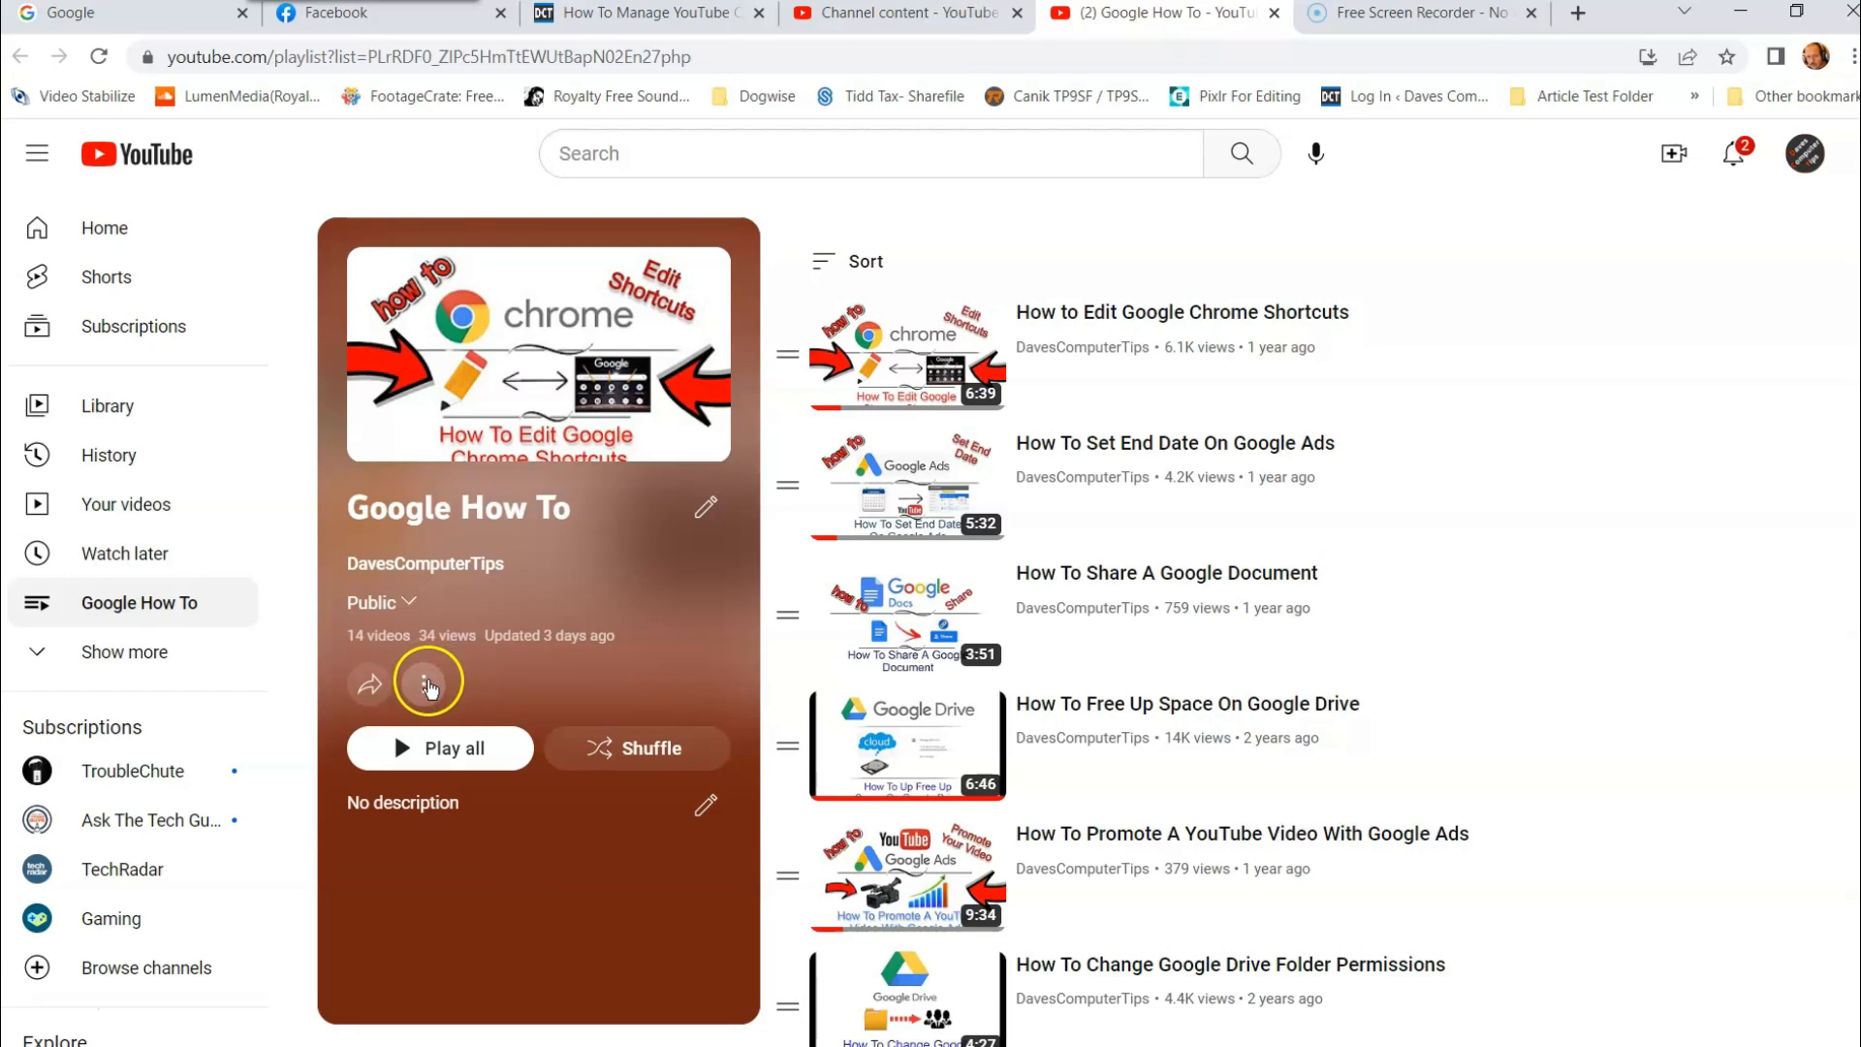
mouse_move(548, 818)
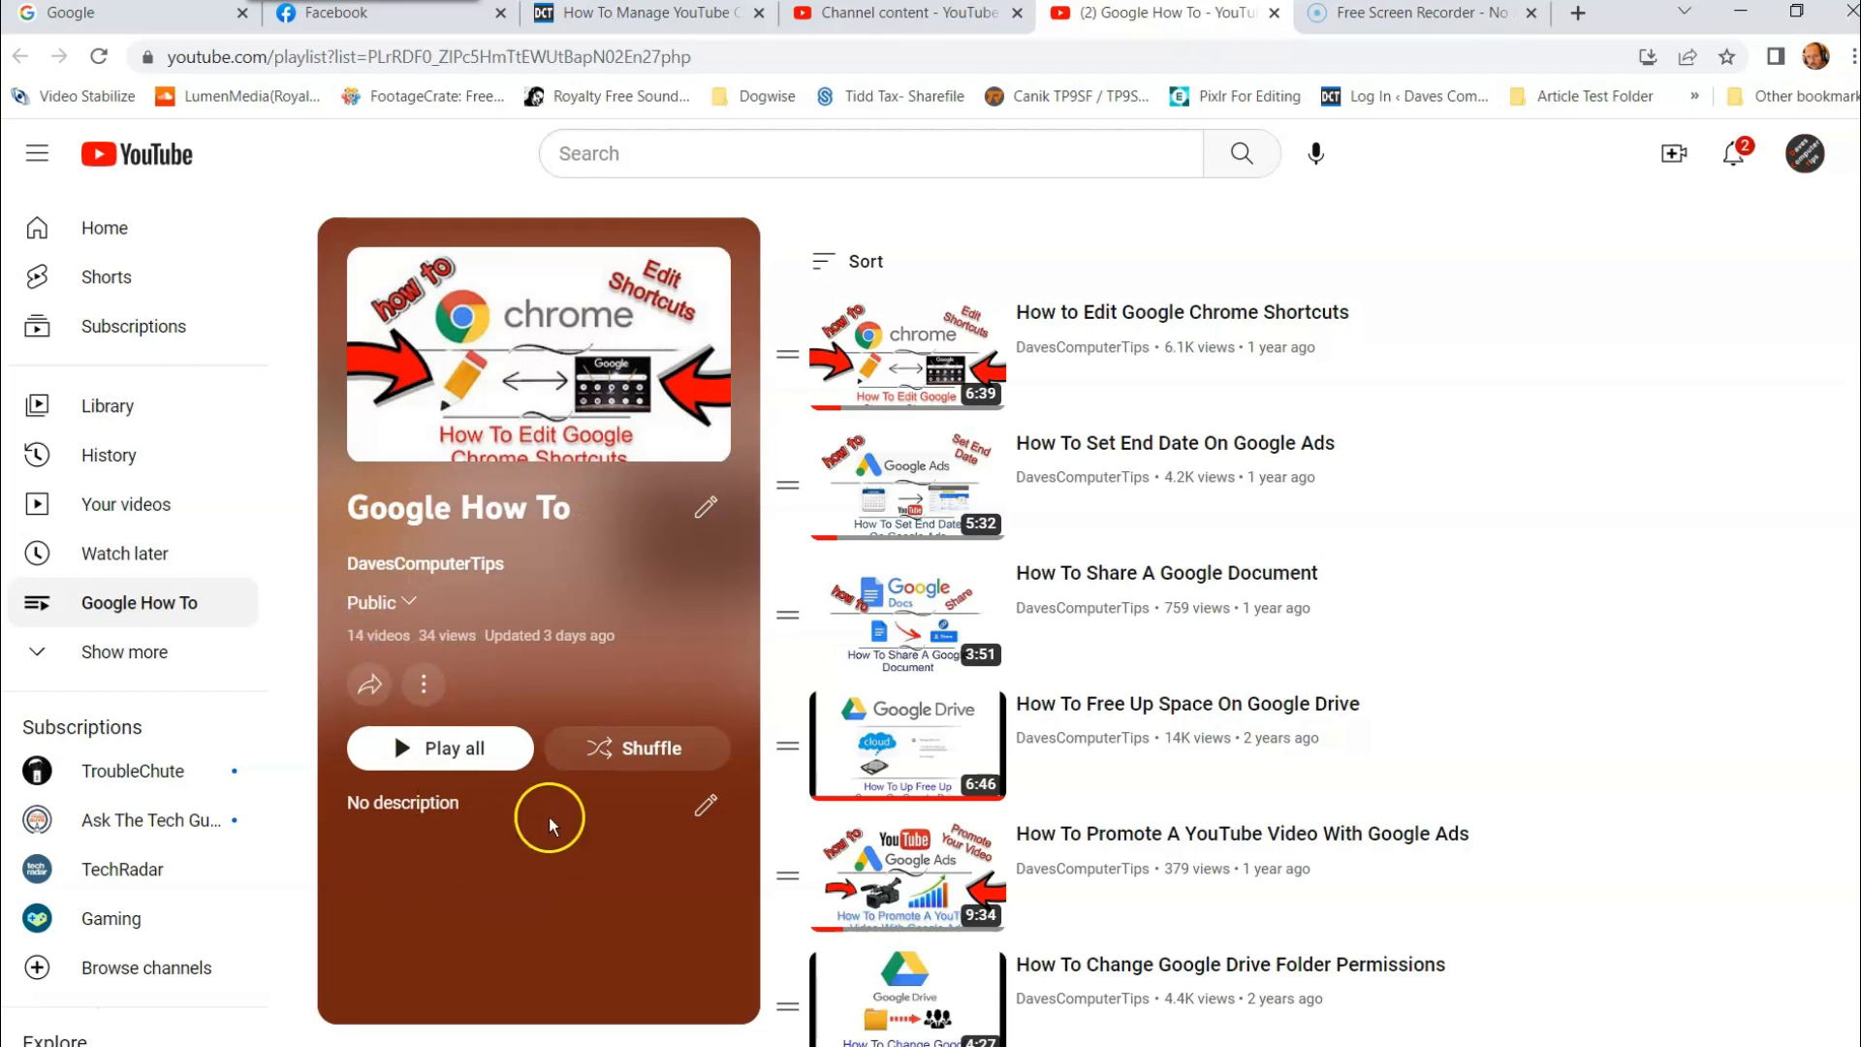
left_click(422, 685)
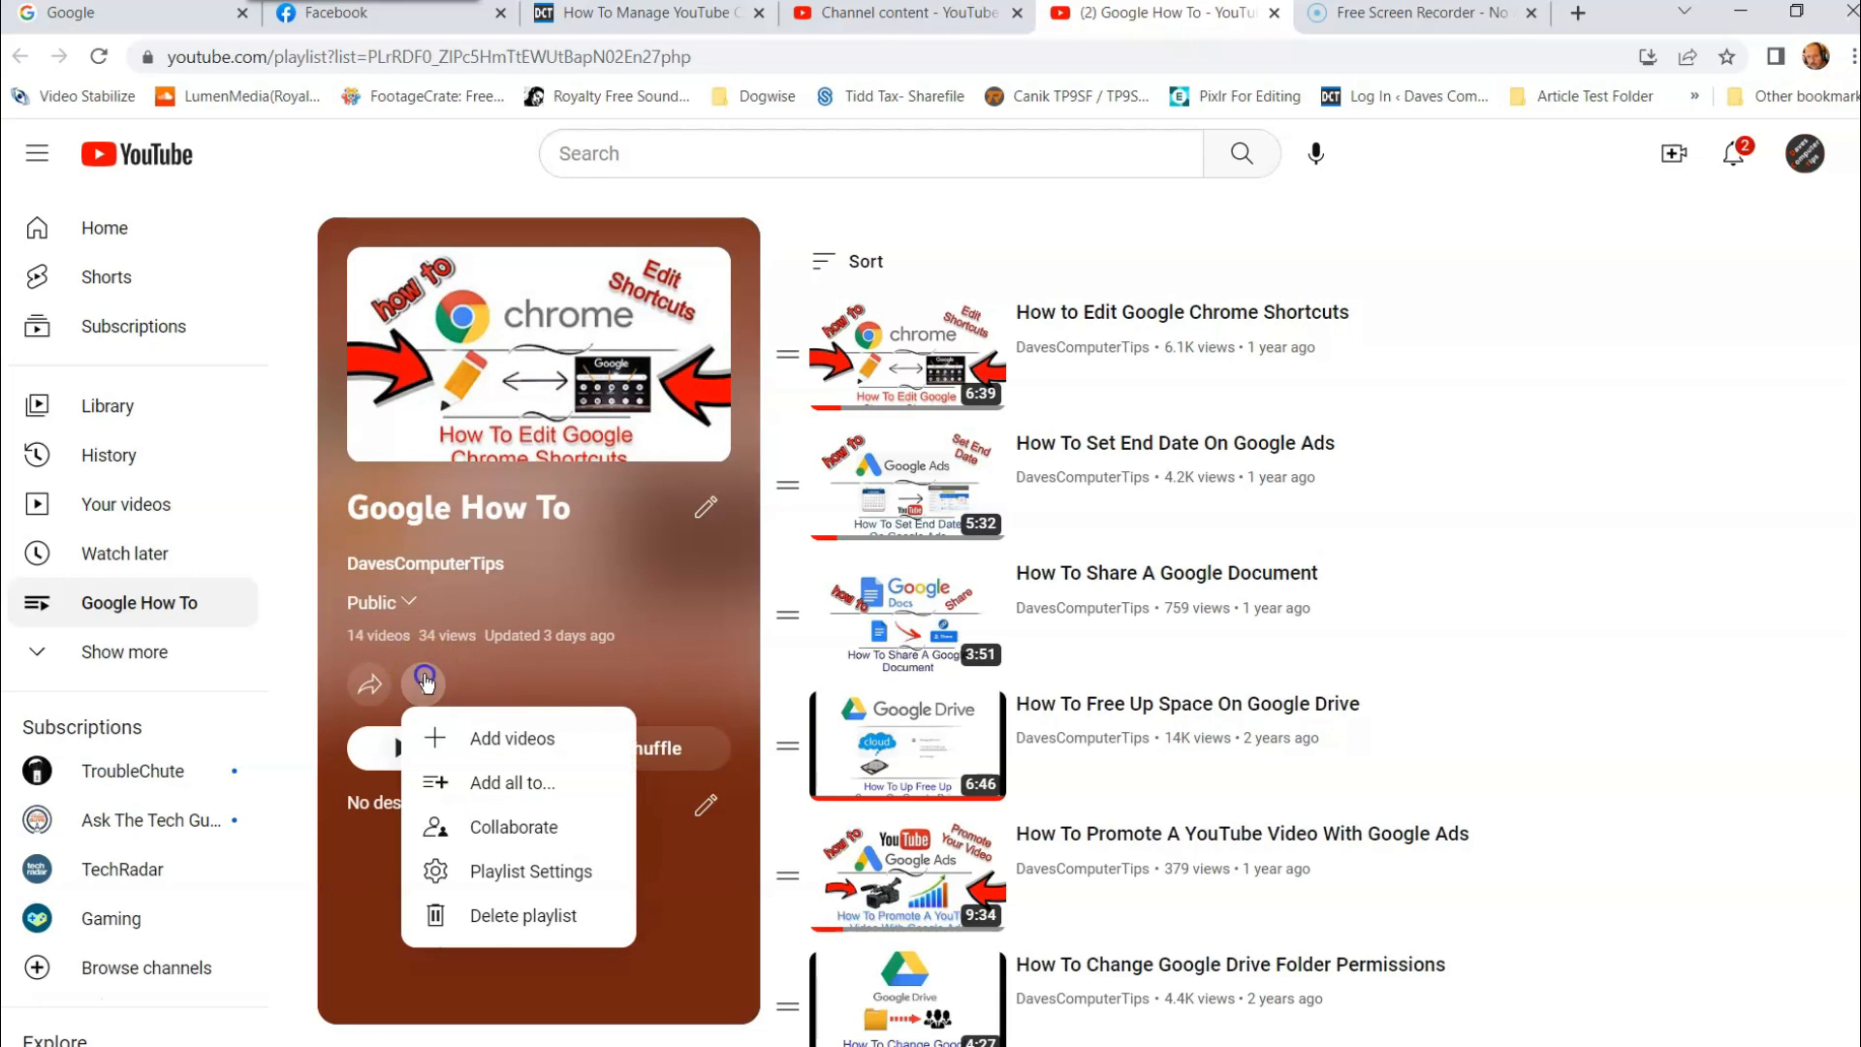
mouse_move(504, 746)
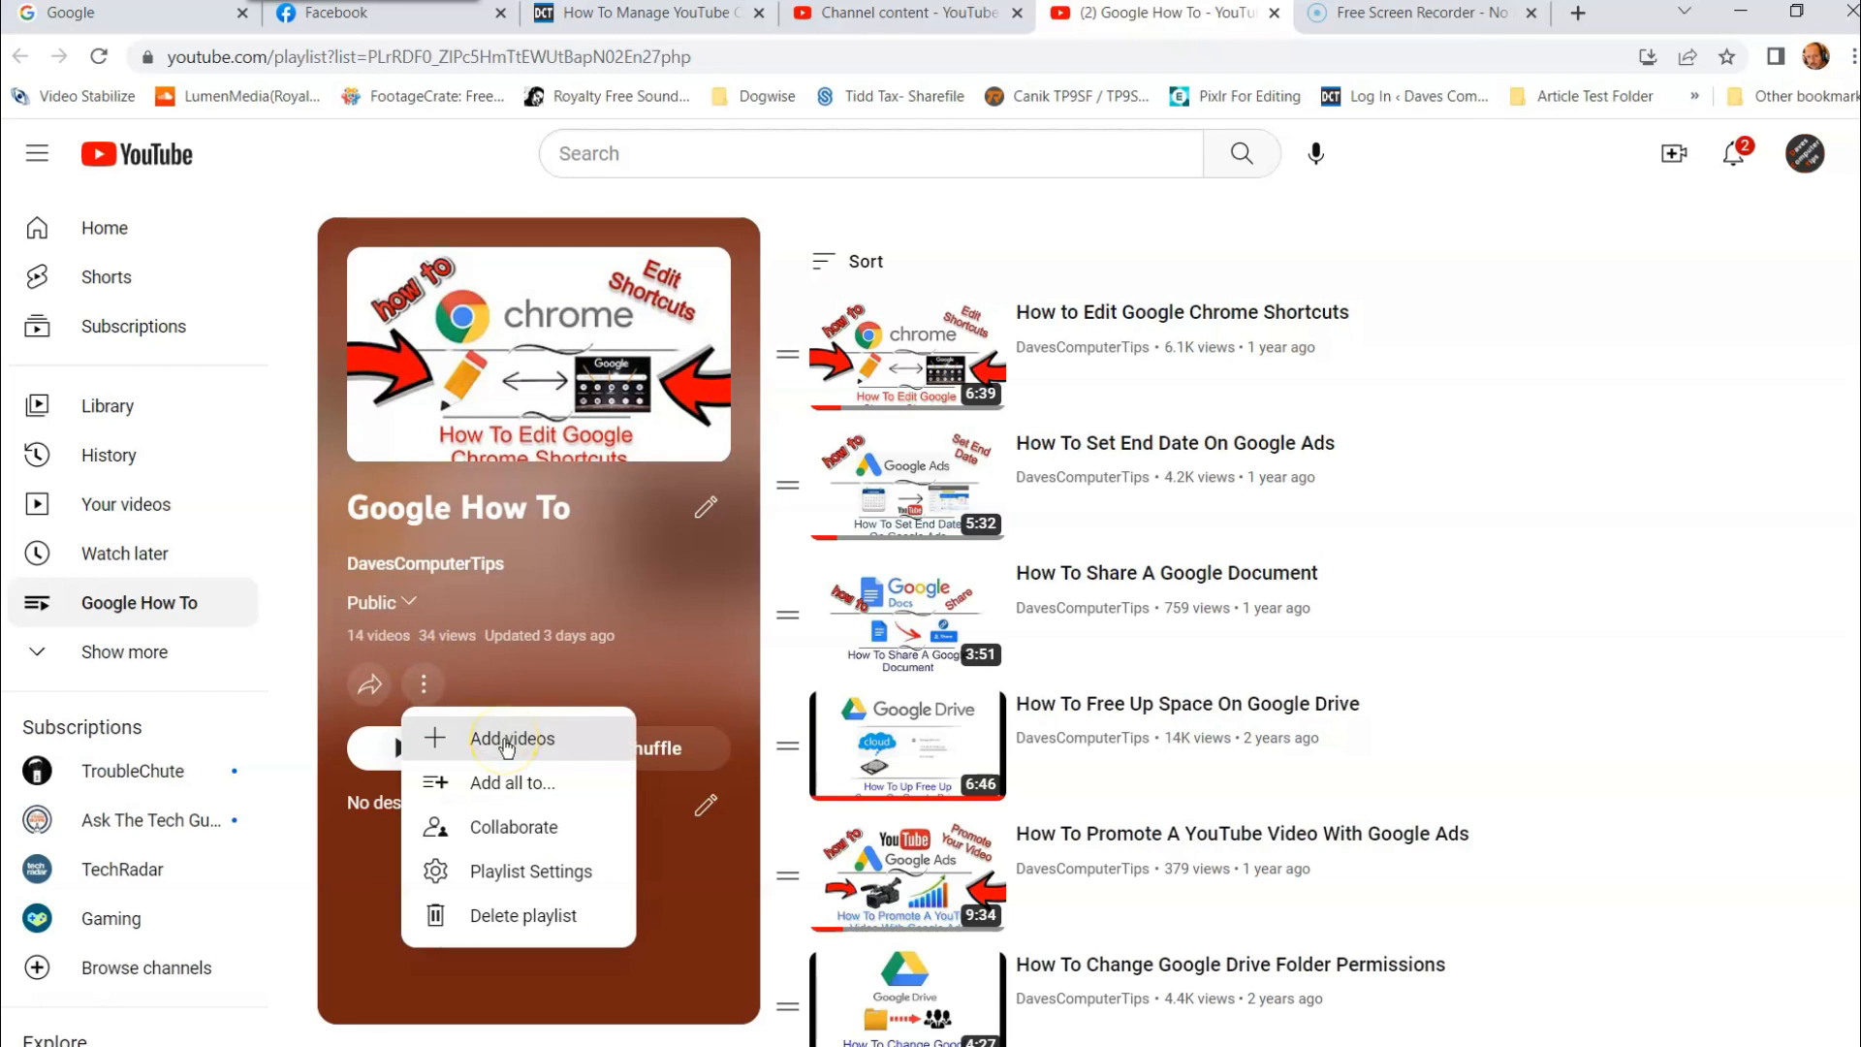
left_click(510, 739)
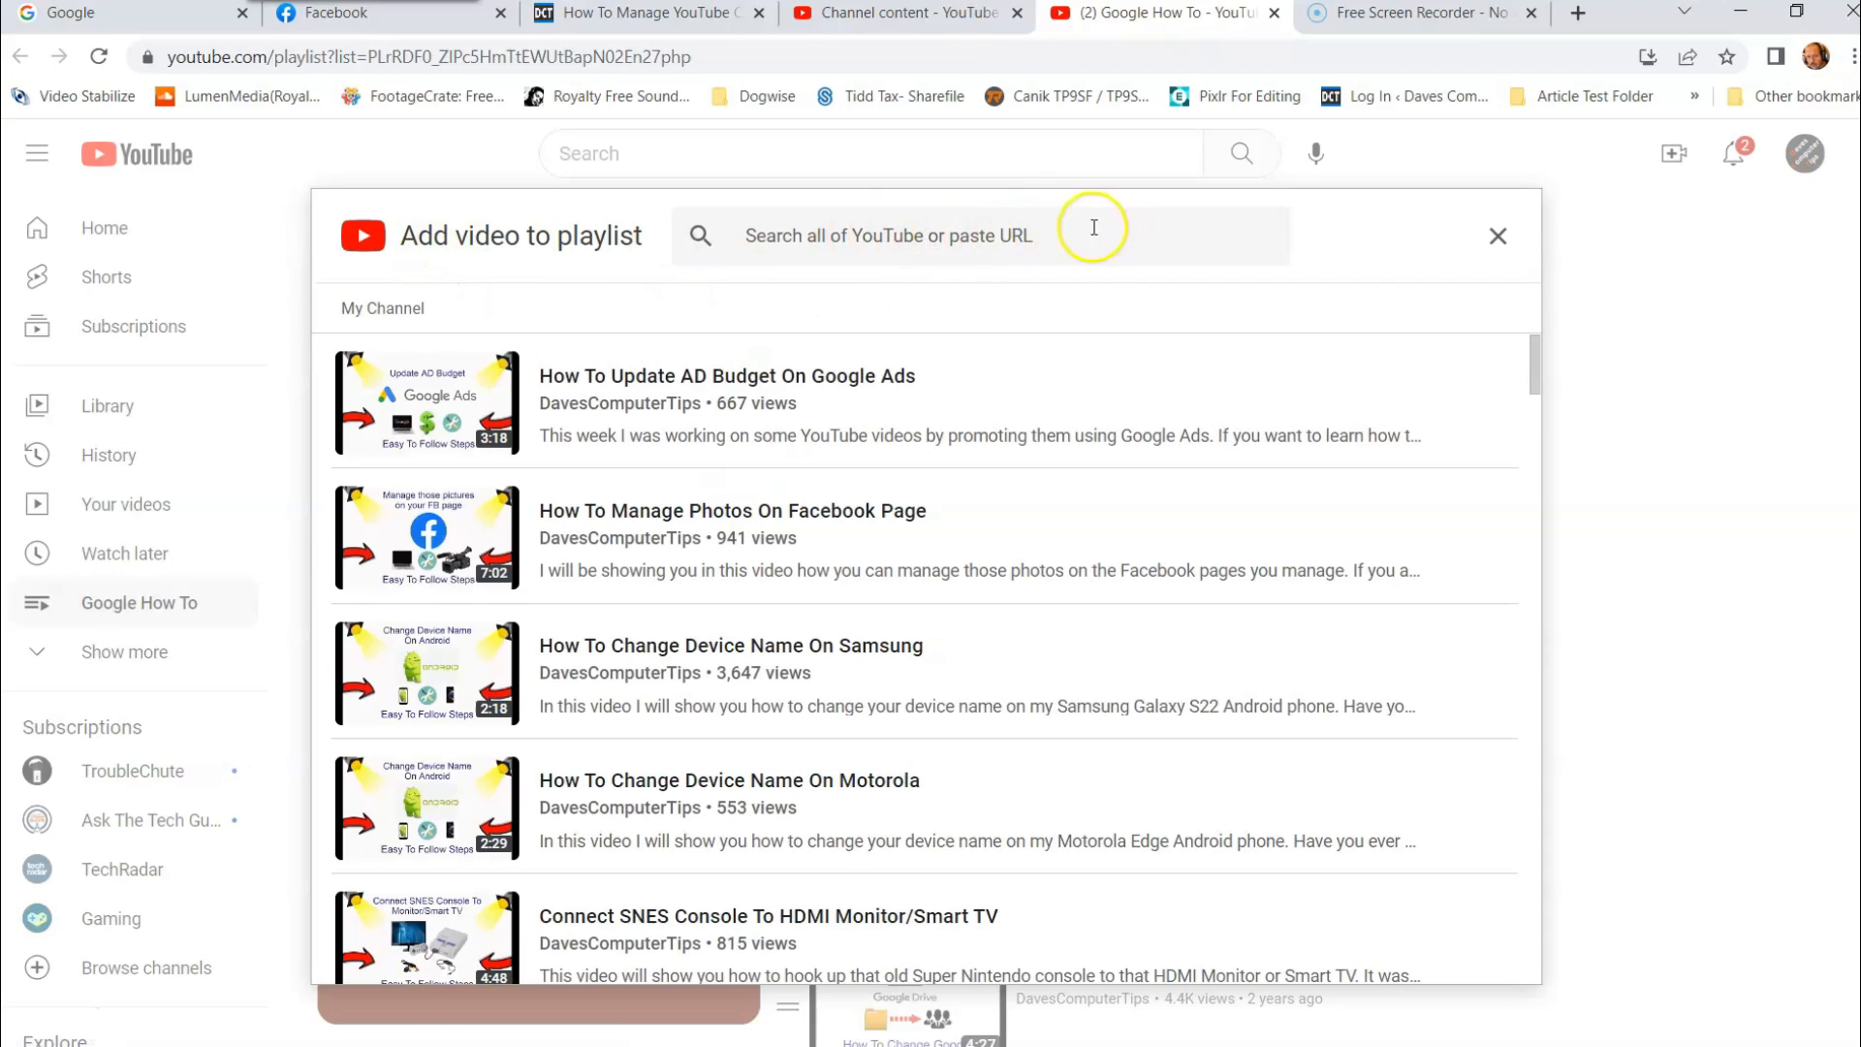
mouse_move(1107, 221)
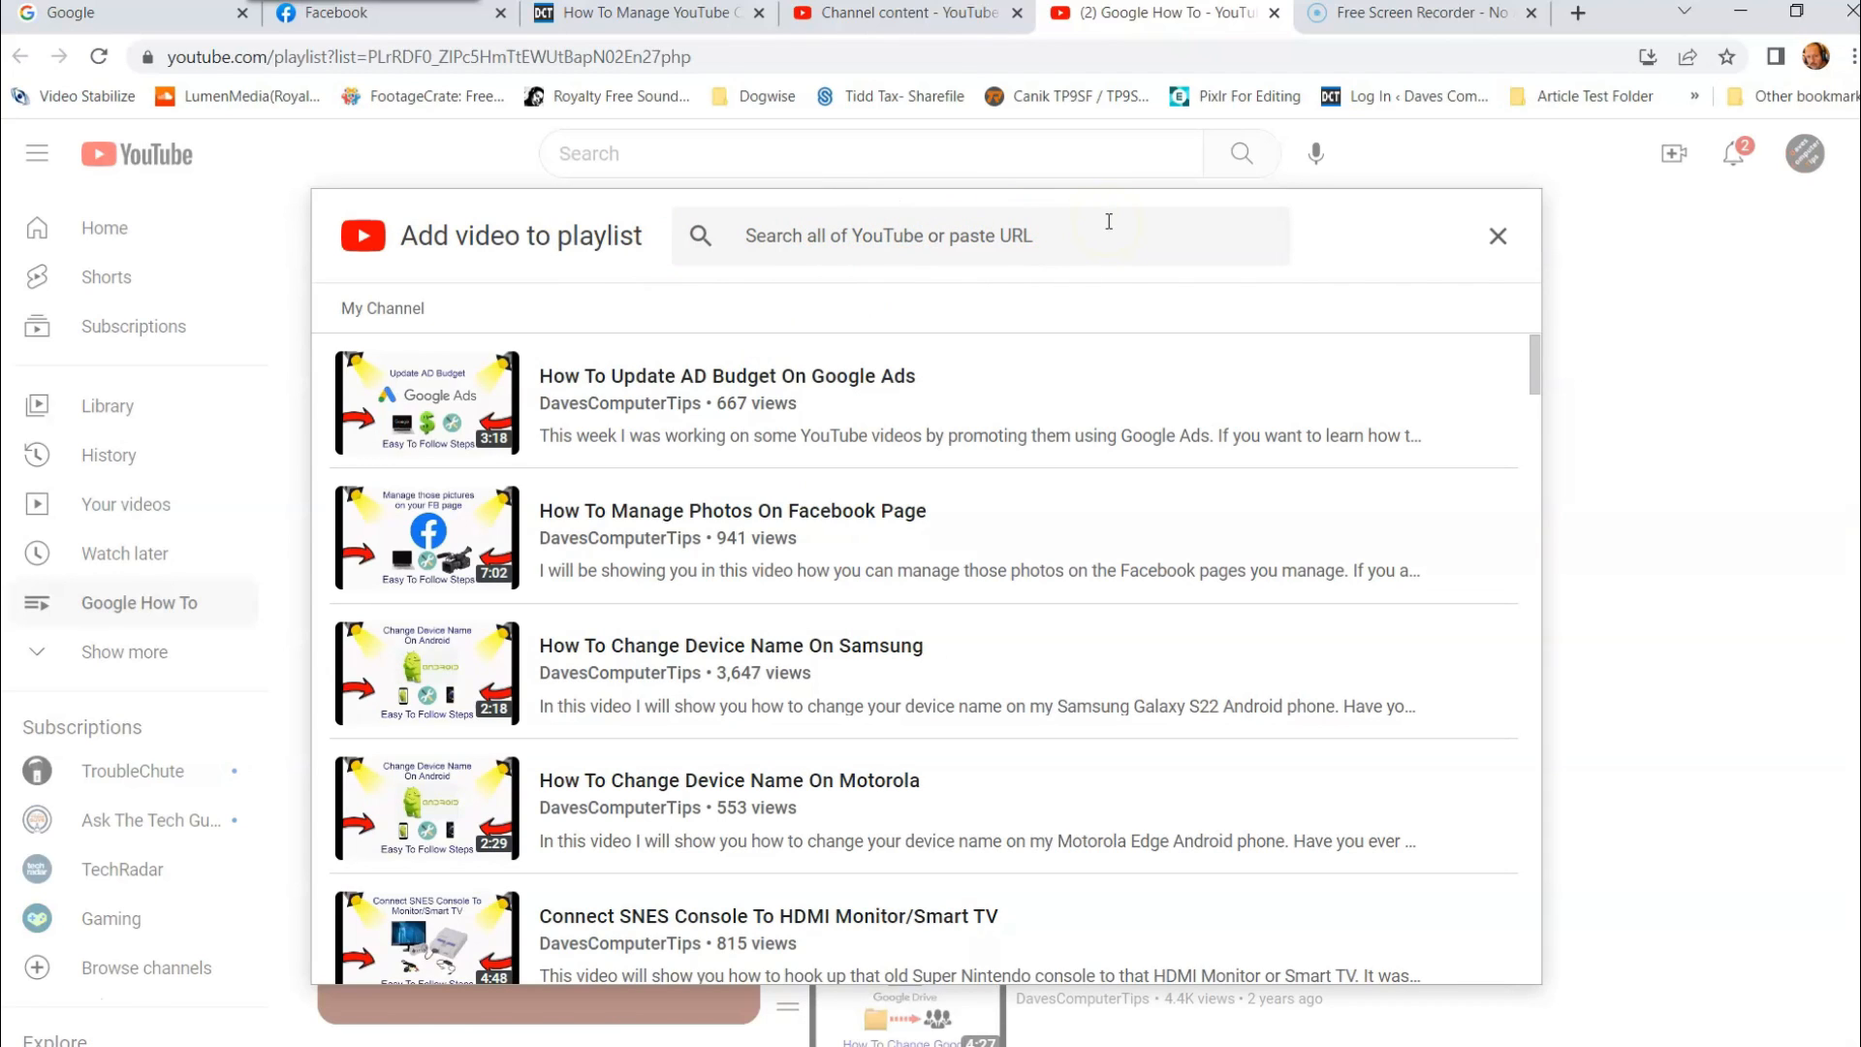
mouse_move(1318, 272)
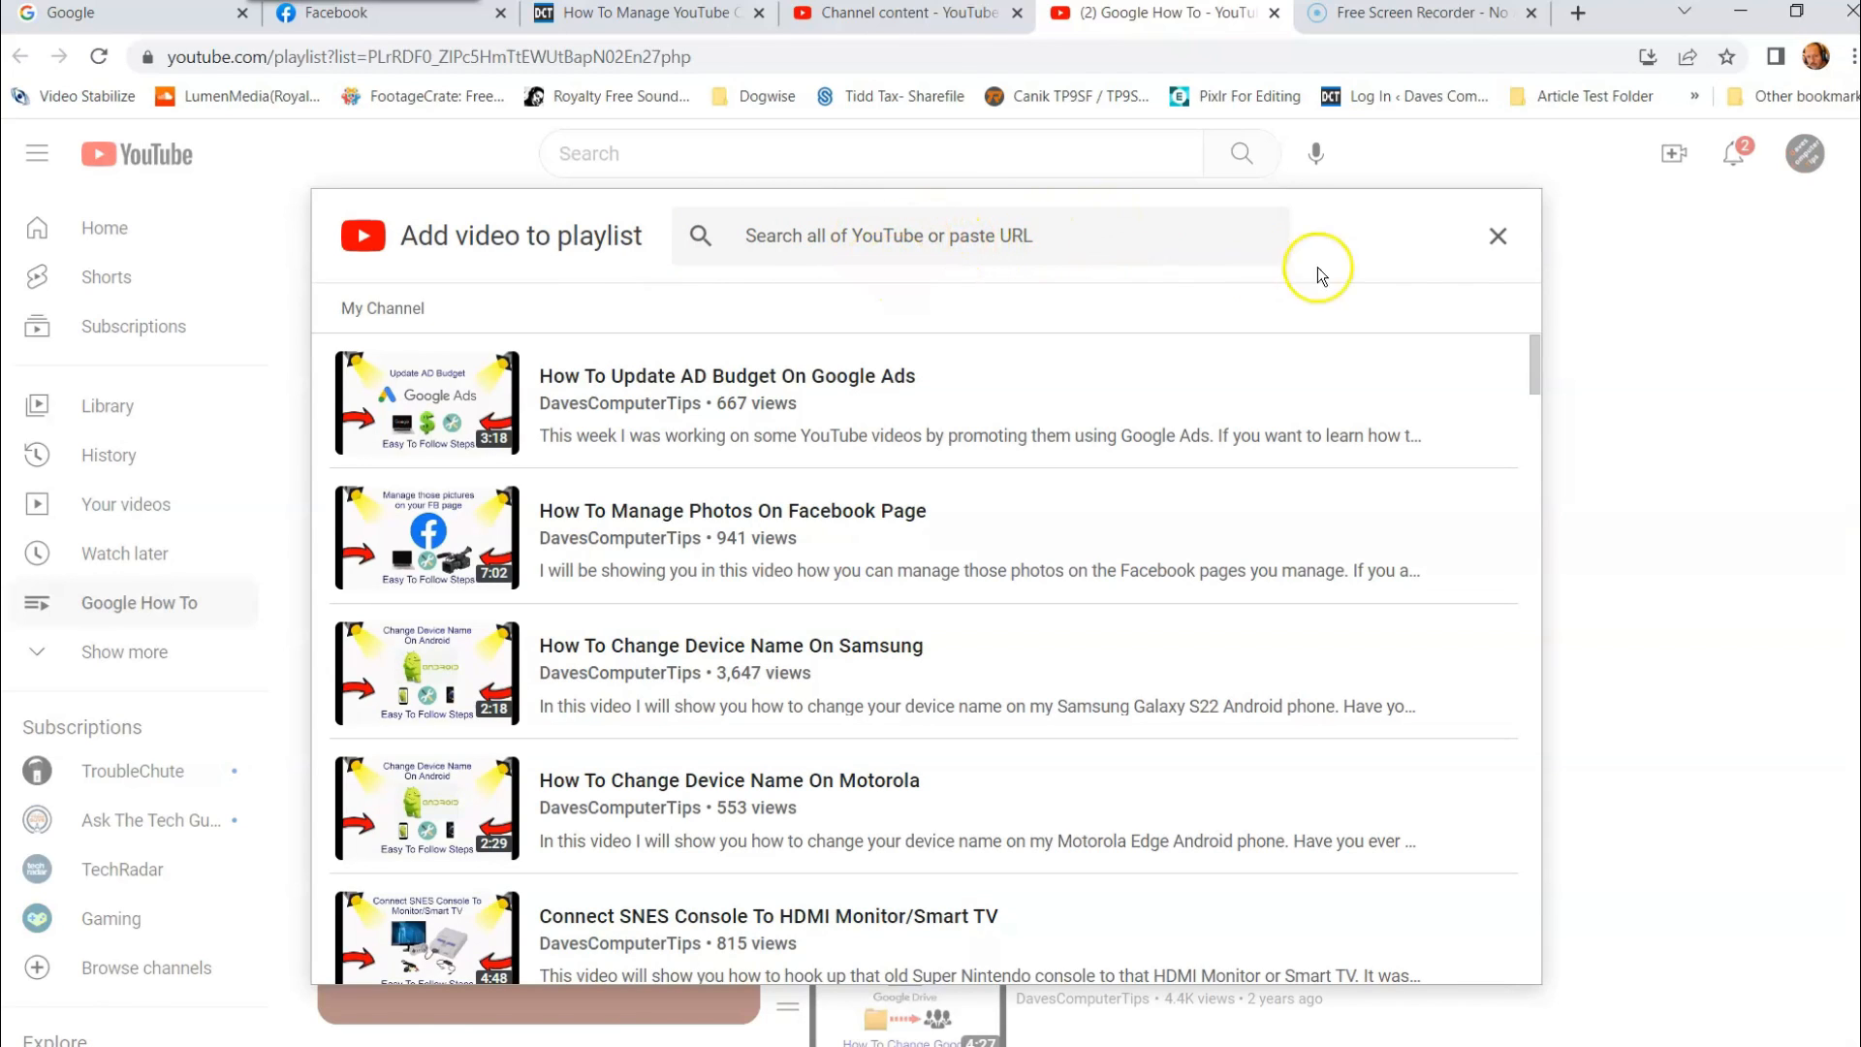
mouse_move(1498, 236)
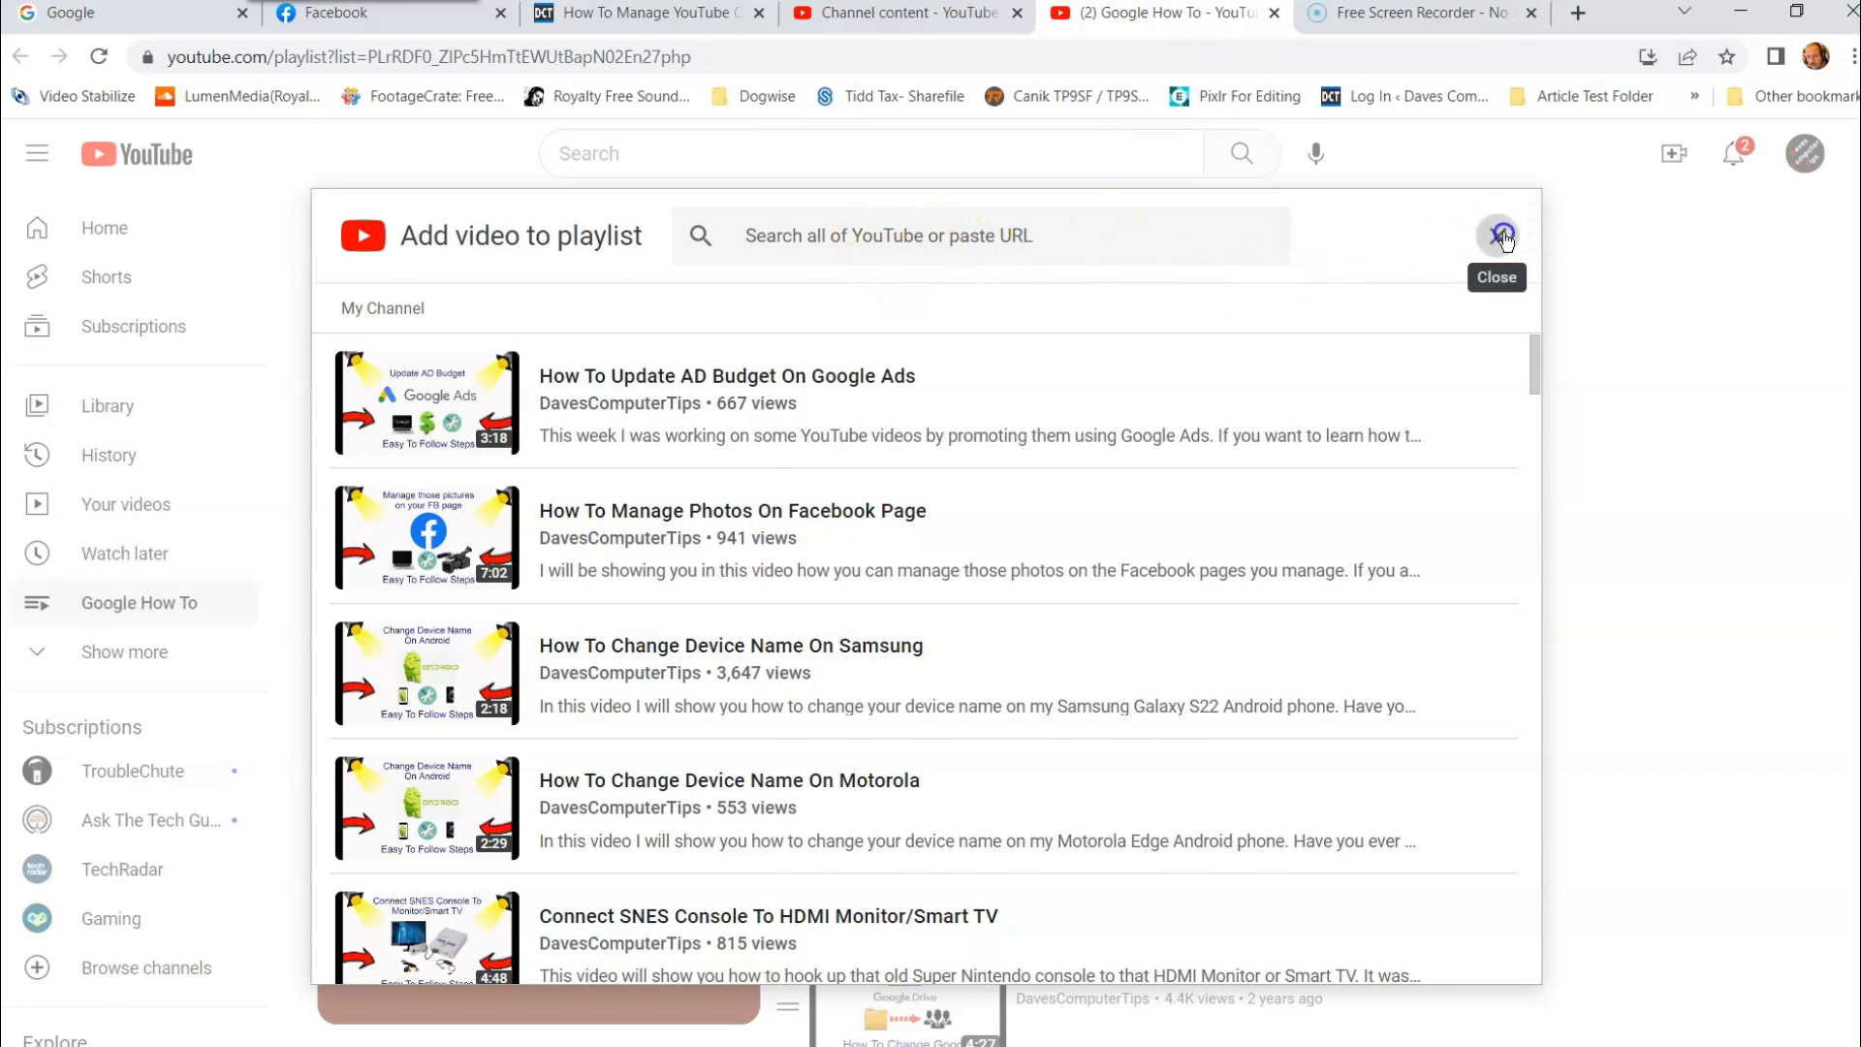
left_click(1498, 235)
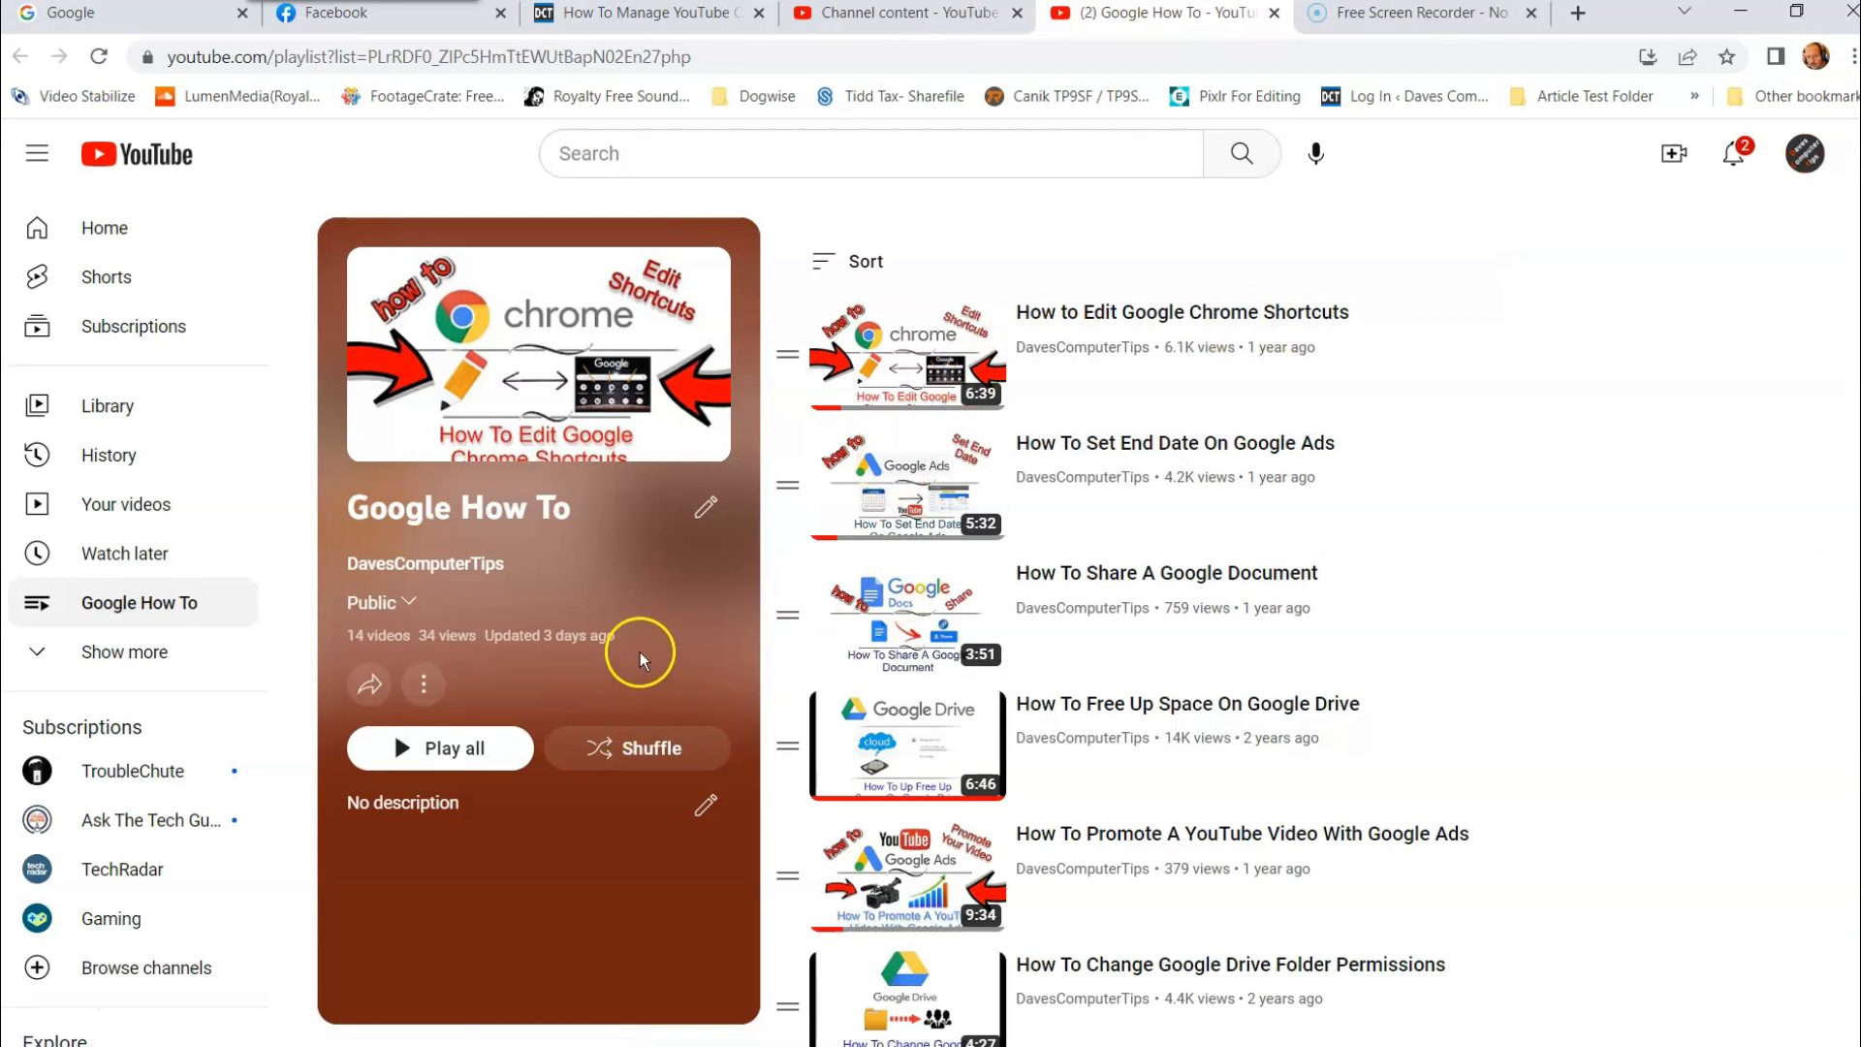
left_click(423, 685)
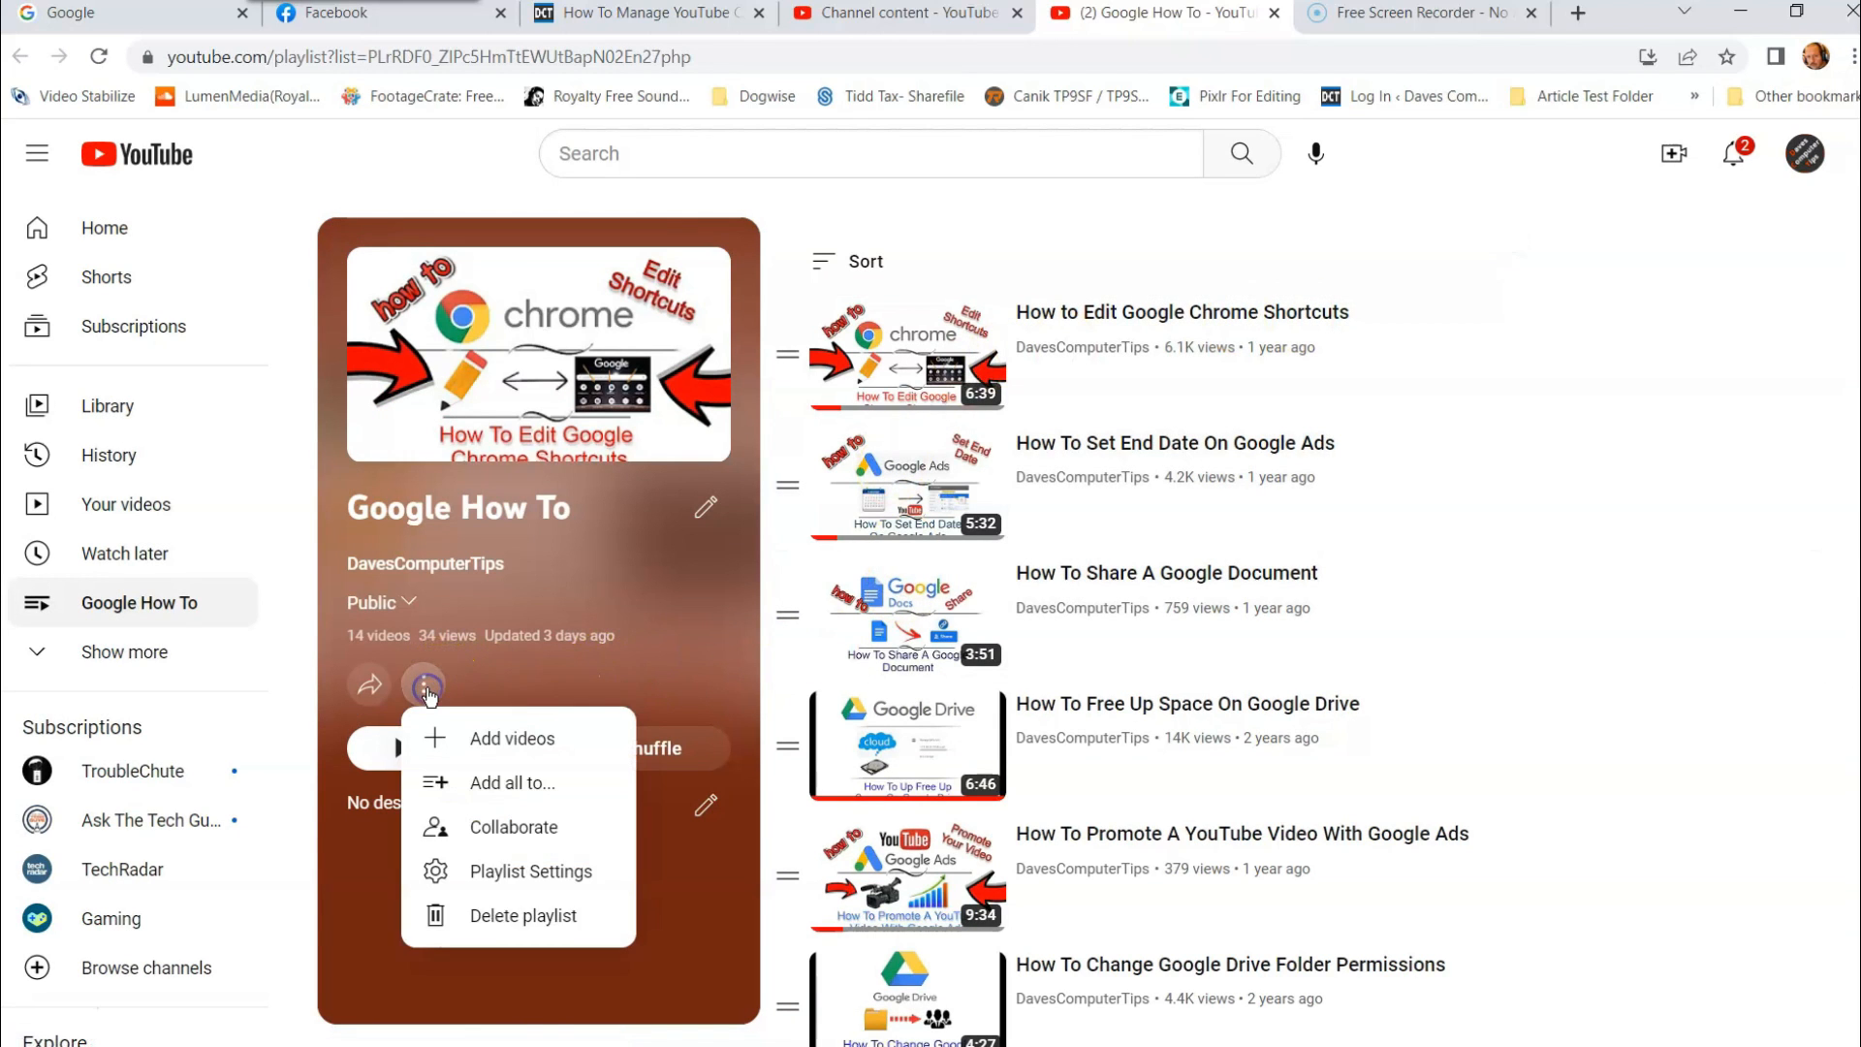
mouse_move(516, 793)
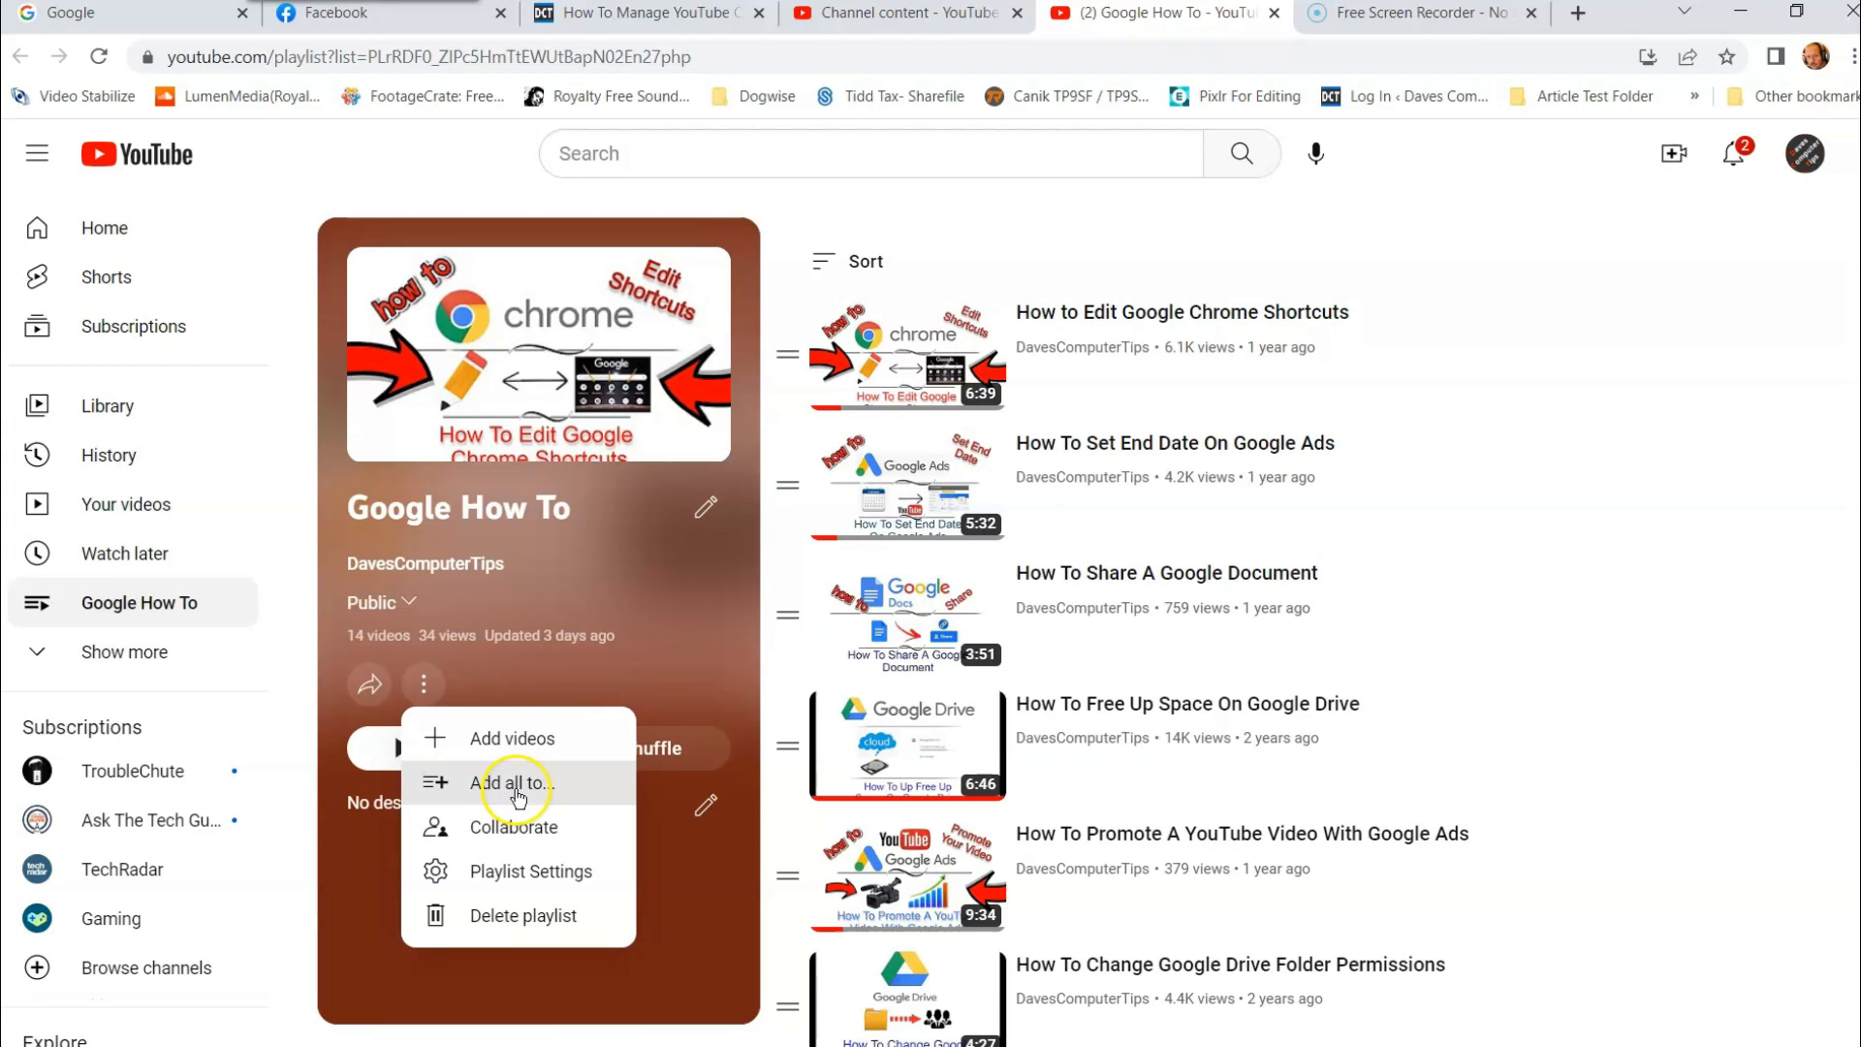
left_click(510, 783)
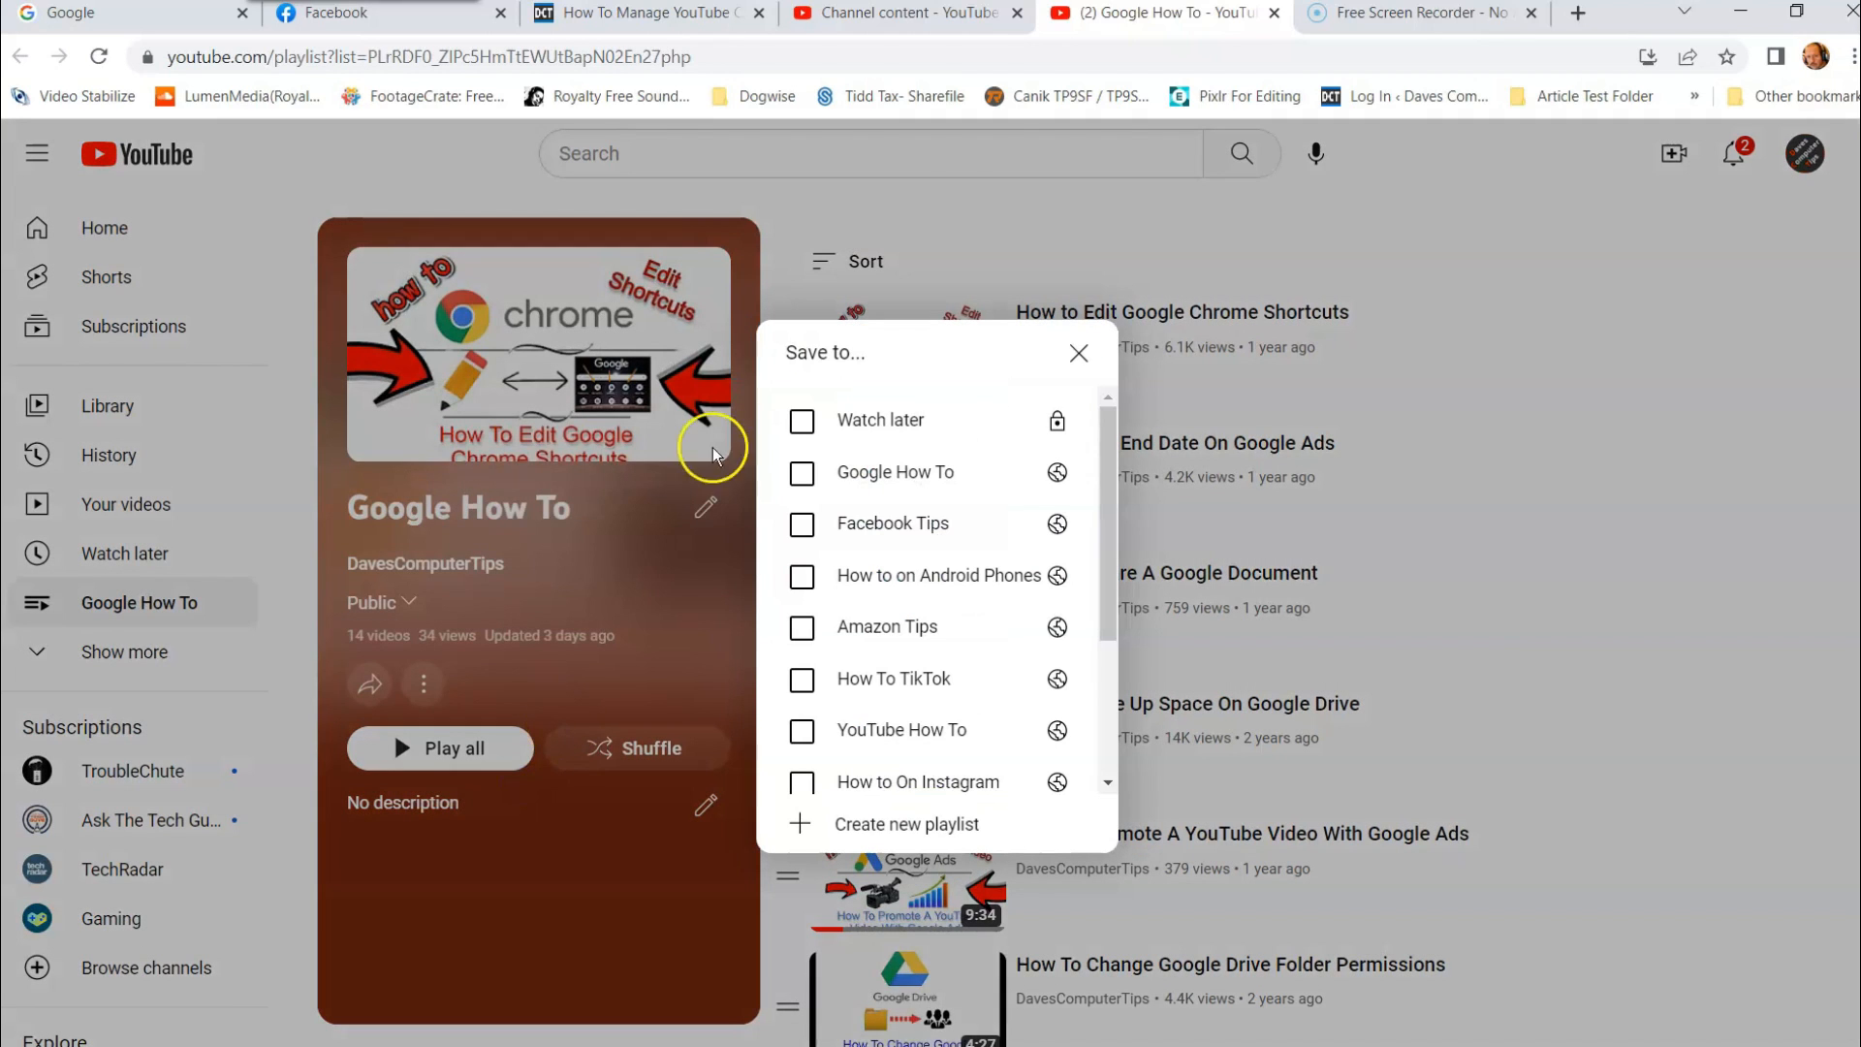
mouse_move(800, 665)
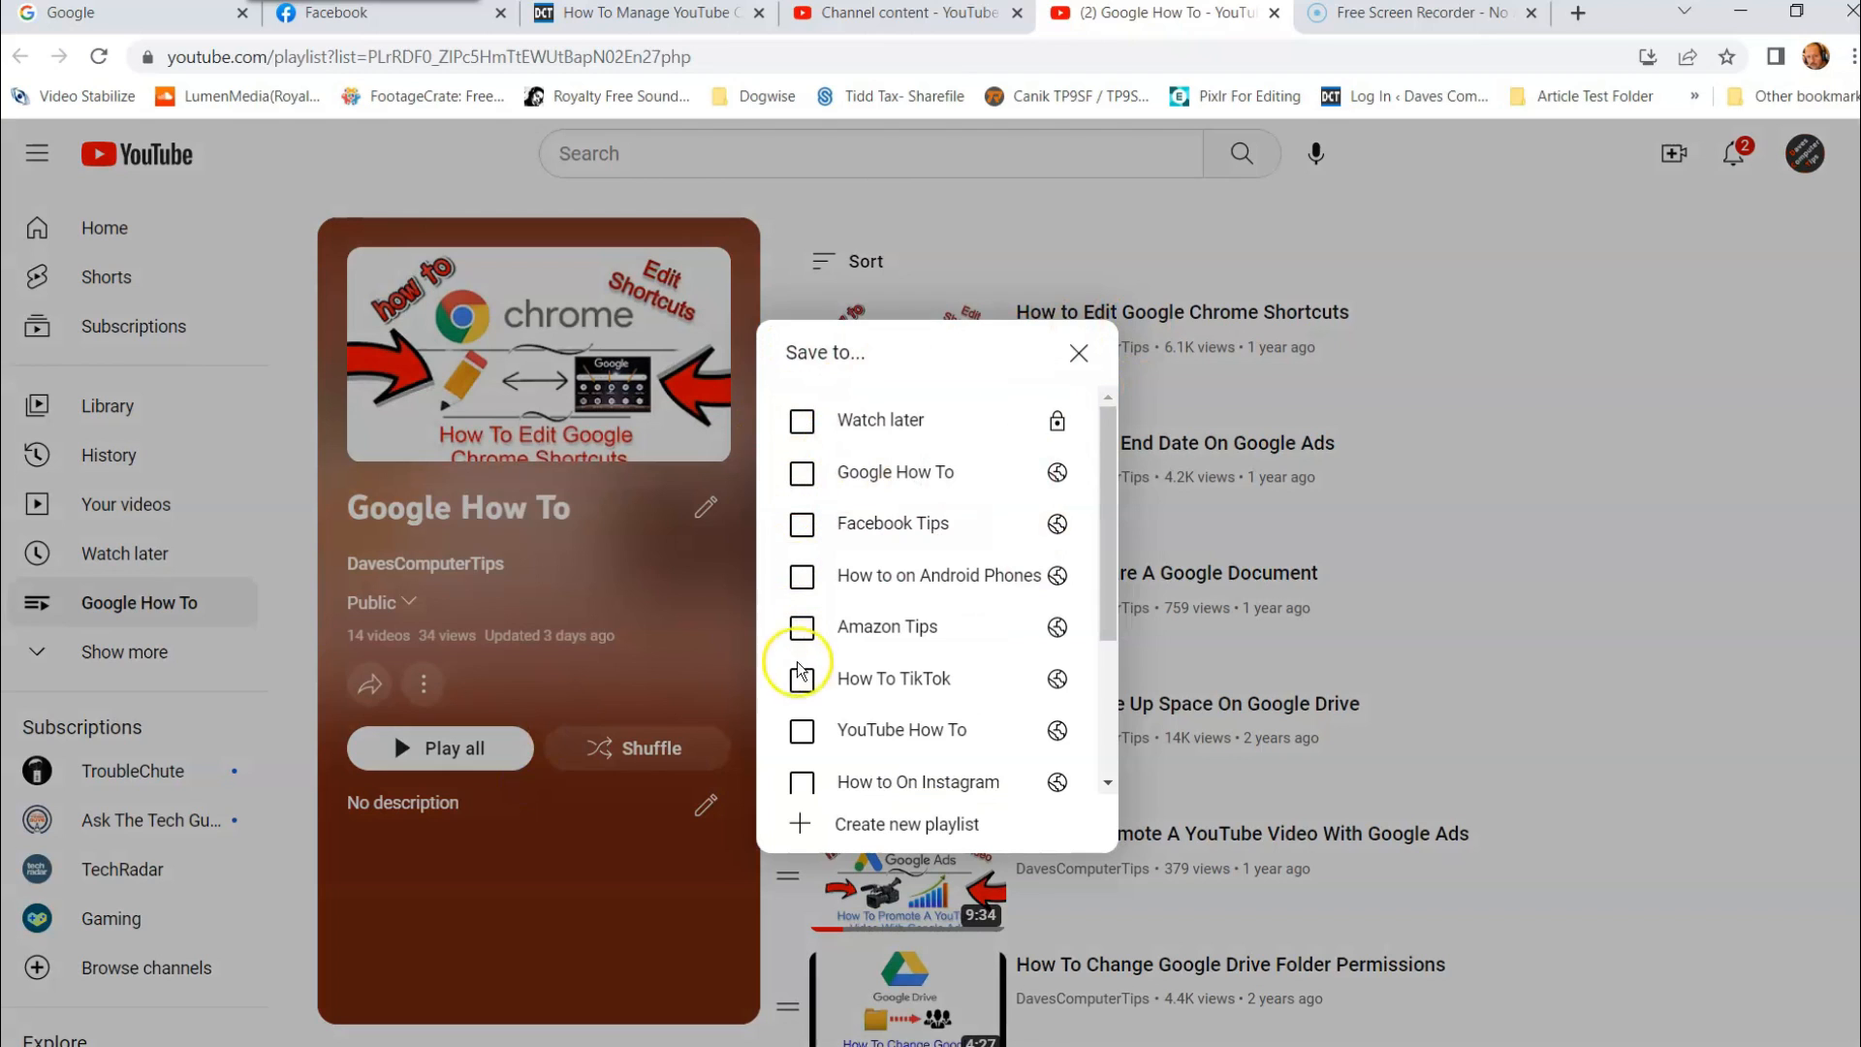
scroll("down", 3)
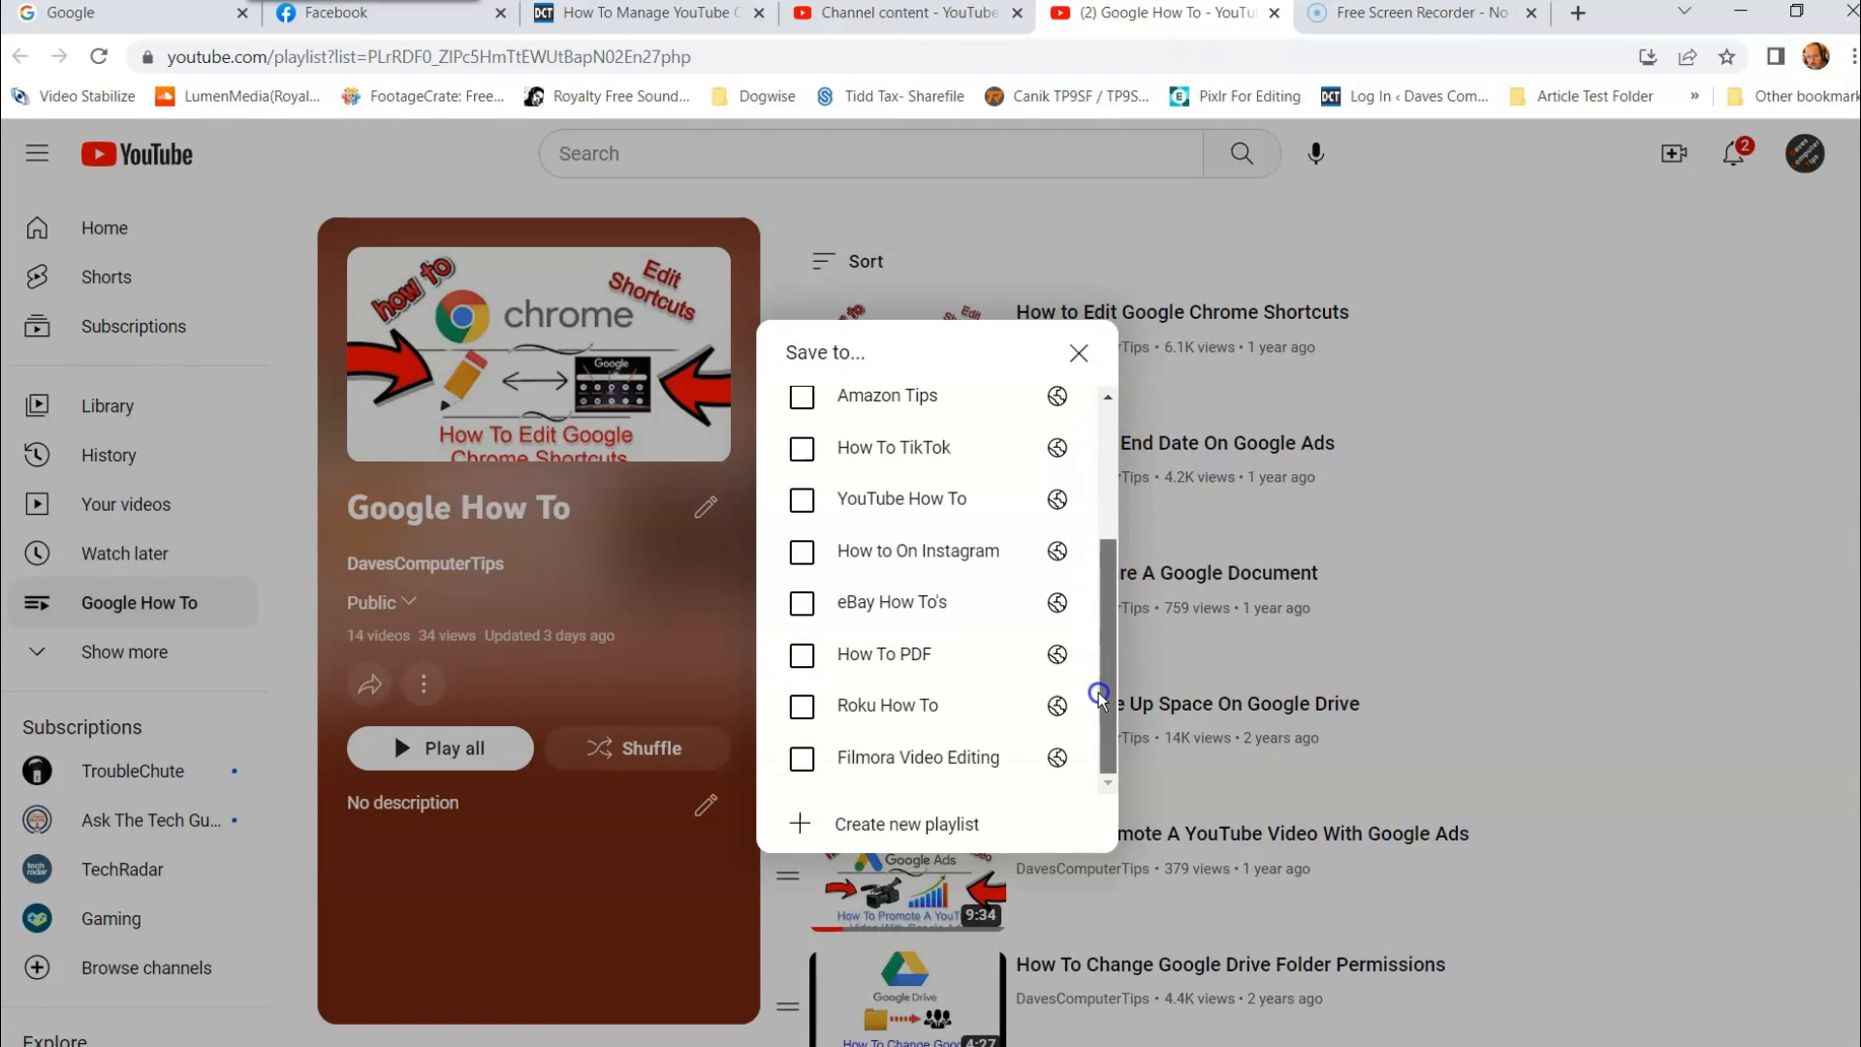
scroll("up", 3)
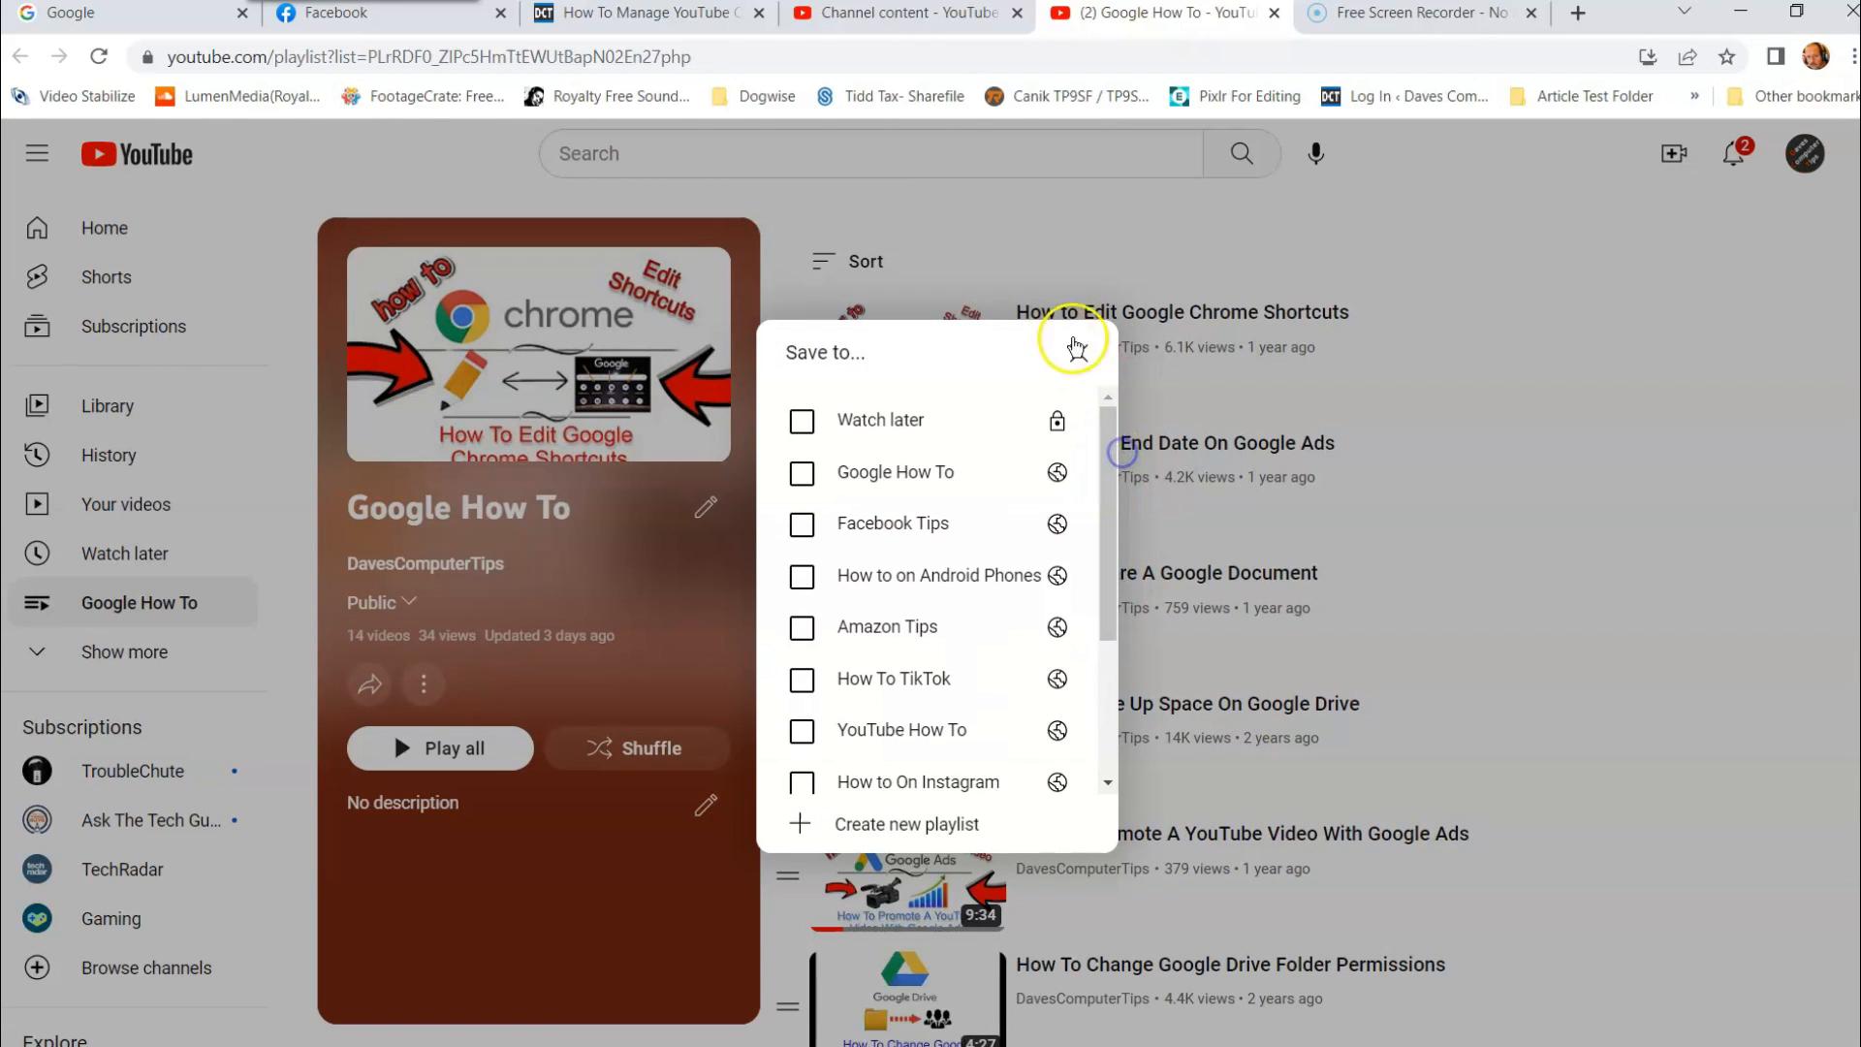
mouse_move(1097, 549)
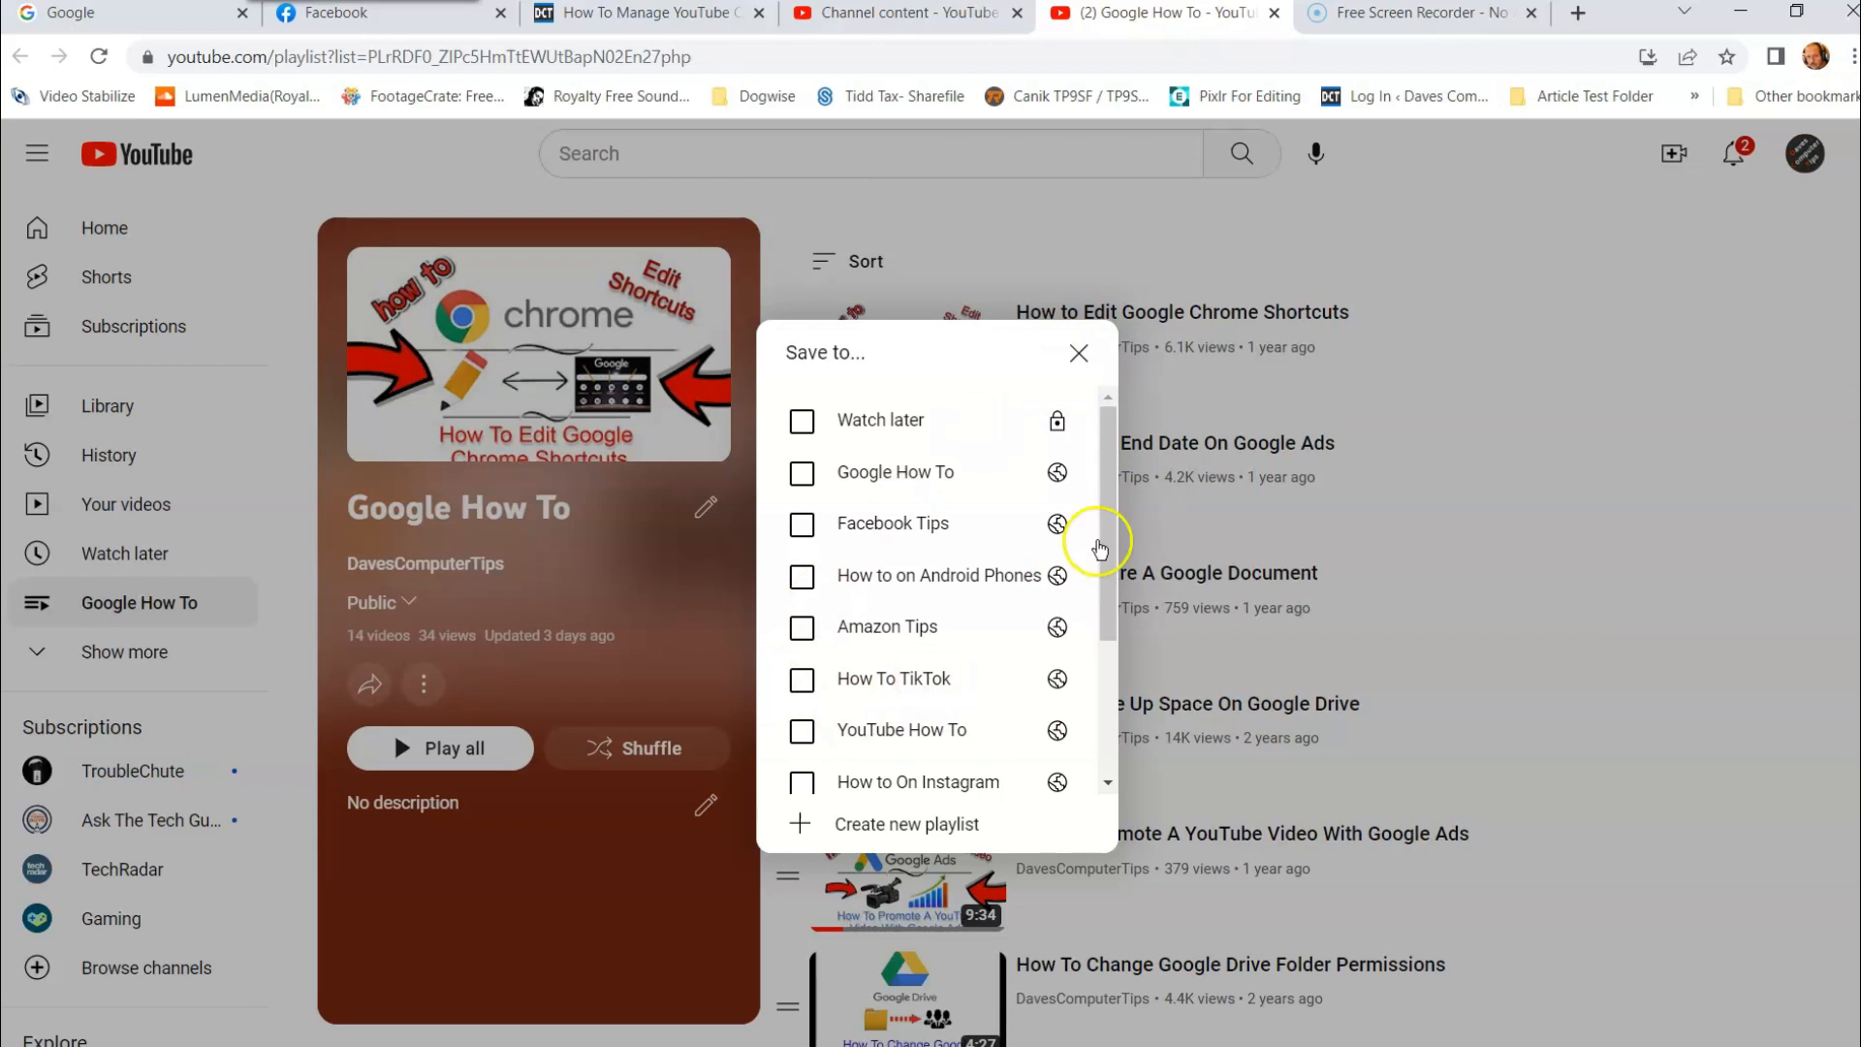
mouse_move(898, 831)
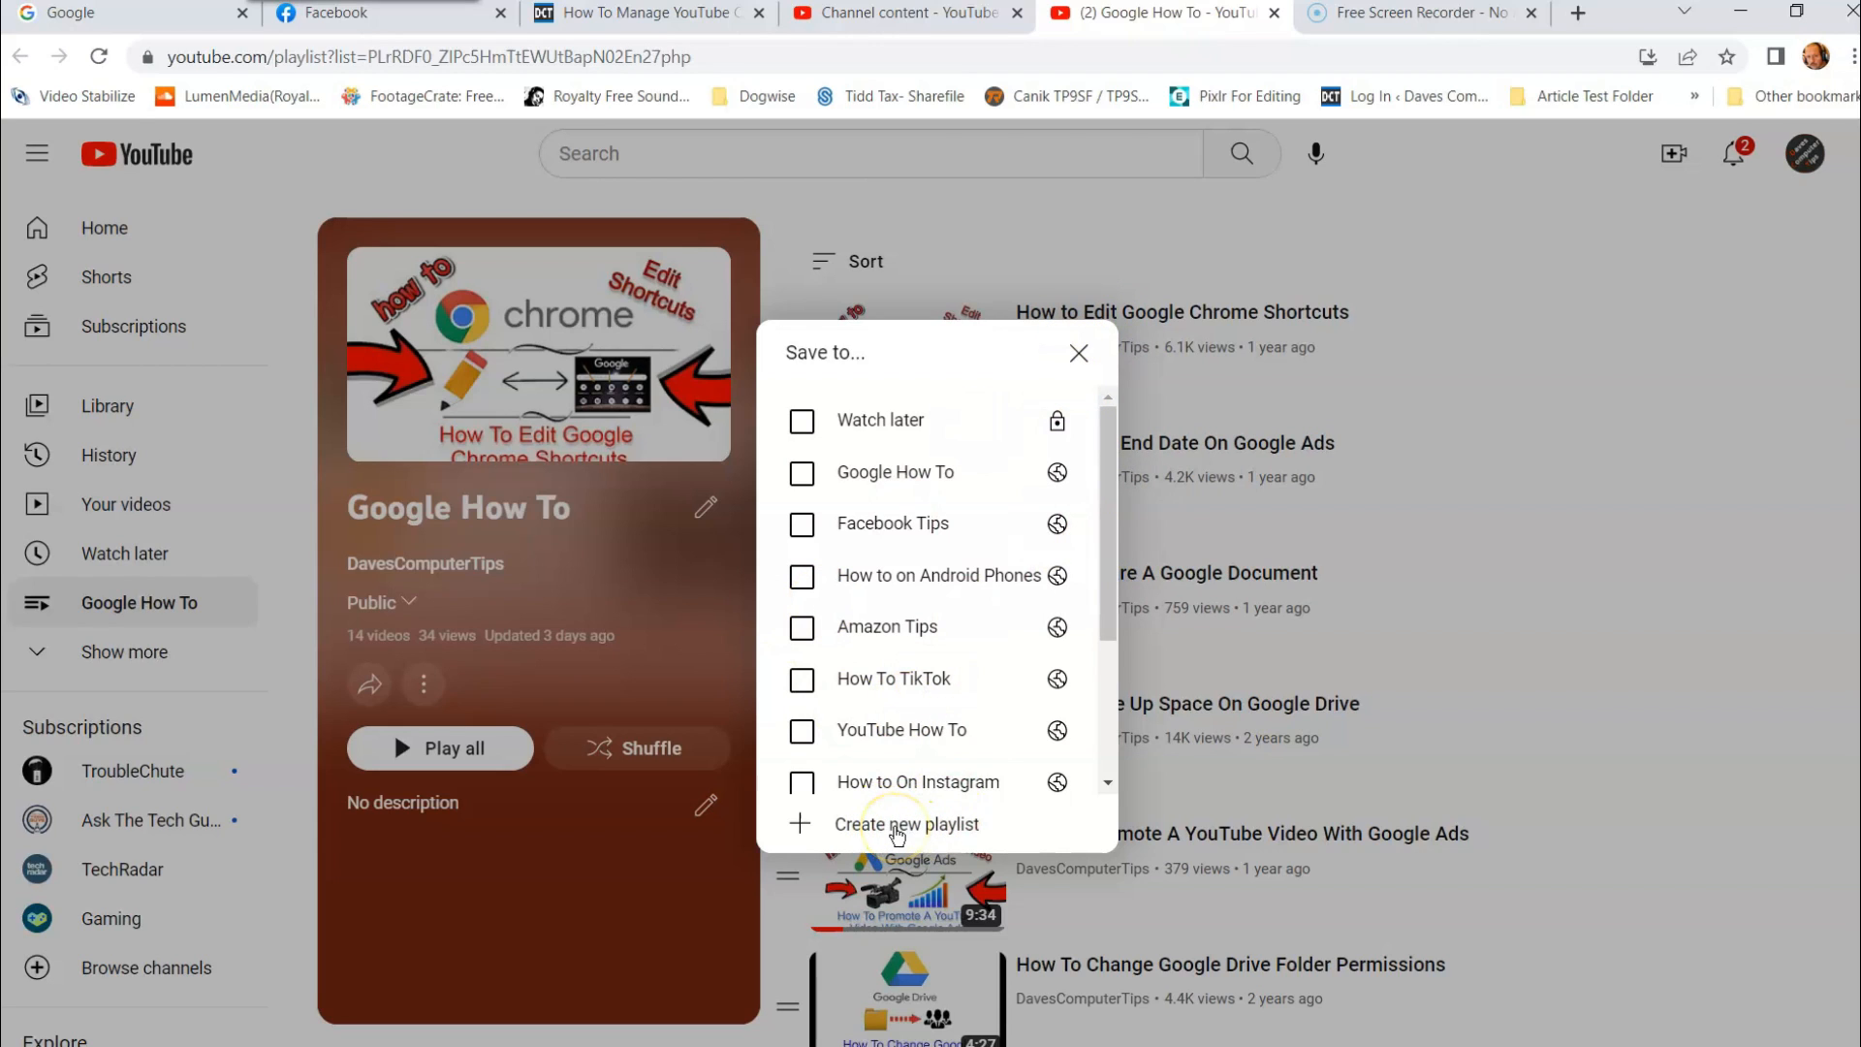
mouse_move(1017, 421)
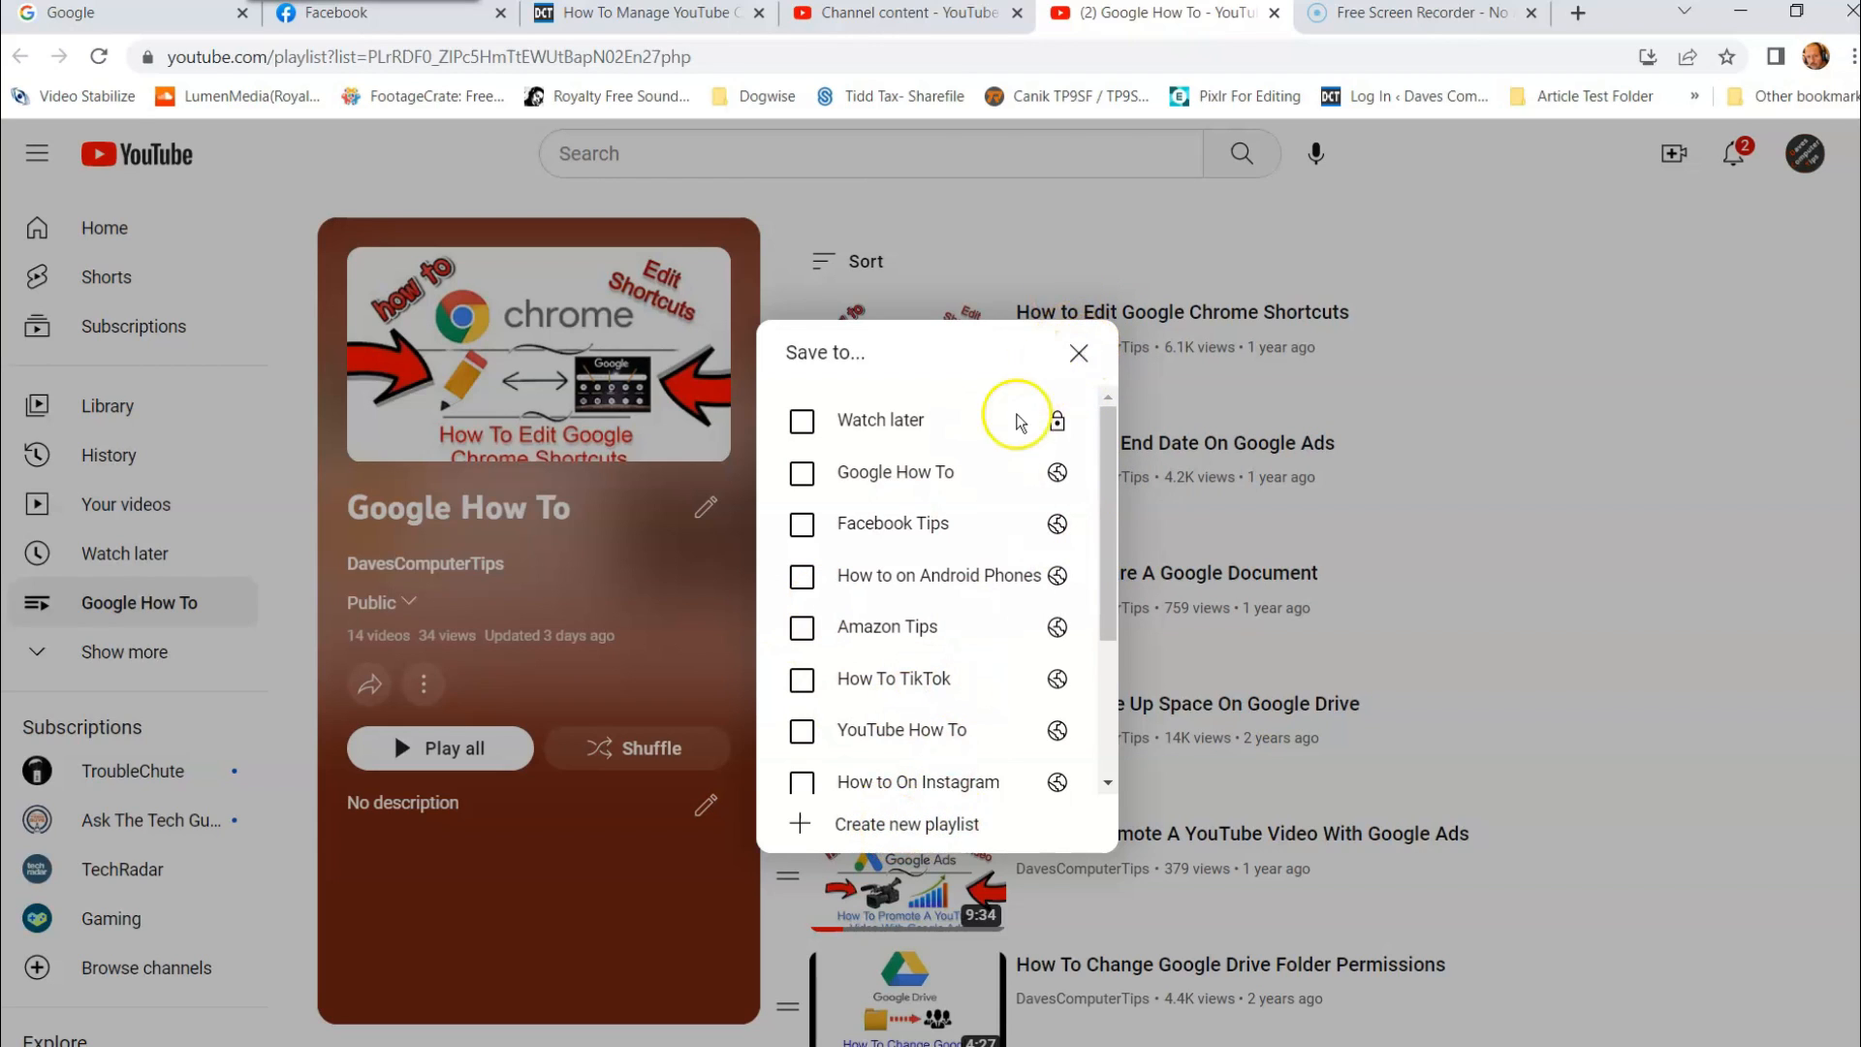
mouse_move(938, 499)
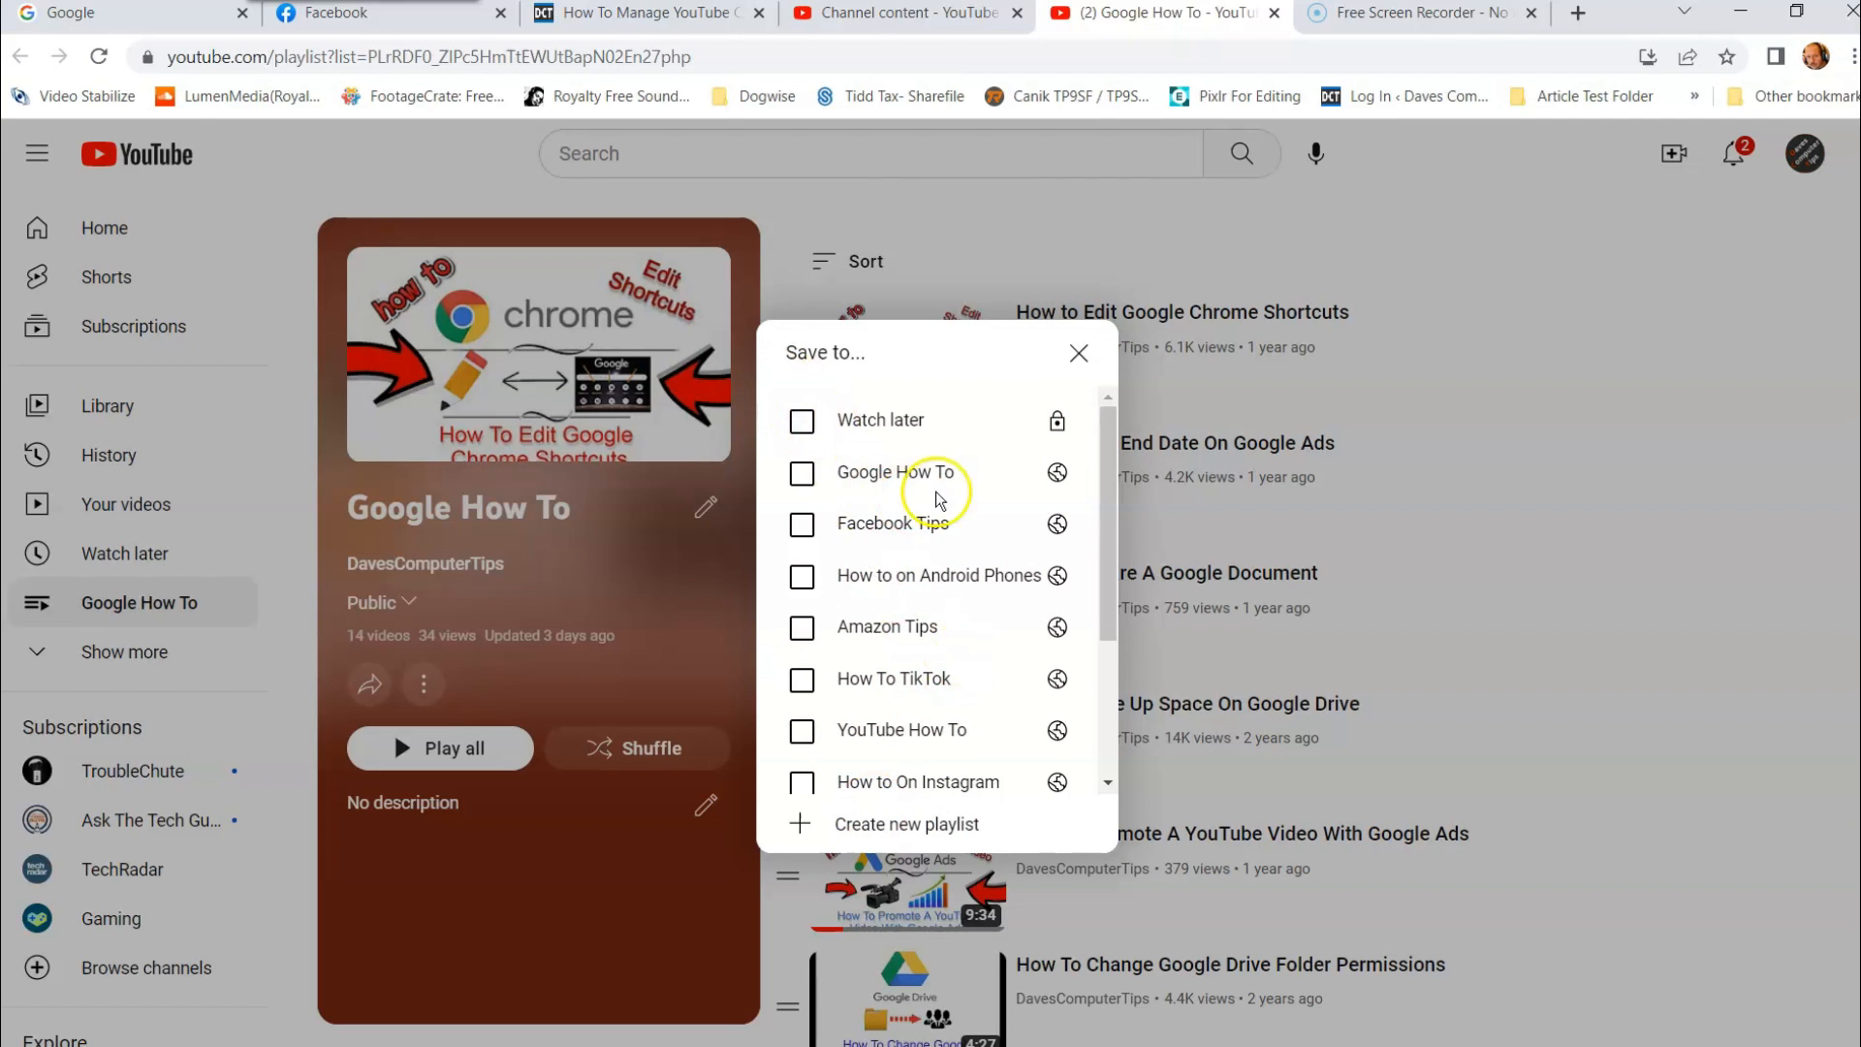
left_click(1078, 353)
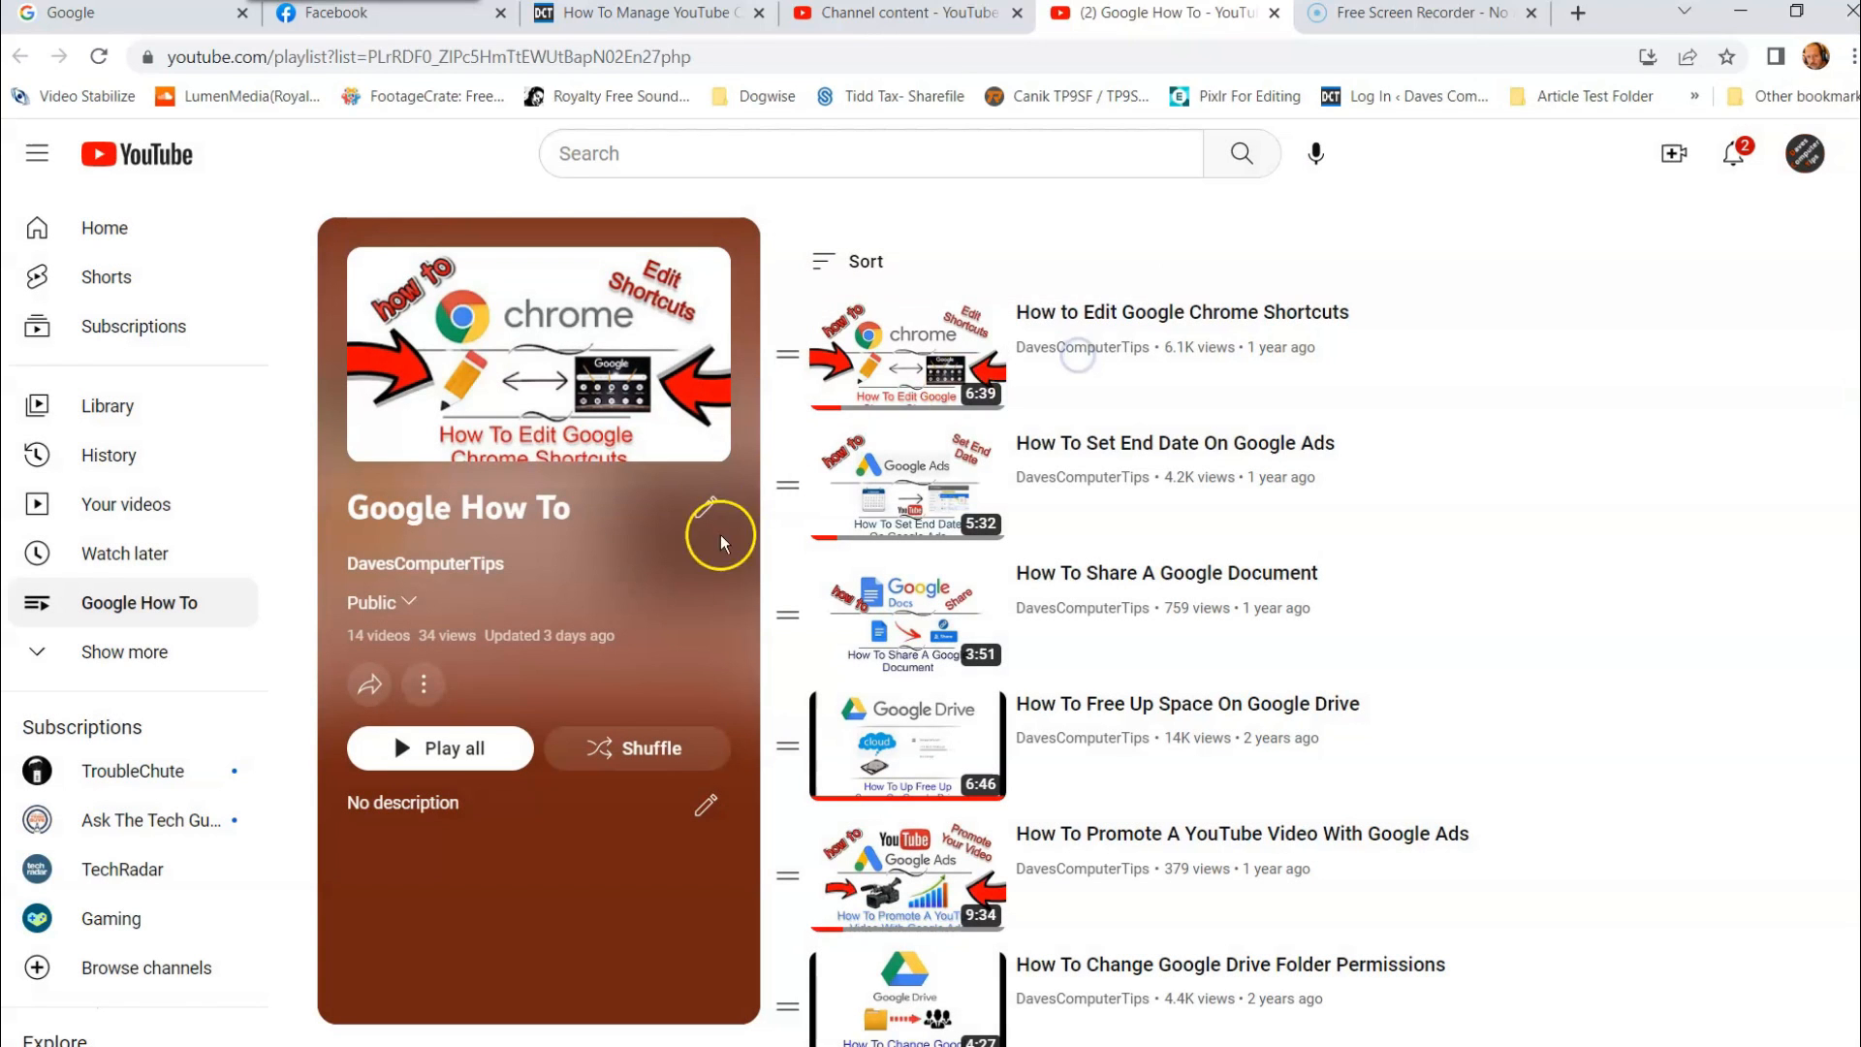
left_click(423, 684)
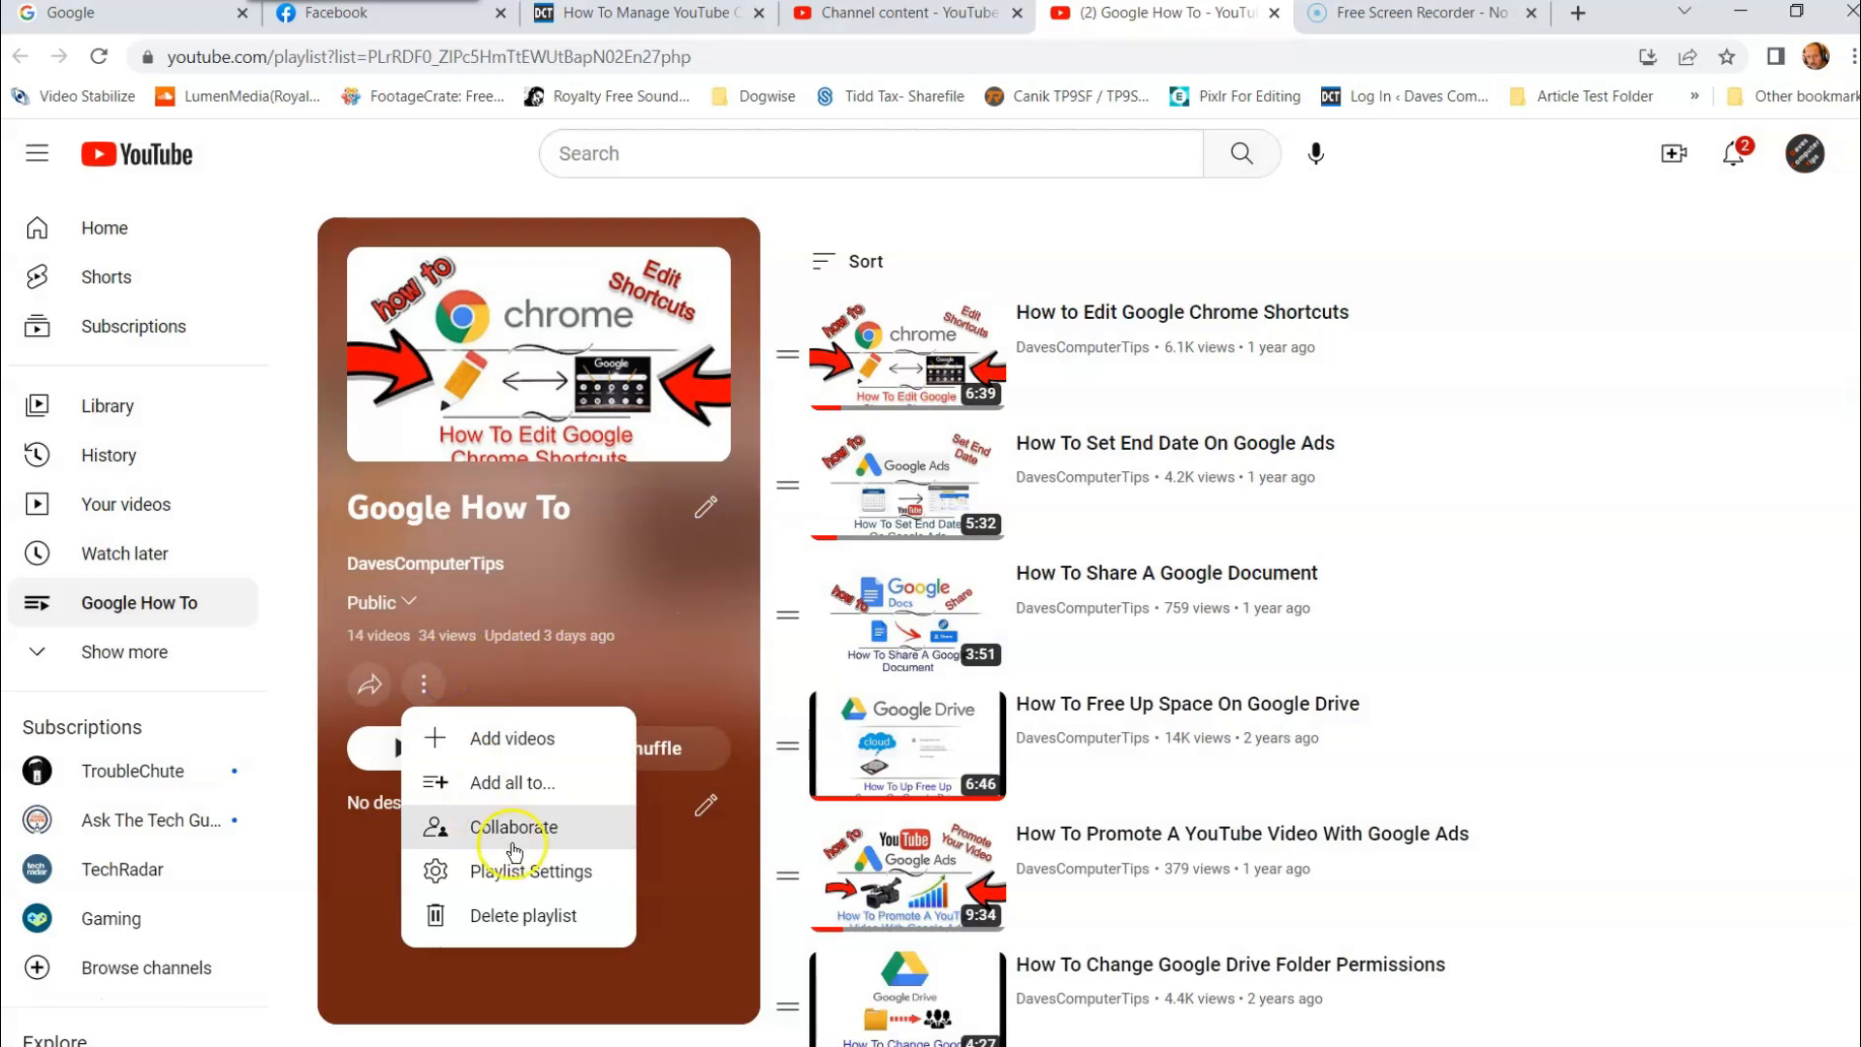
left_click(511, 828)
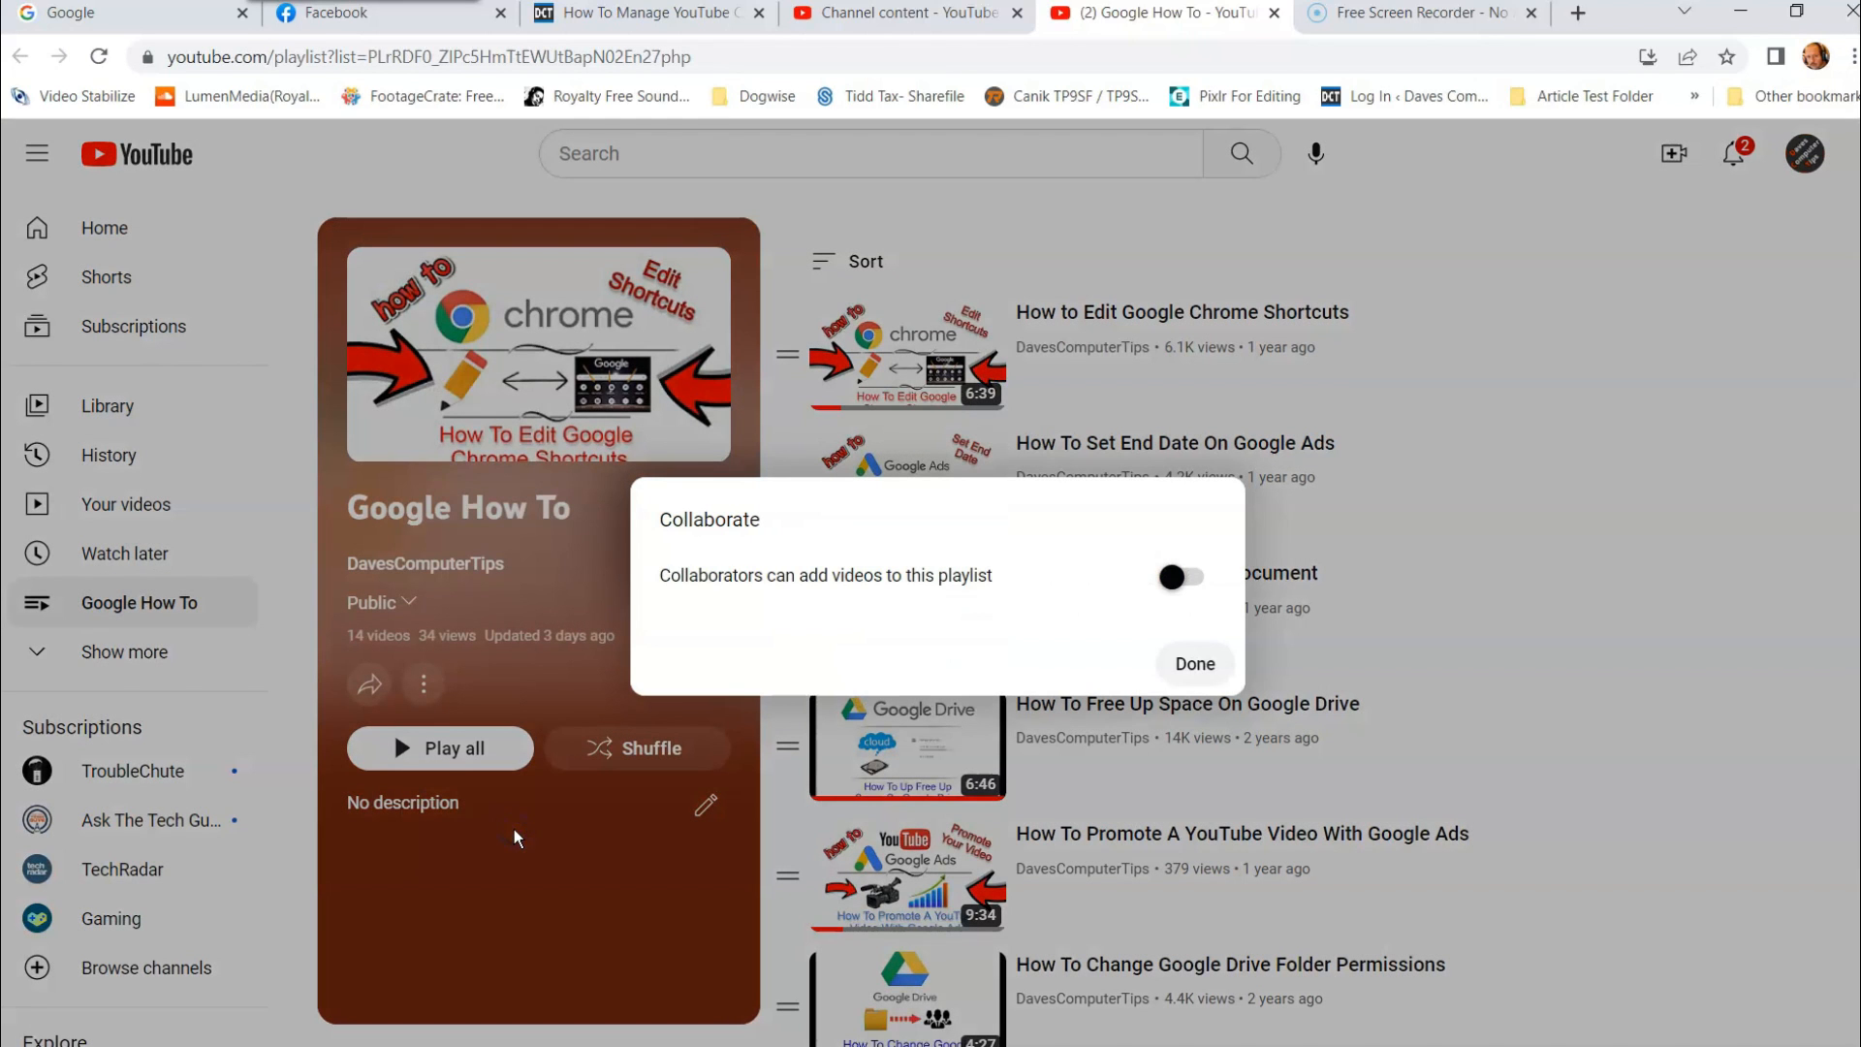
mouse_move(731, 626)
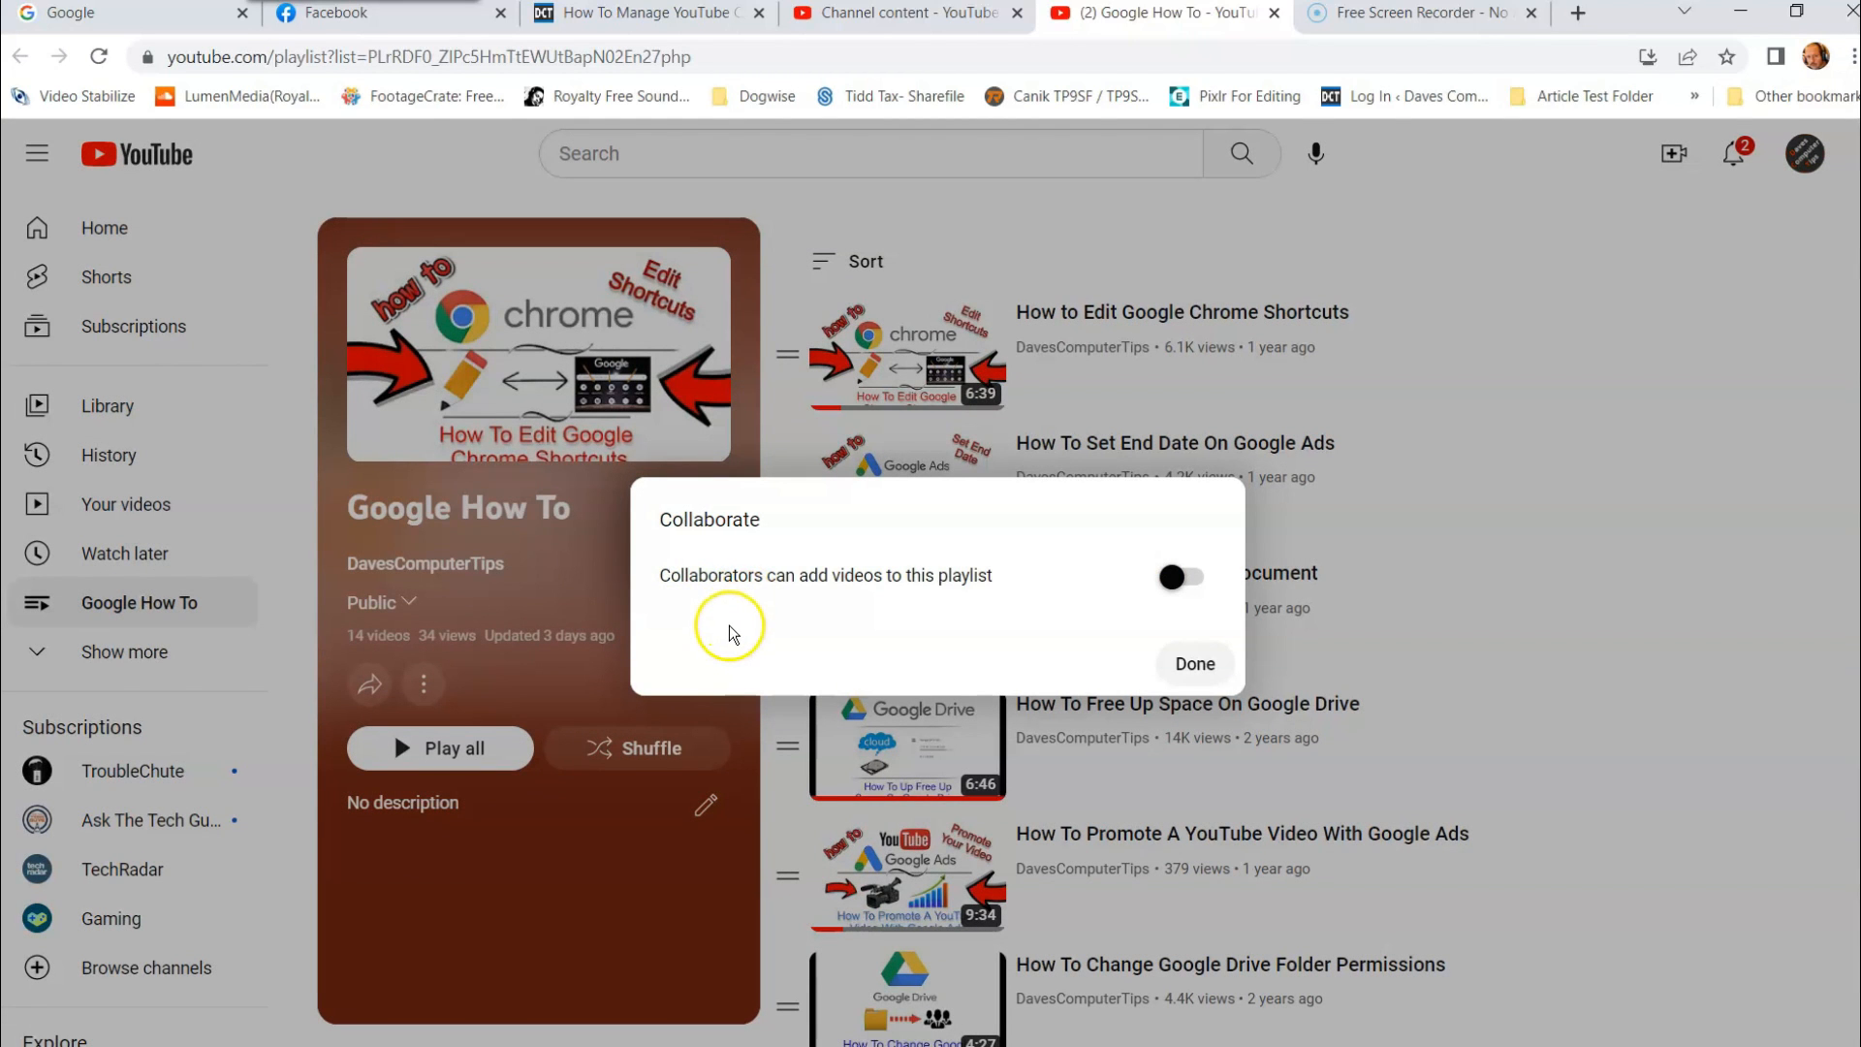
mouse_move(763, 594)
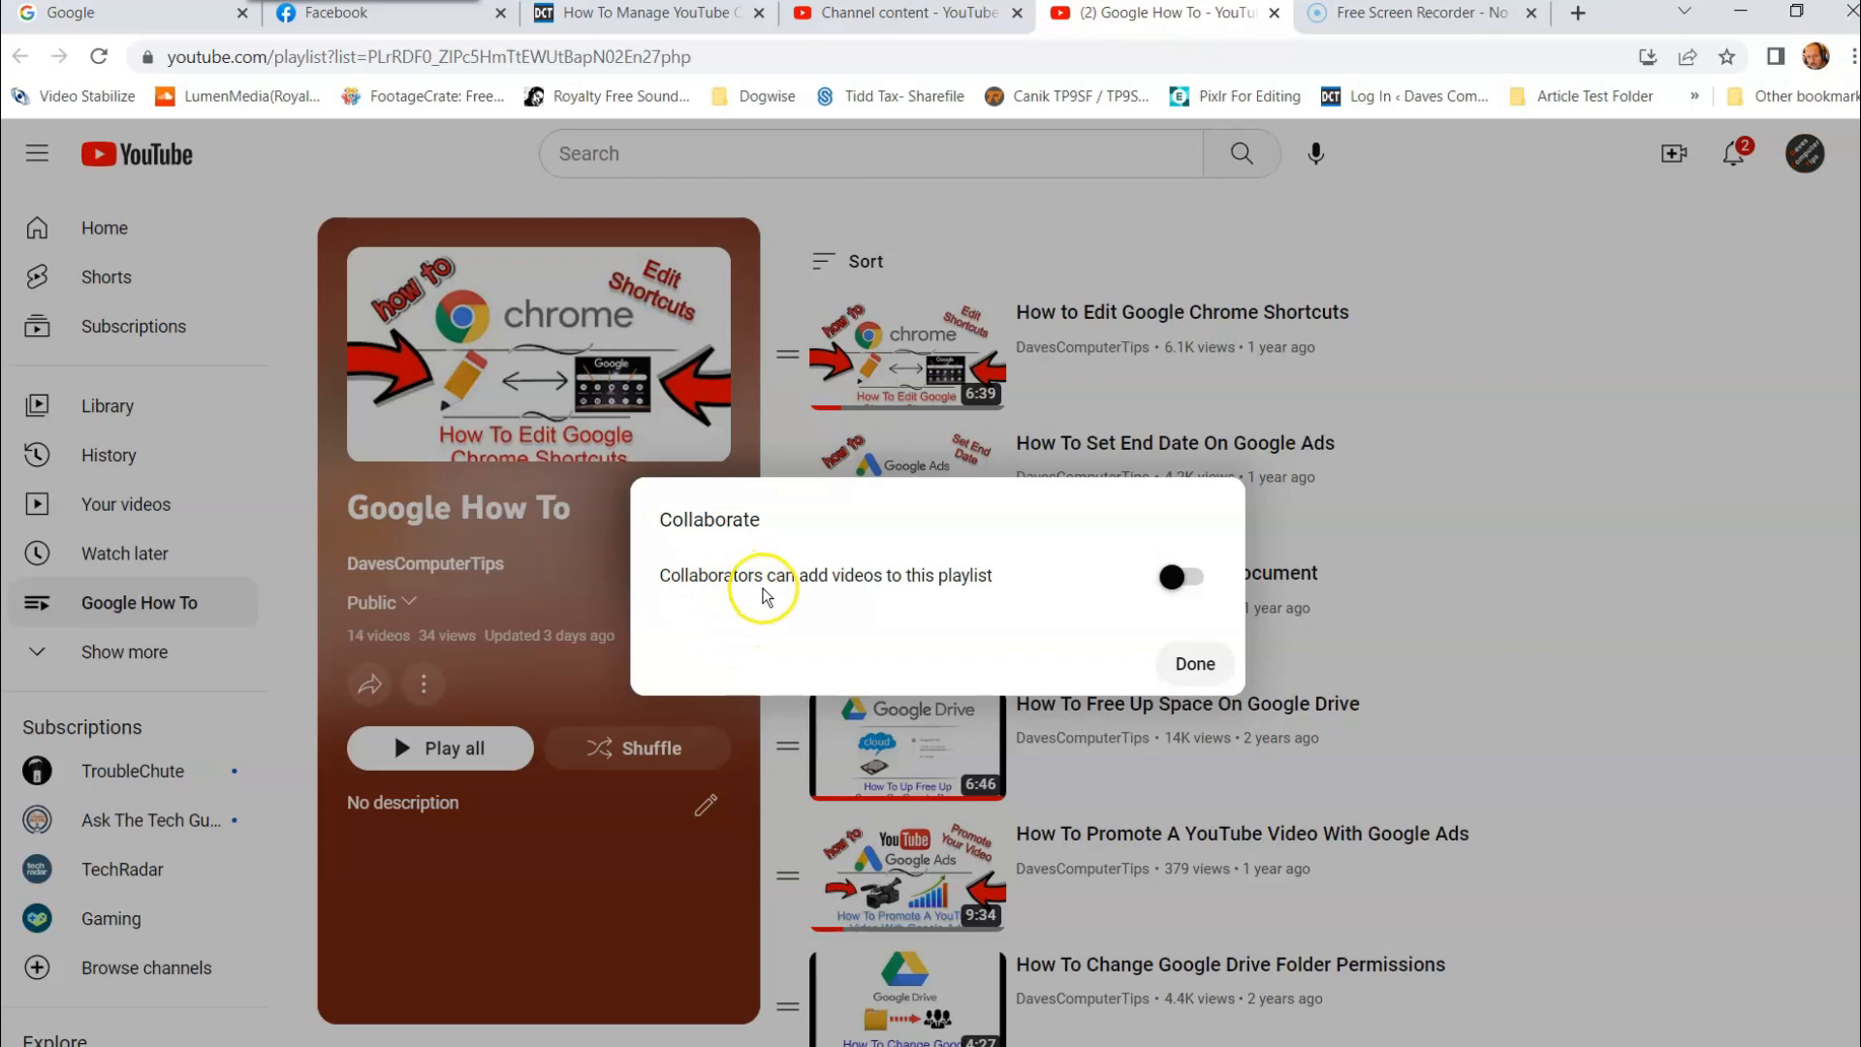
mouse_move(789, 605)
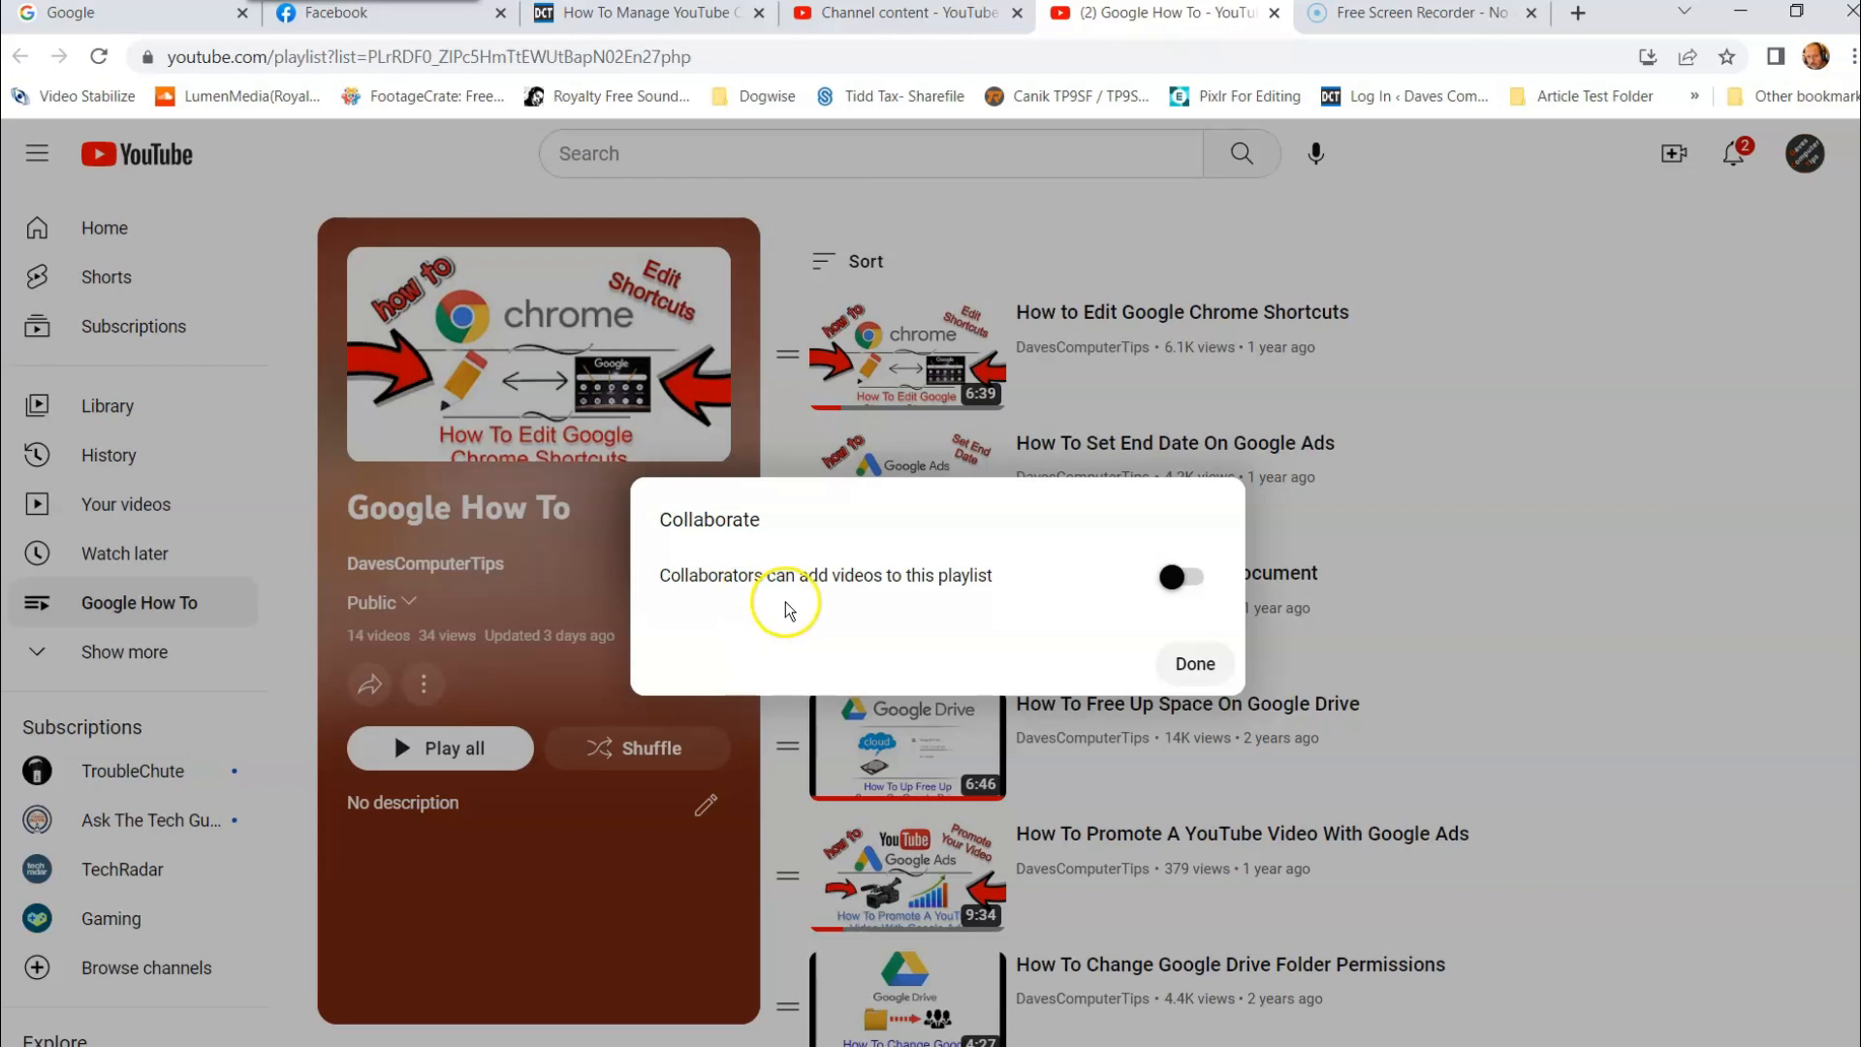
mouse_move(1008, 570)
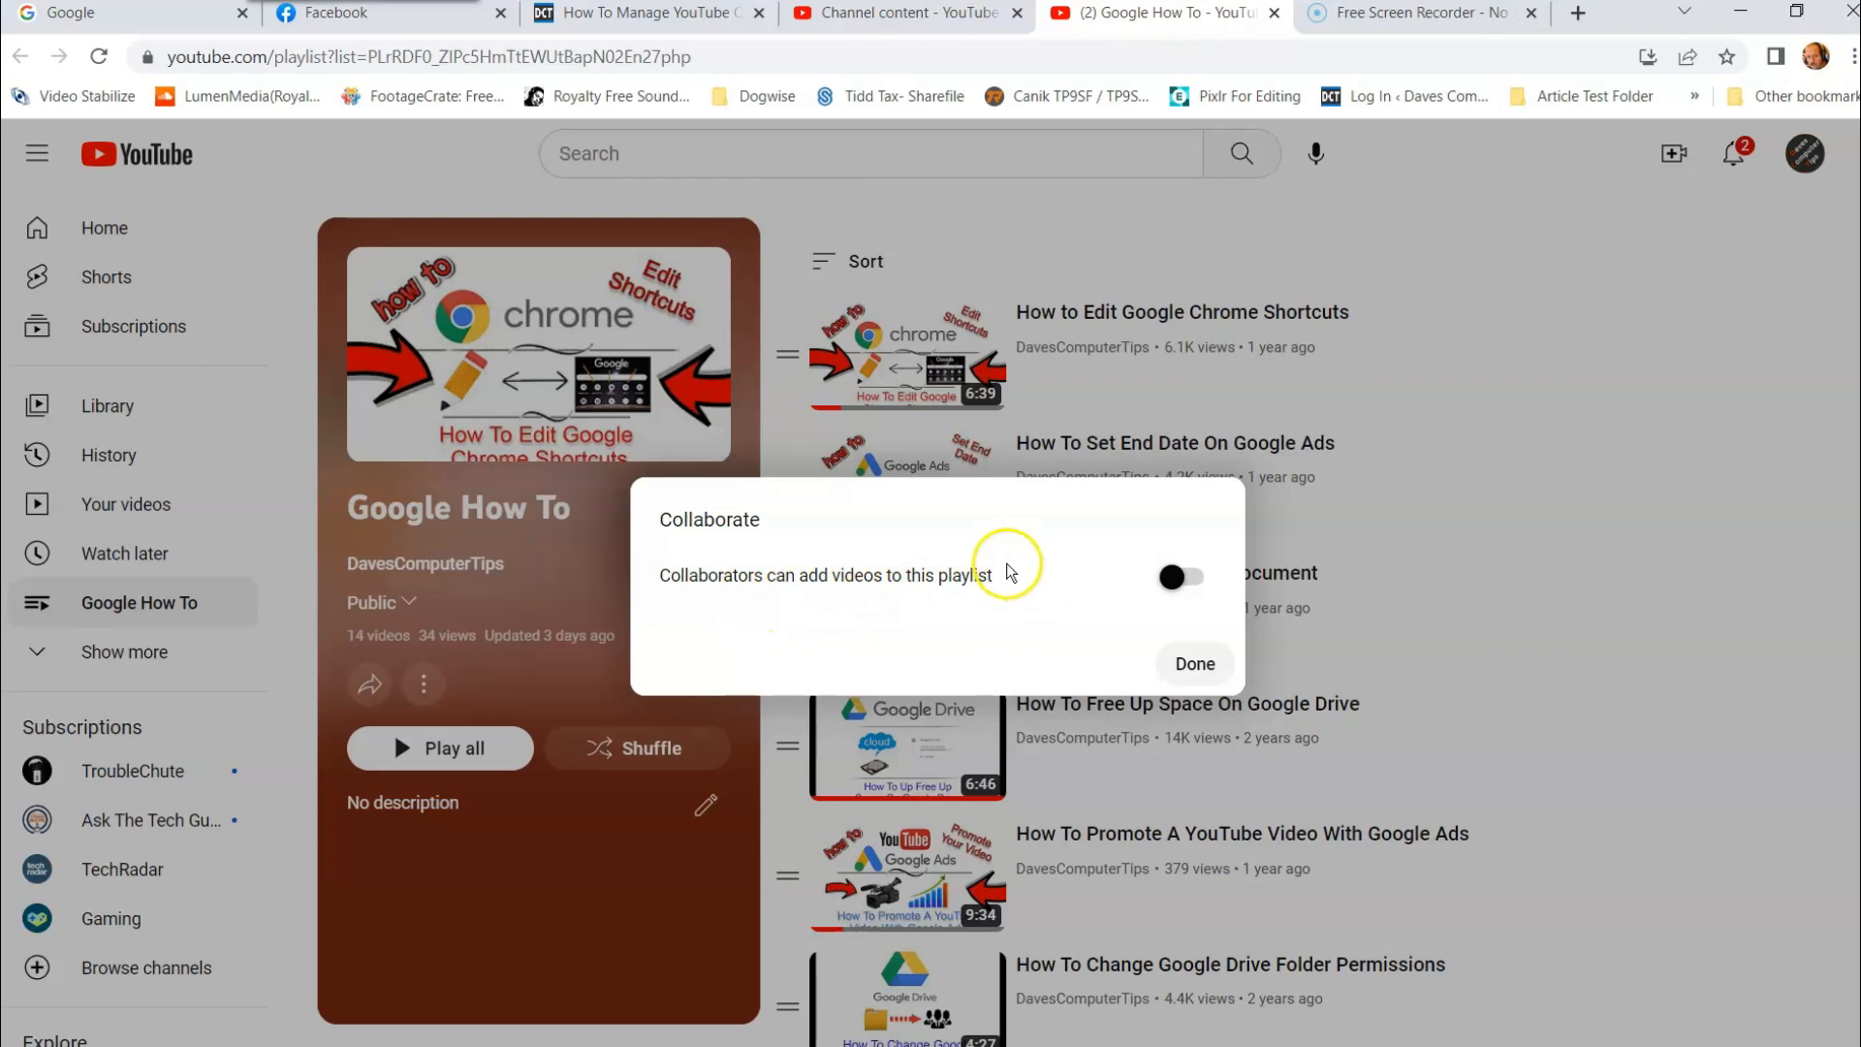
mouse_move(1194, 663)
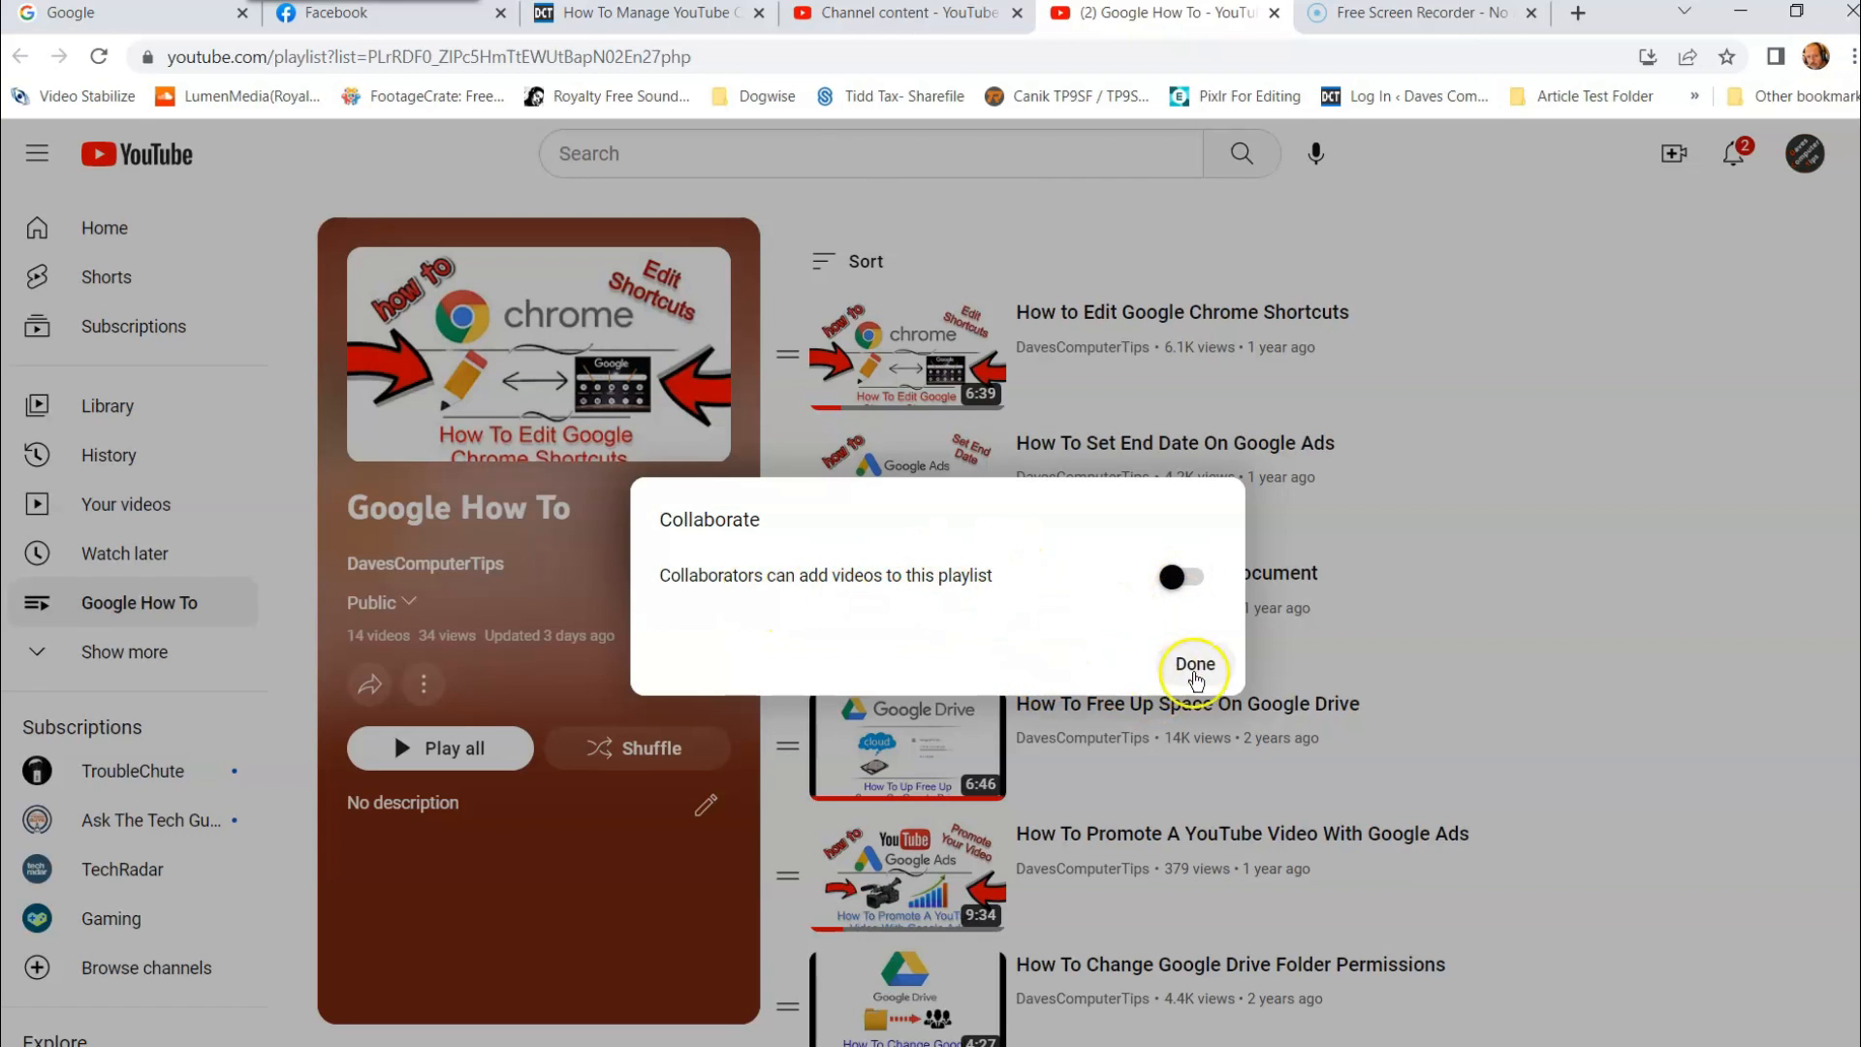
left_click(1193, 663)
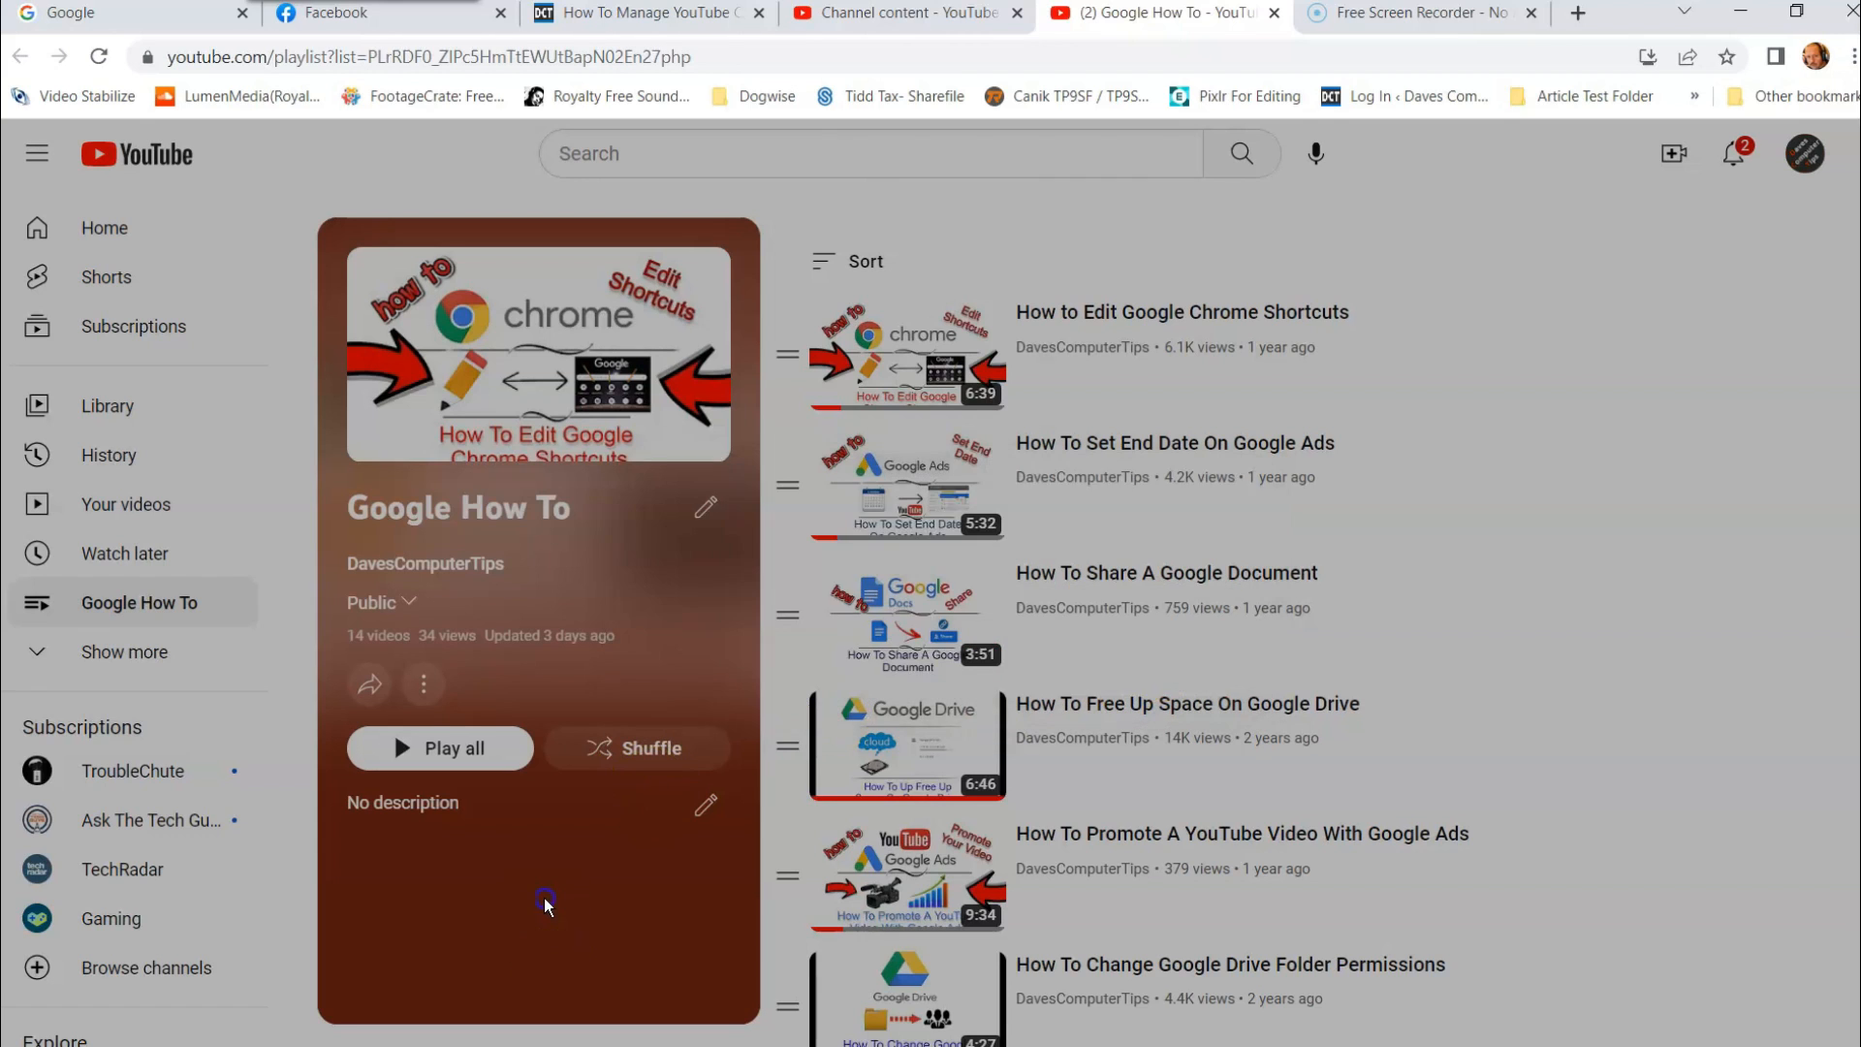
left_click(422, 684)
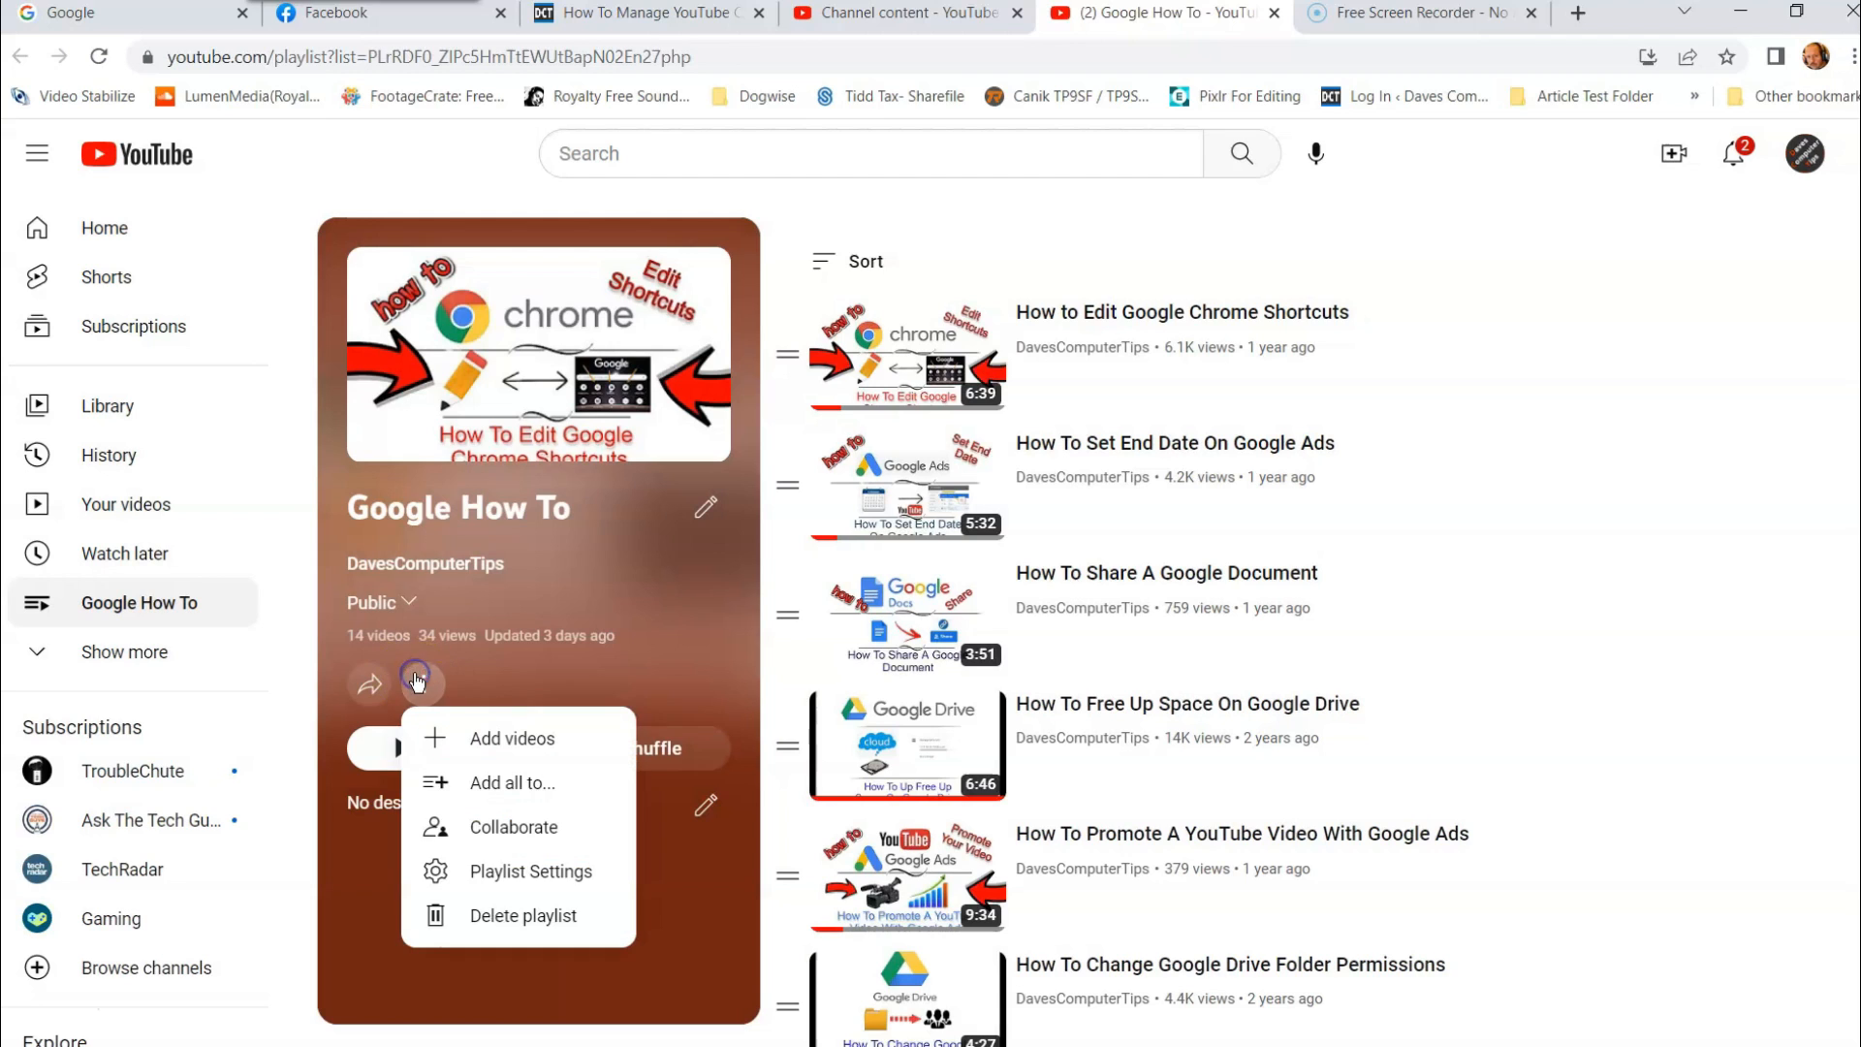
mouse_move(525, 883)
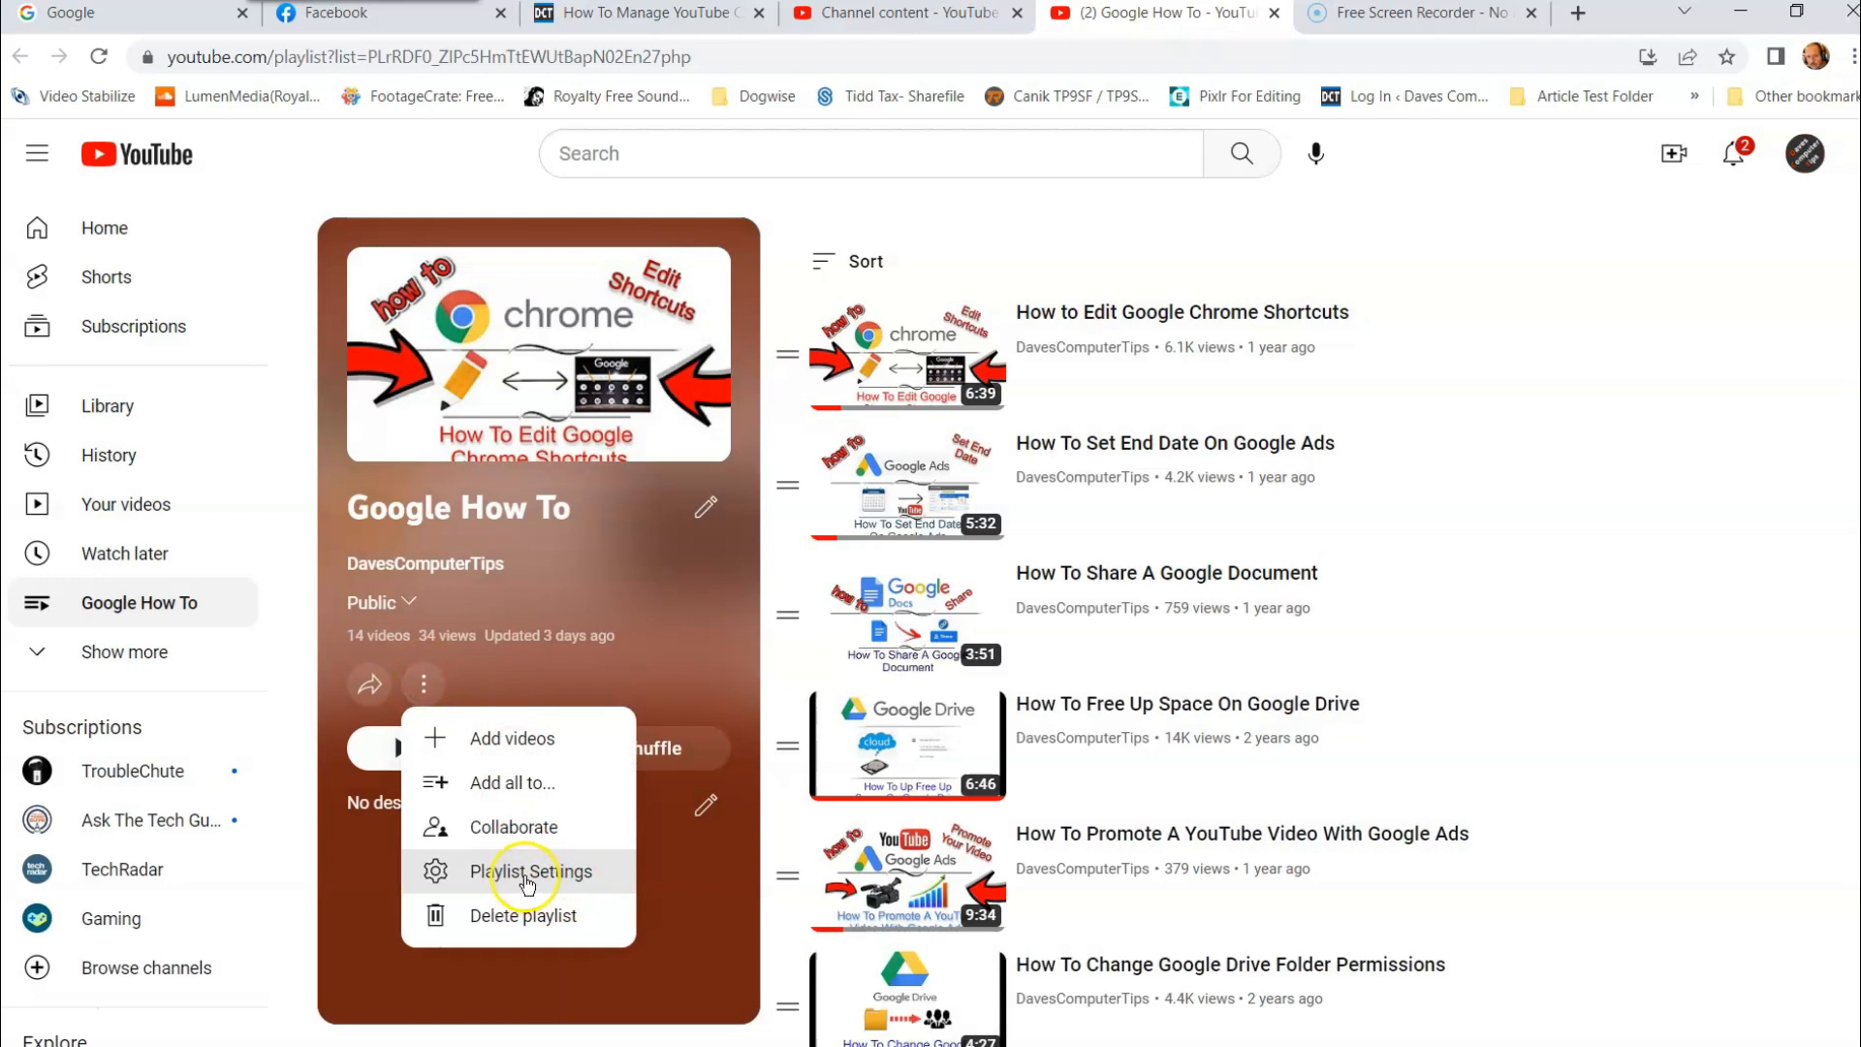
left_click(531, 870)
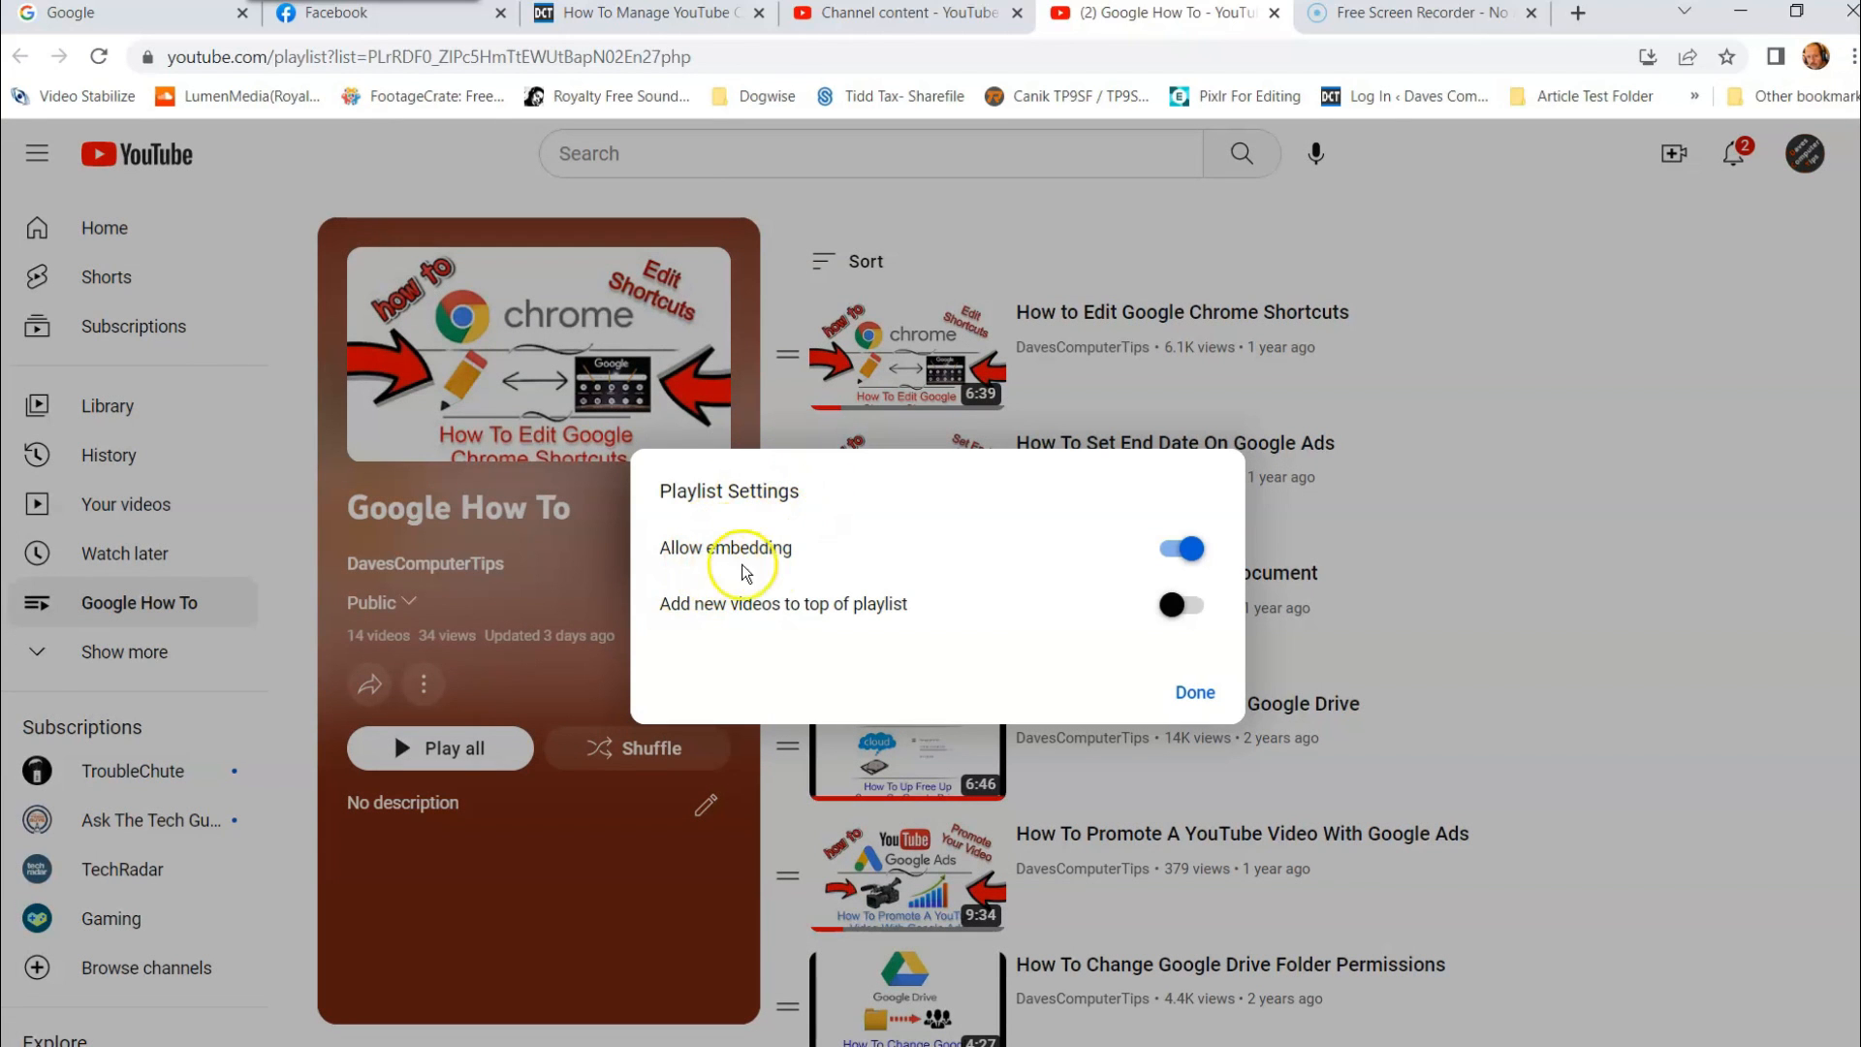
mouse_move(913, 559)
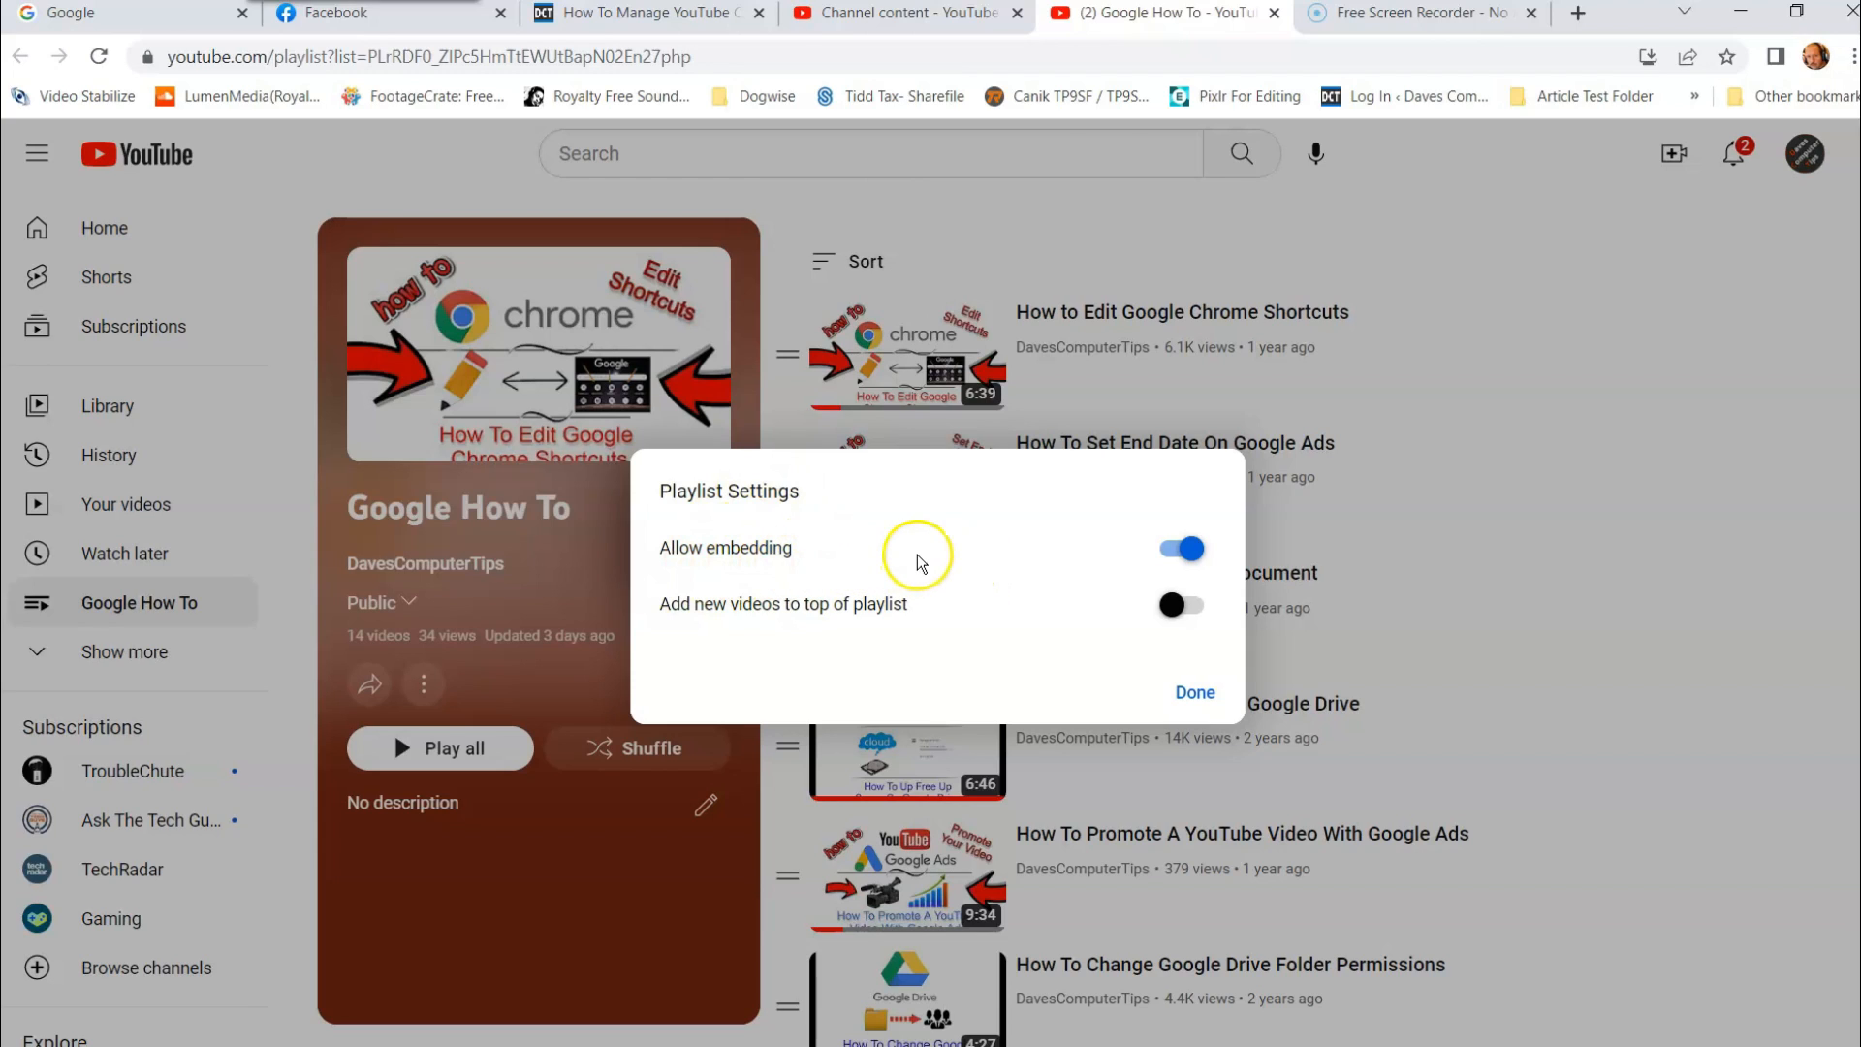
mouse_move(878, 535)
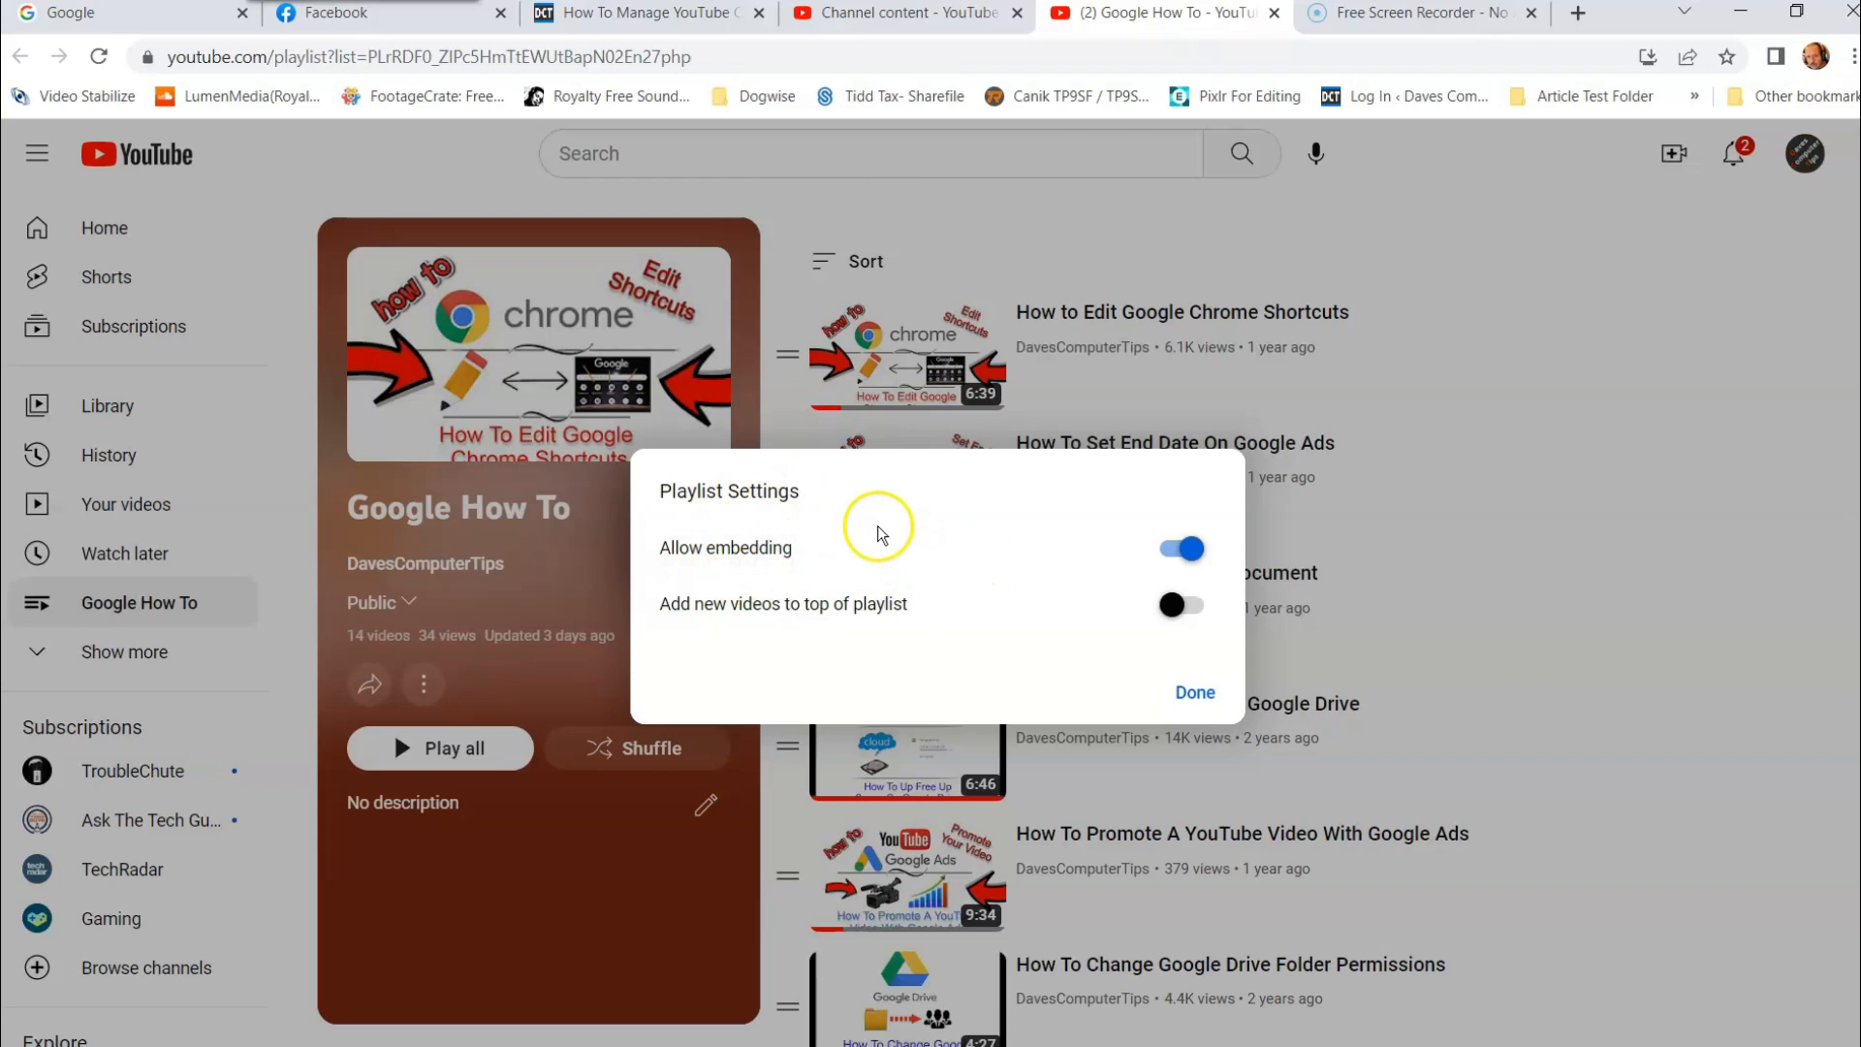
mouse_move(934, 630)
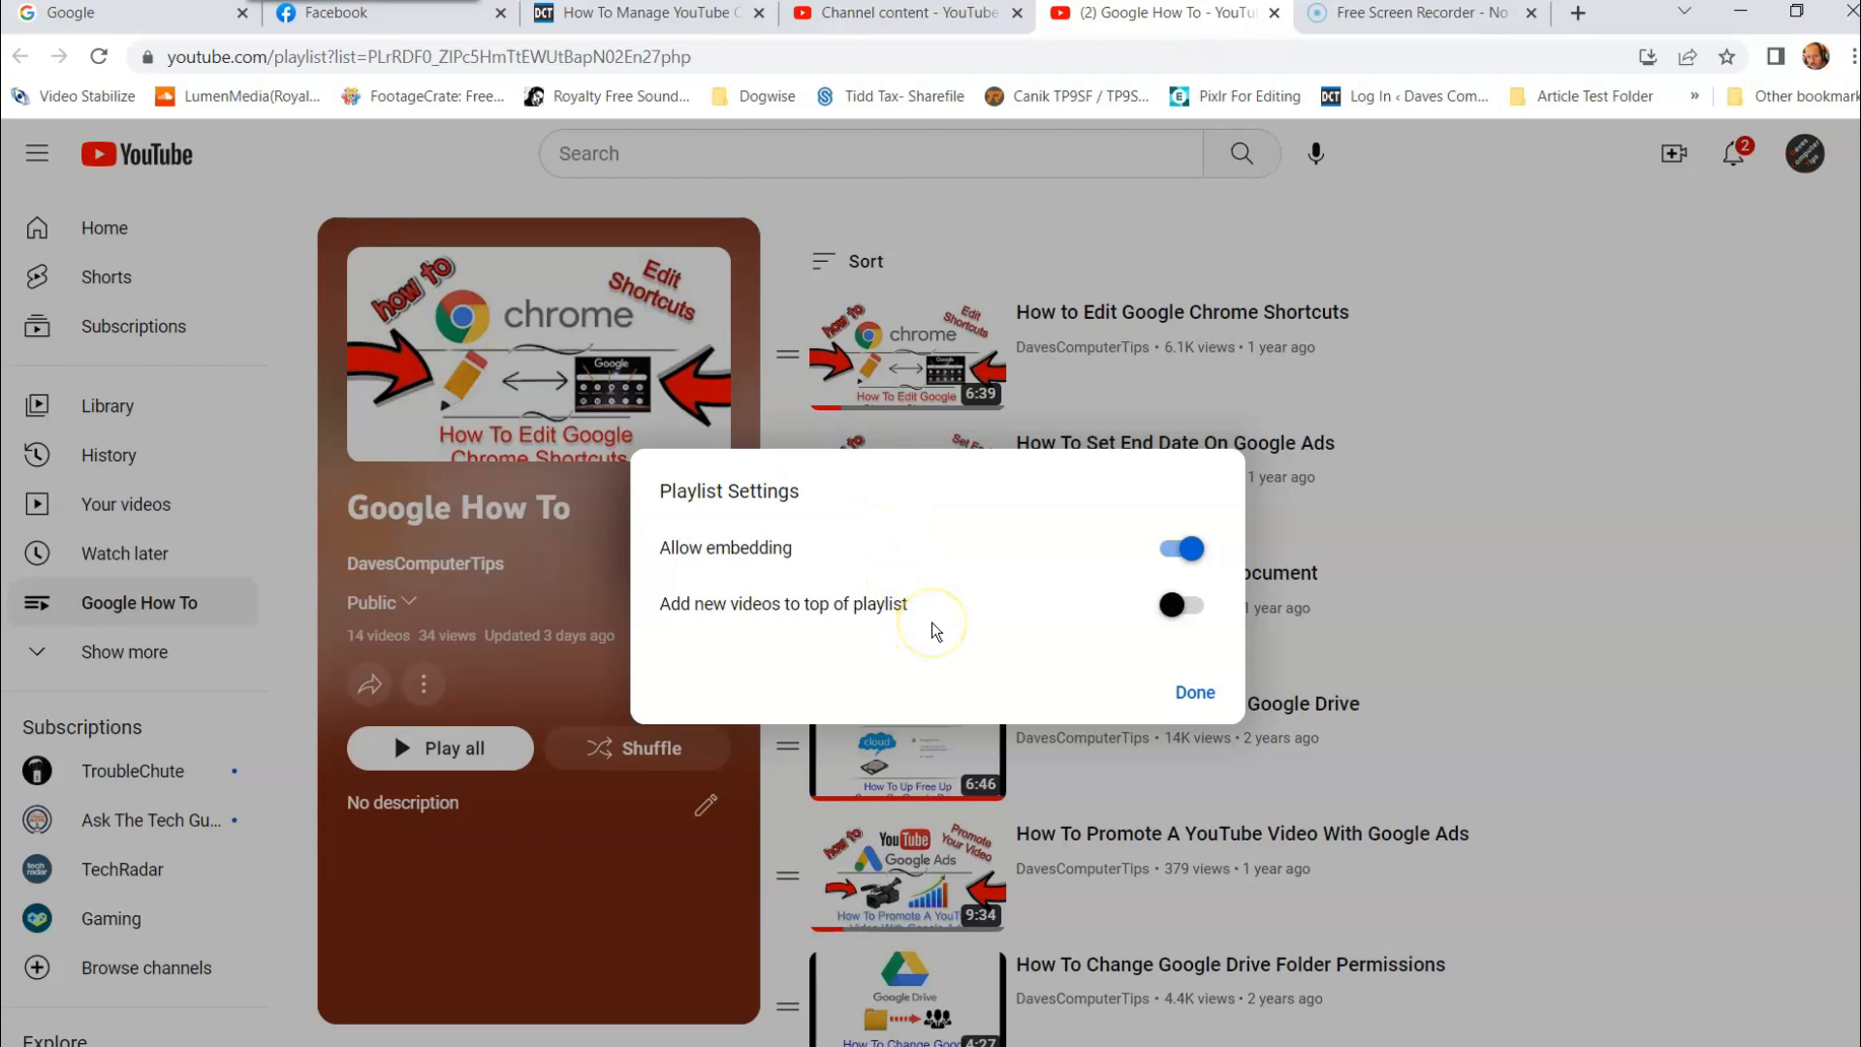
mouse_move(692, 628)
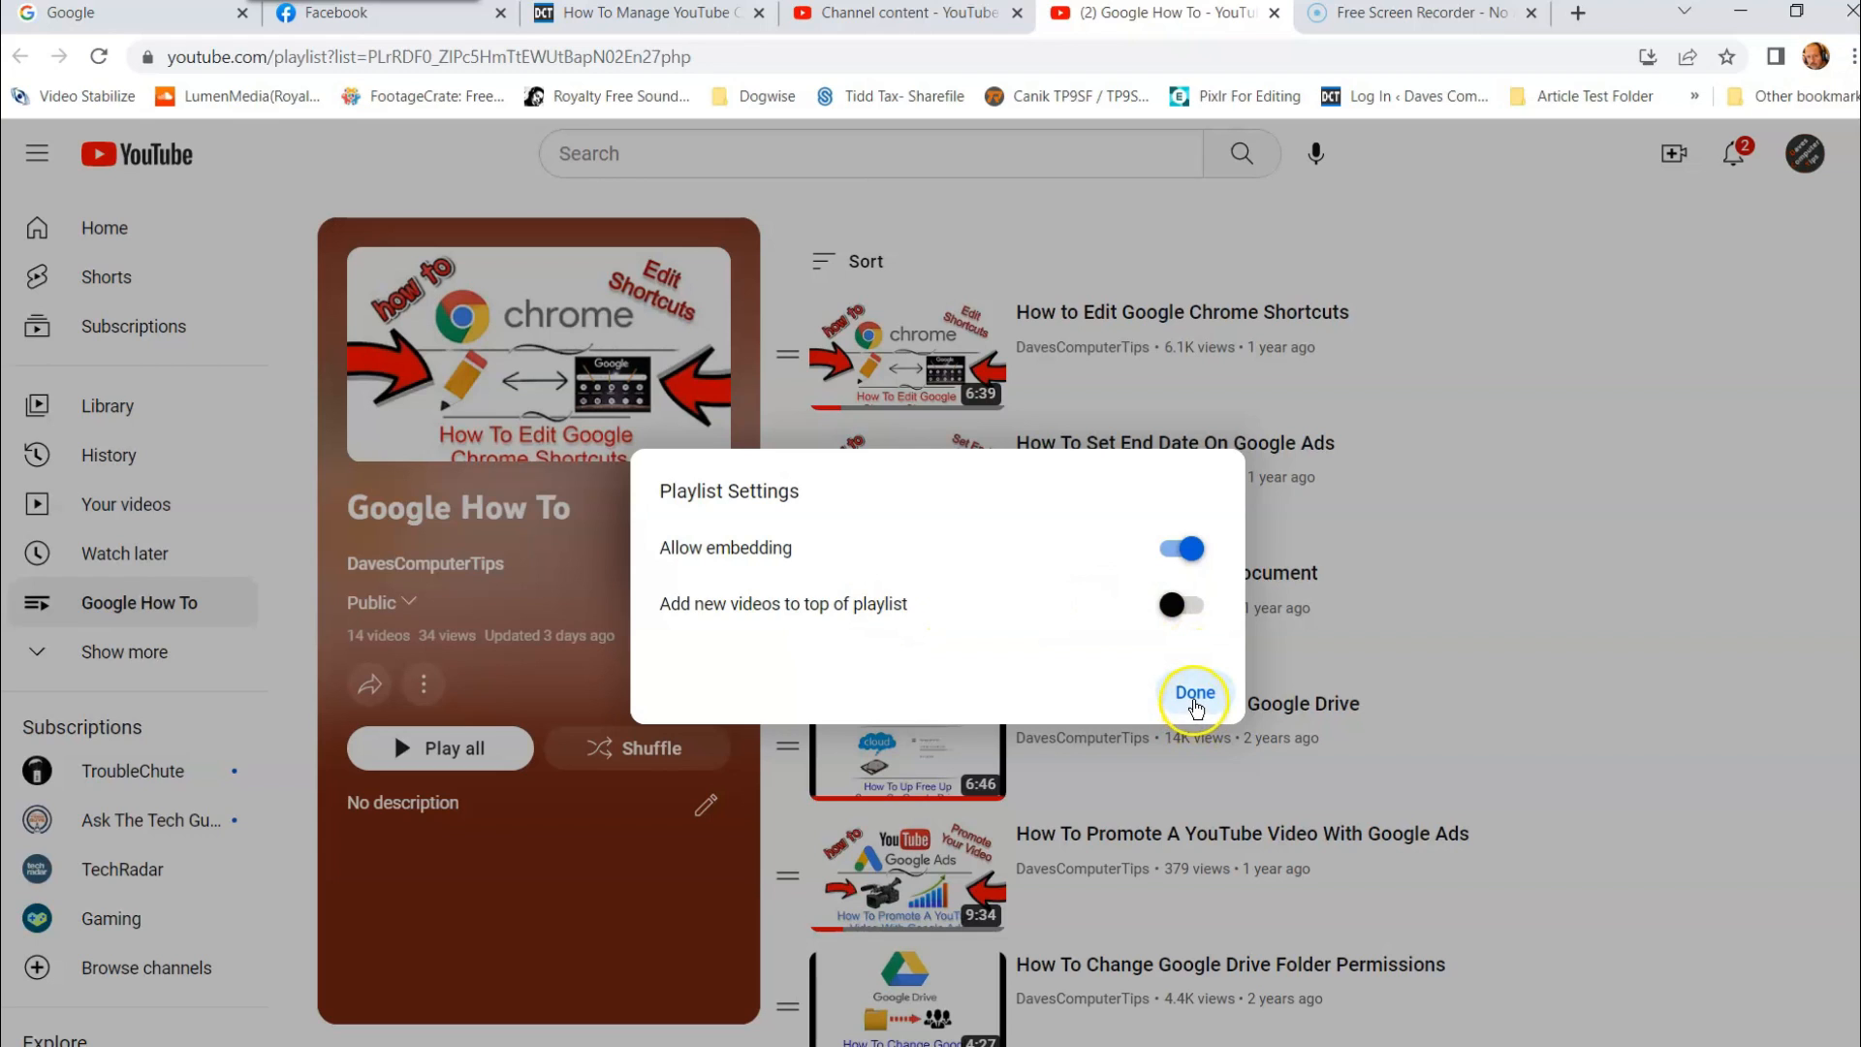
left_click(1194, 692)
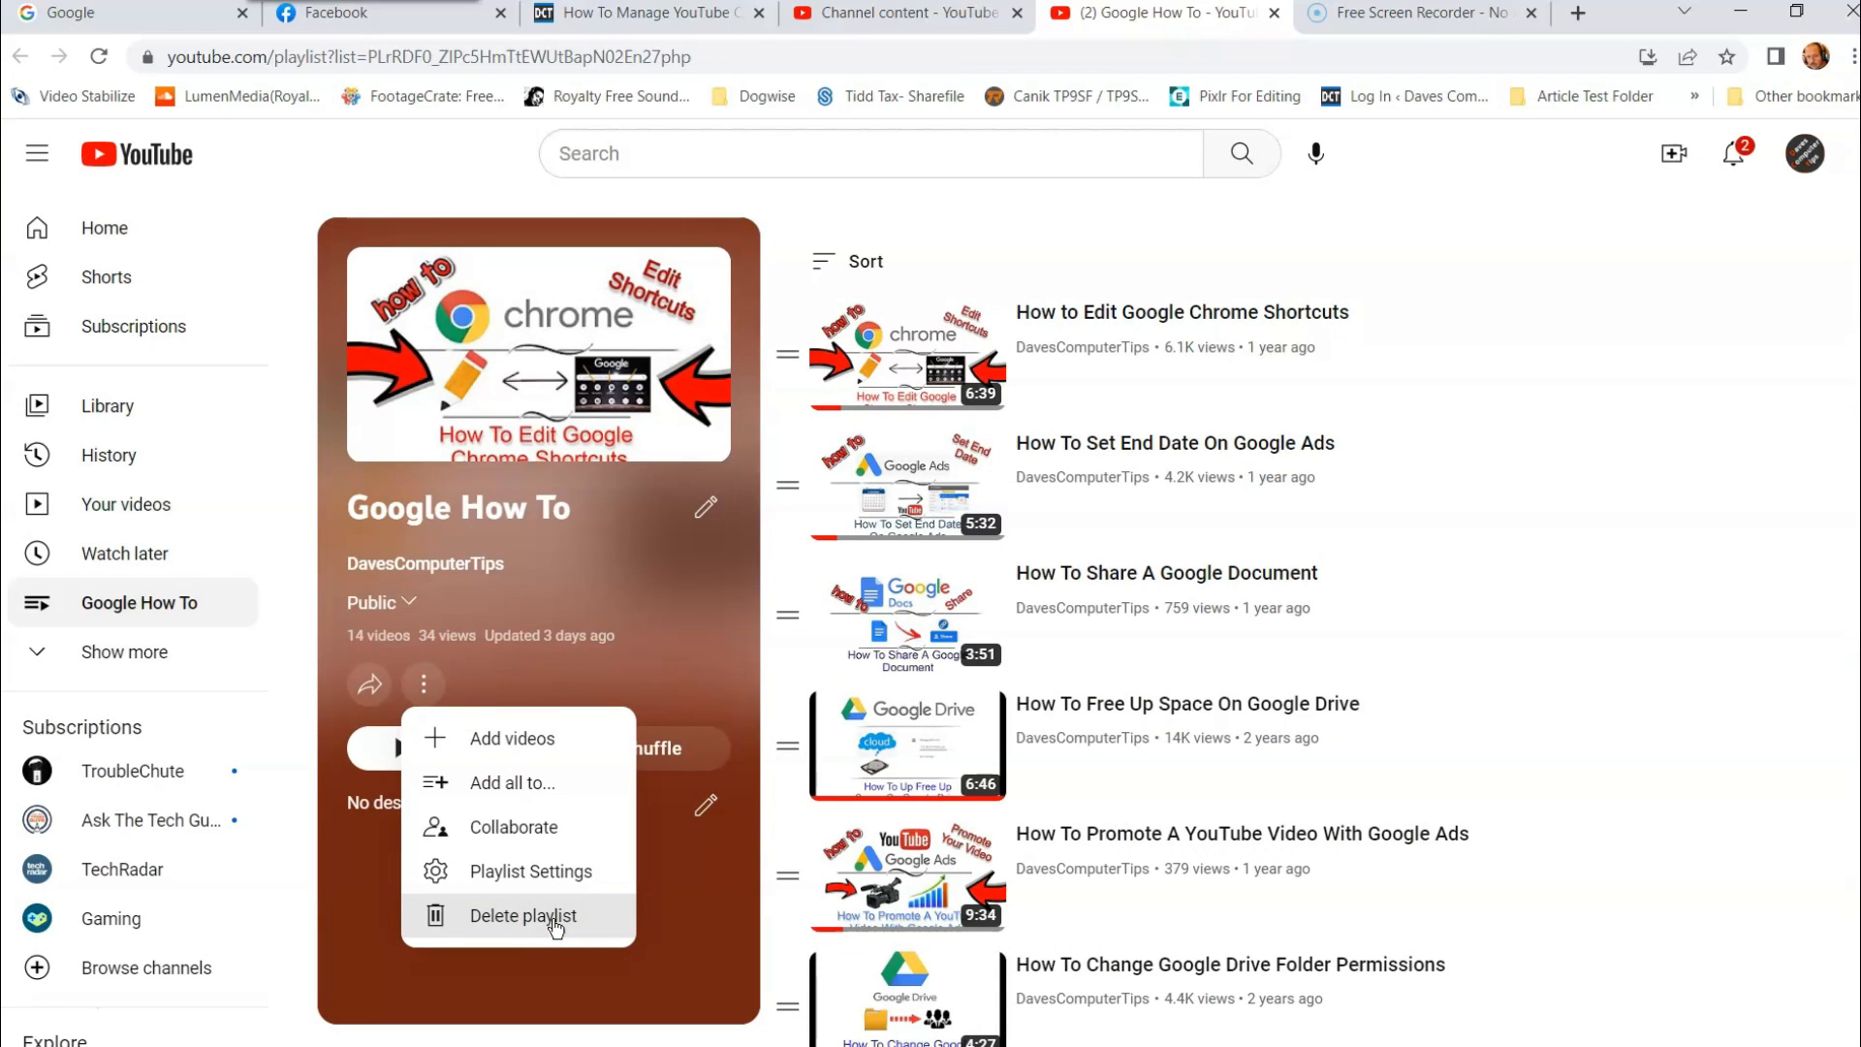
mouse_move(478, 928)
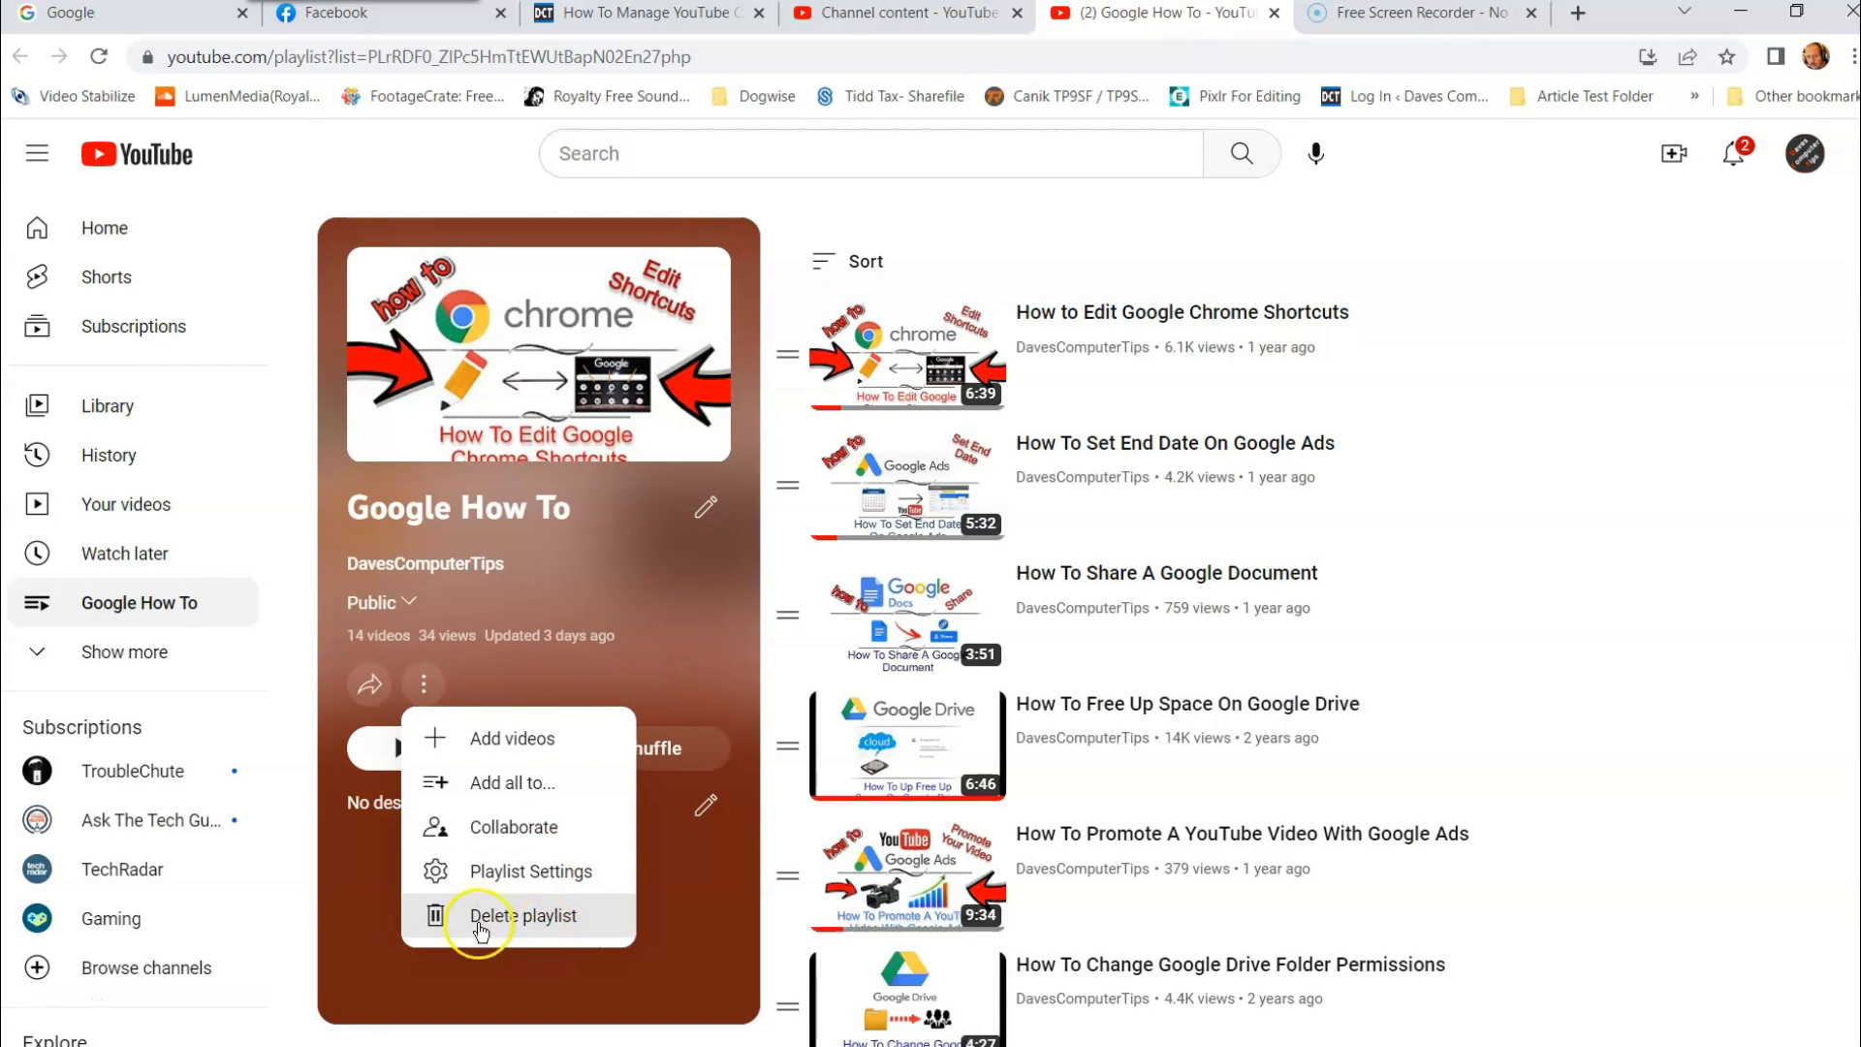
mouse_move(519, 923)
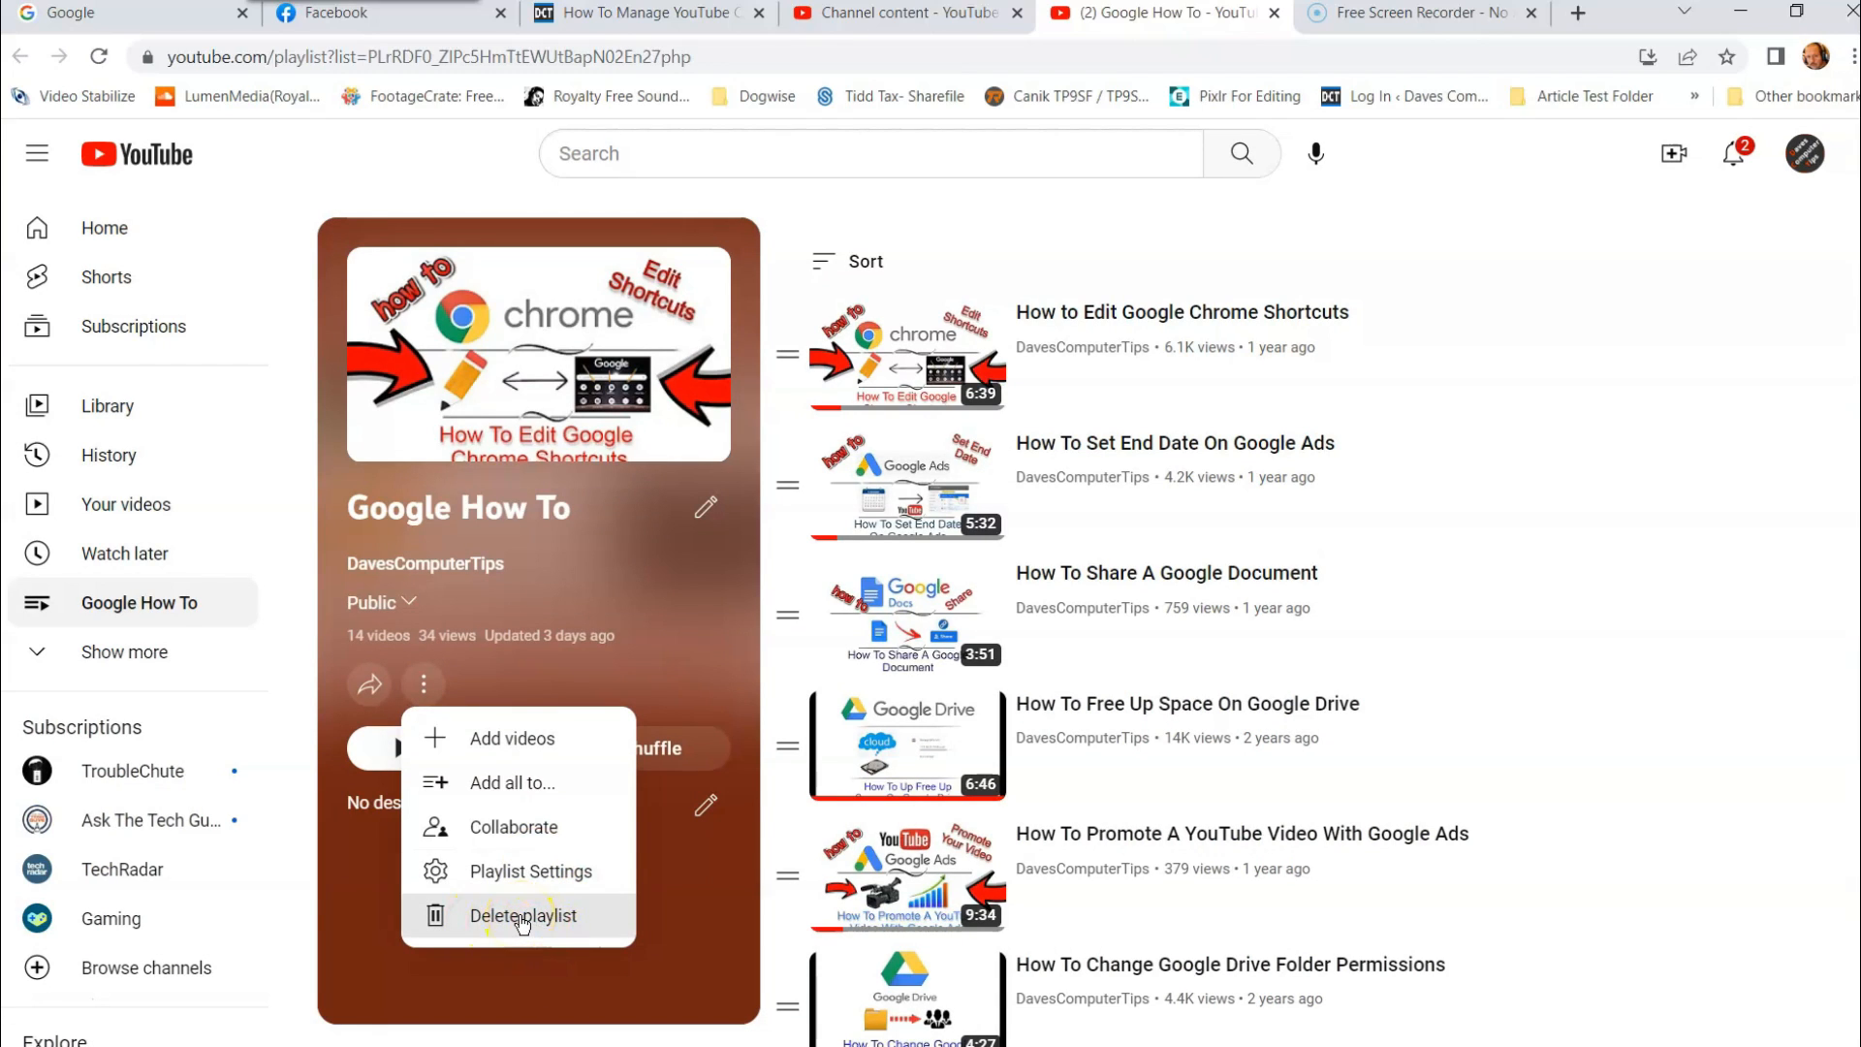
mouse_move(659, 611)
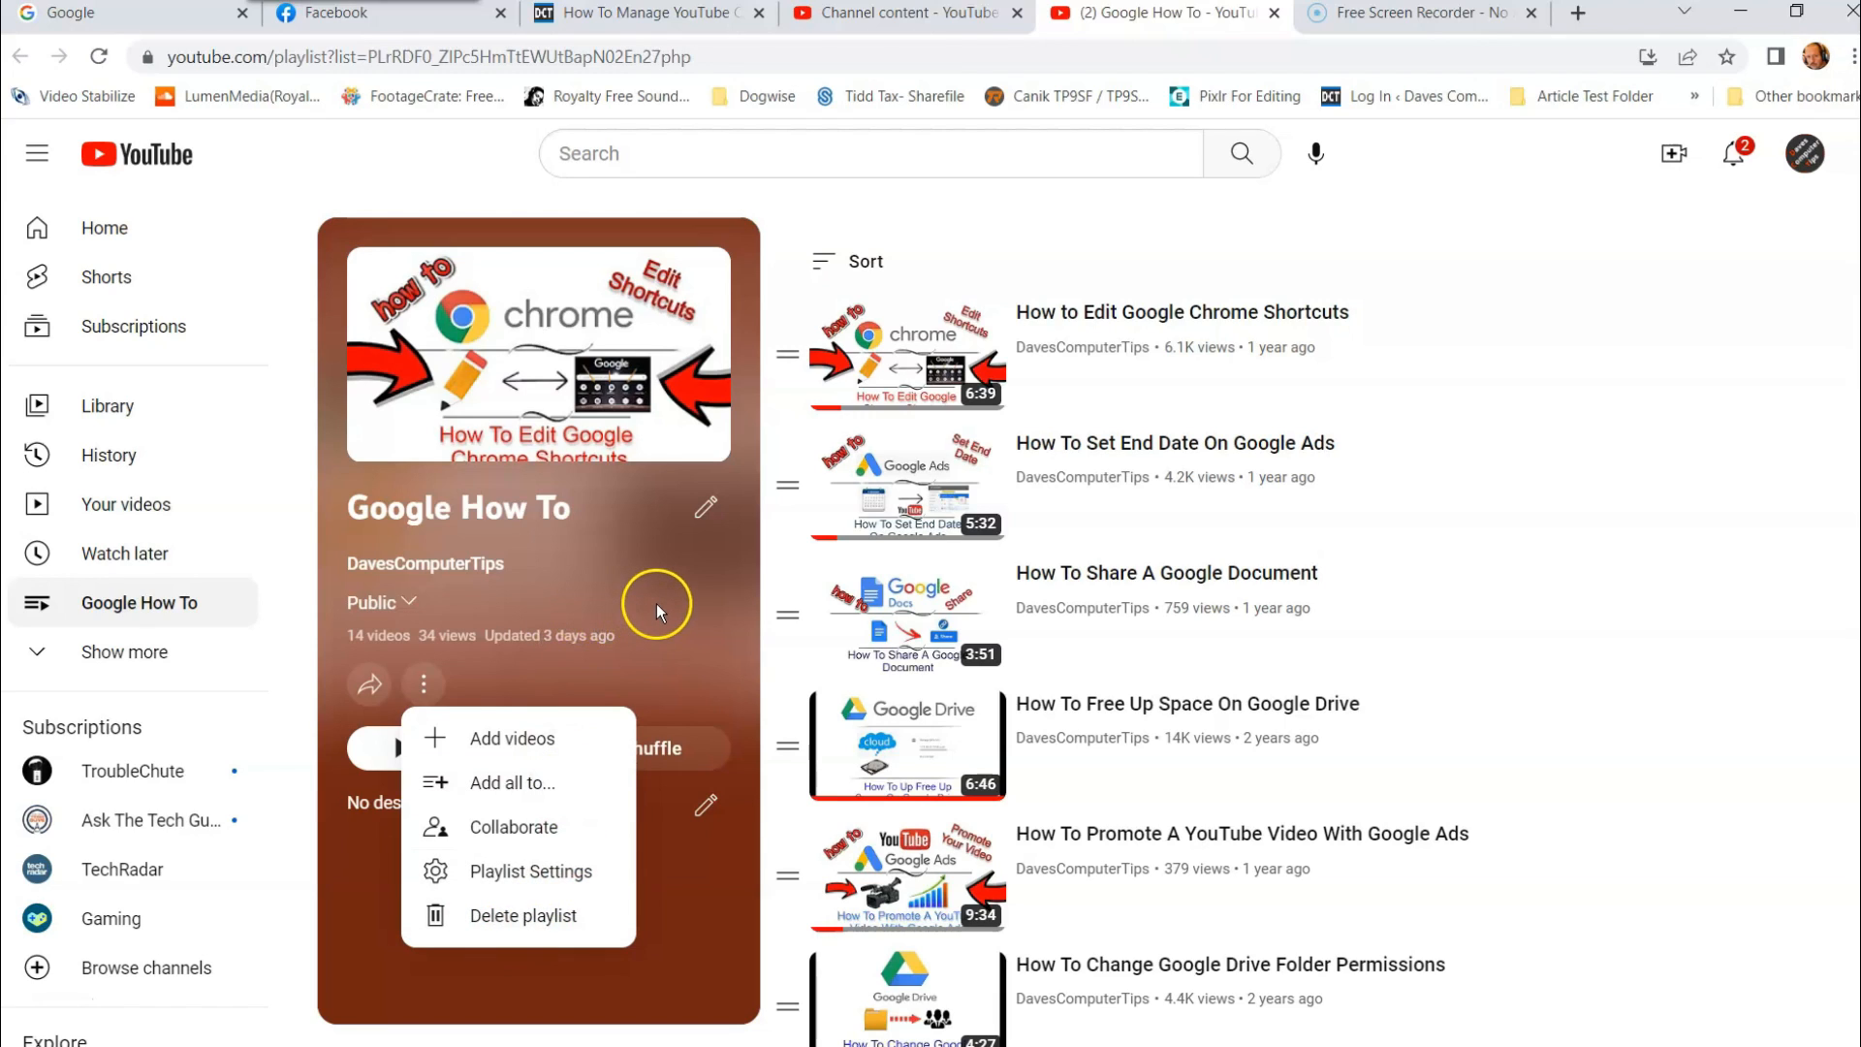
mouse_move(520, 915)
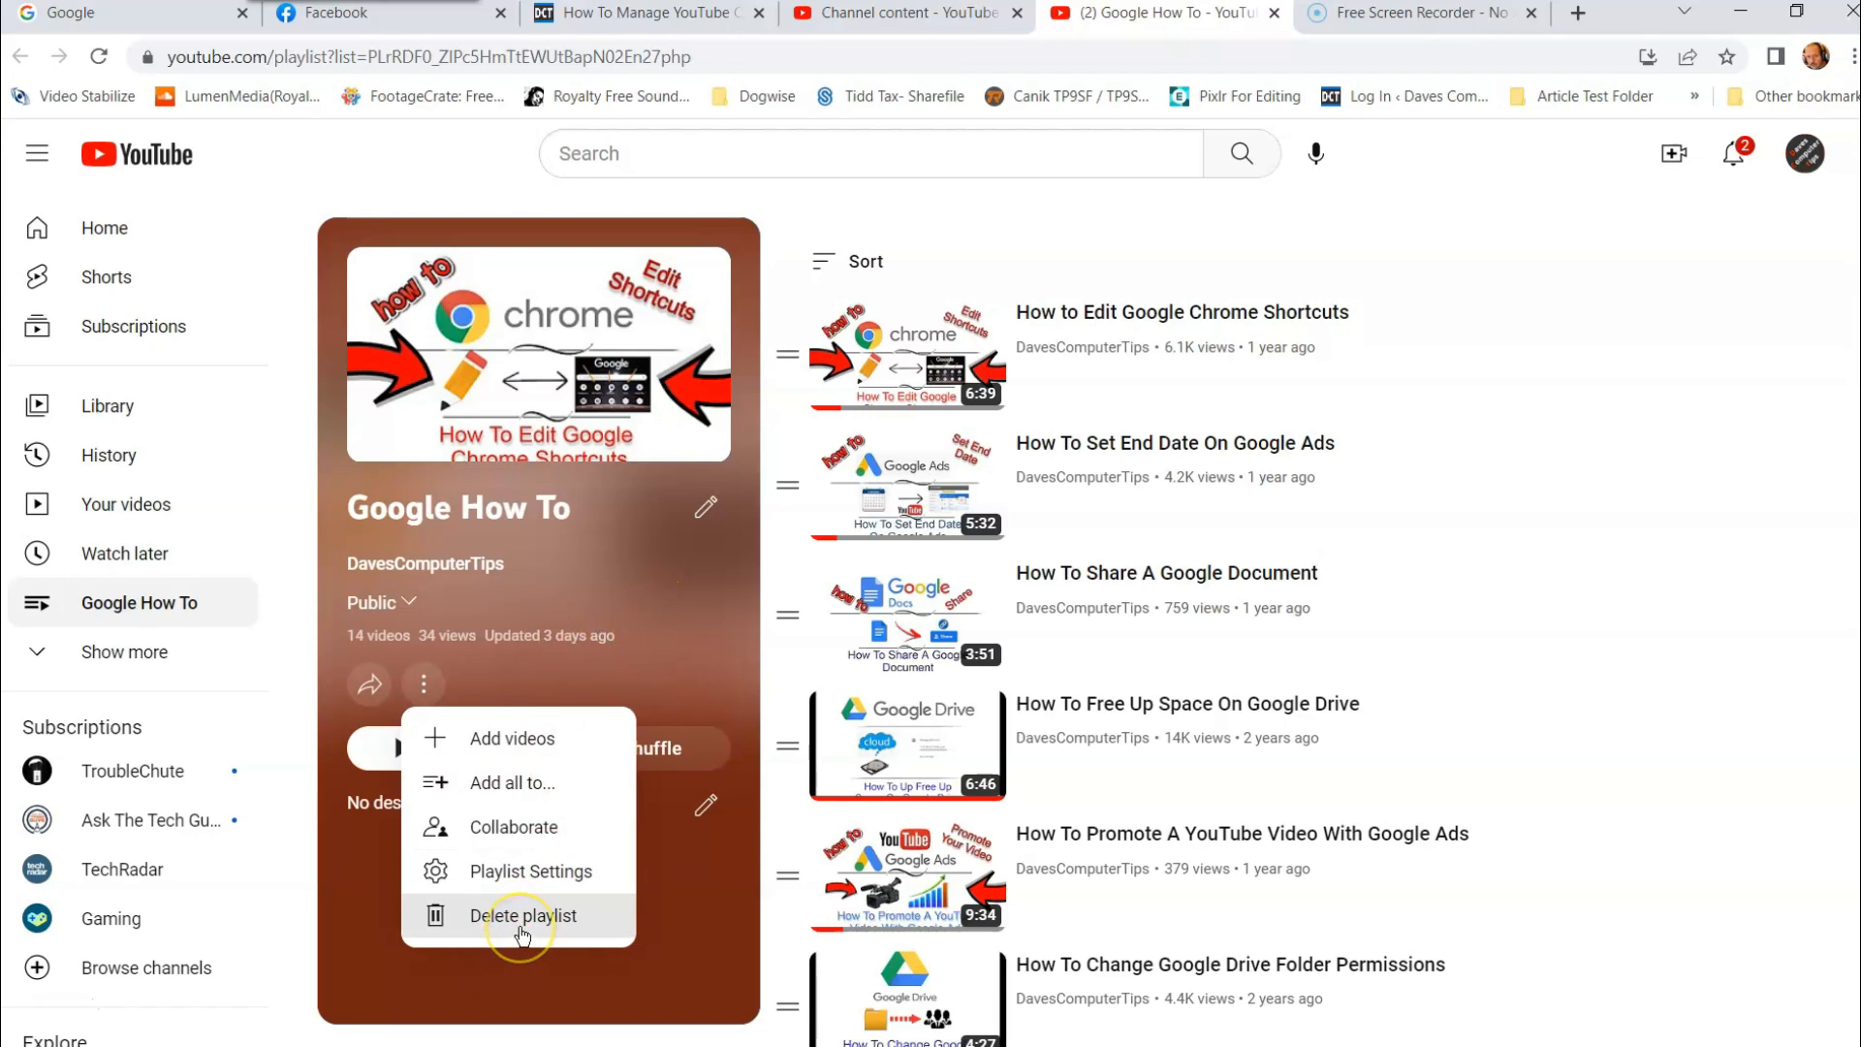
mouse_move(522, 932)
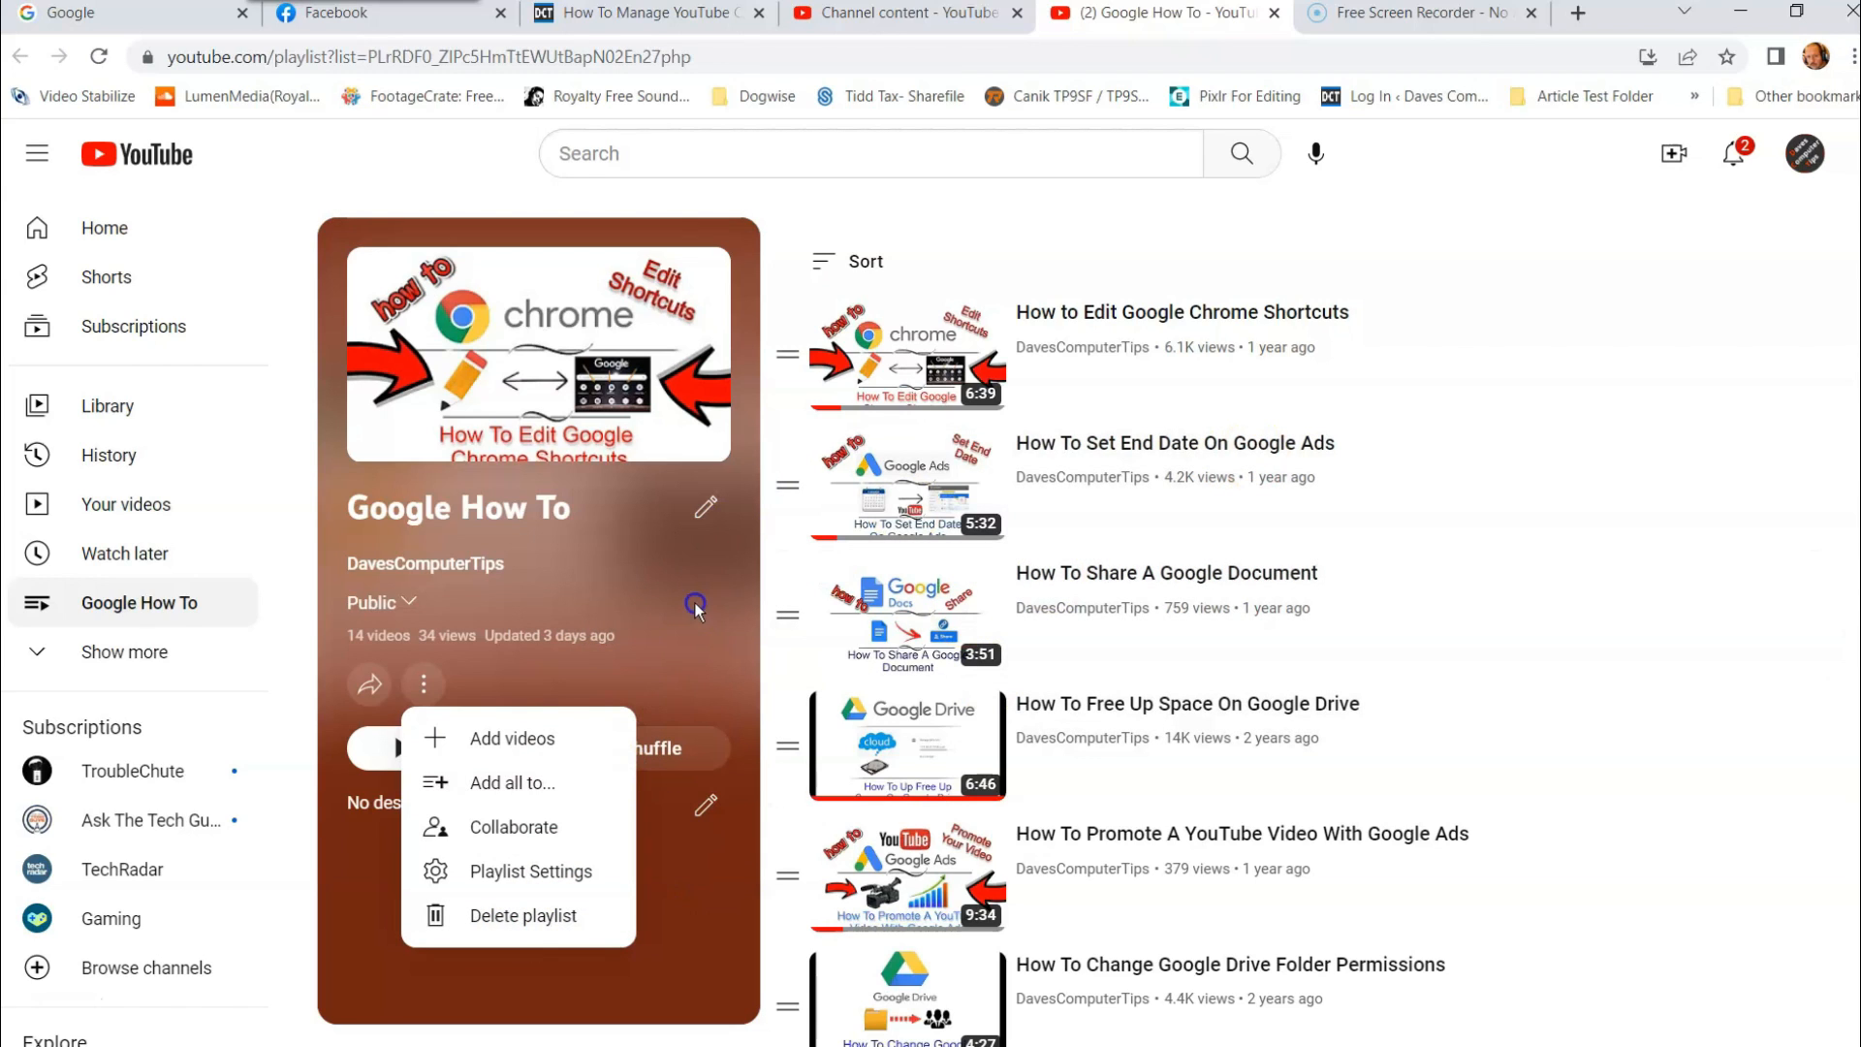
left_click(1744, 415)
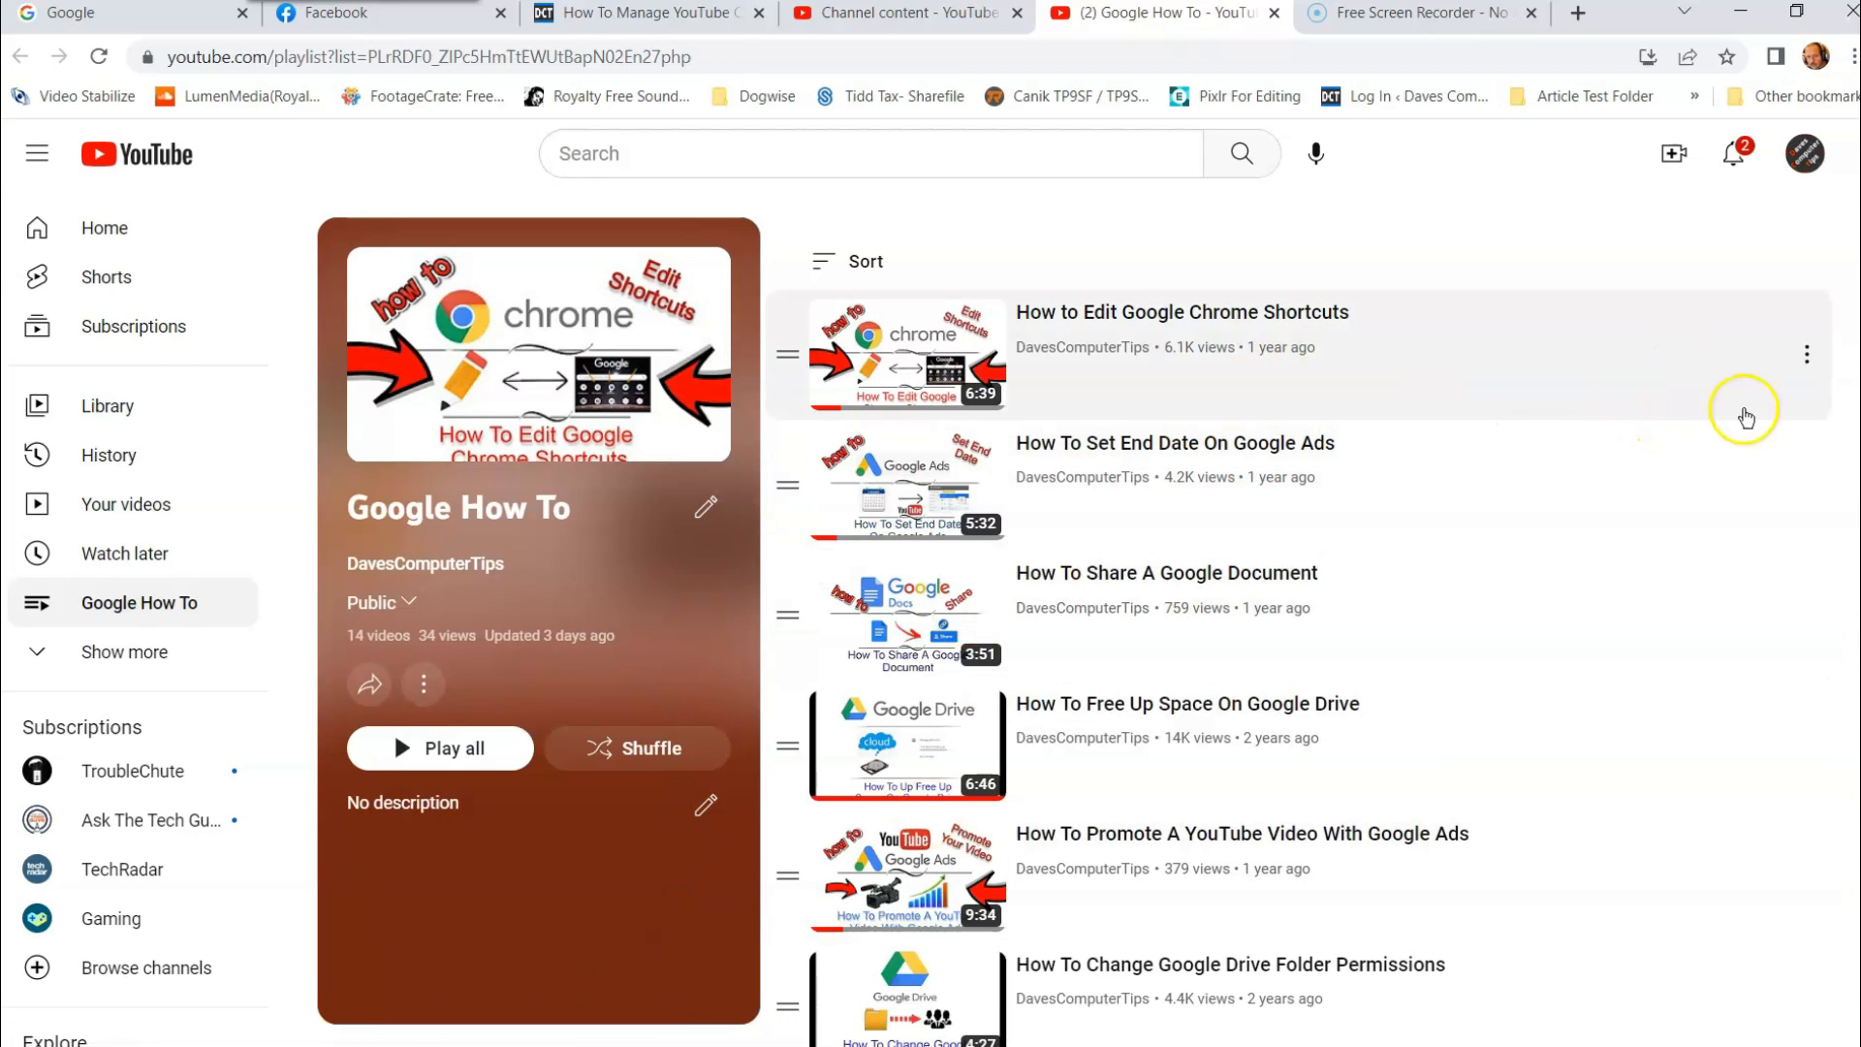
mouse_move(1809, 360)
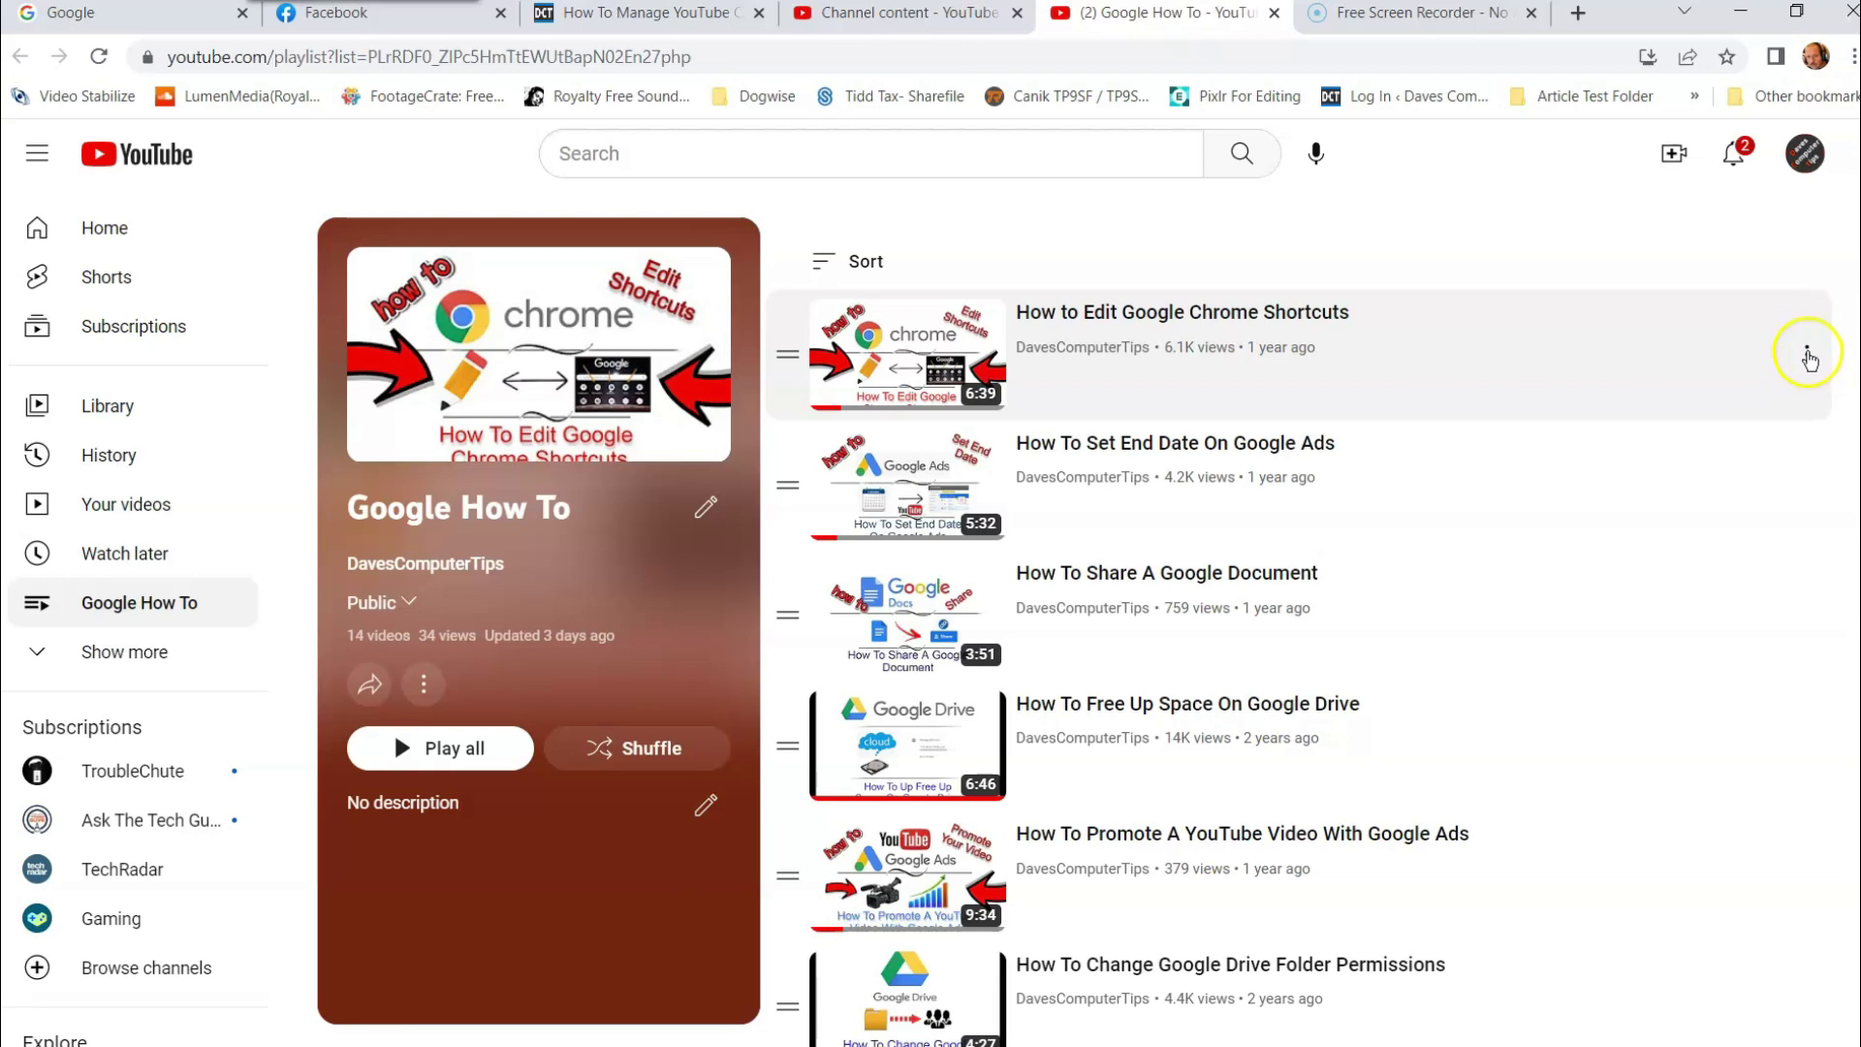
mouse_move(960, 382)
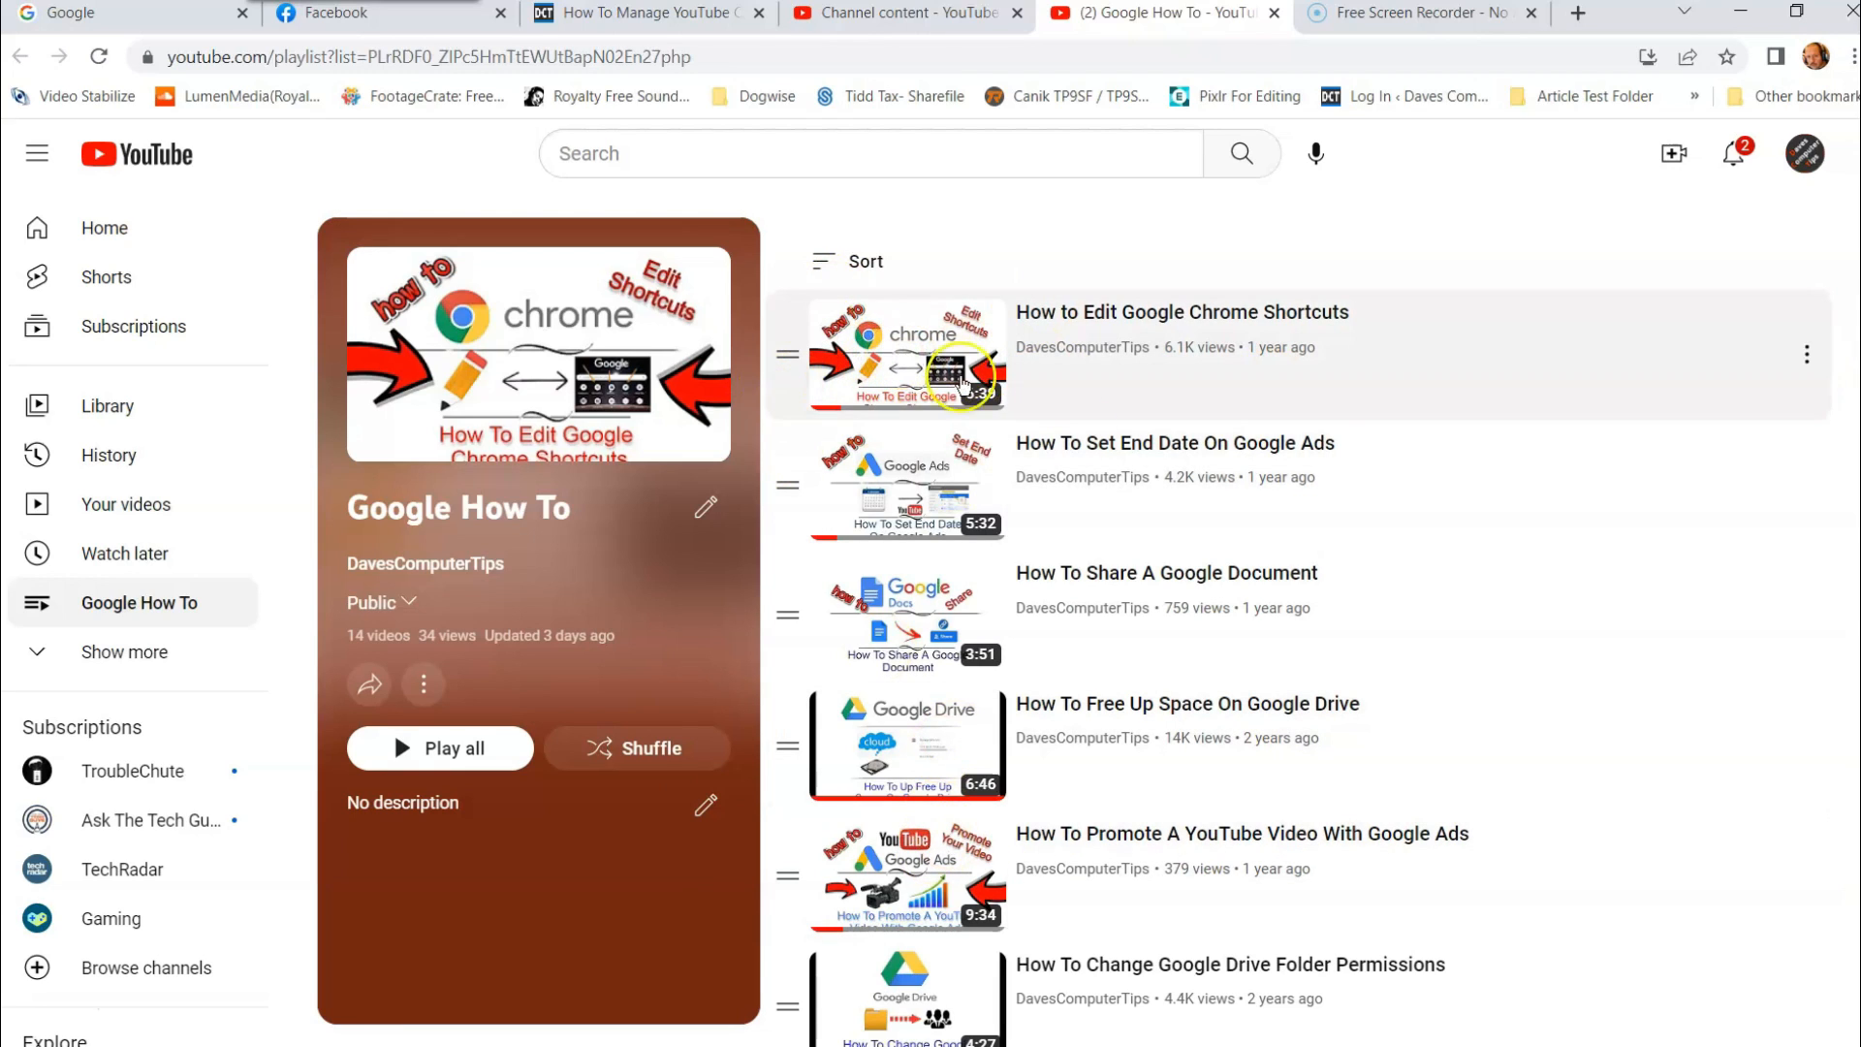
left_click(824, 262)
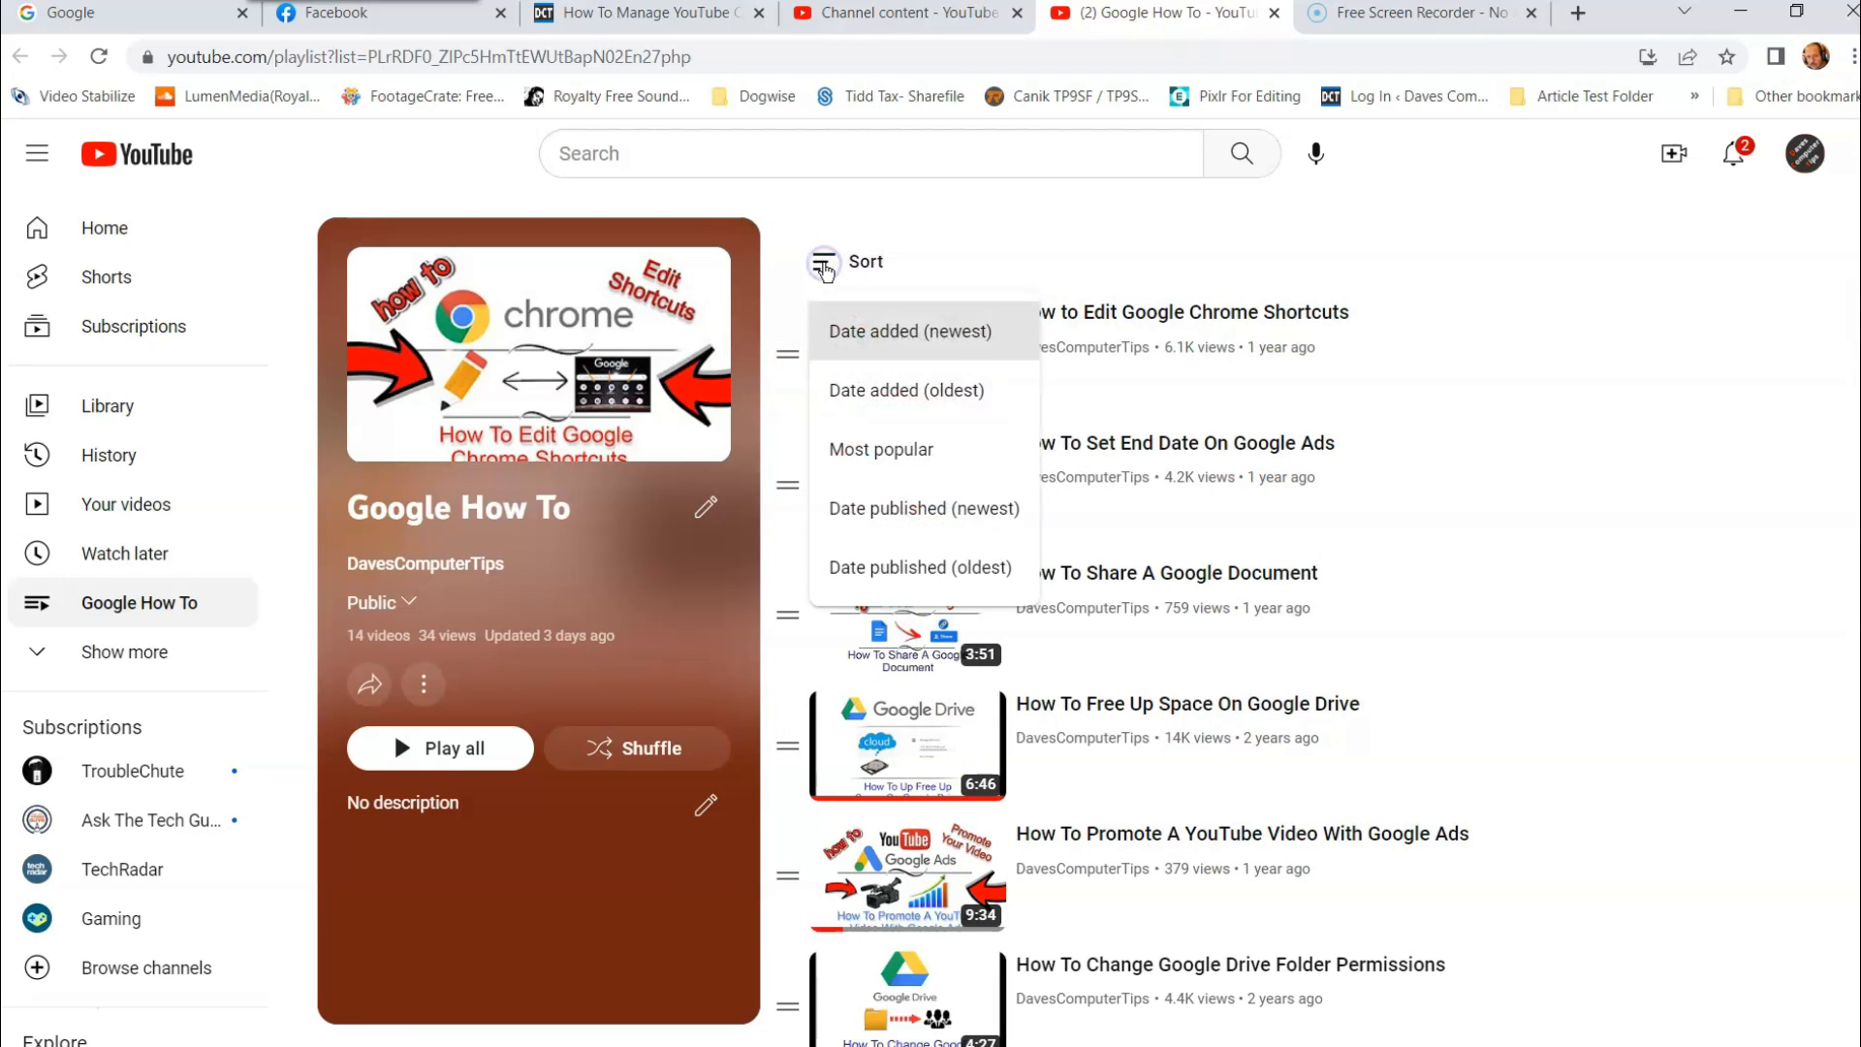
mouse_move(969, 508)
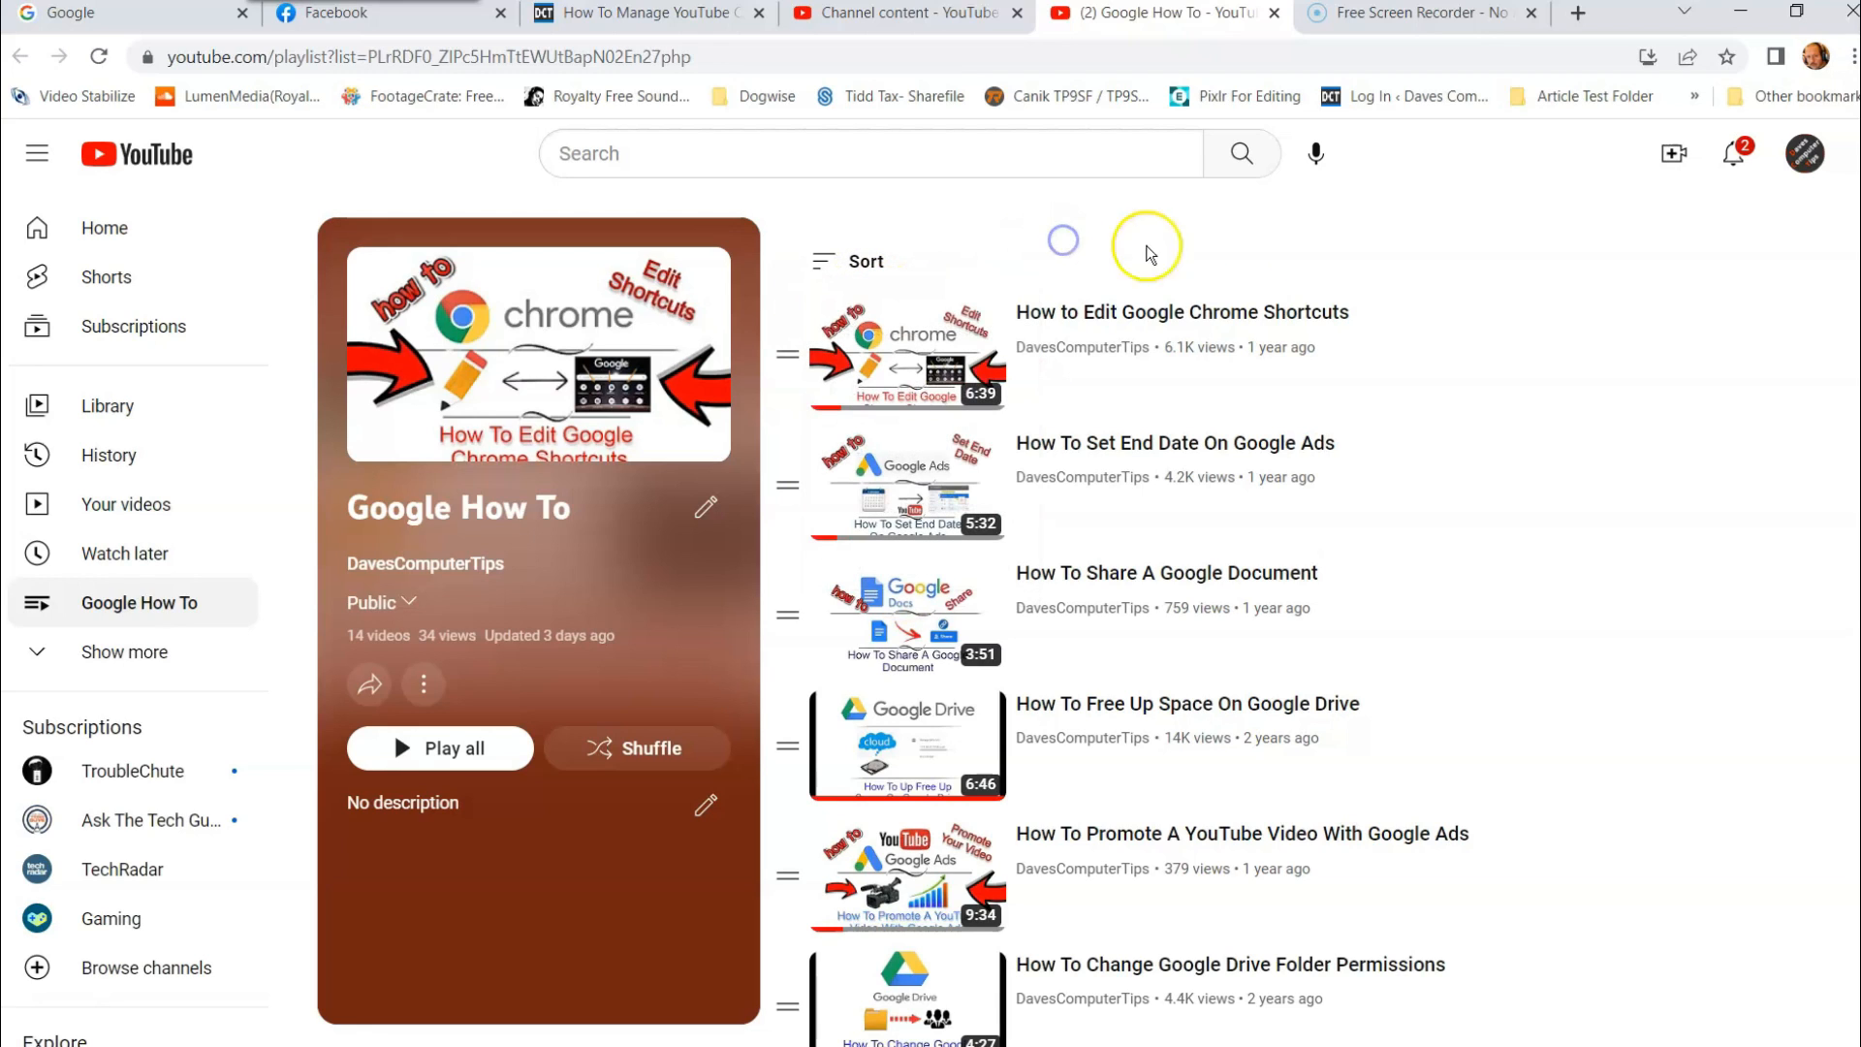
mouse_move(1229, 363)
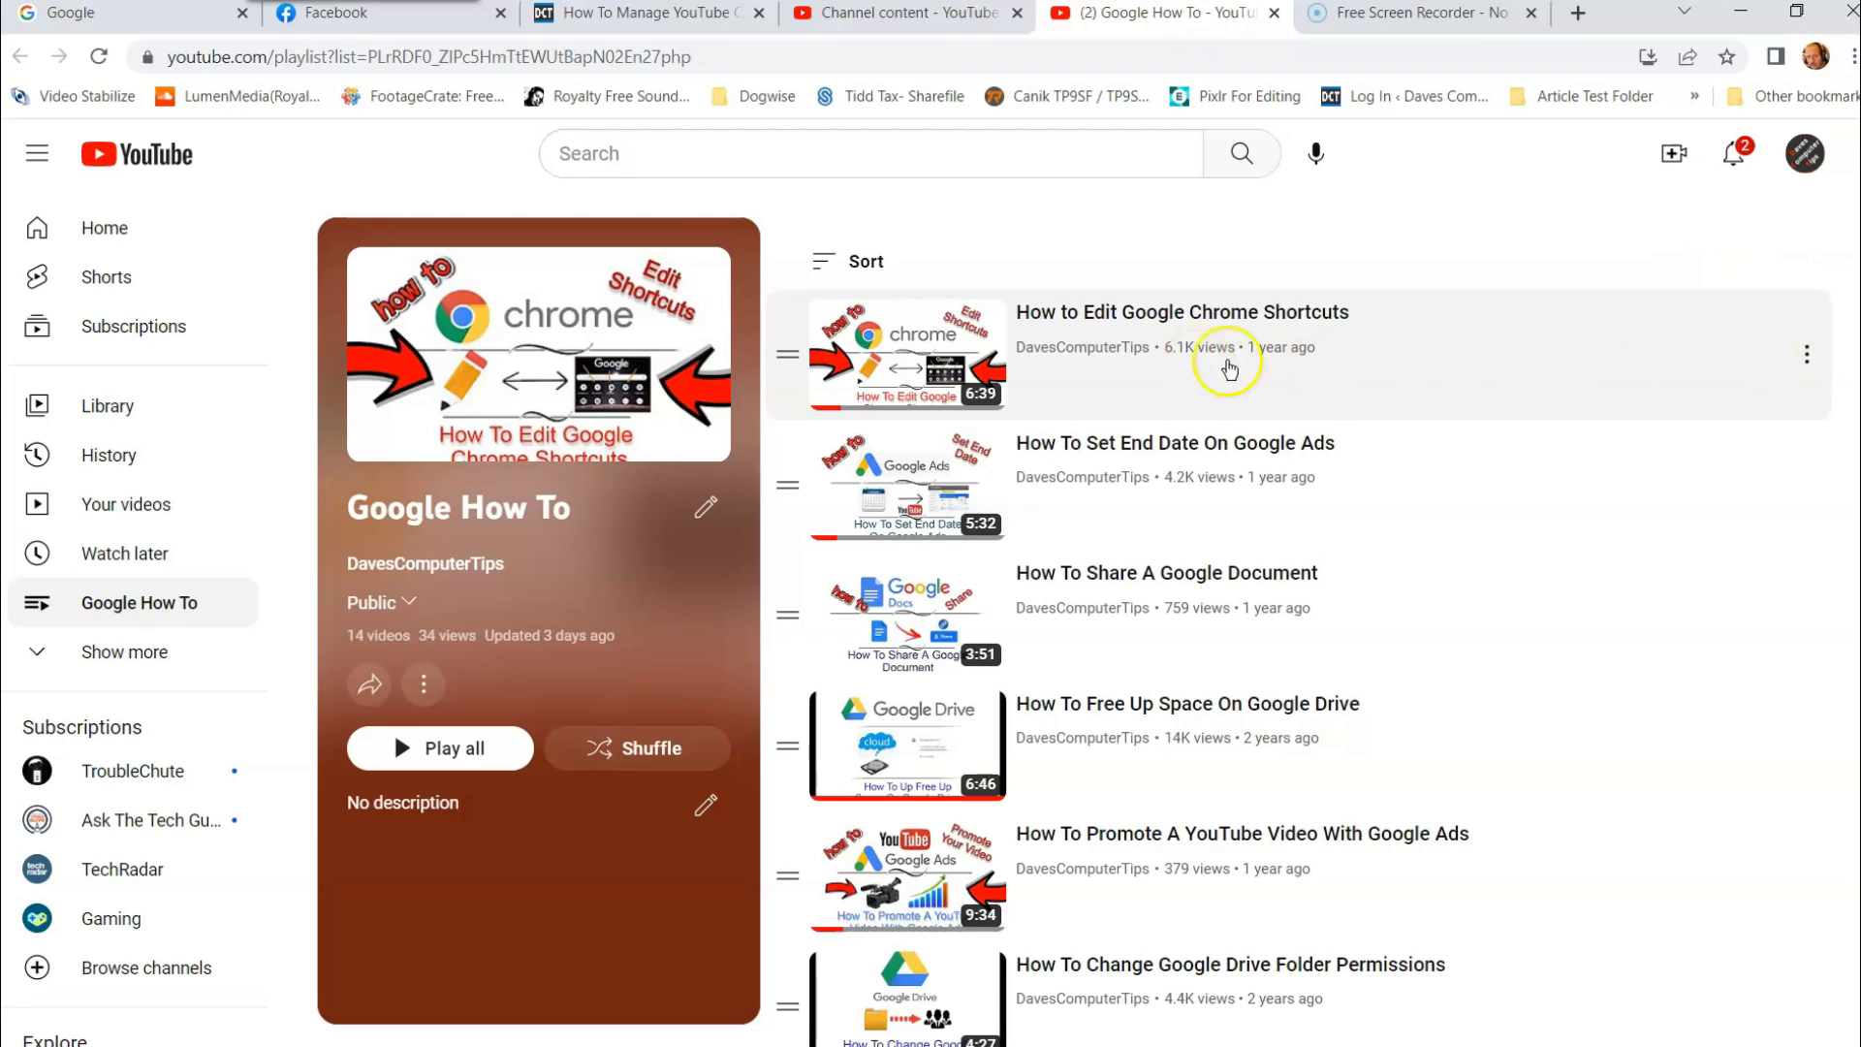
mouse_move(1634, 375)
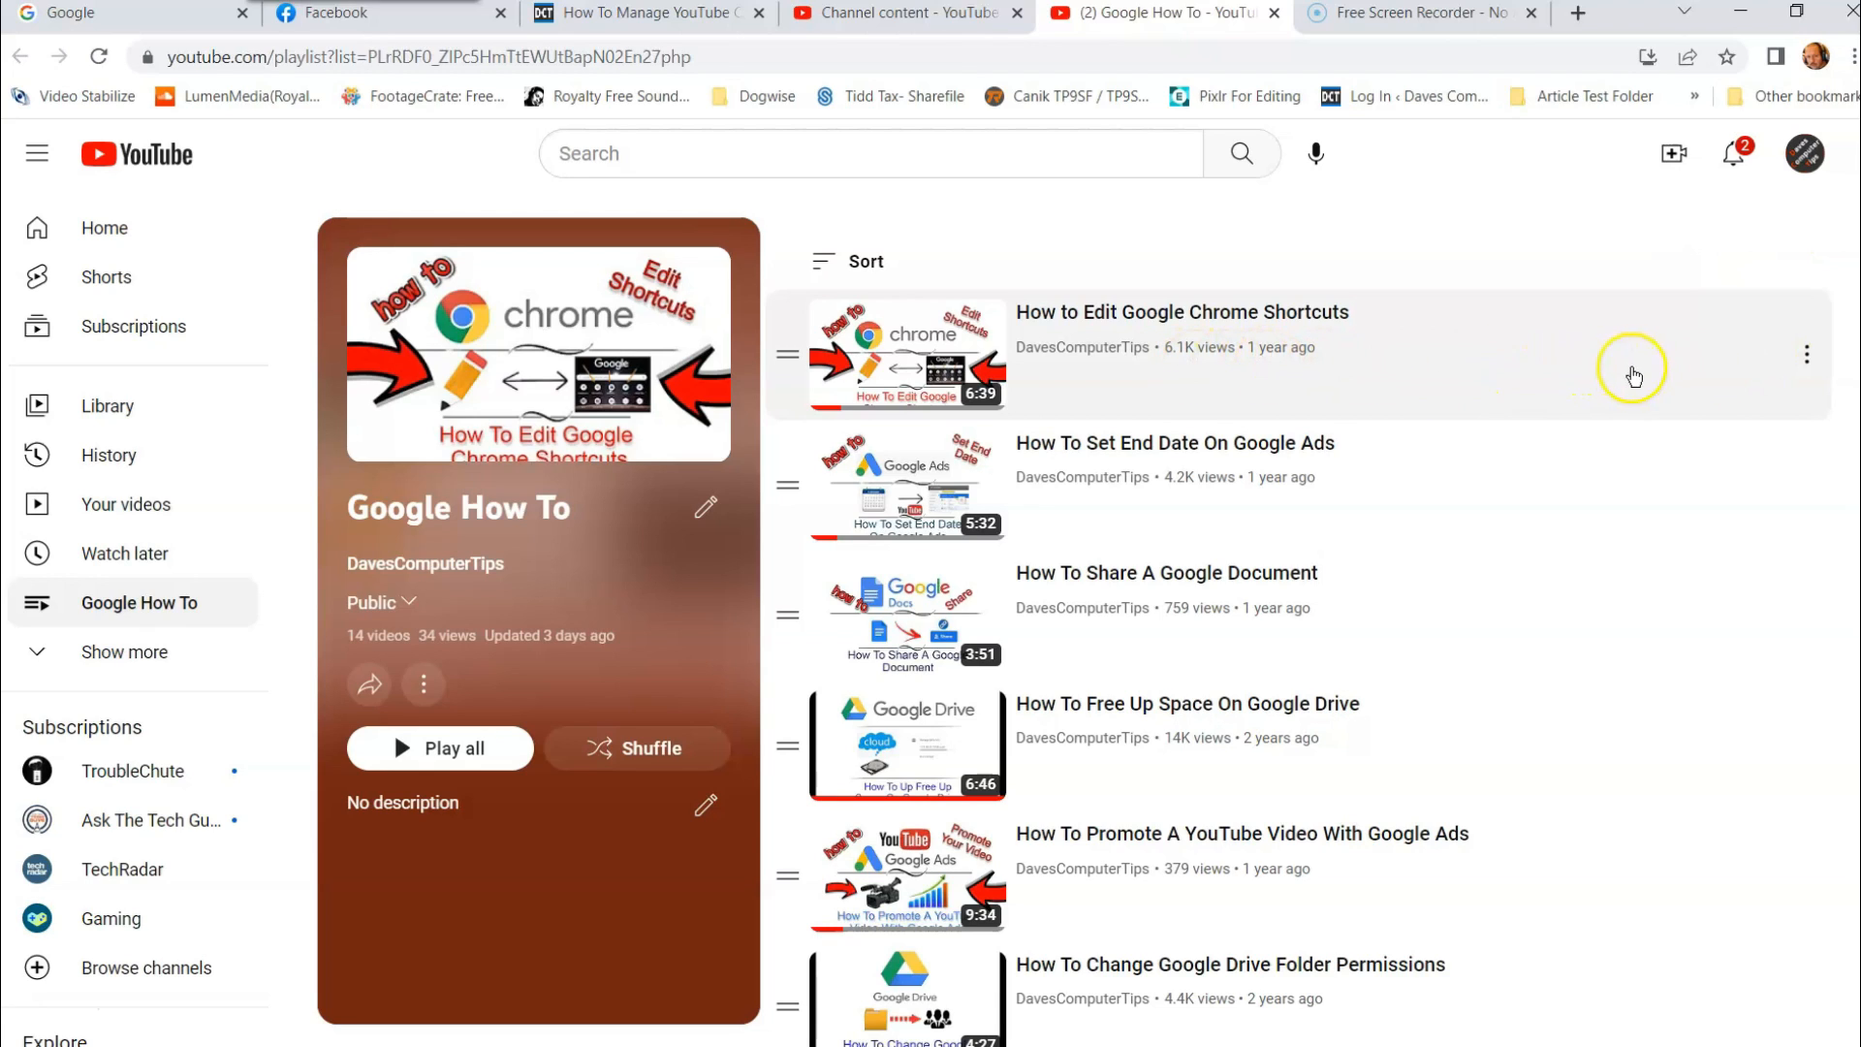
left_click(1804, 355)
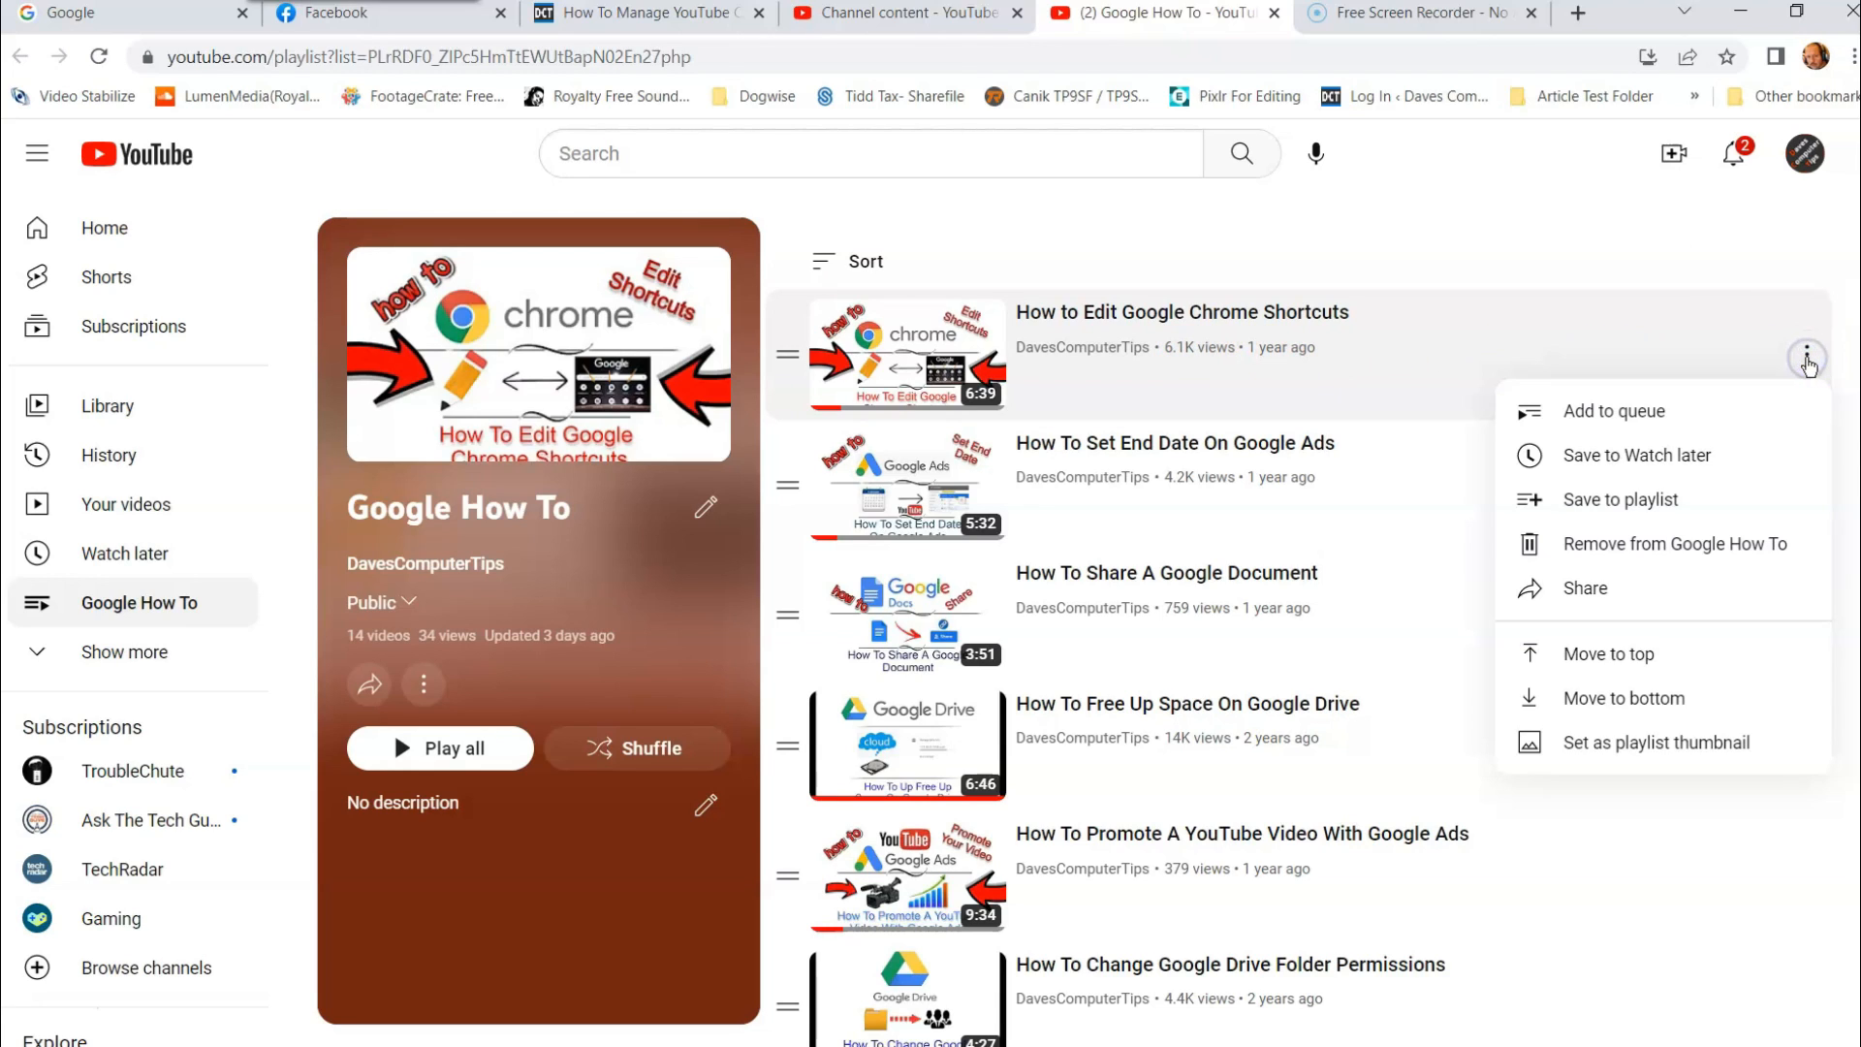
mouse_move(1622, 463)
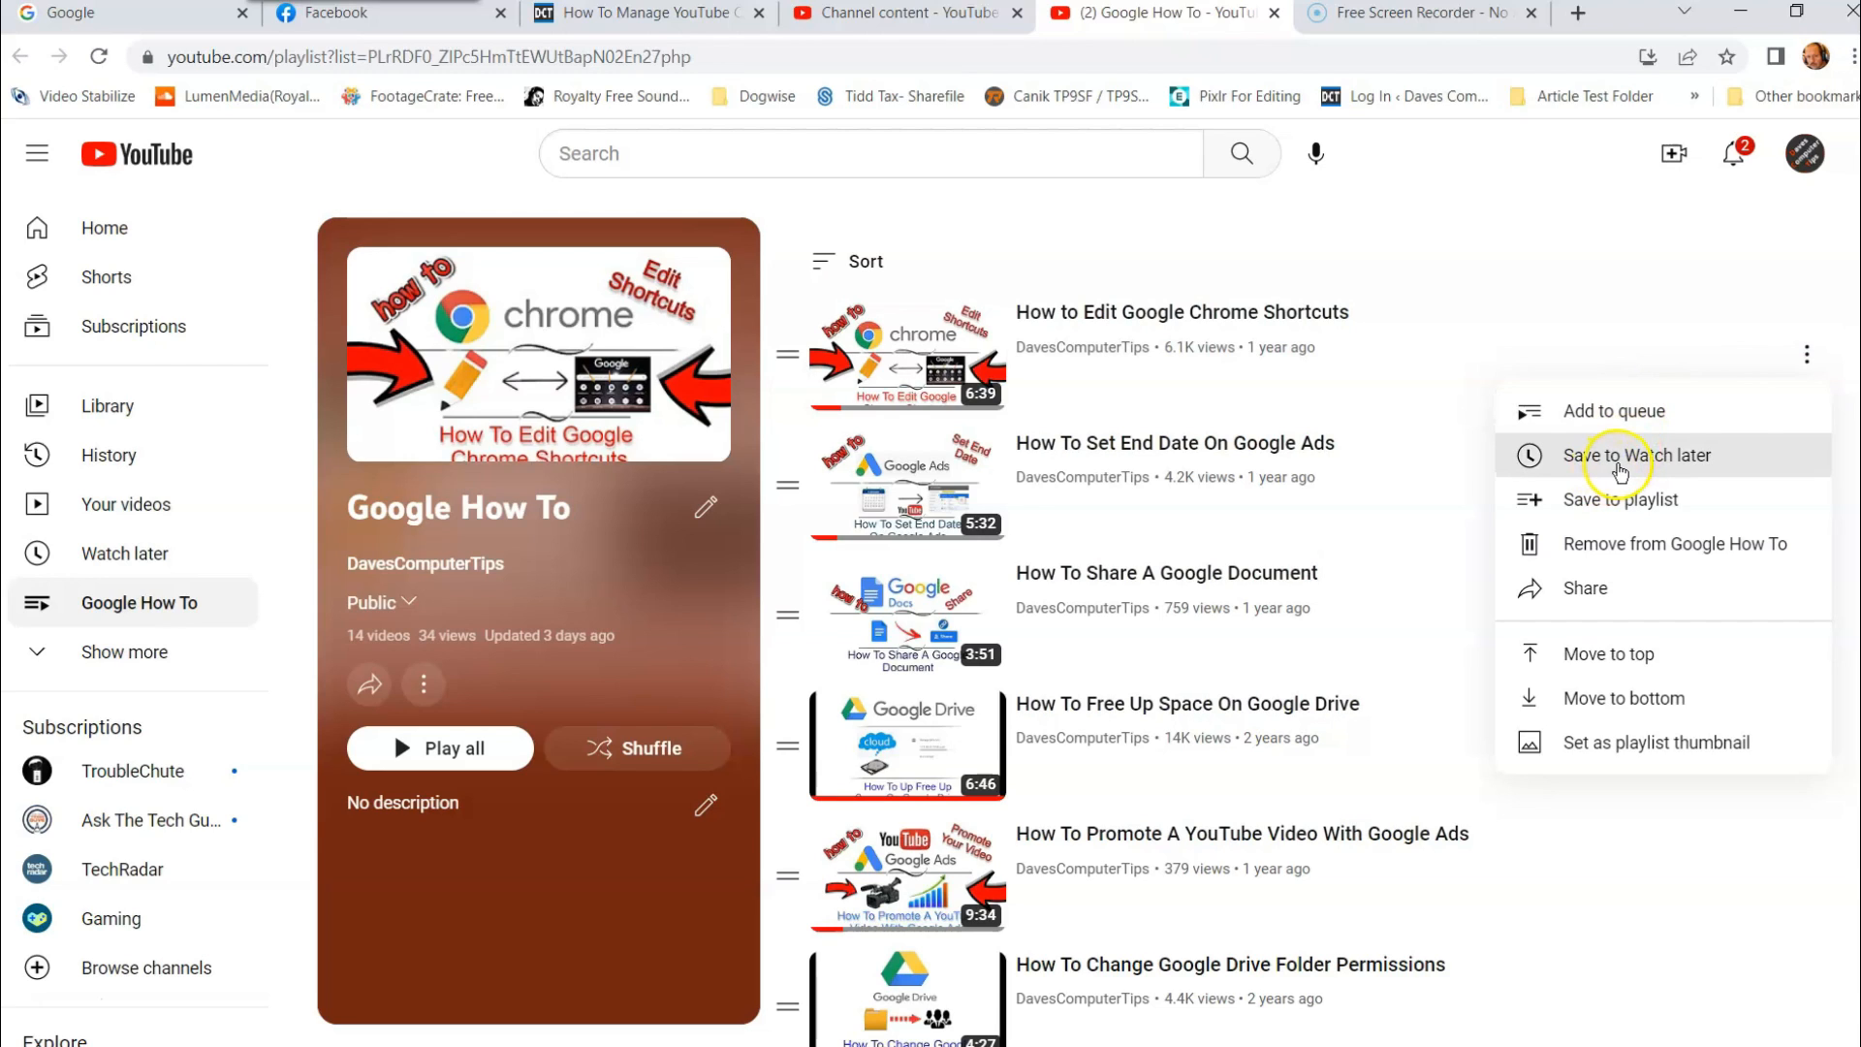
mouse_move(1751, 504)
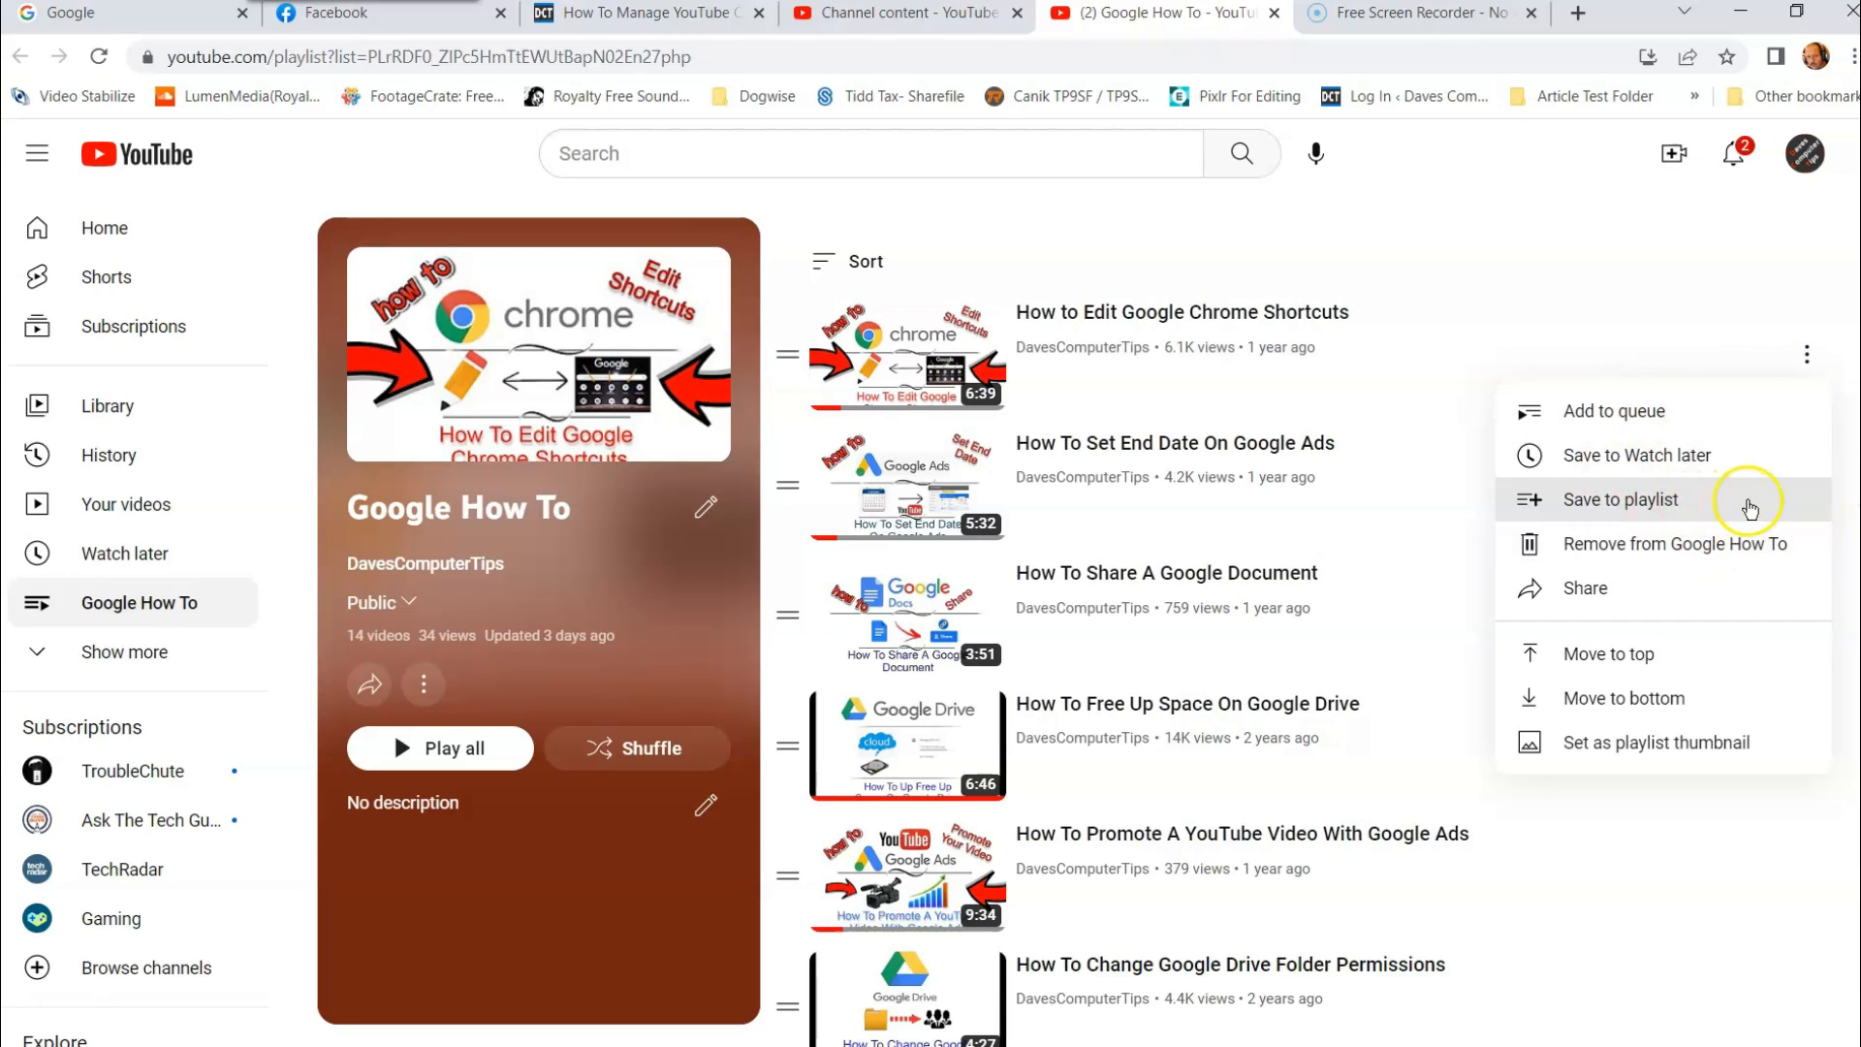
mouse_move(1615, 566)
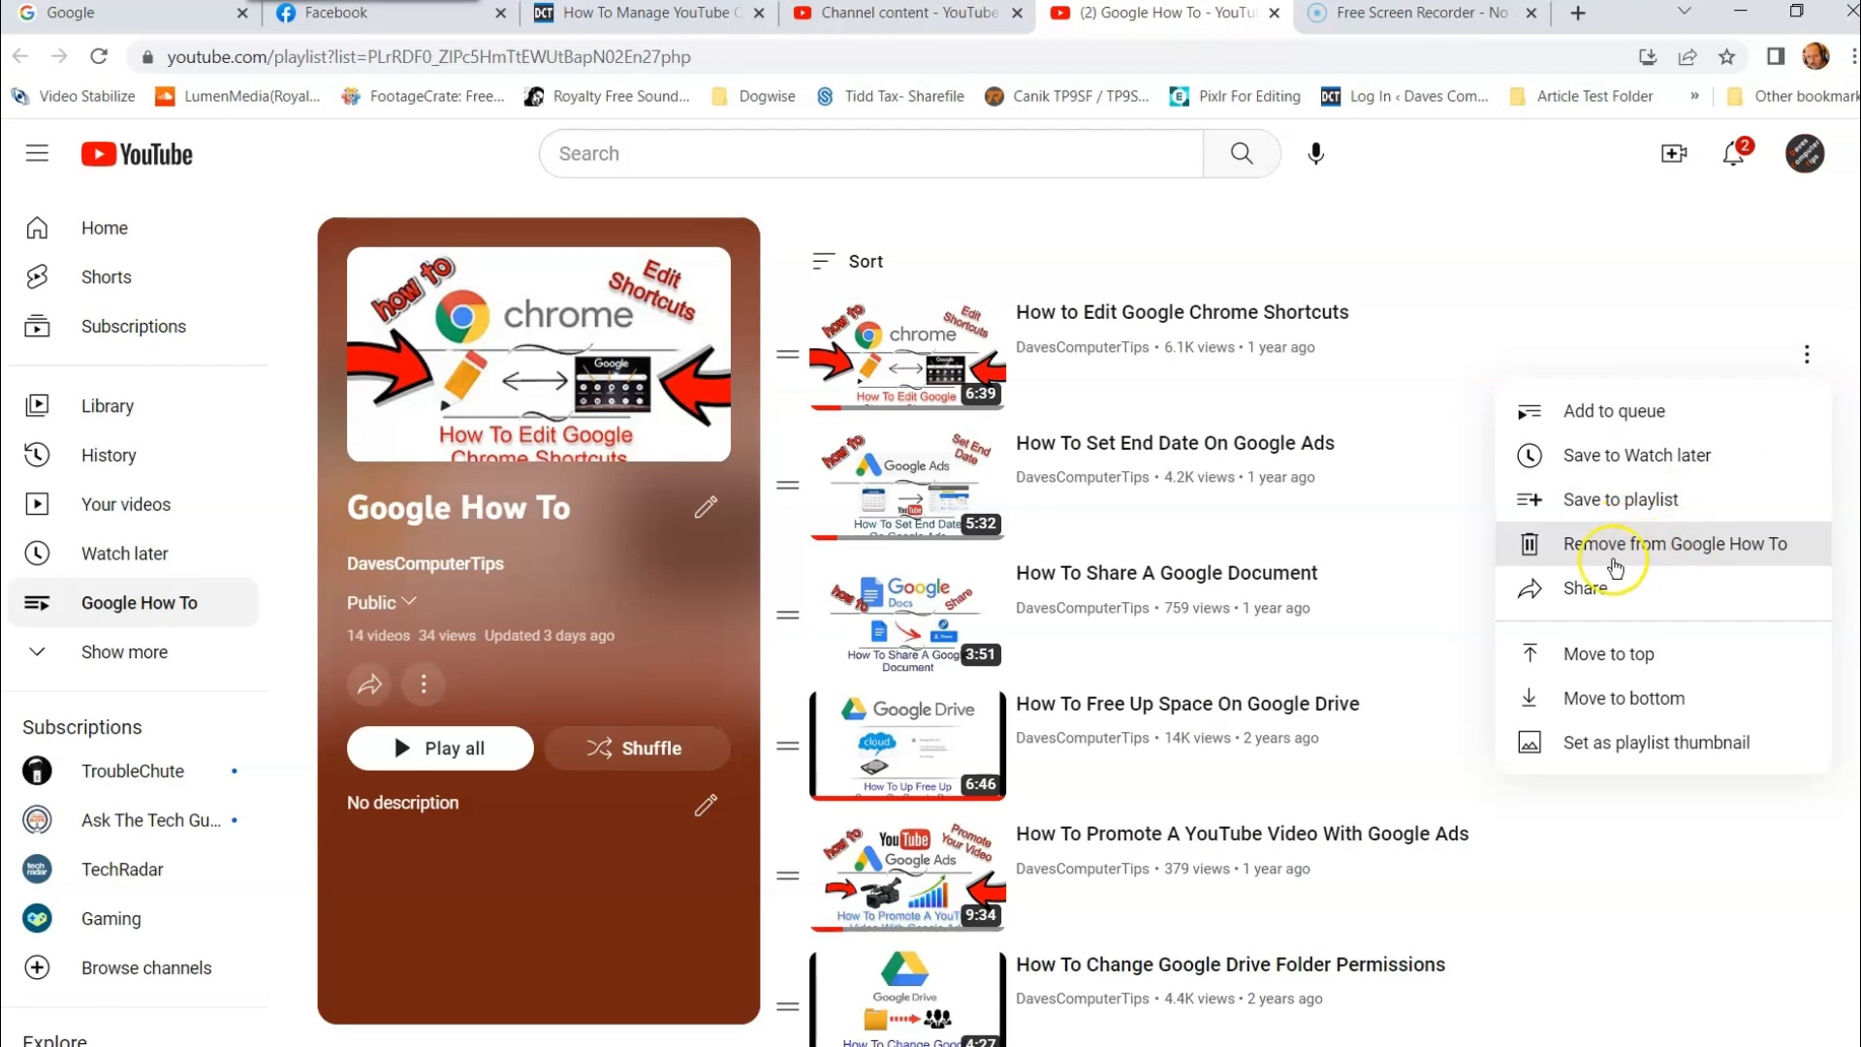
mouse_move(1665, 549)
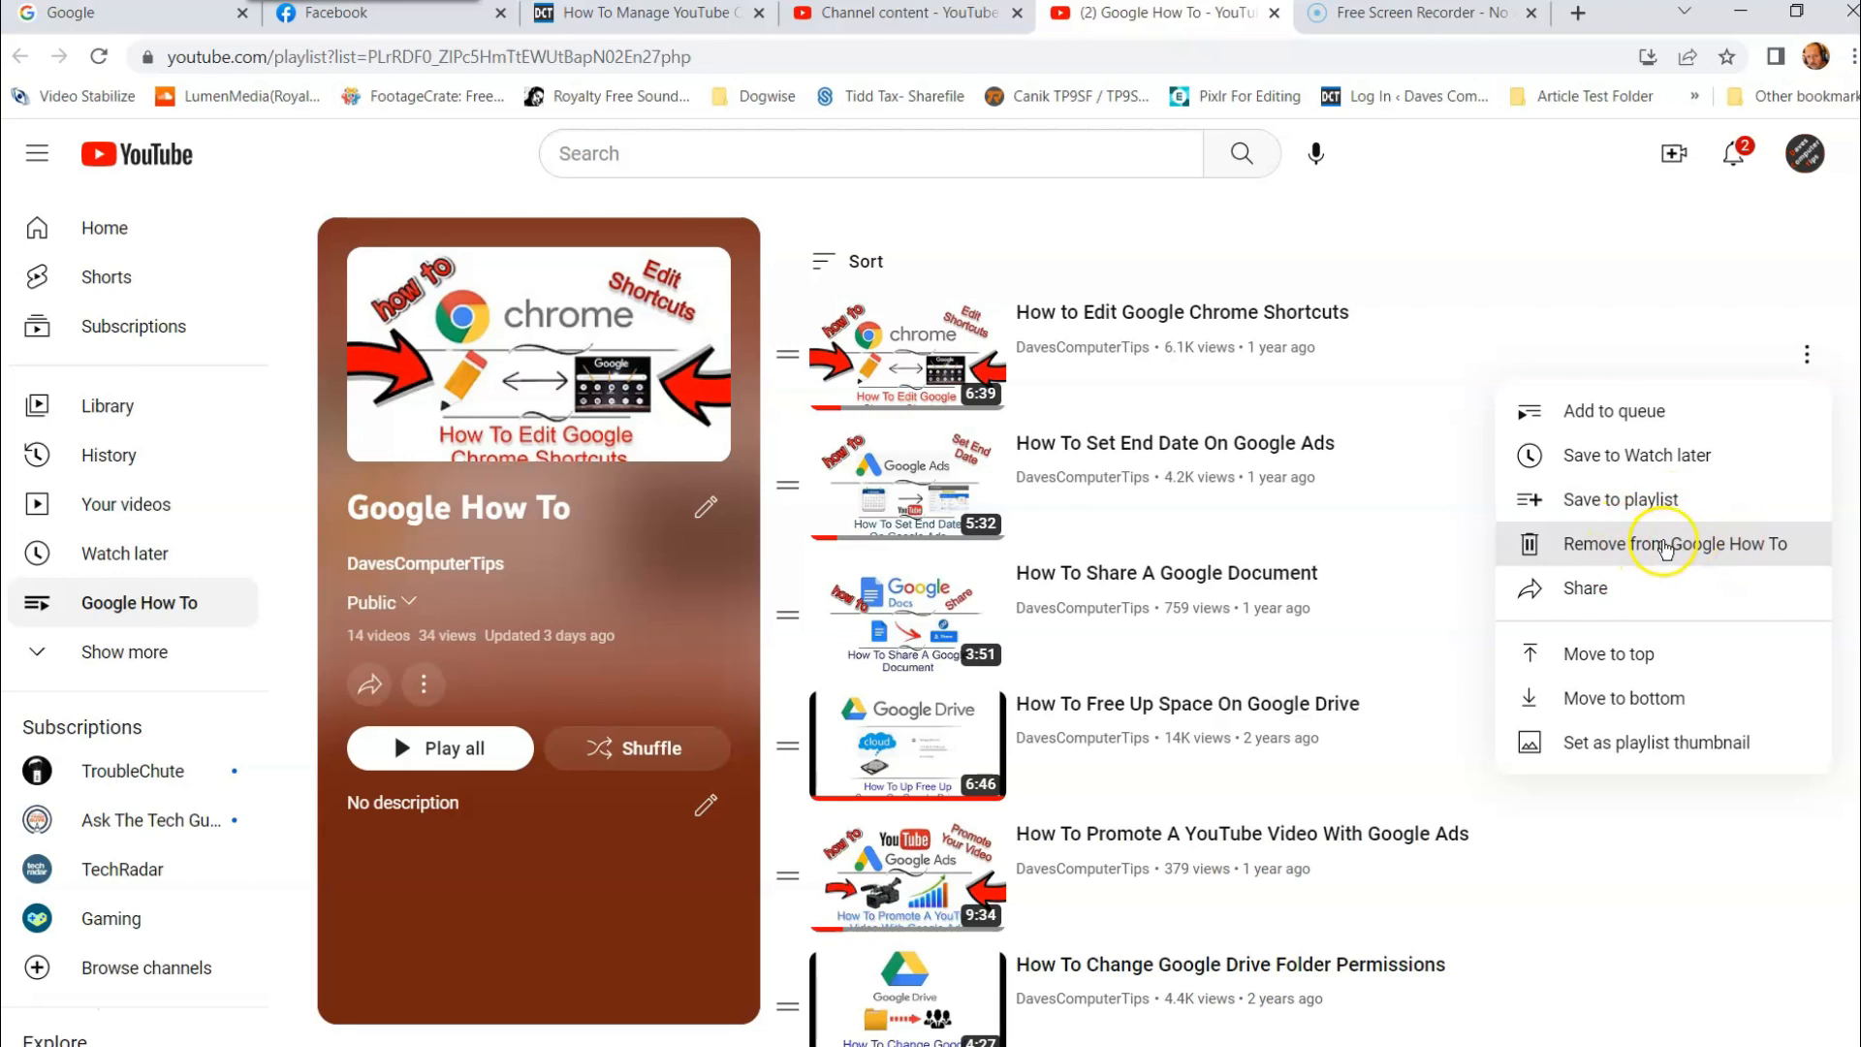
mouse_move(1623, 607)
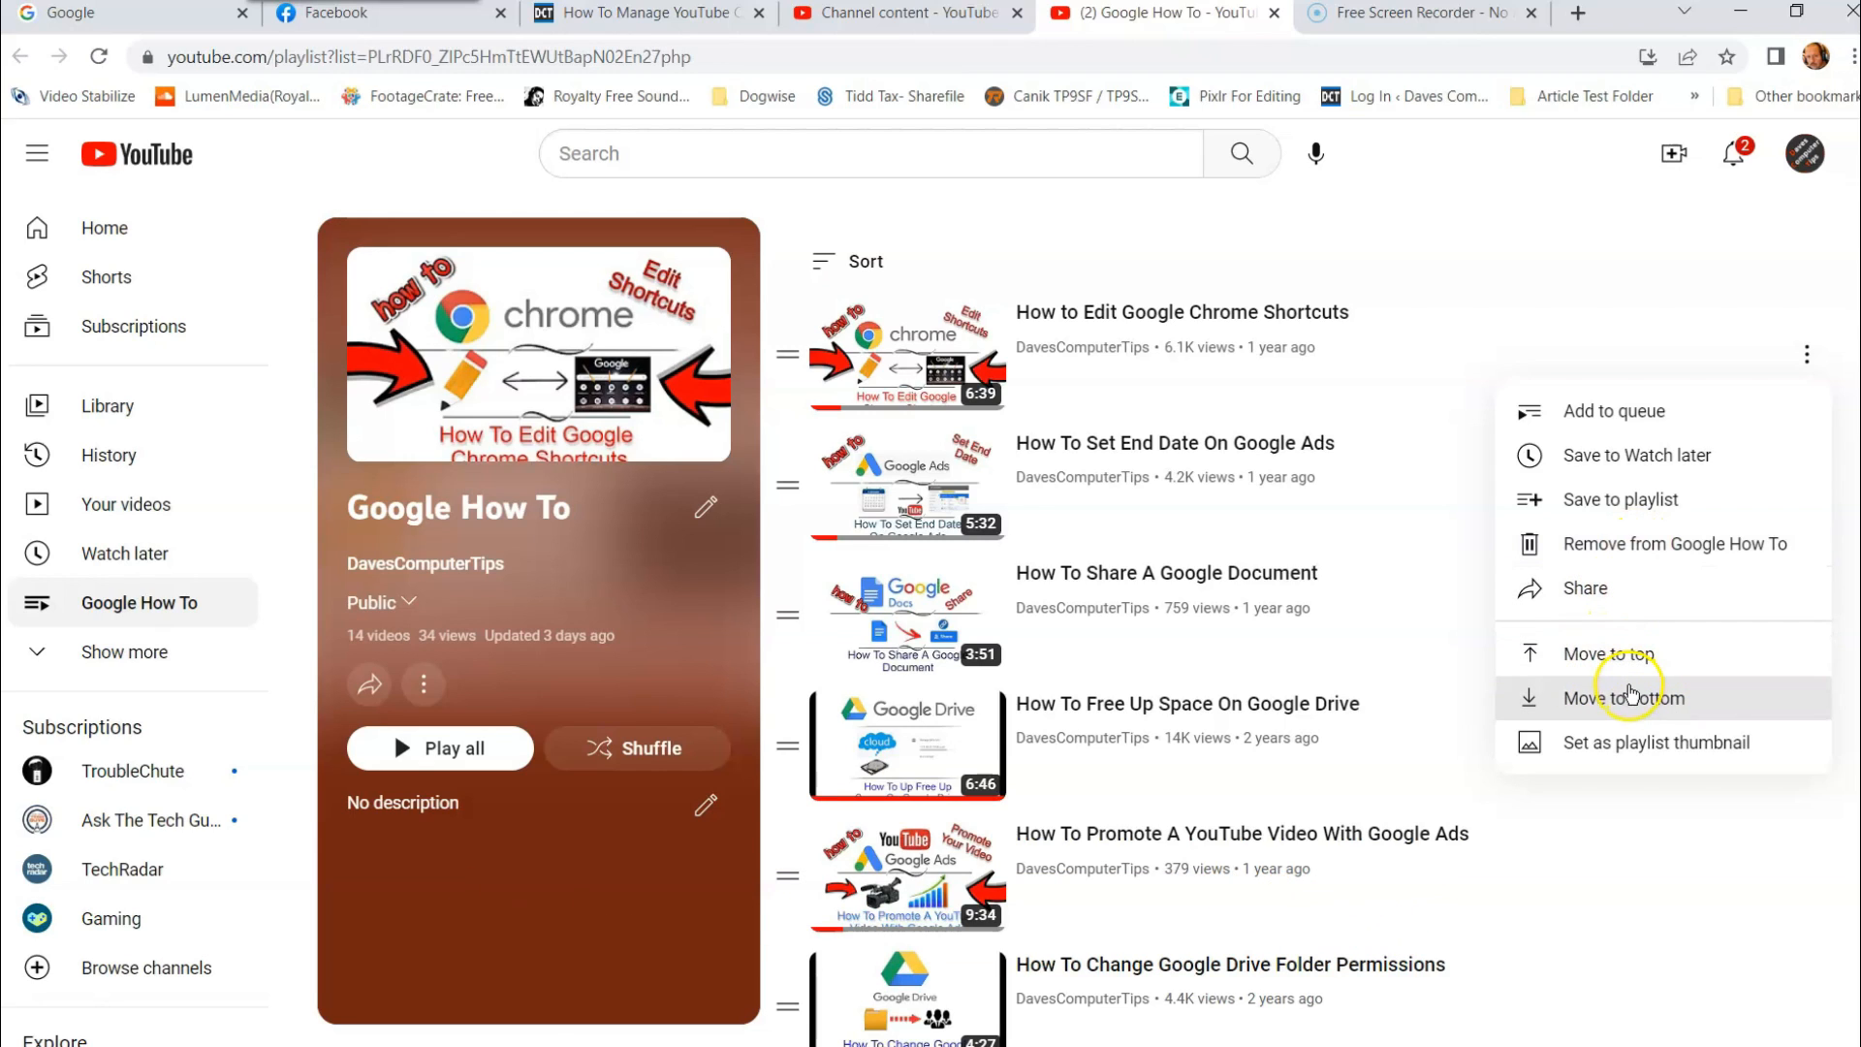
mouse_move(1679, 743)
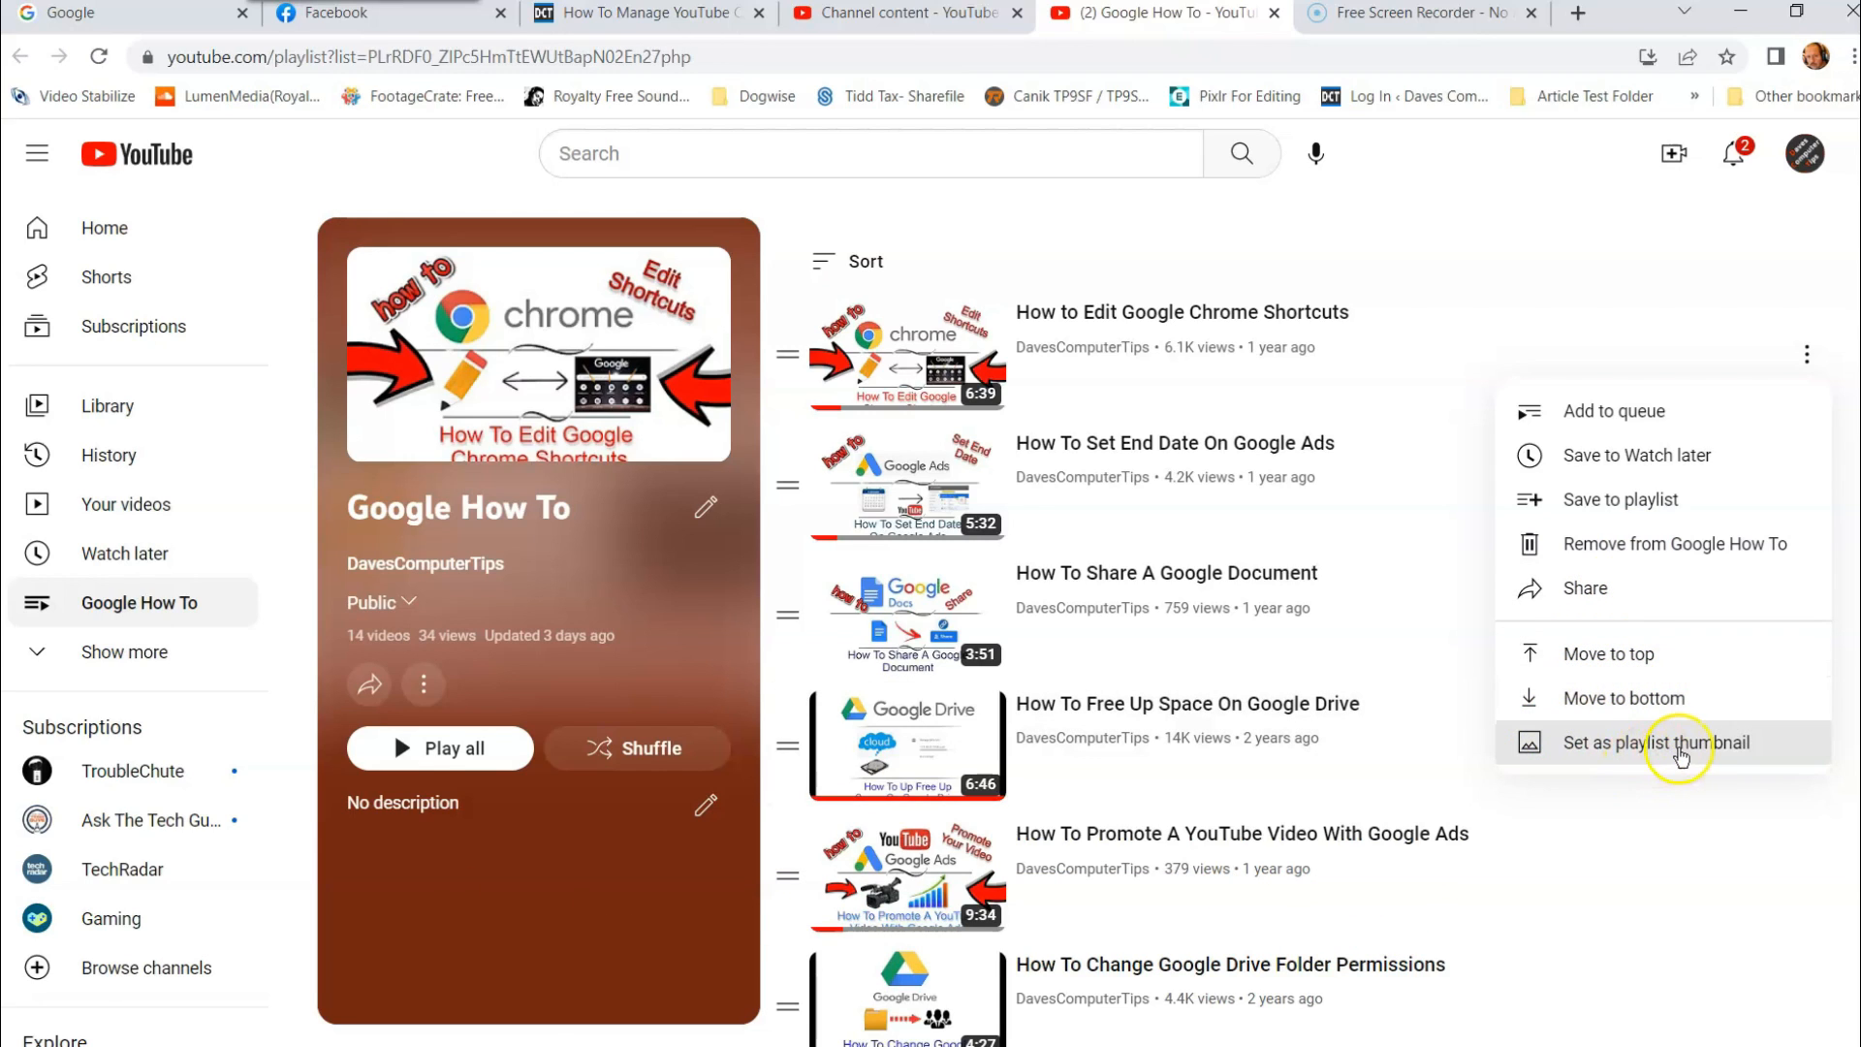
mouse_move(424, 345)
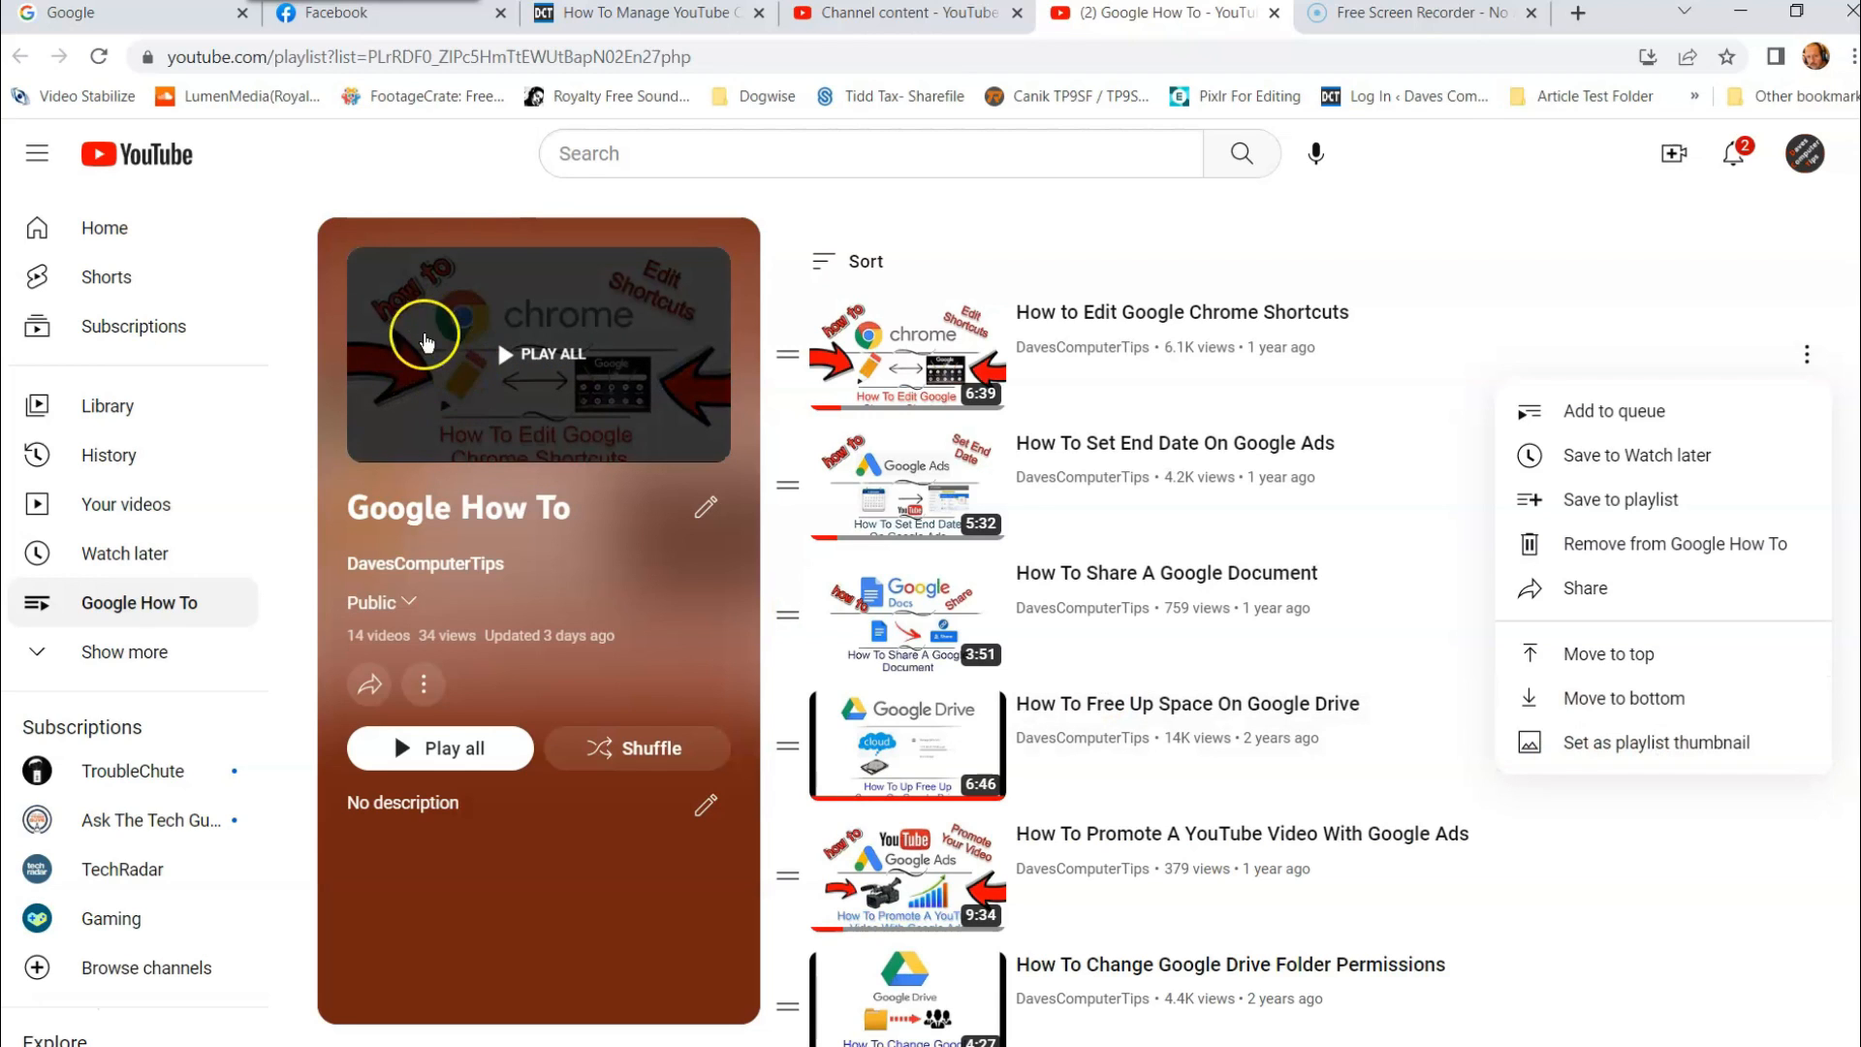
mouse_move(586, 547)
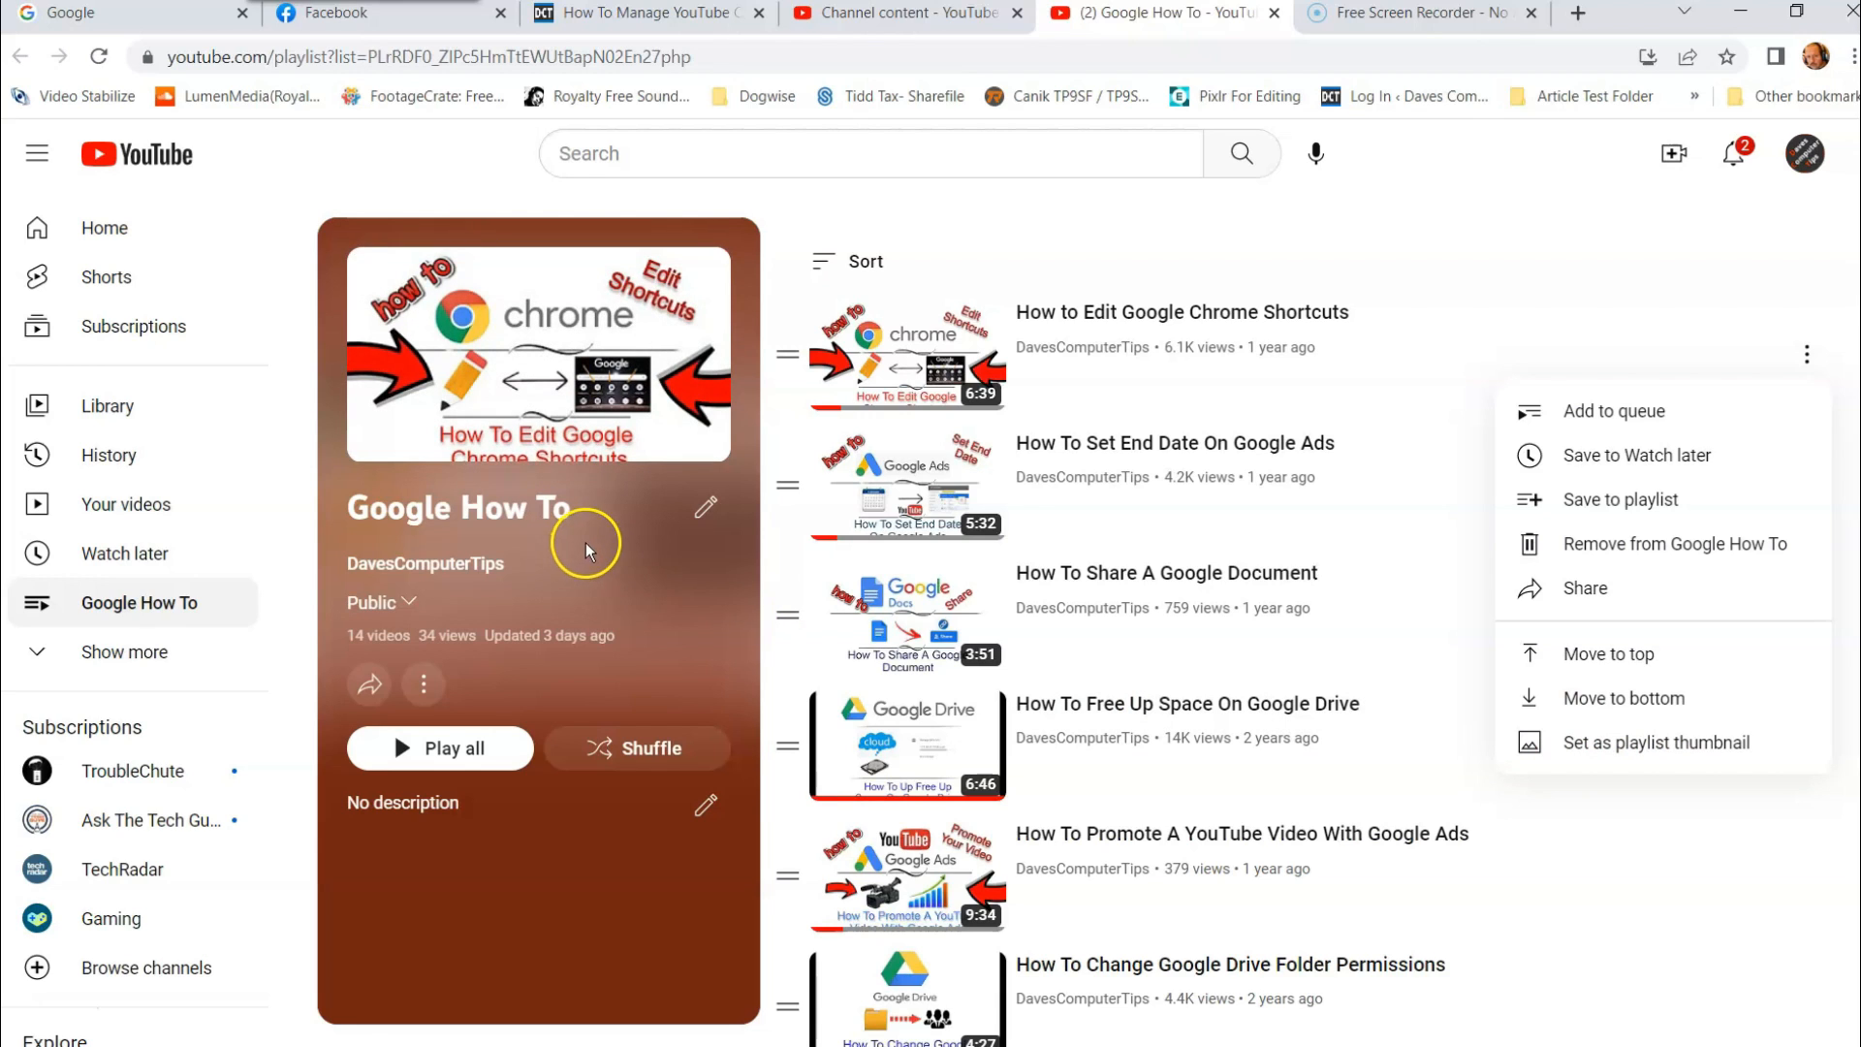
mouse_move(593, 495)
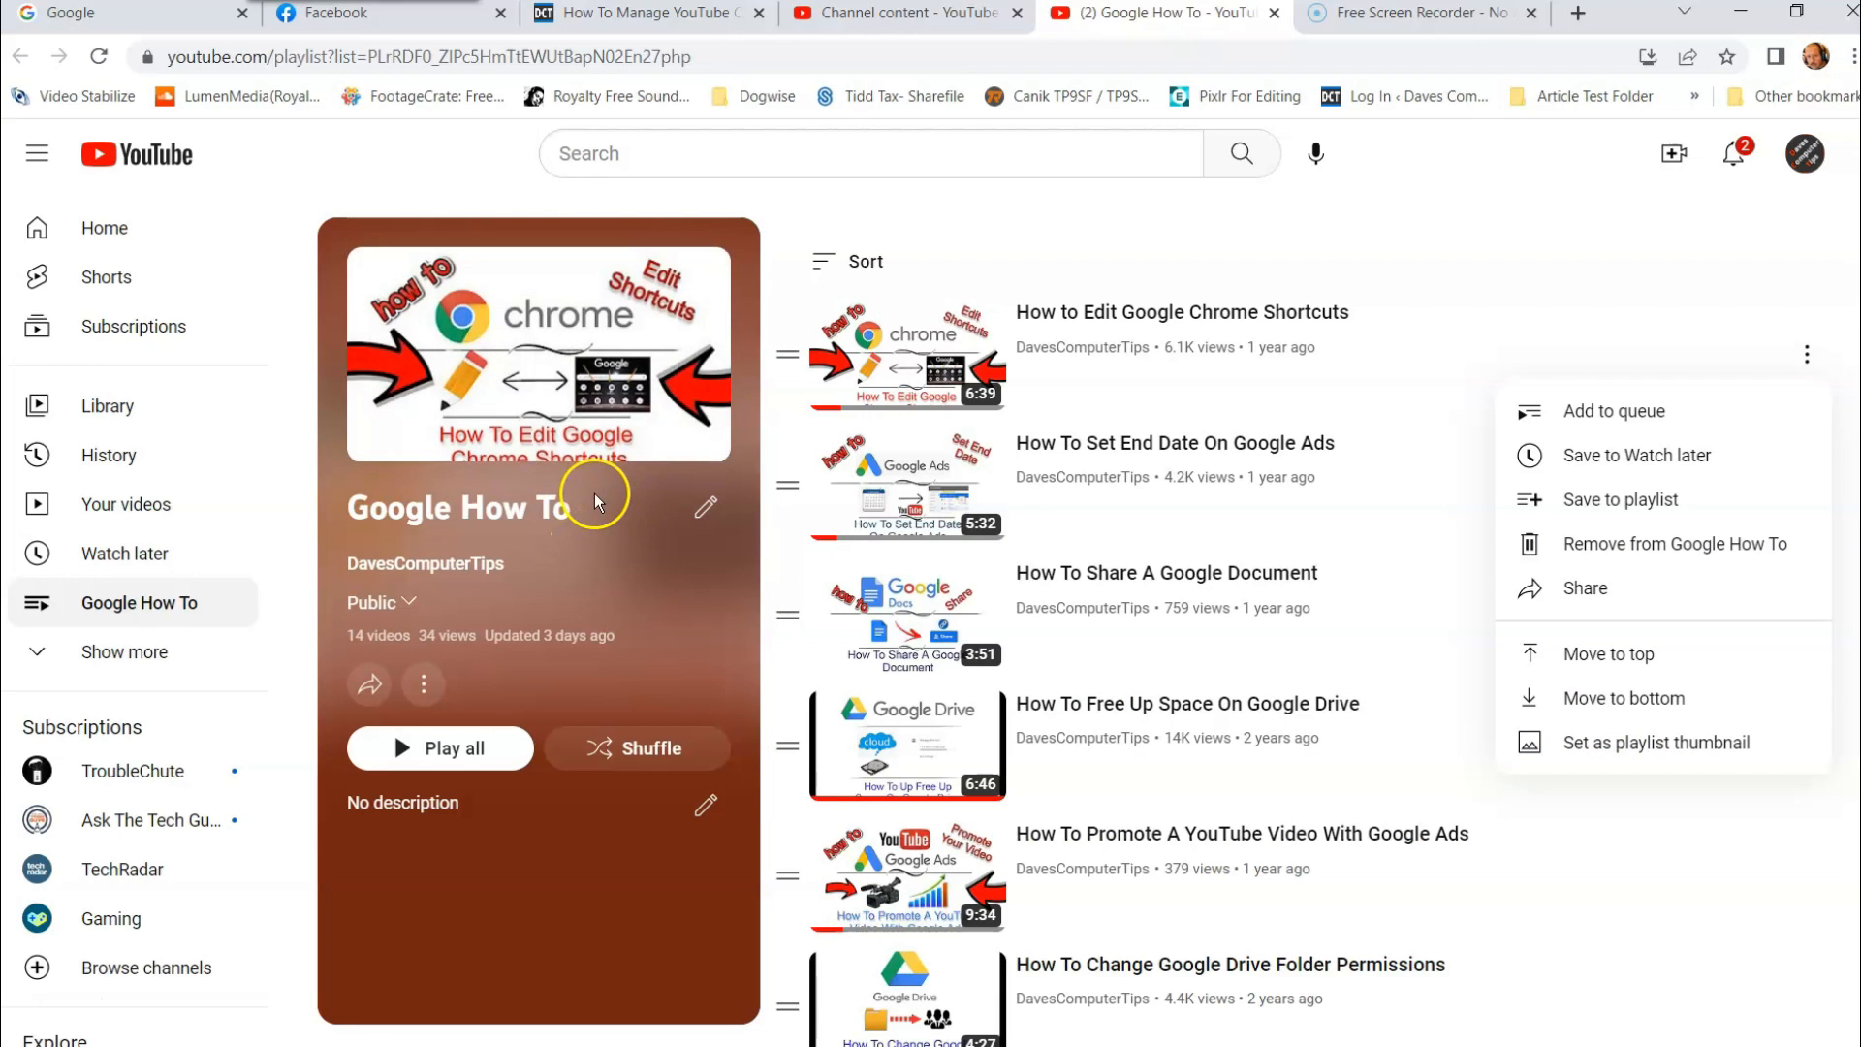
mouse_move(609, 498)
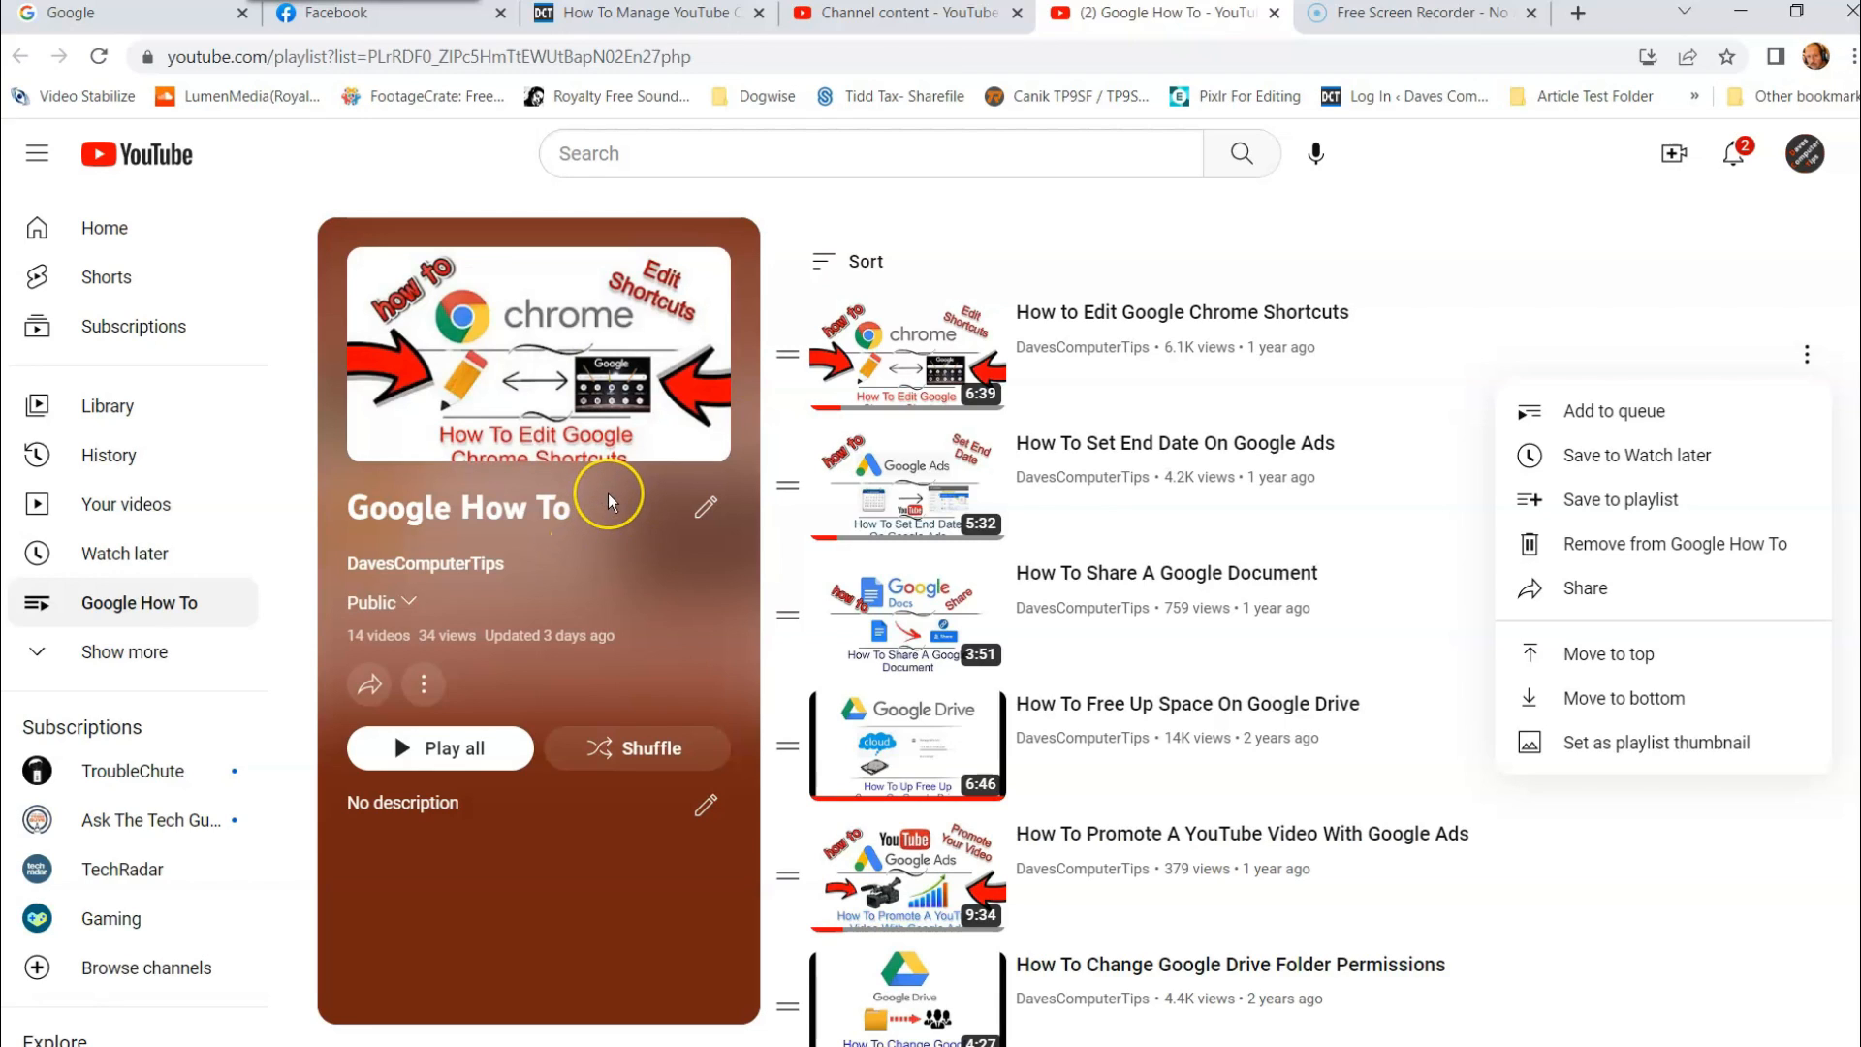
mouse_move(432, 353)
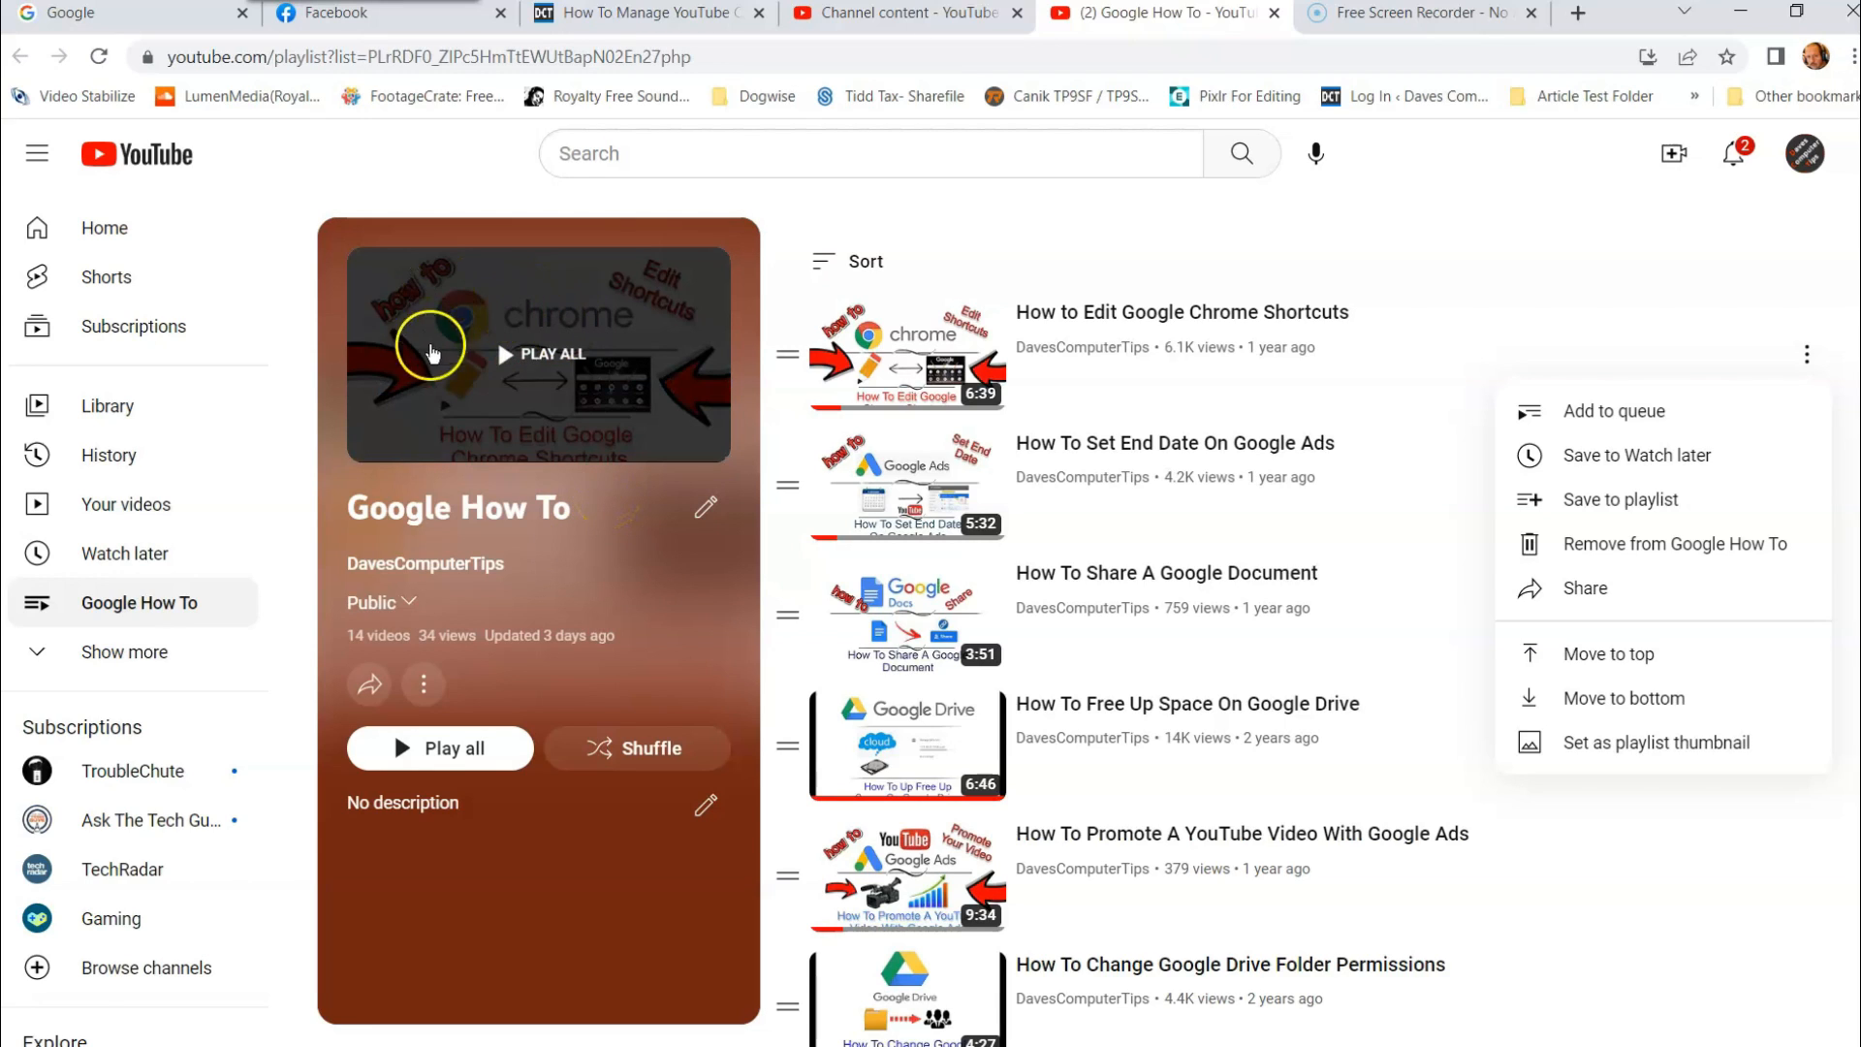
mouse_move(455, 396)
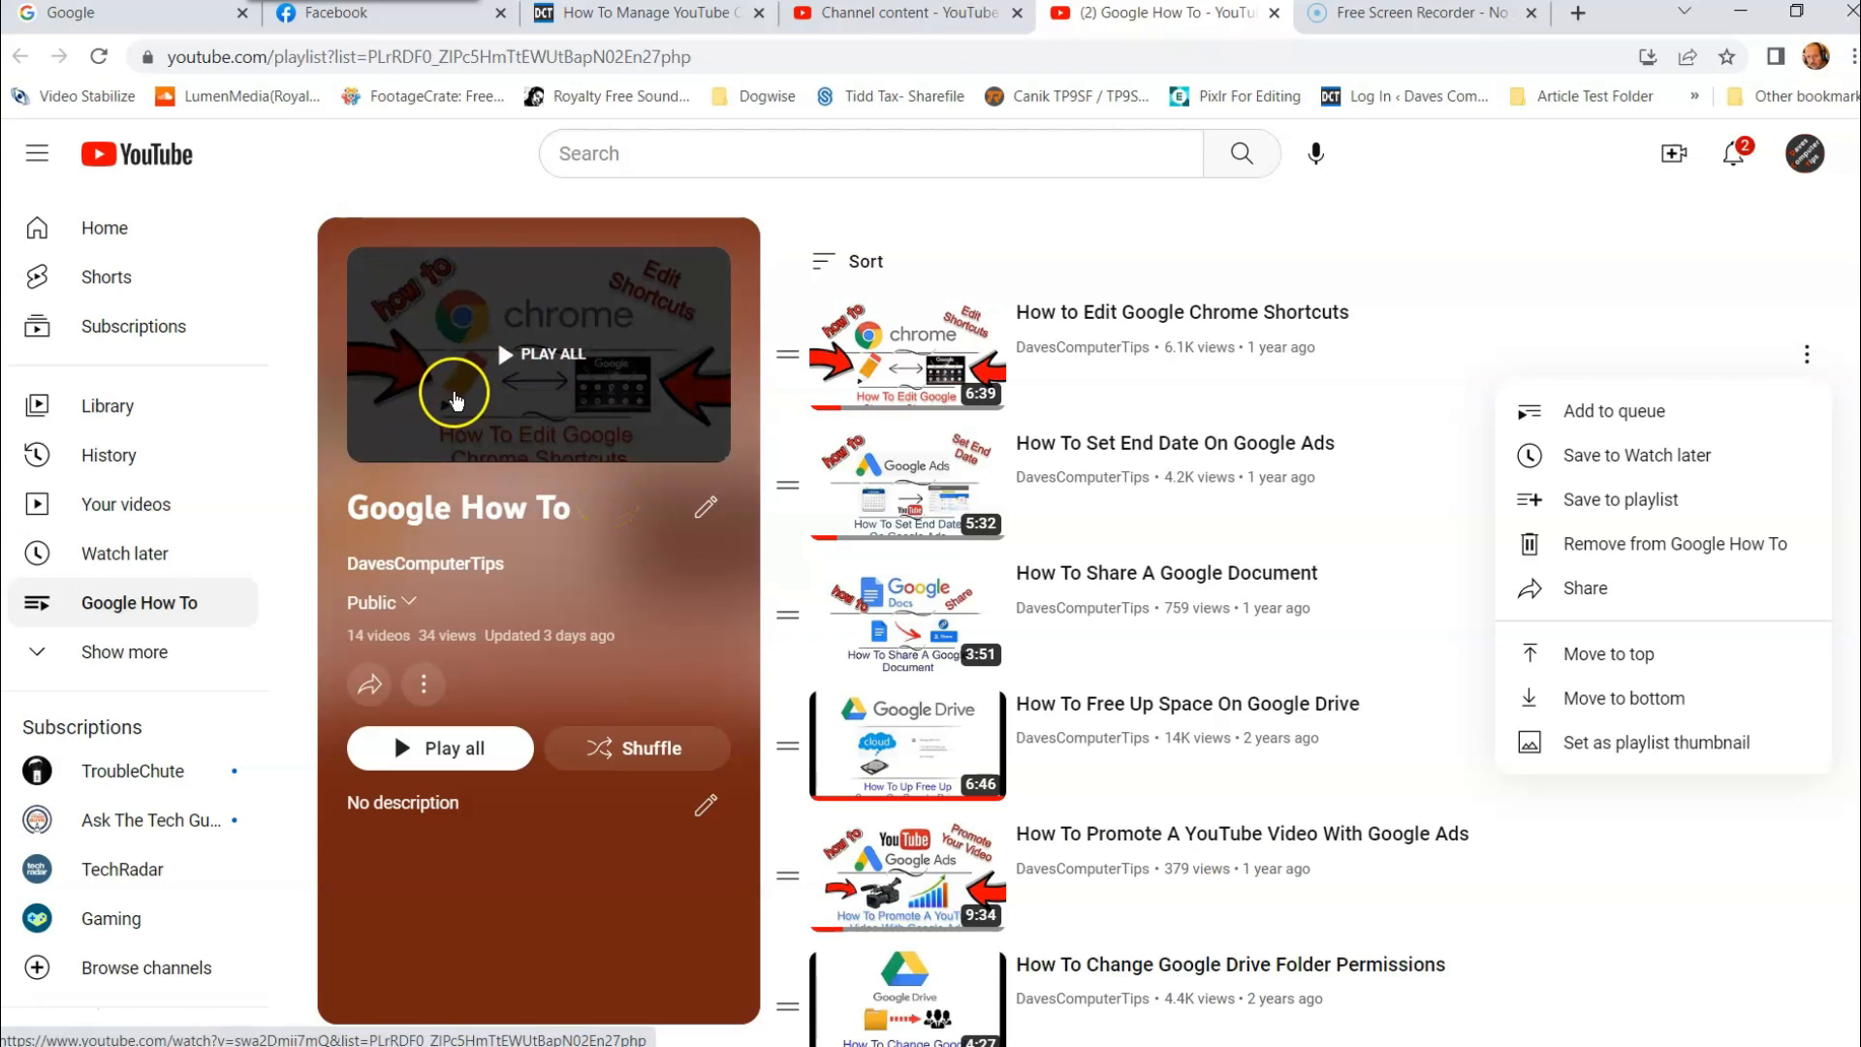
mouse_move(1640, 626)
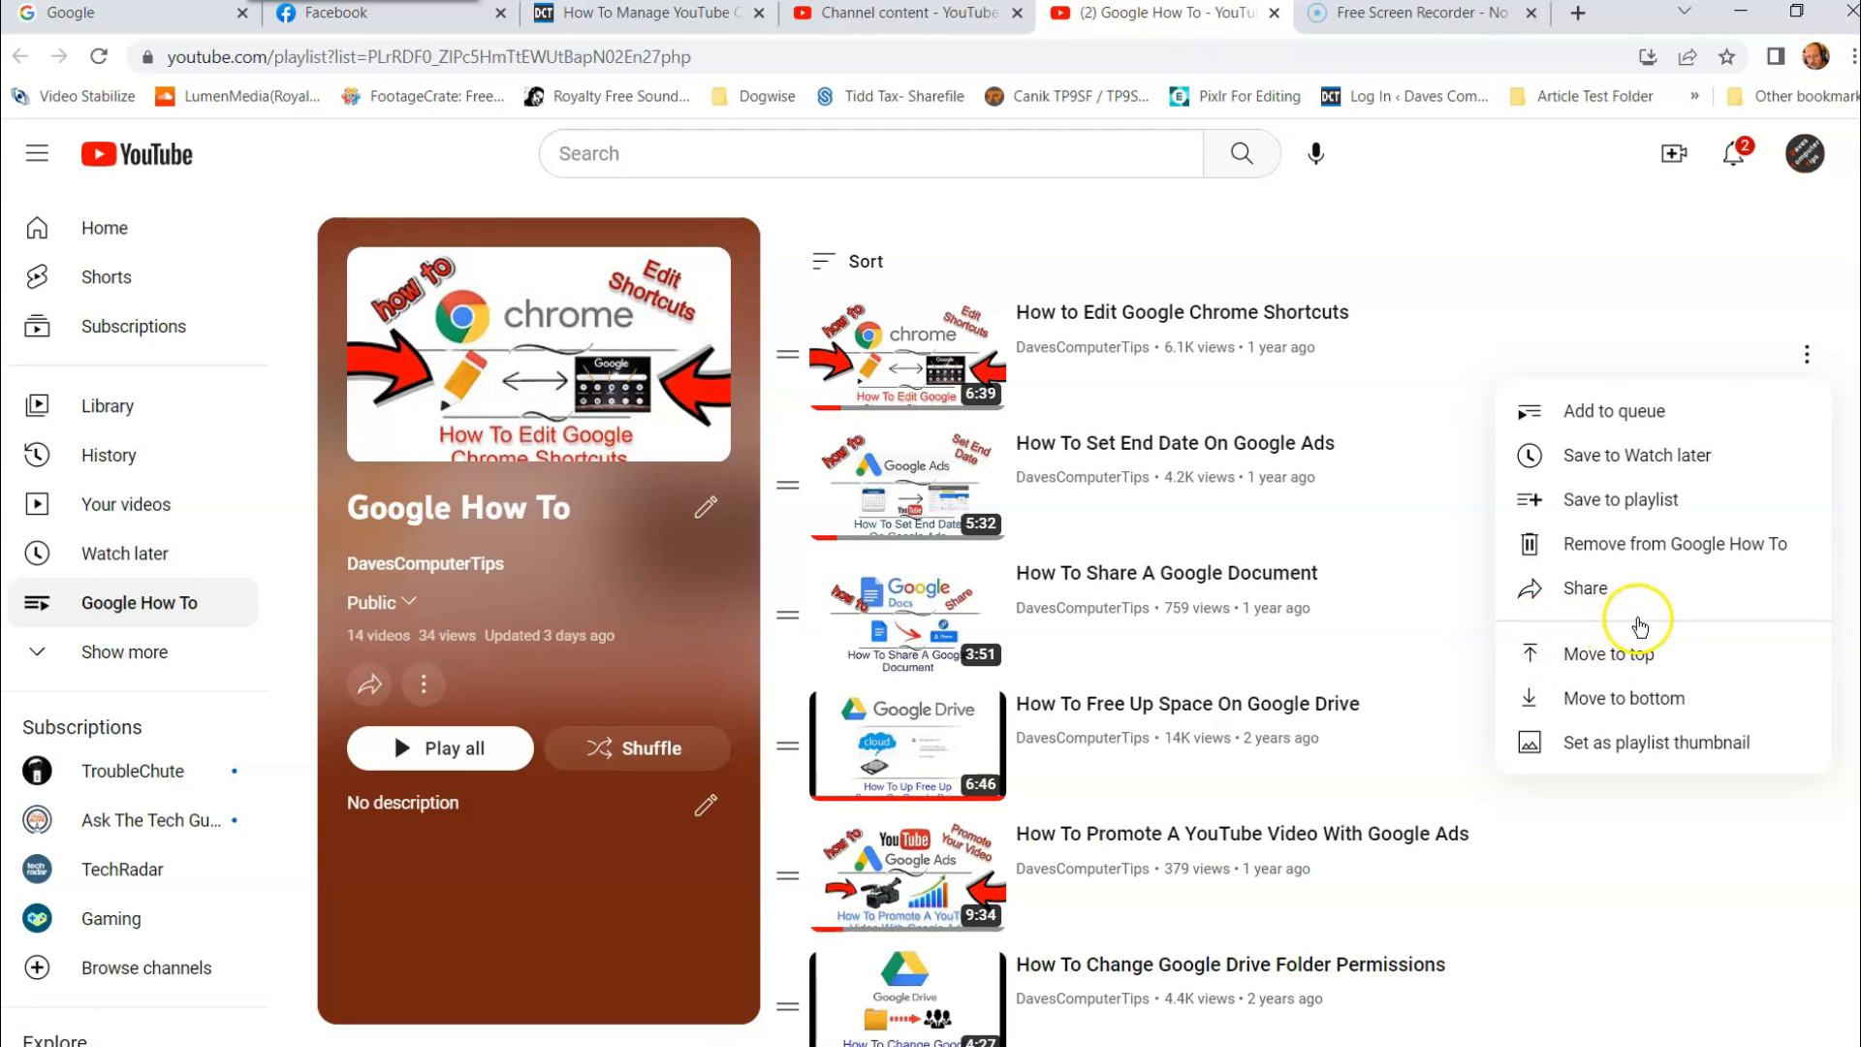
mouse_move(955, 797)
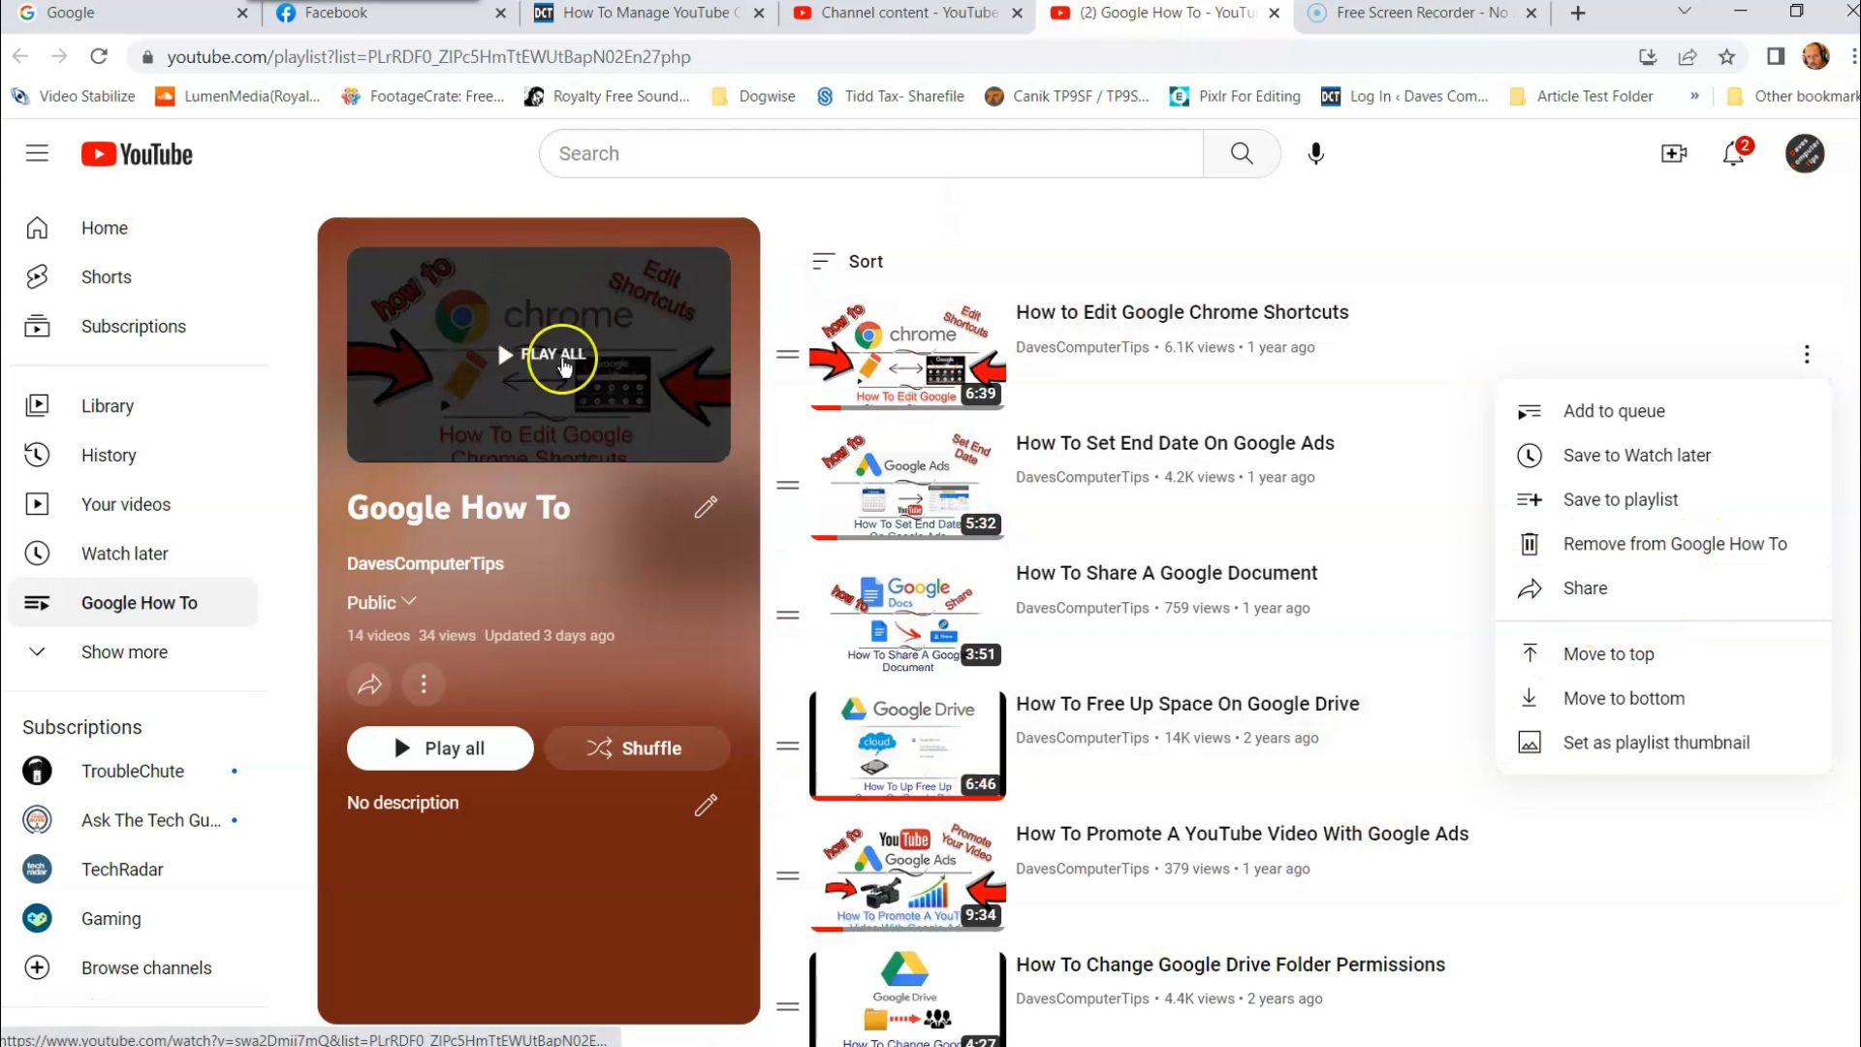
left_click(432, 711)
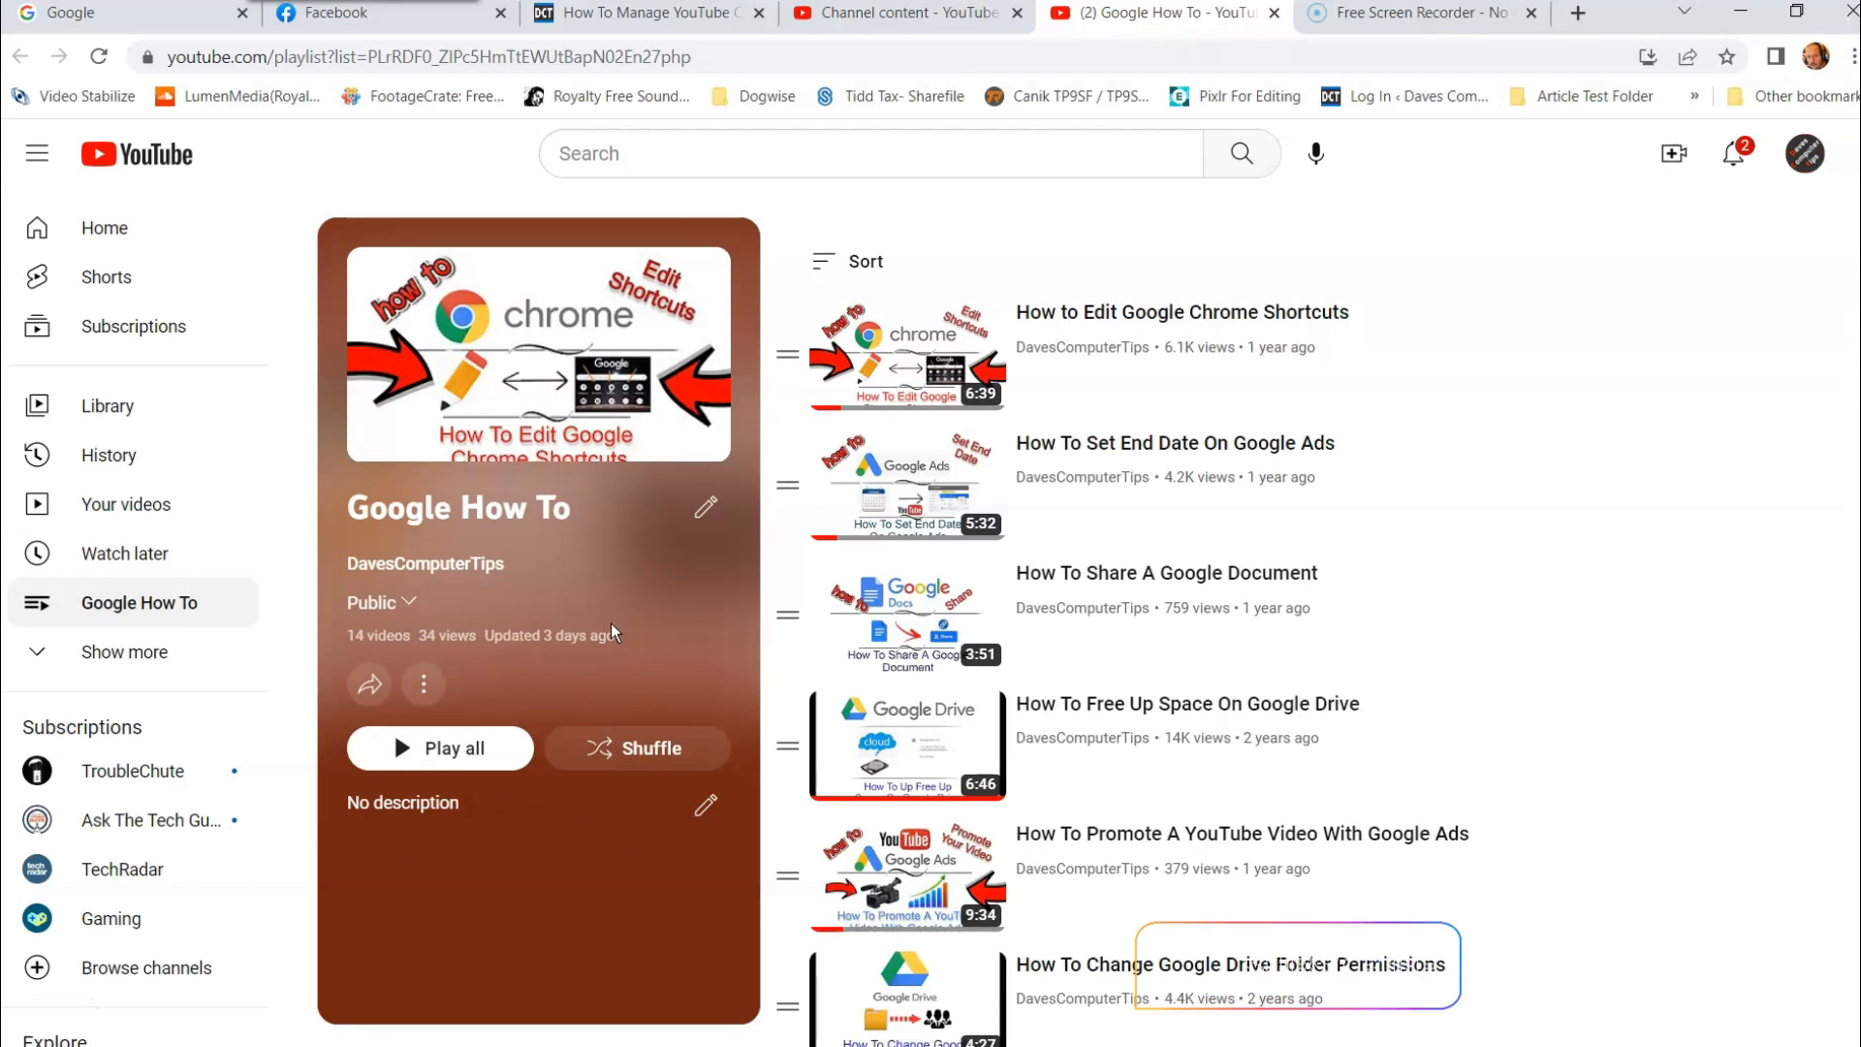
mouse_move(1557, 652)
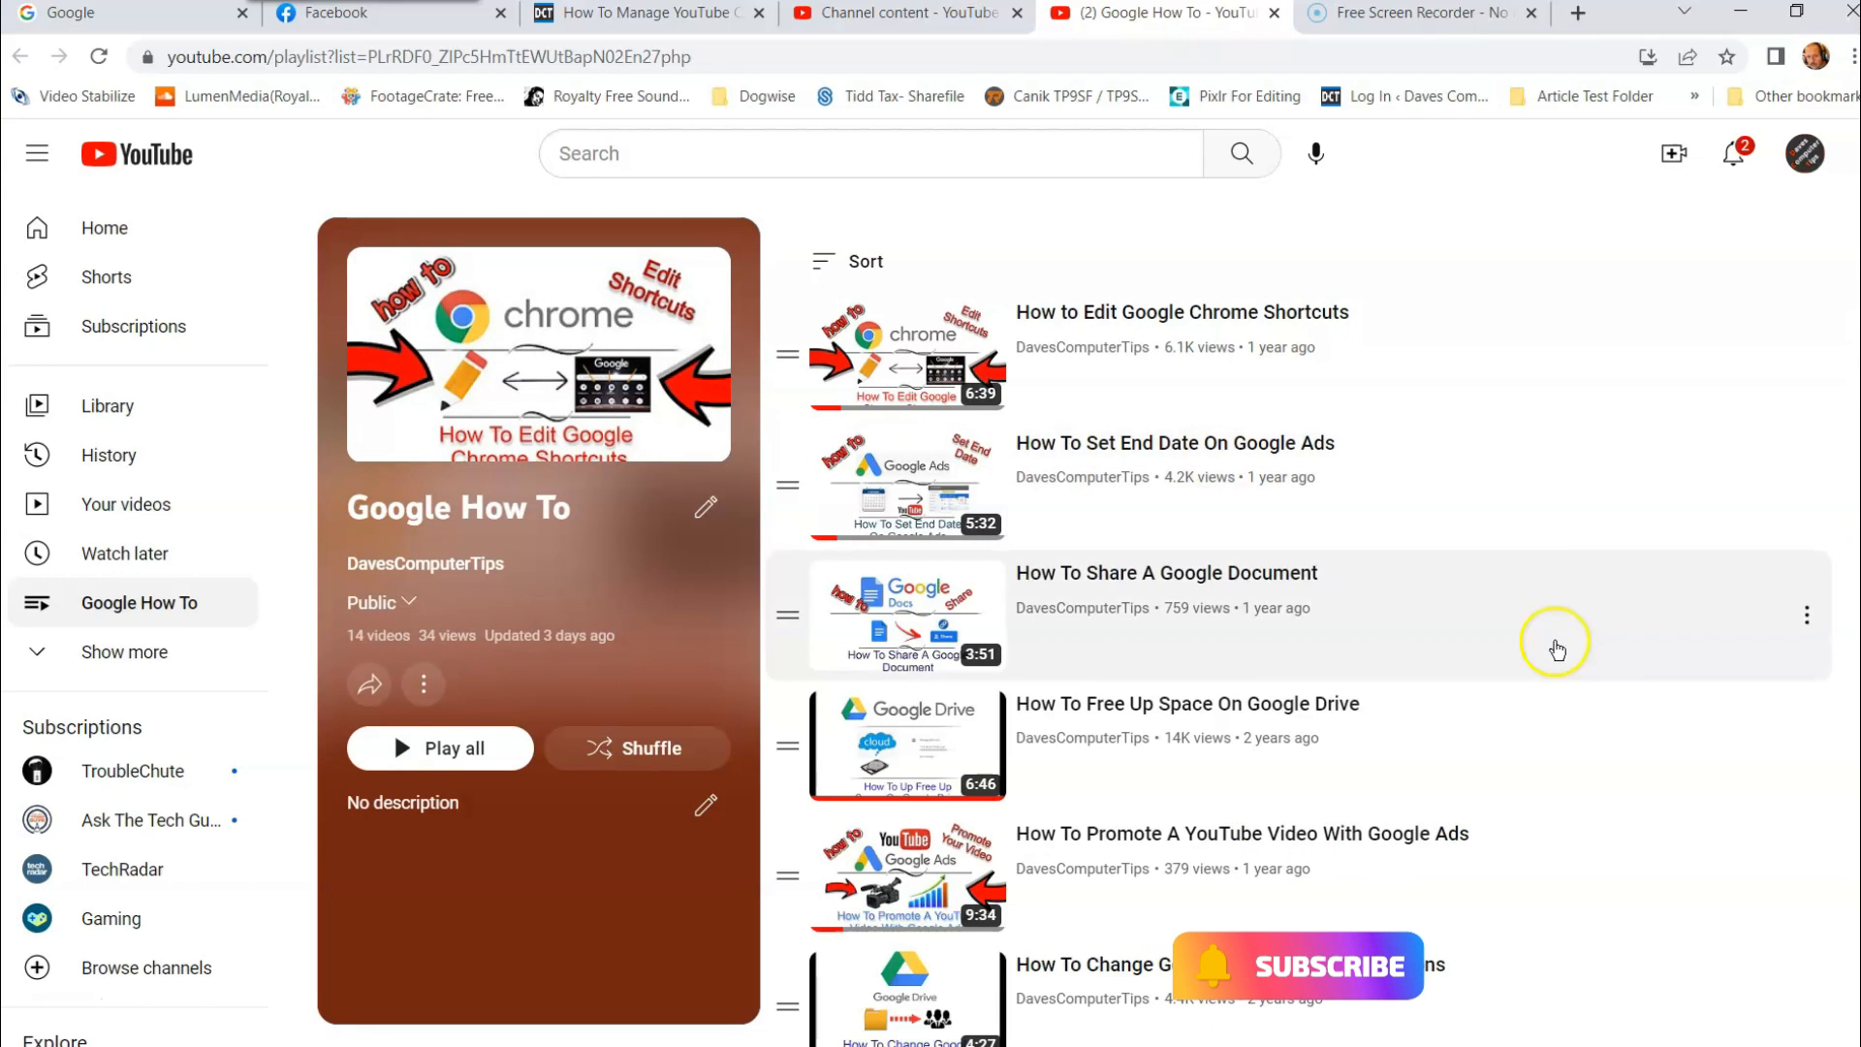
mouse_move(1679, 388)
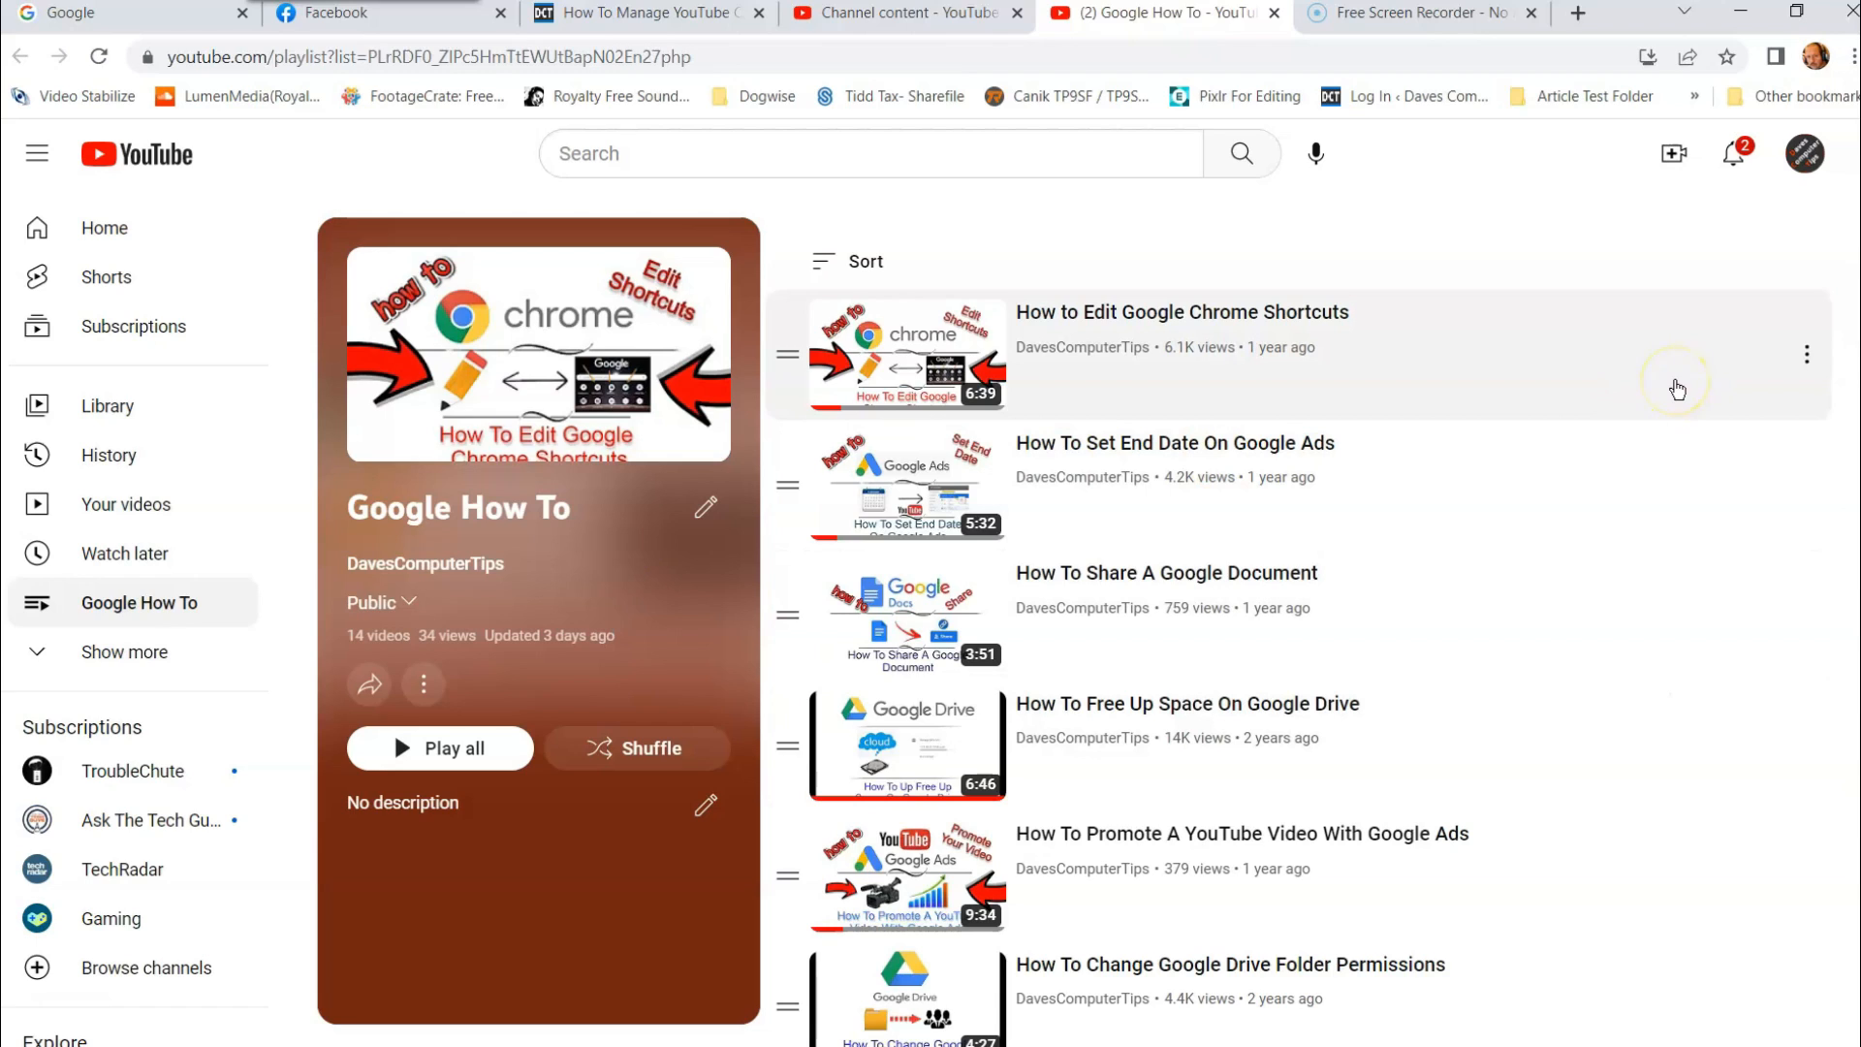
mouse_move(1479, 558)
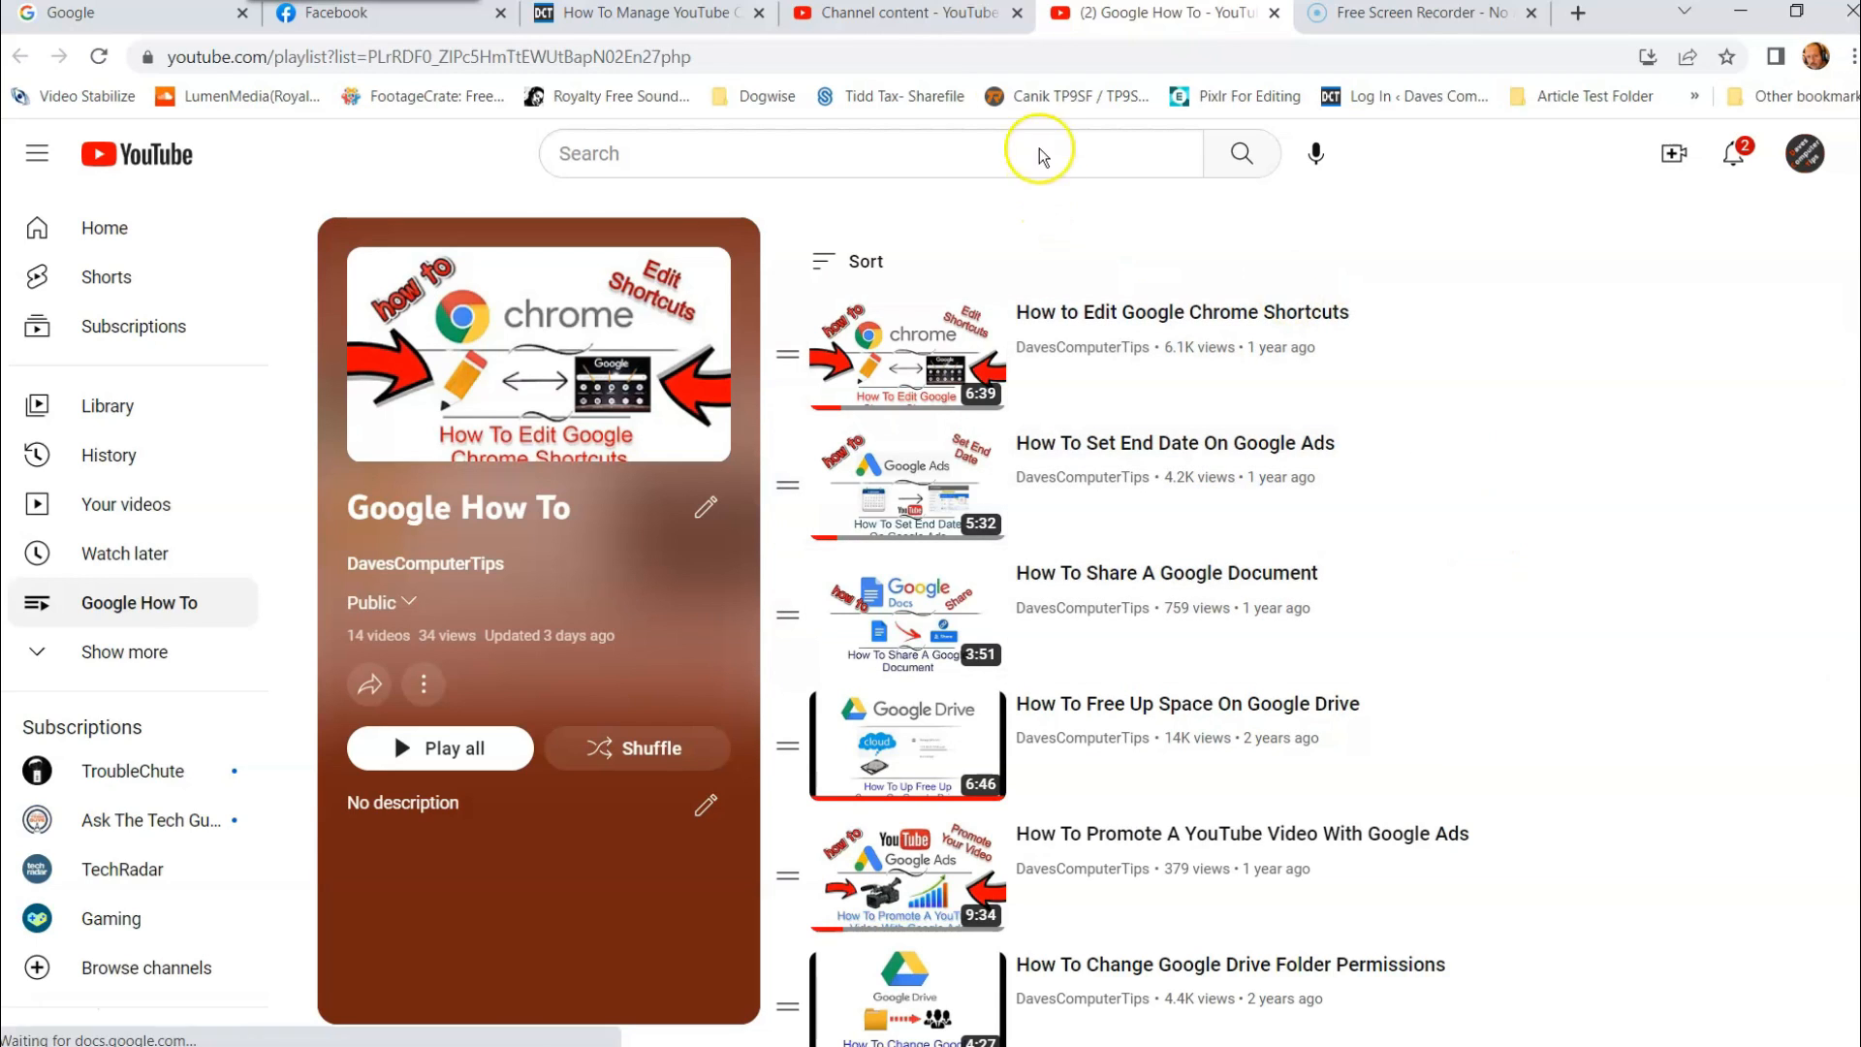
mouse_move(878, 225)
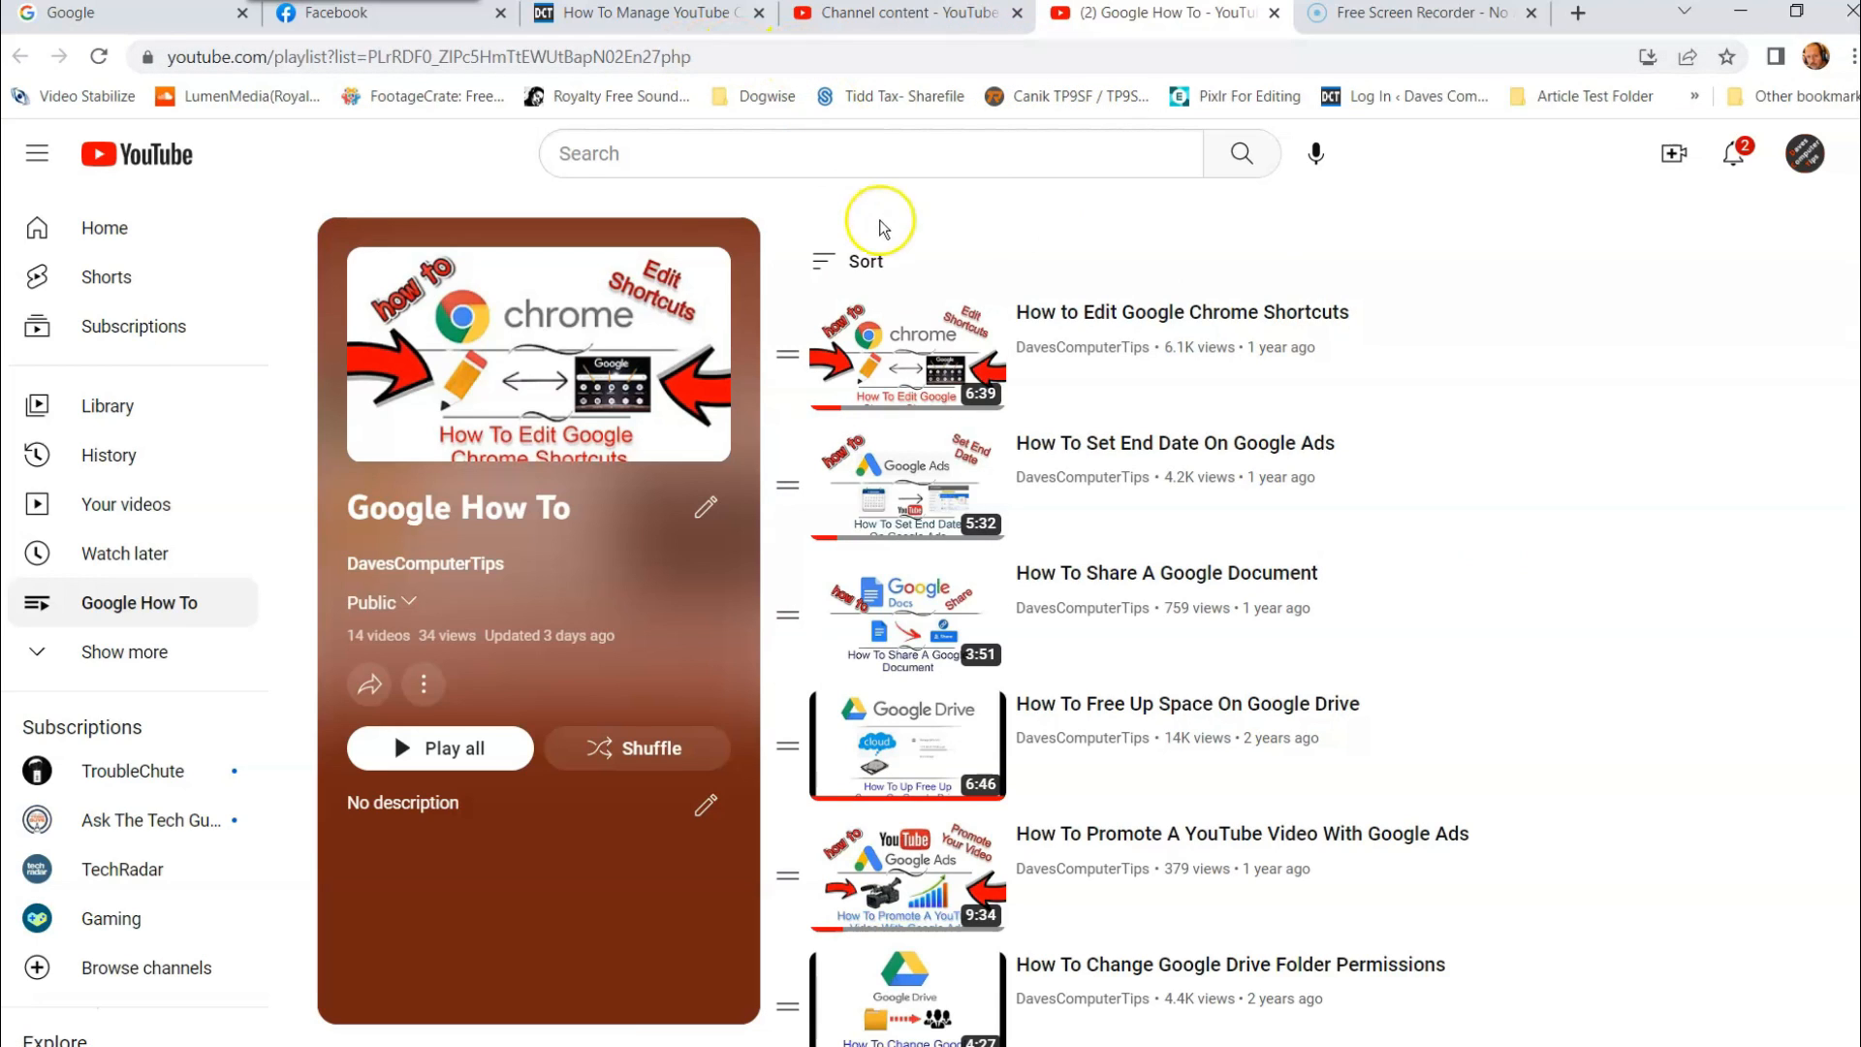
mouse_move(1424, 483)
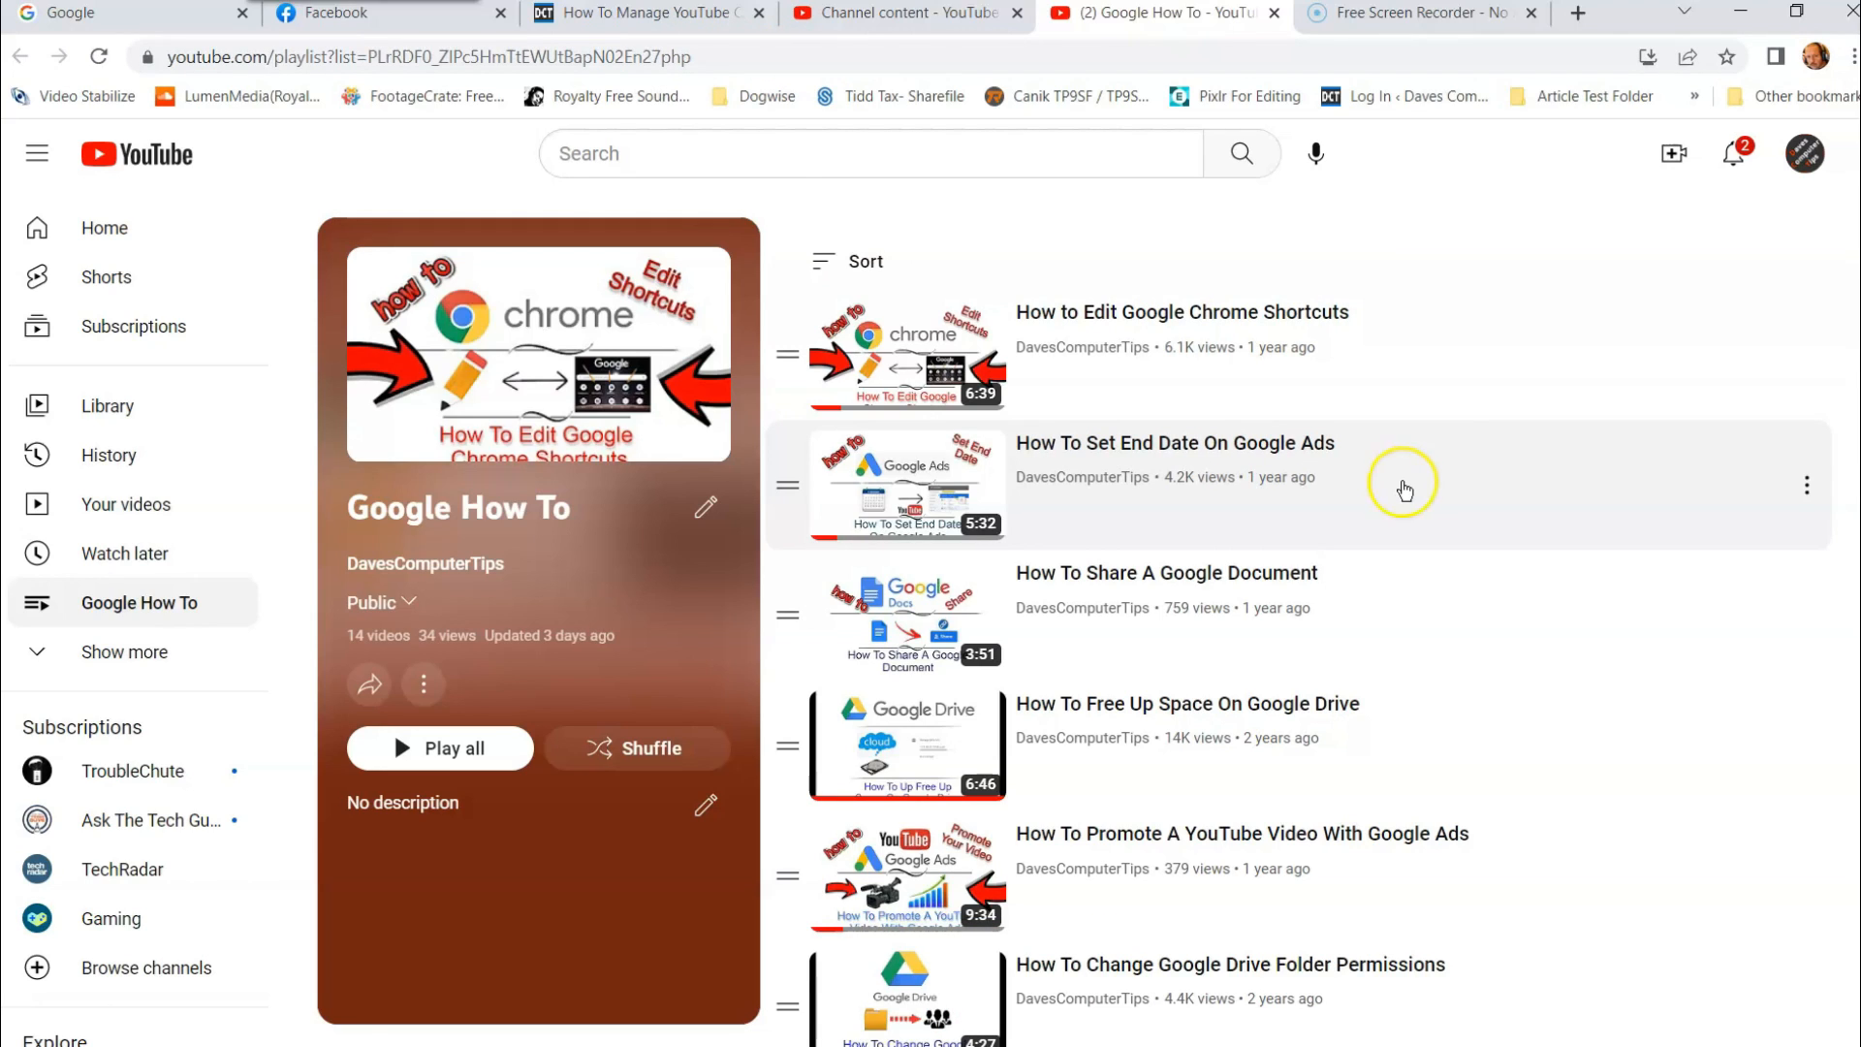
mouse_move(1348, 415)
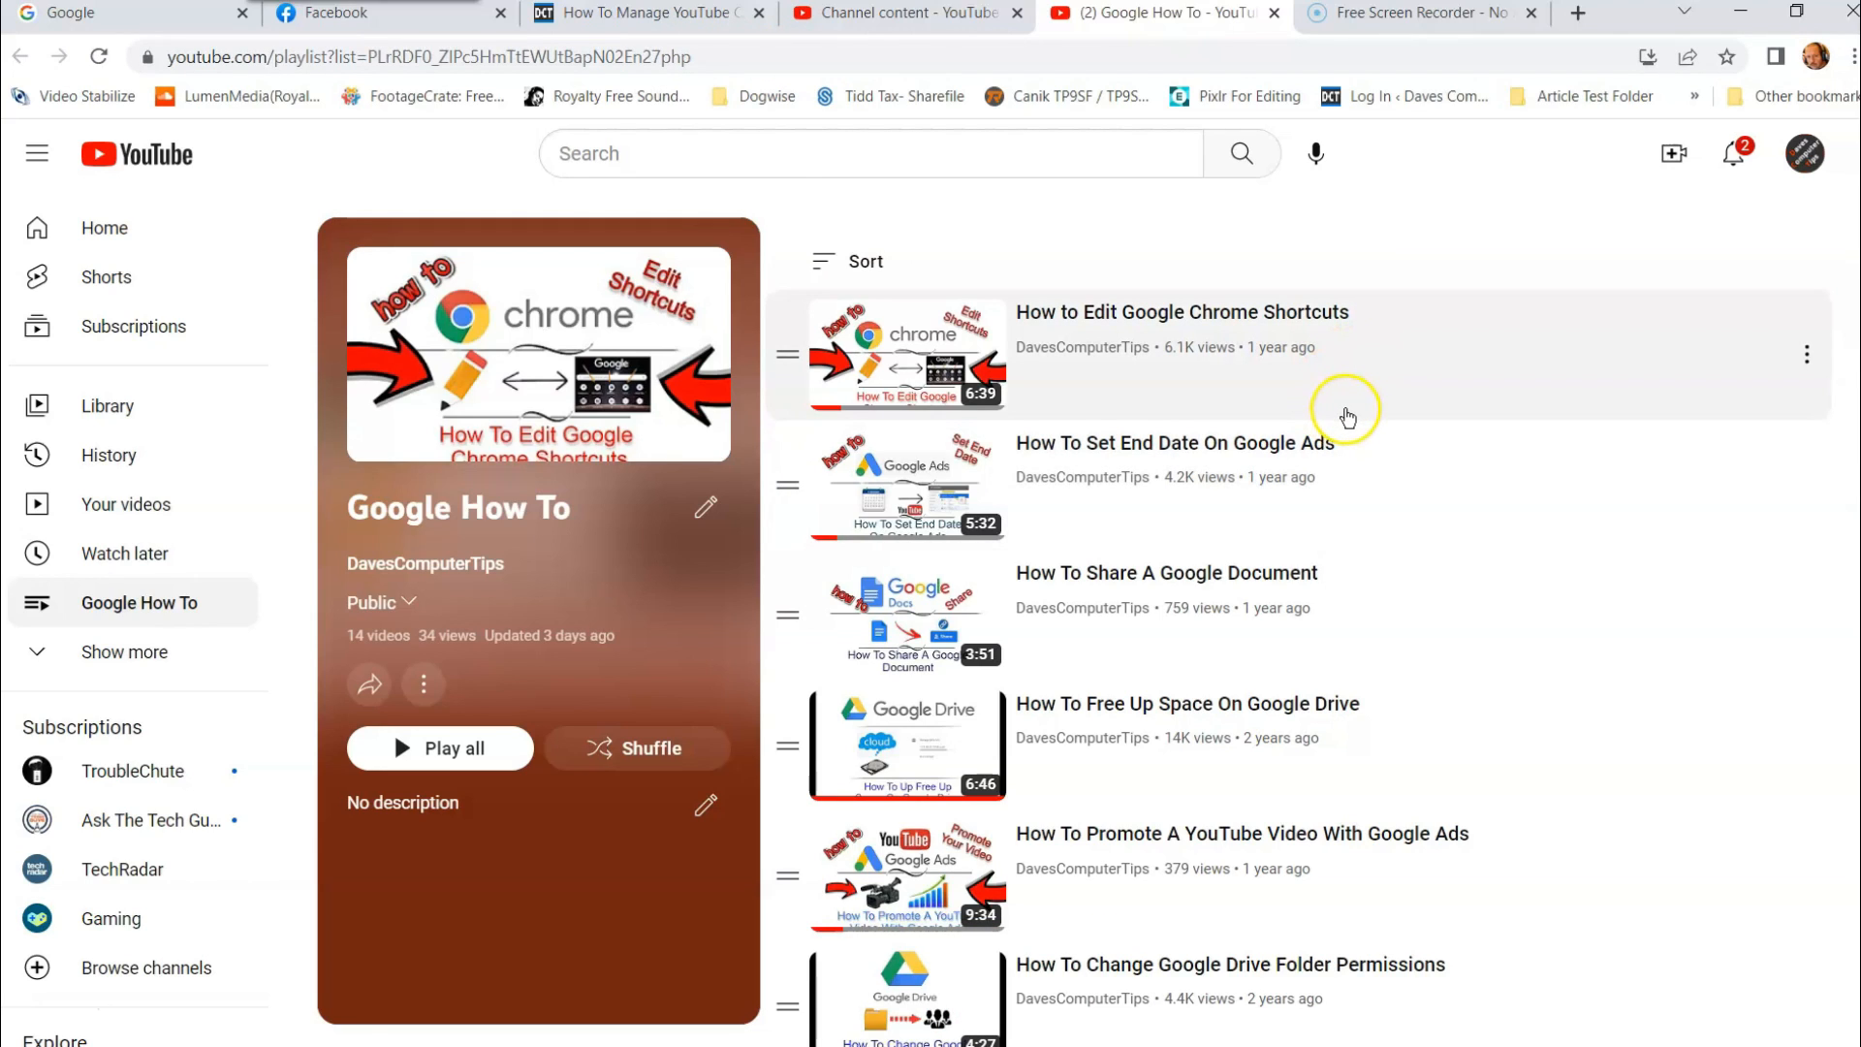
mouse_move(1384, 510)
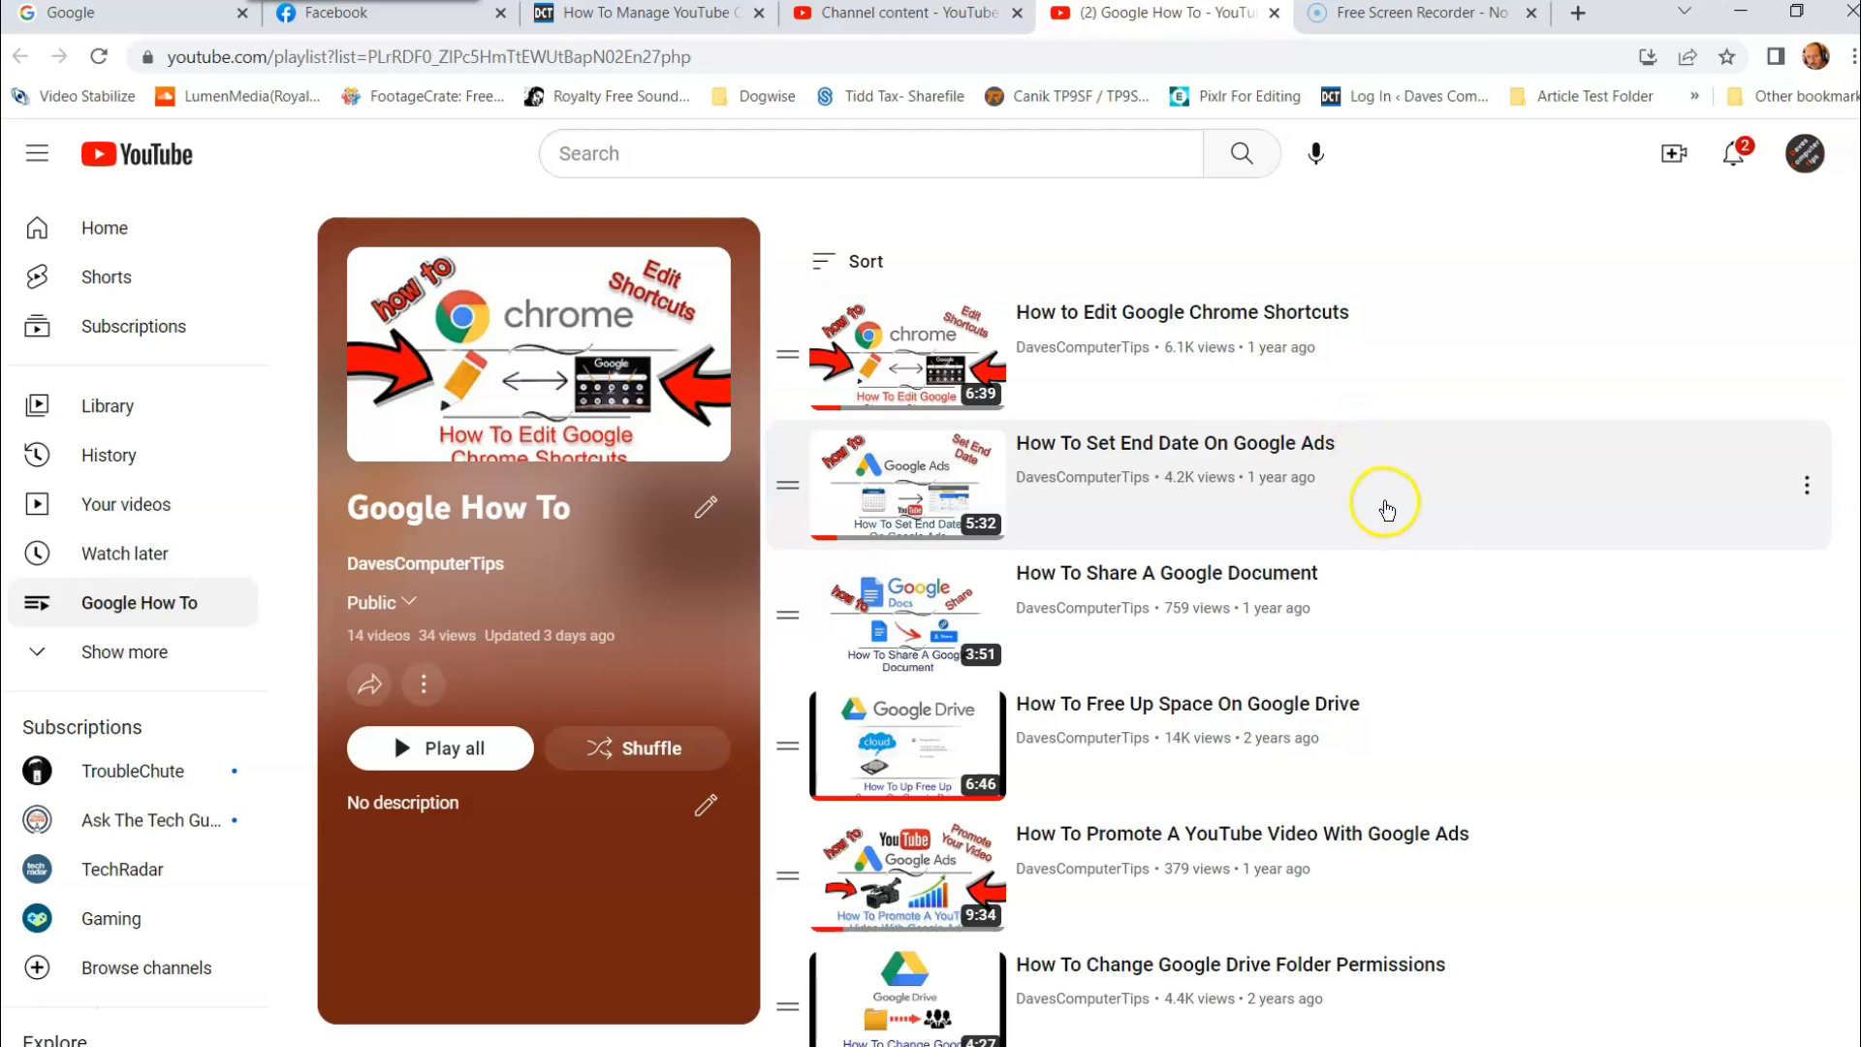
mouse_move(1393, 498)
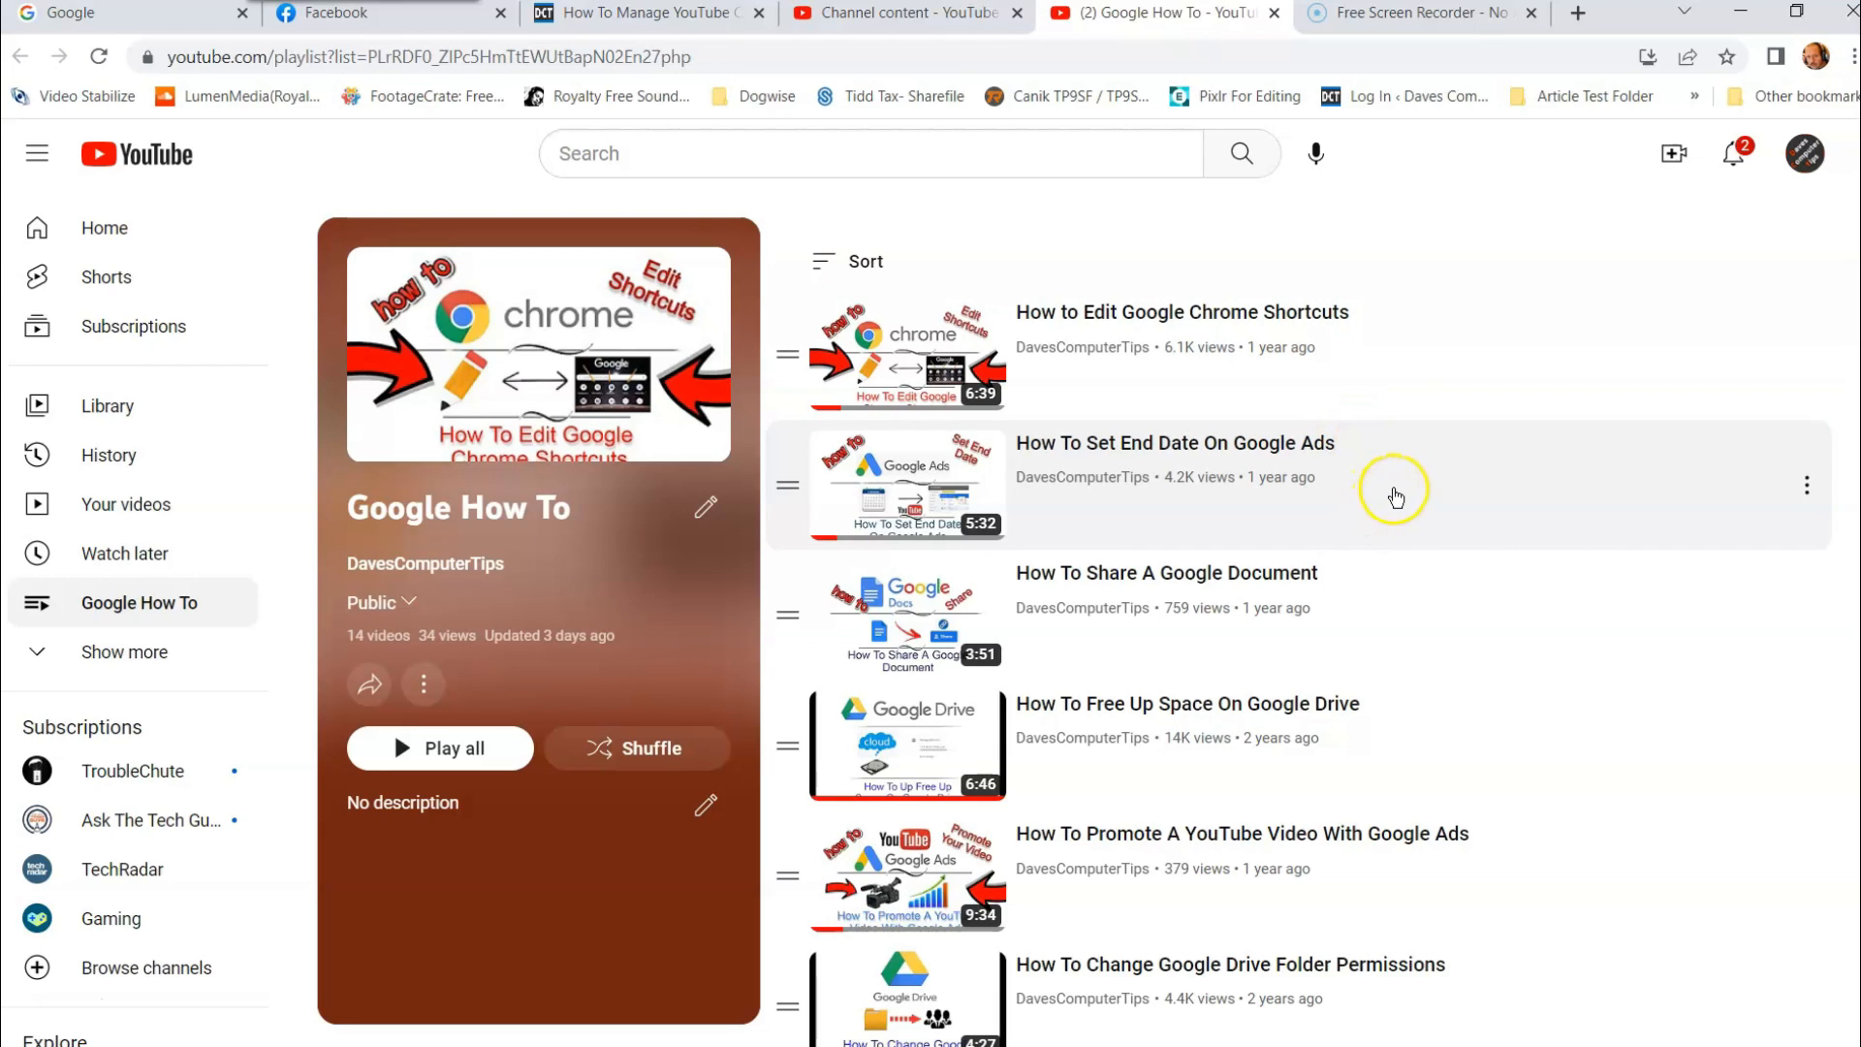